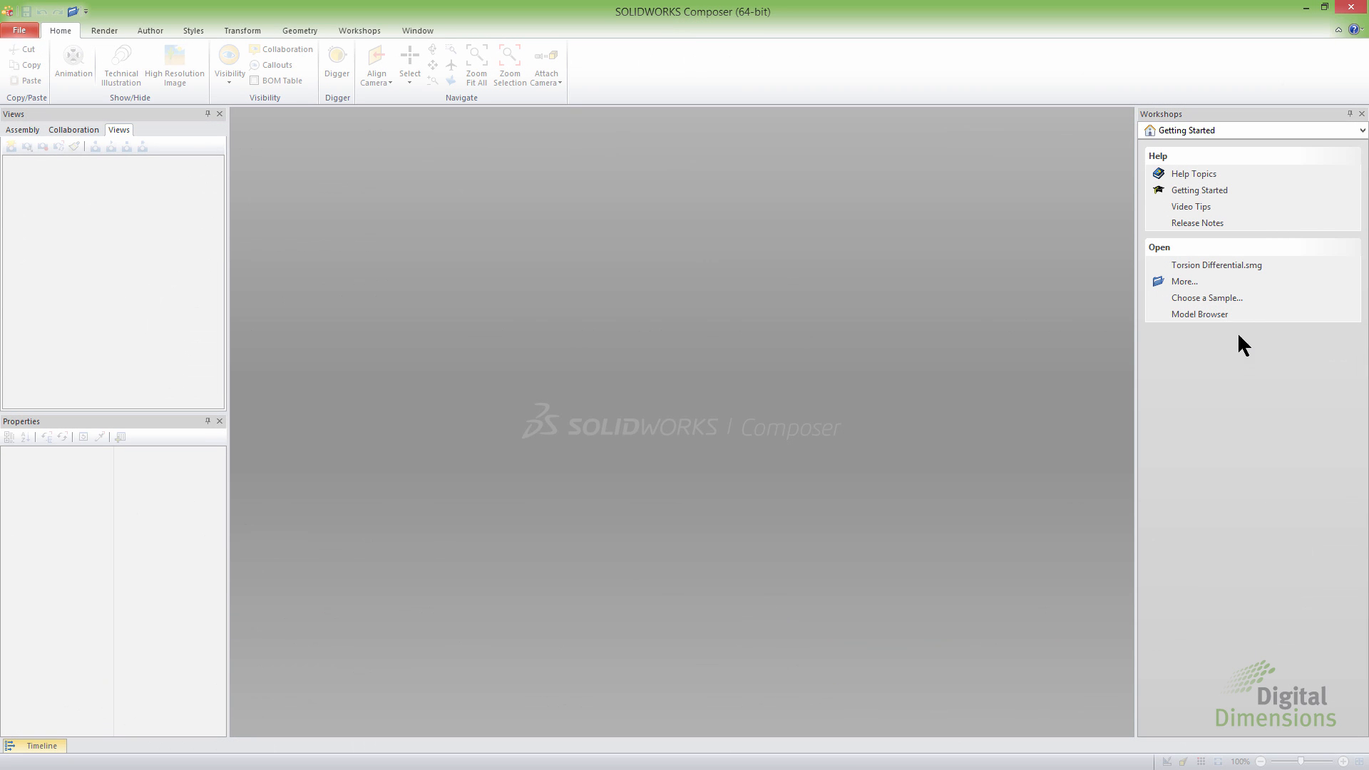
mouse_move(1215, 265)
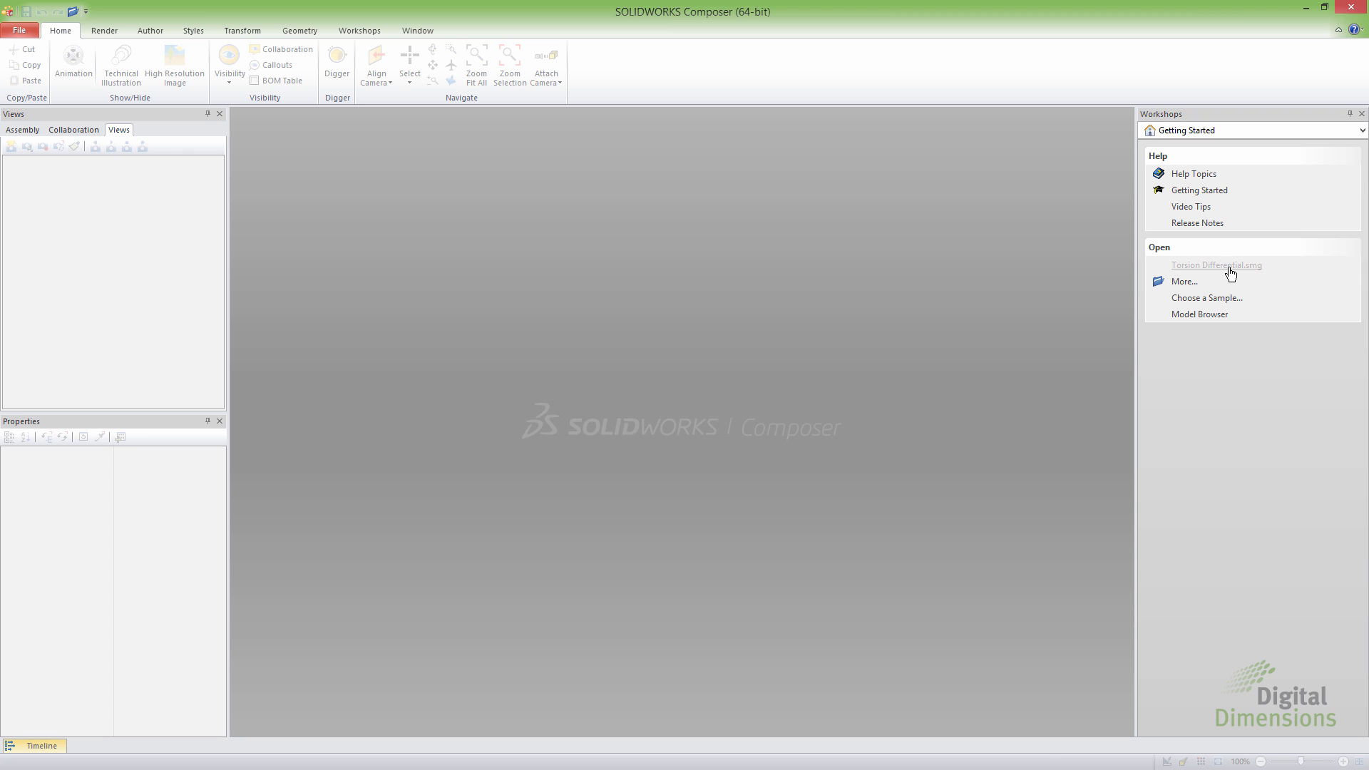
Open Torsion Differential.smg from the Workshops pane and briefly check the File menu
left_click(1214, 264)
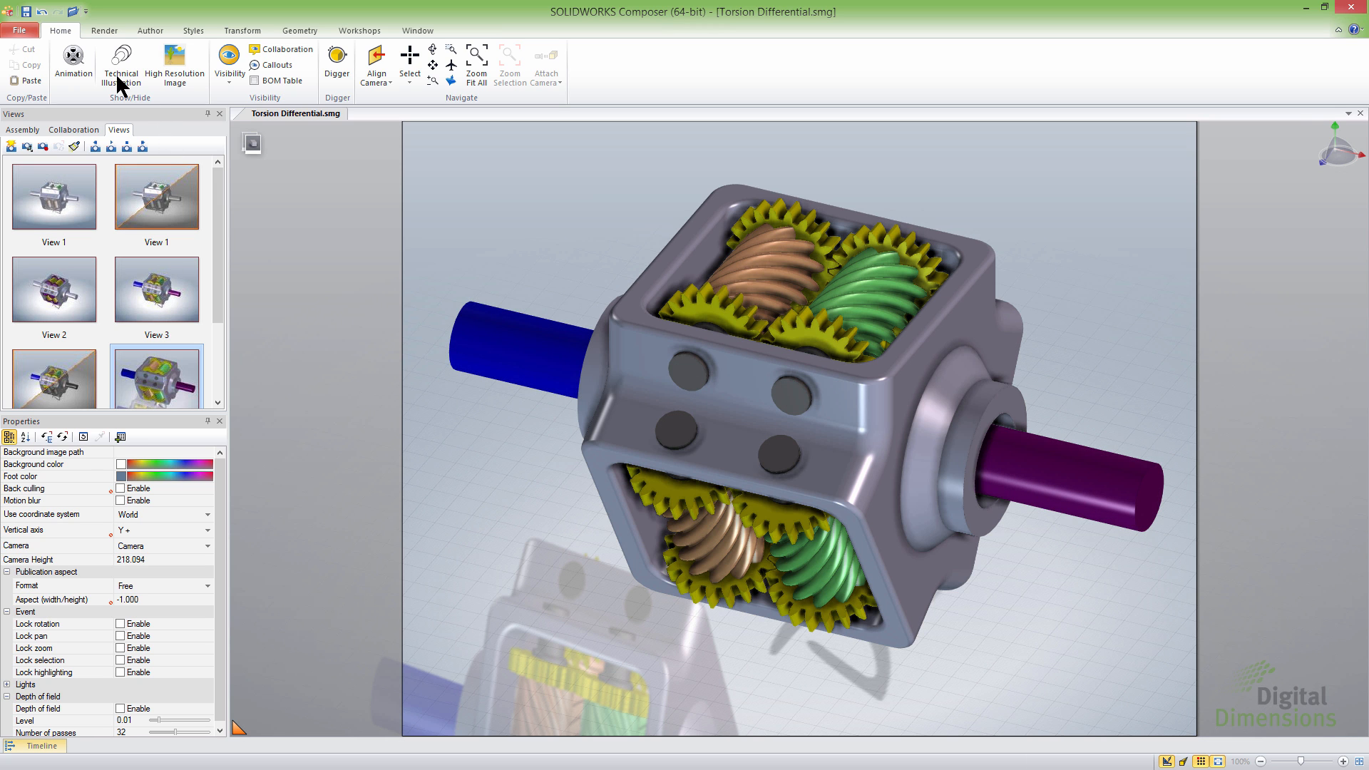
left_click(19, 30)
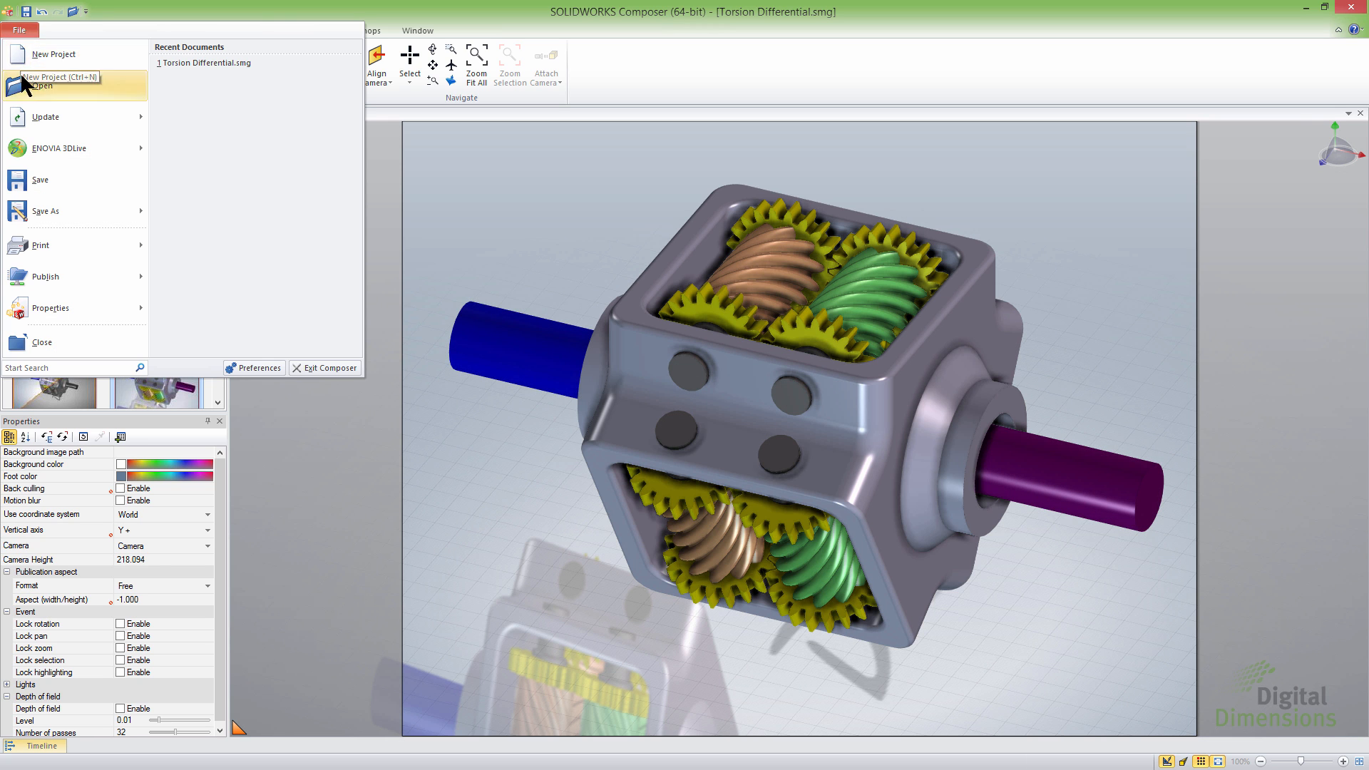
mouse_move(125, 151)
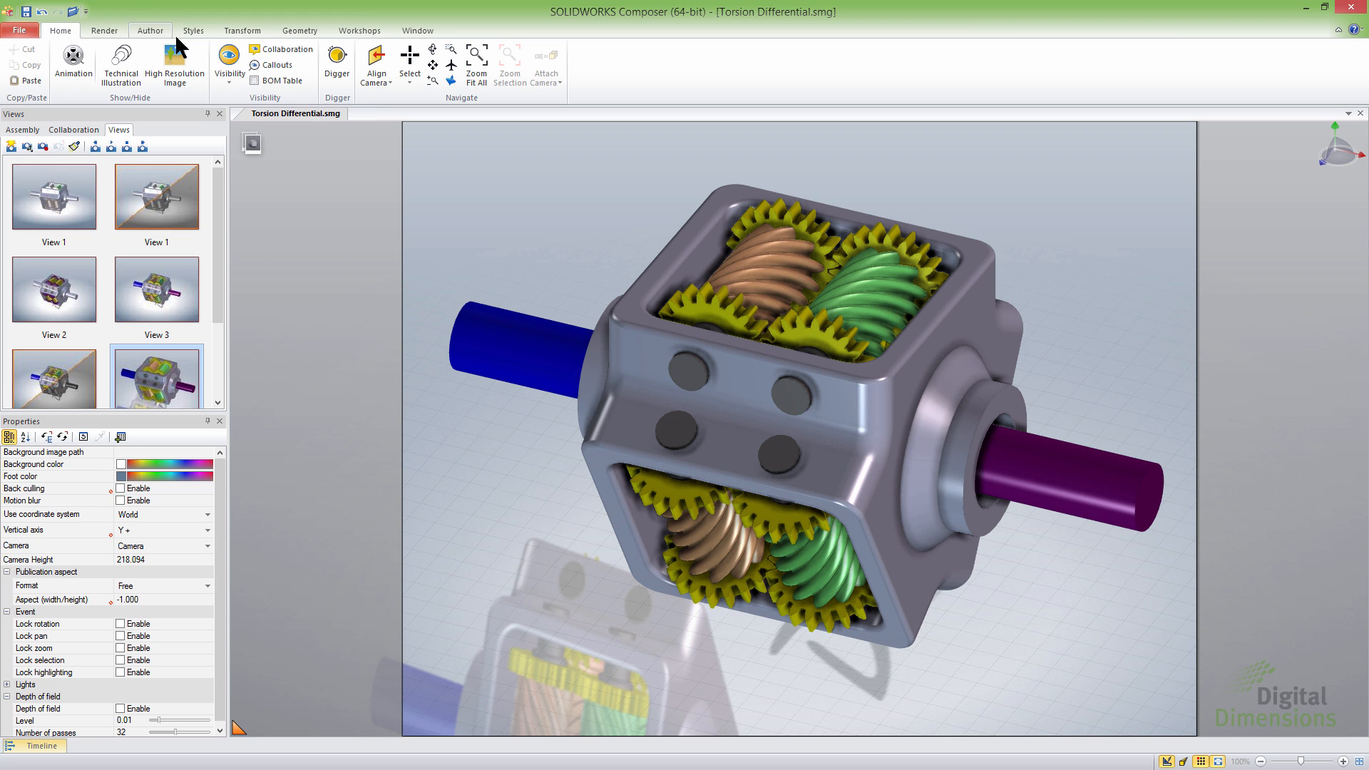
mouse_move(642, 109)
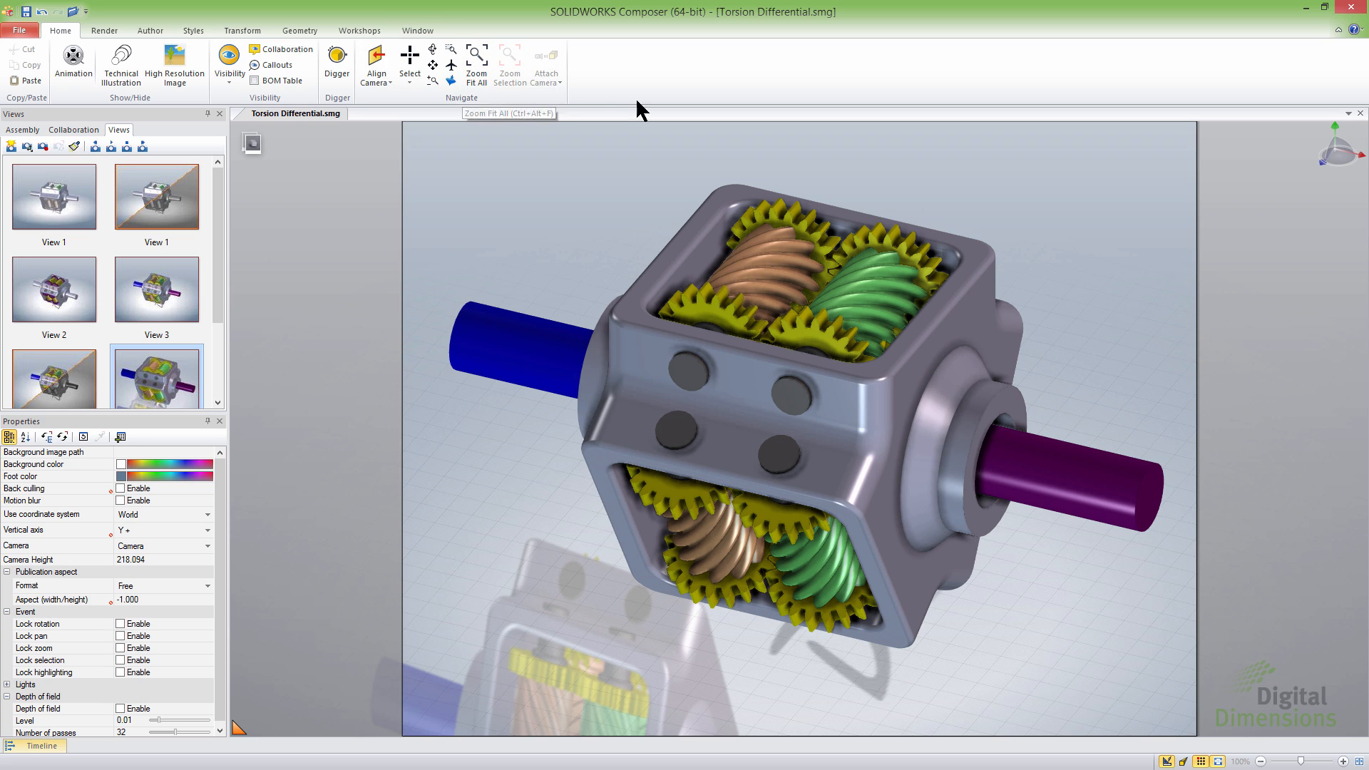
left_click(1357, 30)
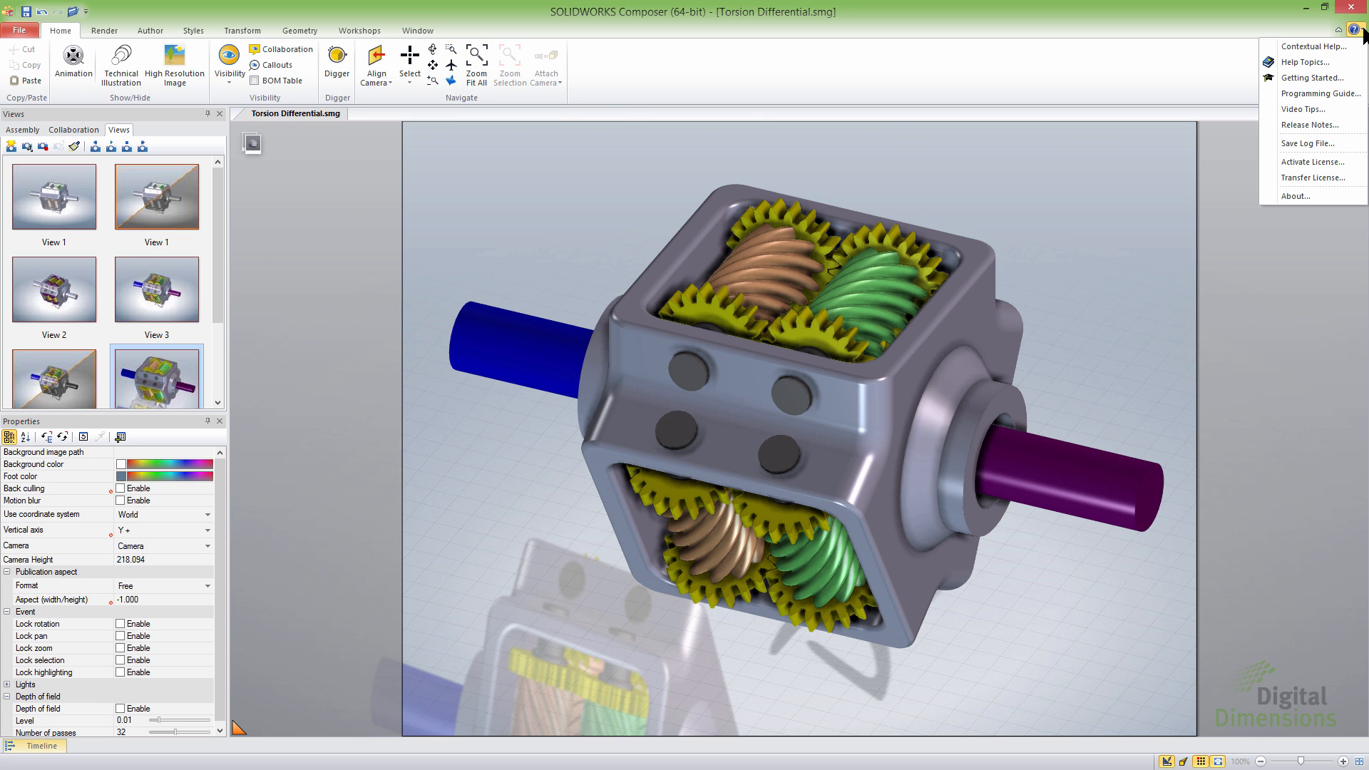
mouse_move(1295, 195)
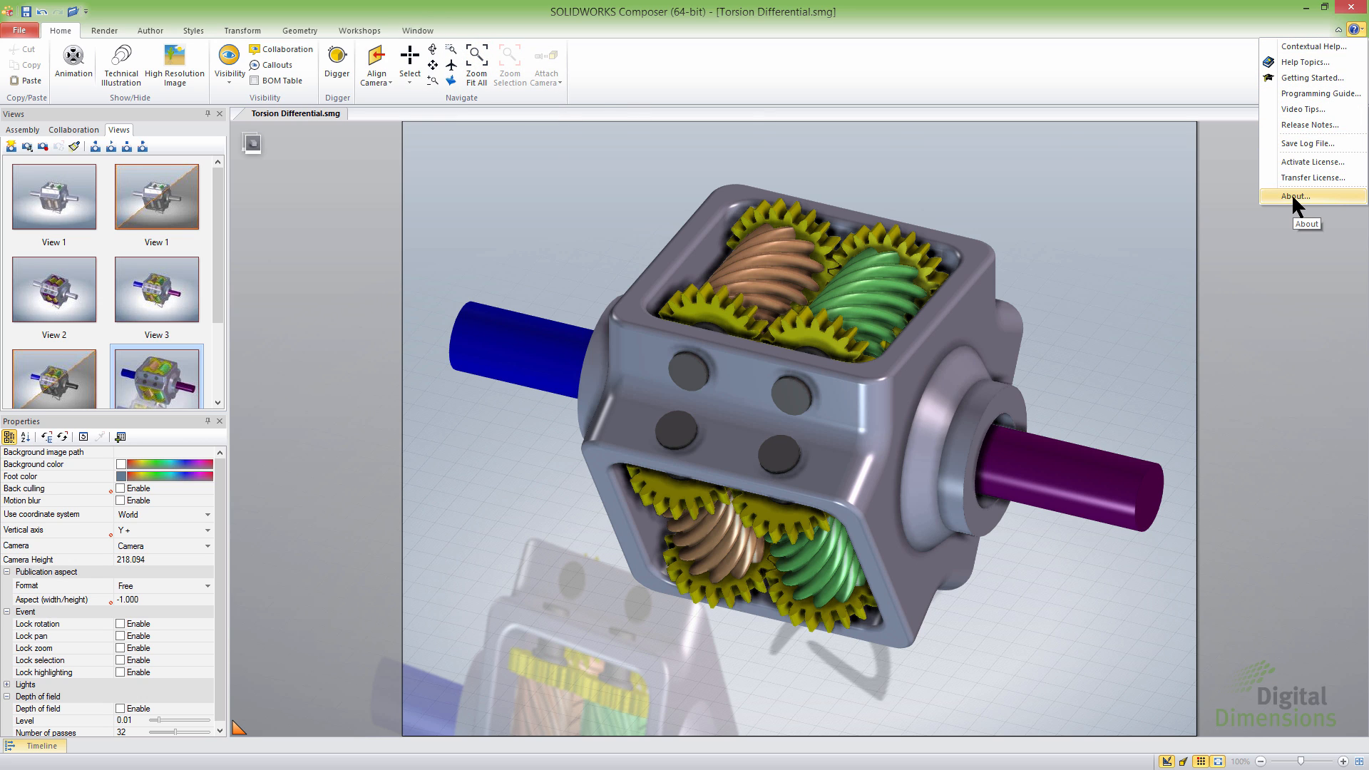
left_click(1295, 196)
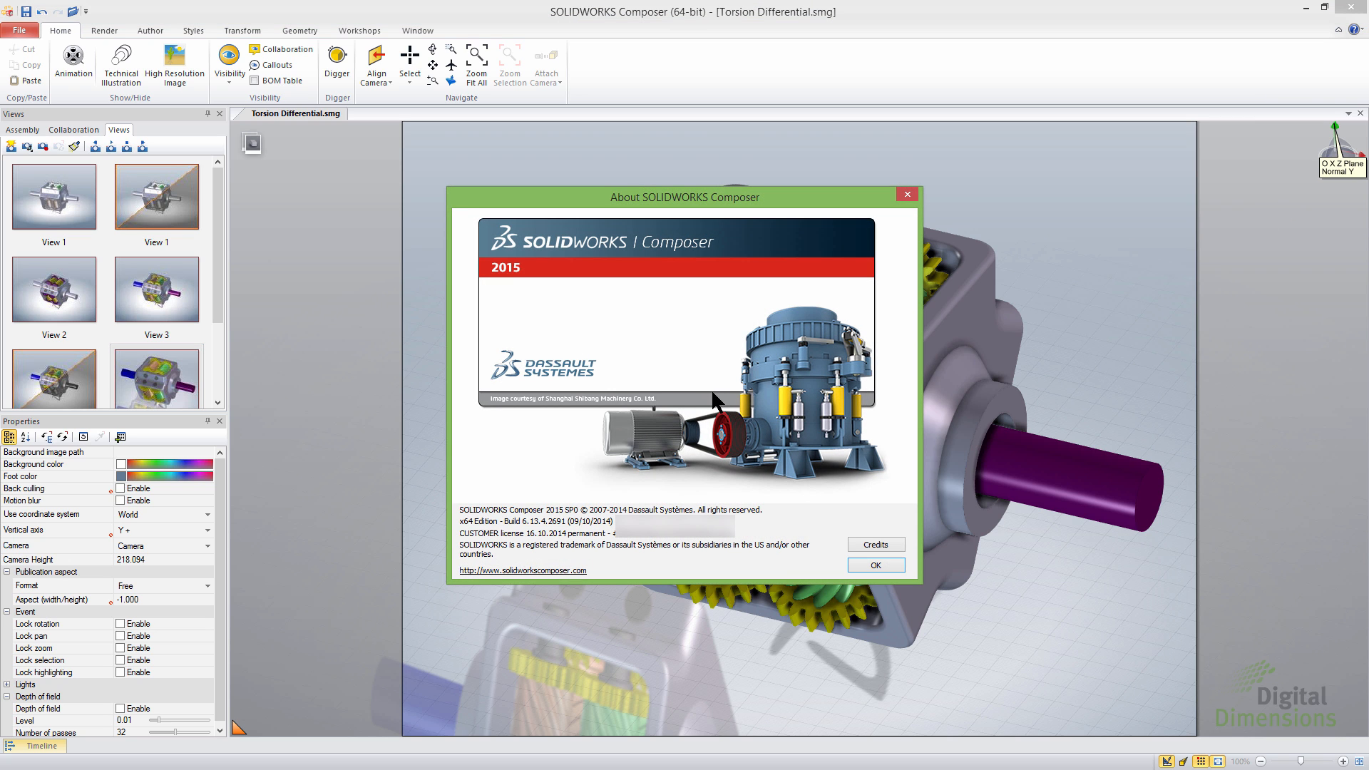
mouse_move(579, 558)
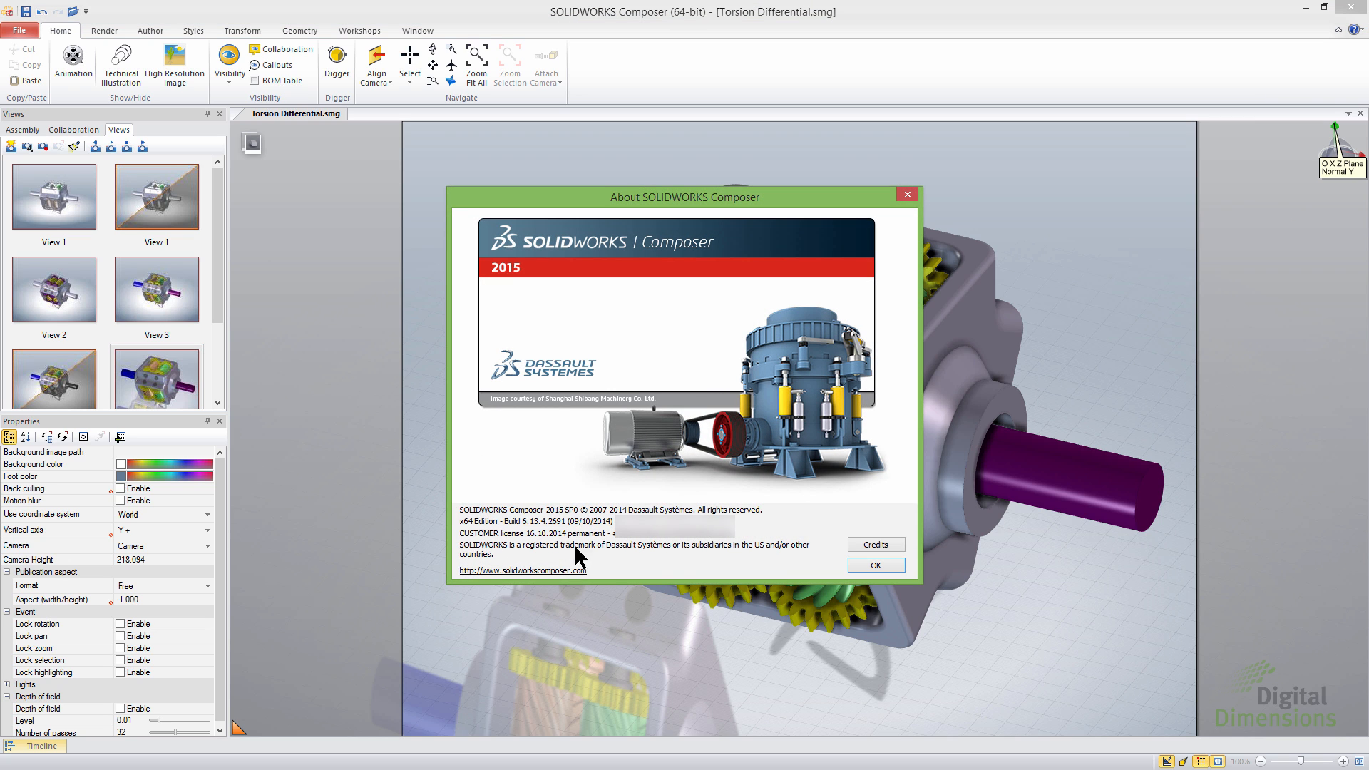
mouse_move(485, 466)
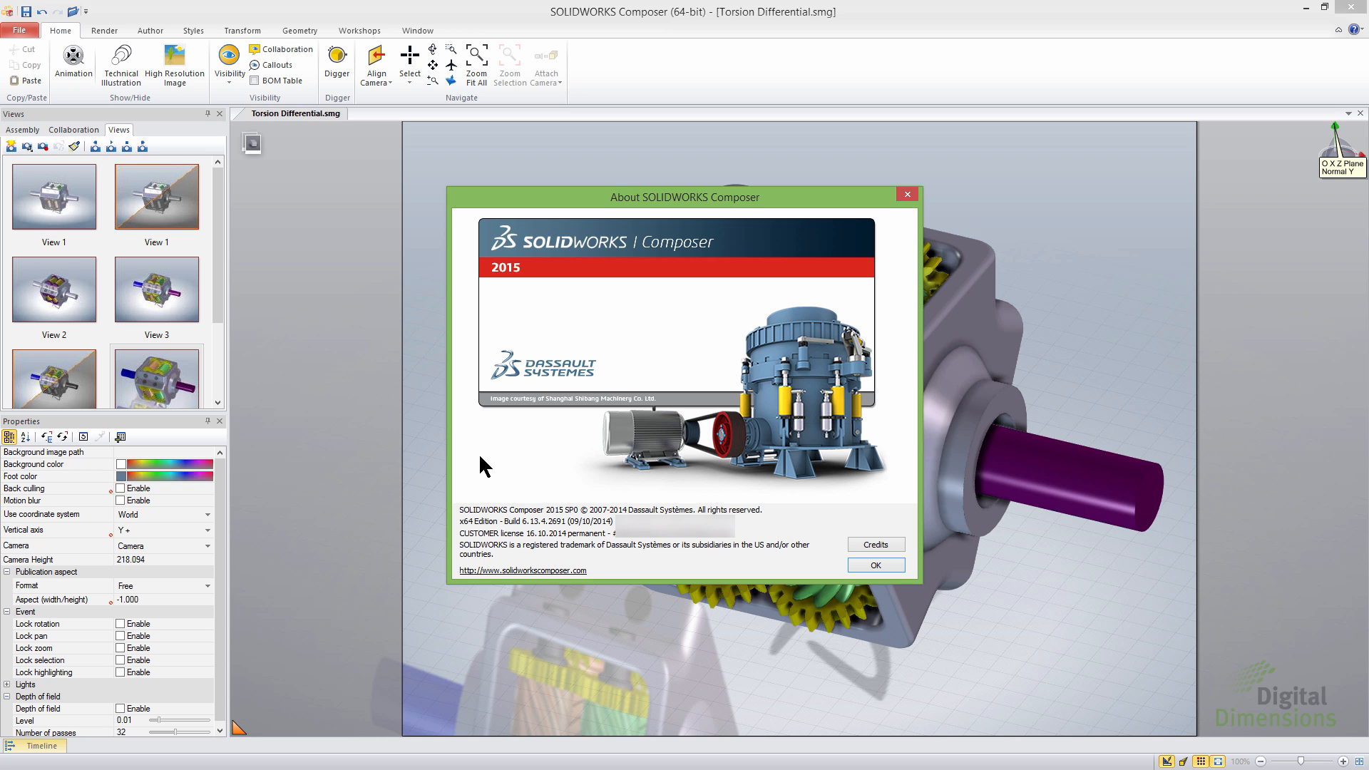
mouse_move(875, 565)
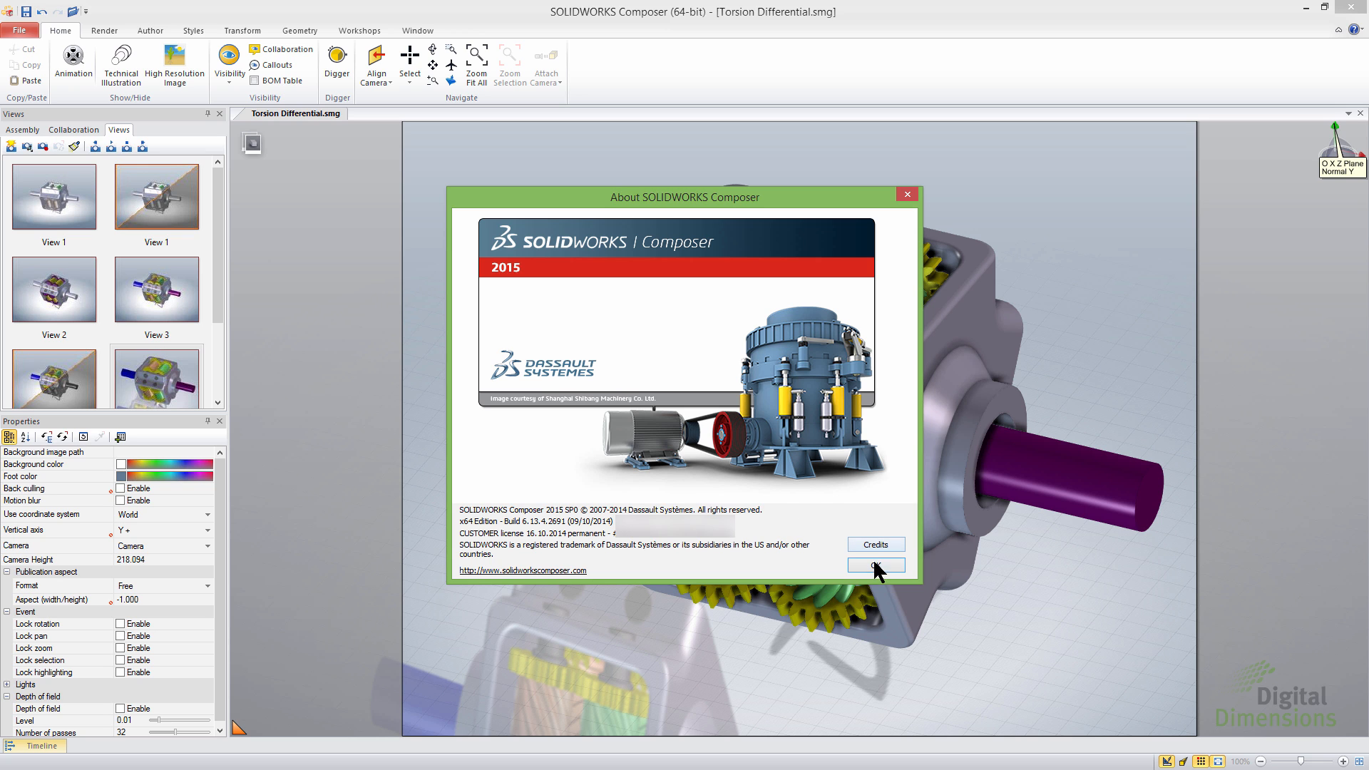
left_click(874, 565)
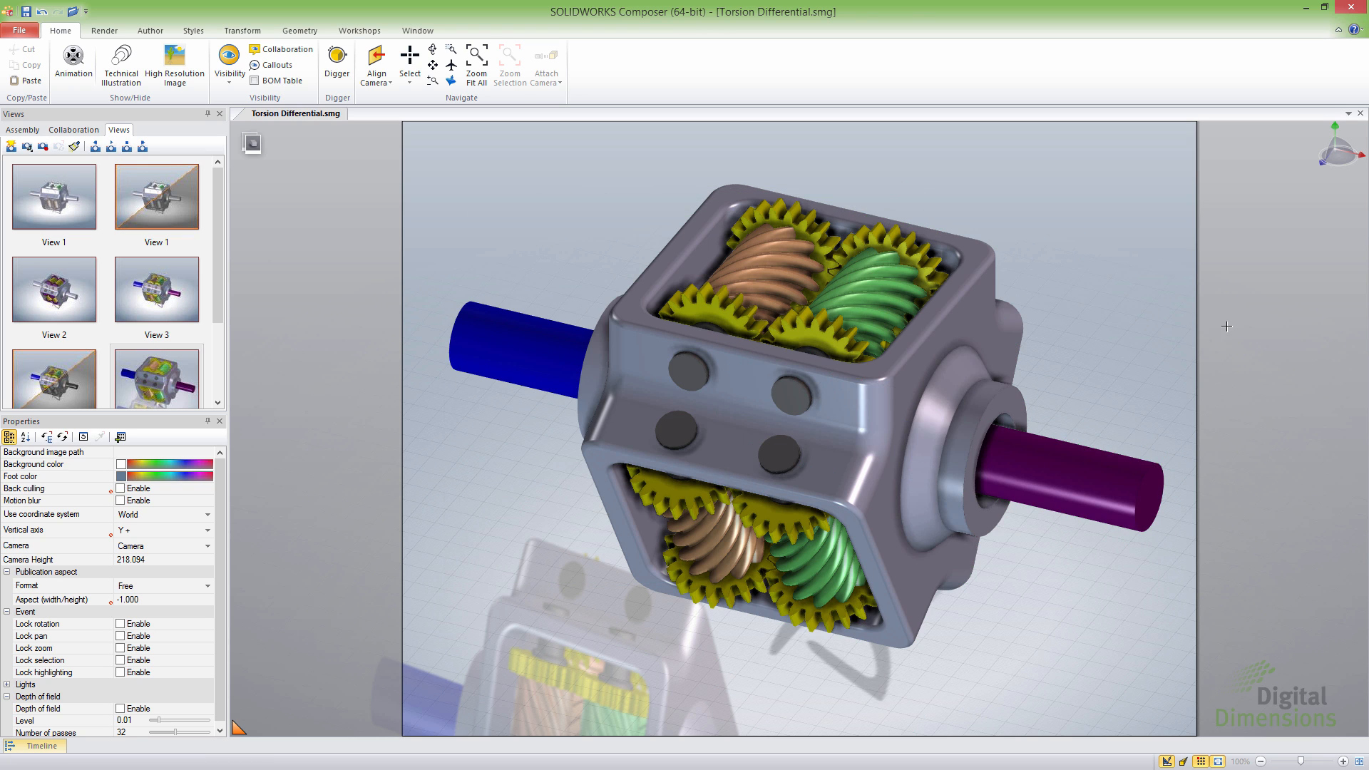
mouse_move(1354, 28)
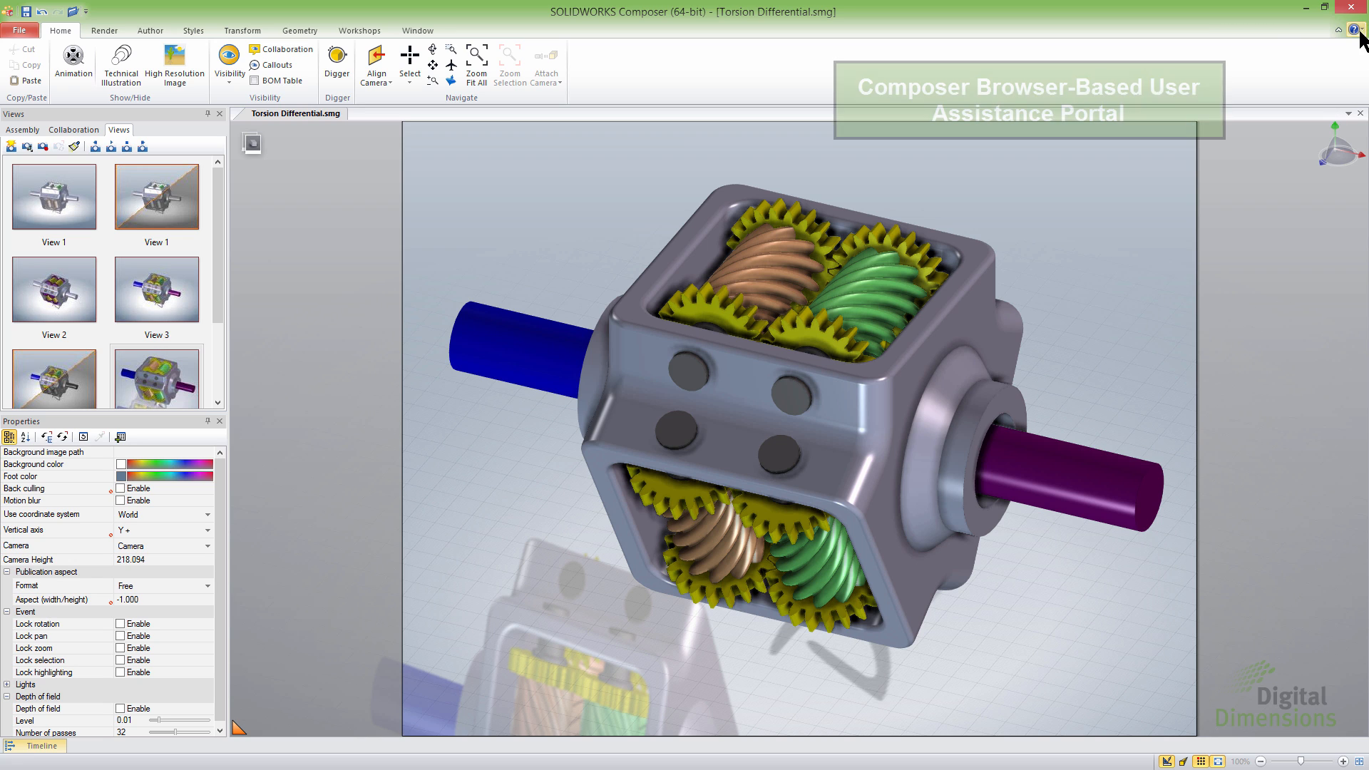
Launch Contextual Help, allow the portal's blocked content, and open the Search Help topic
left_click(1359, 30)
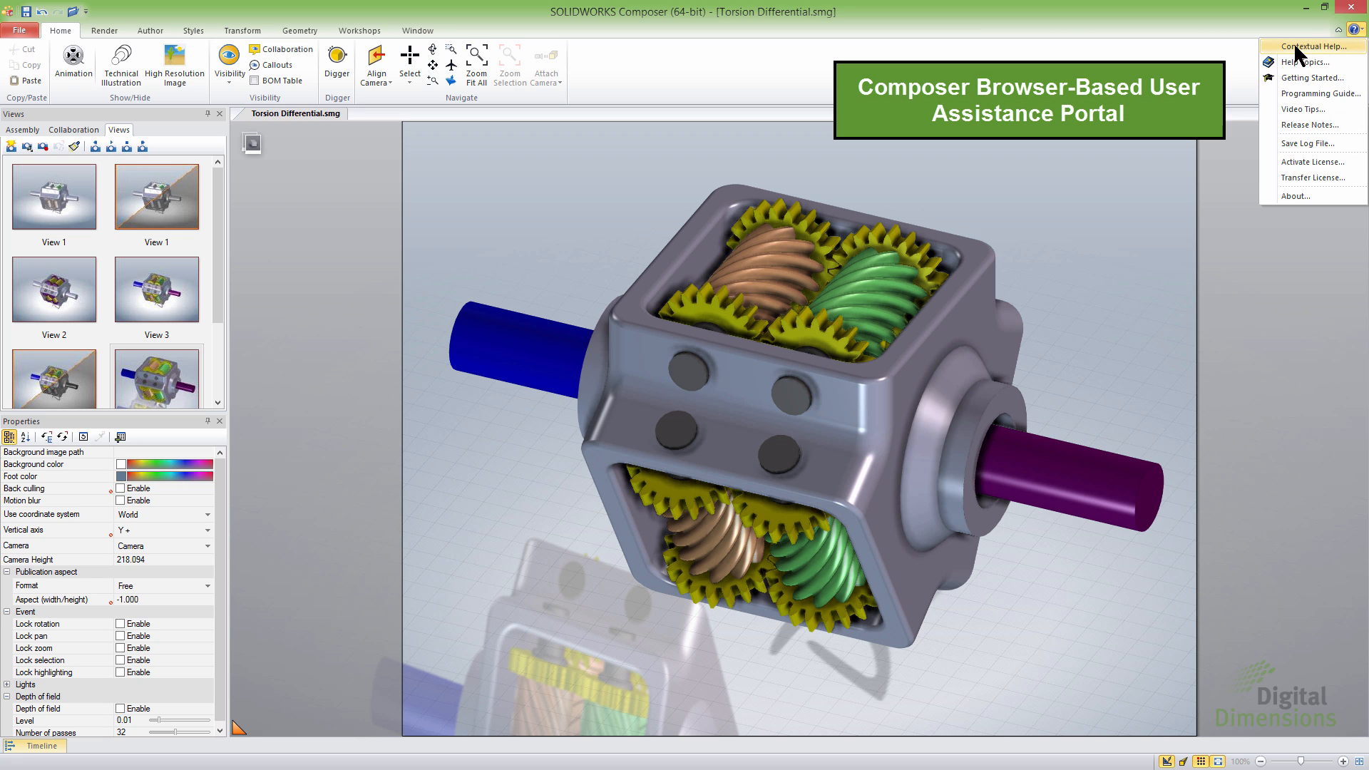
mouse_move(1322, 54)
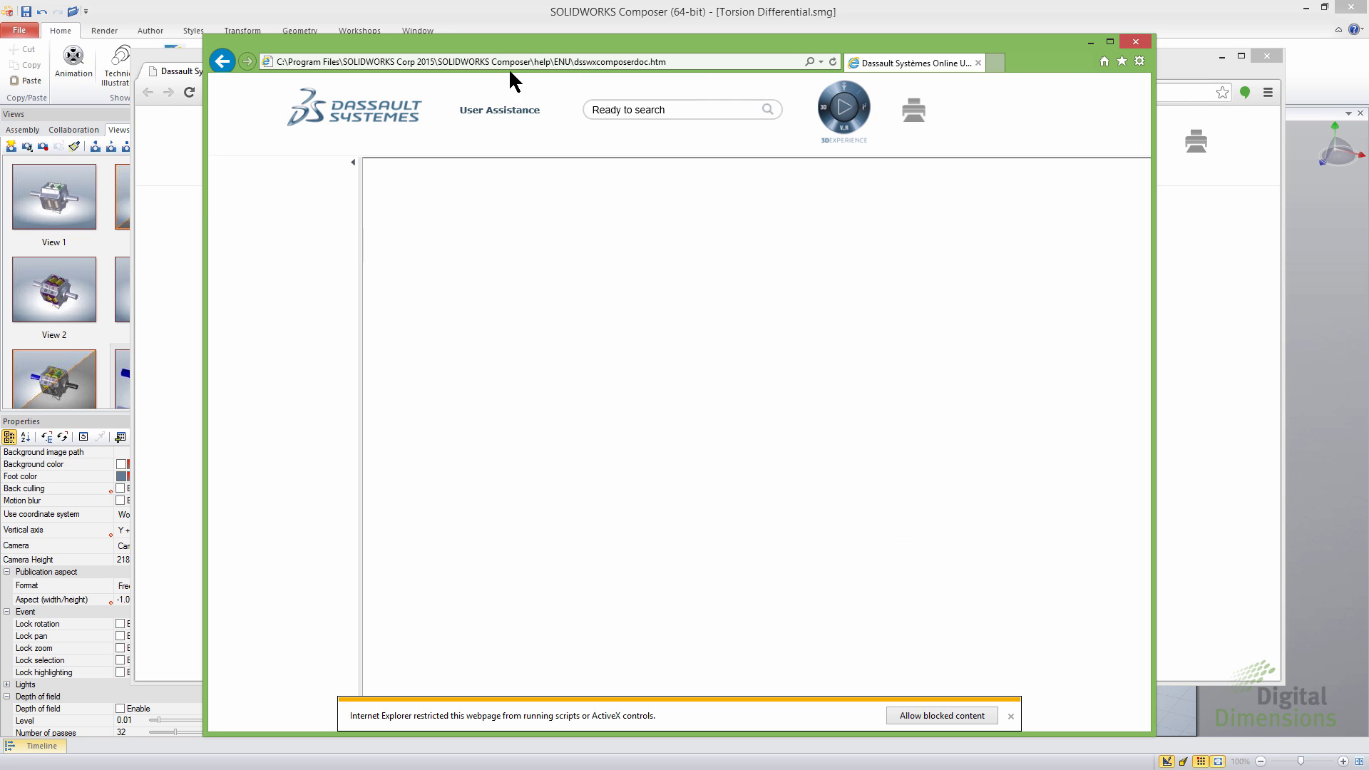
mouse_move(624, 732)
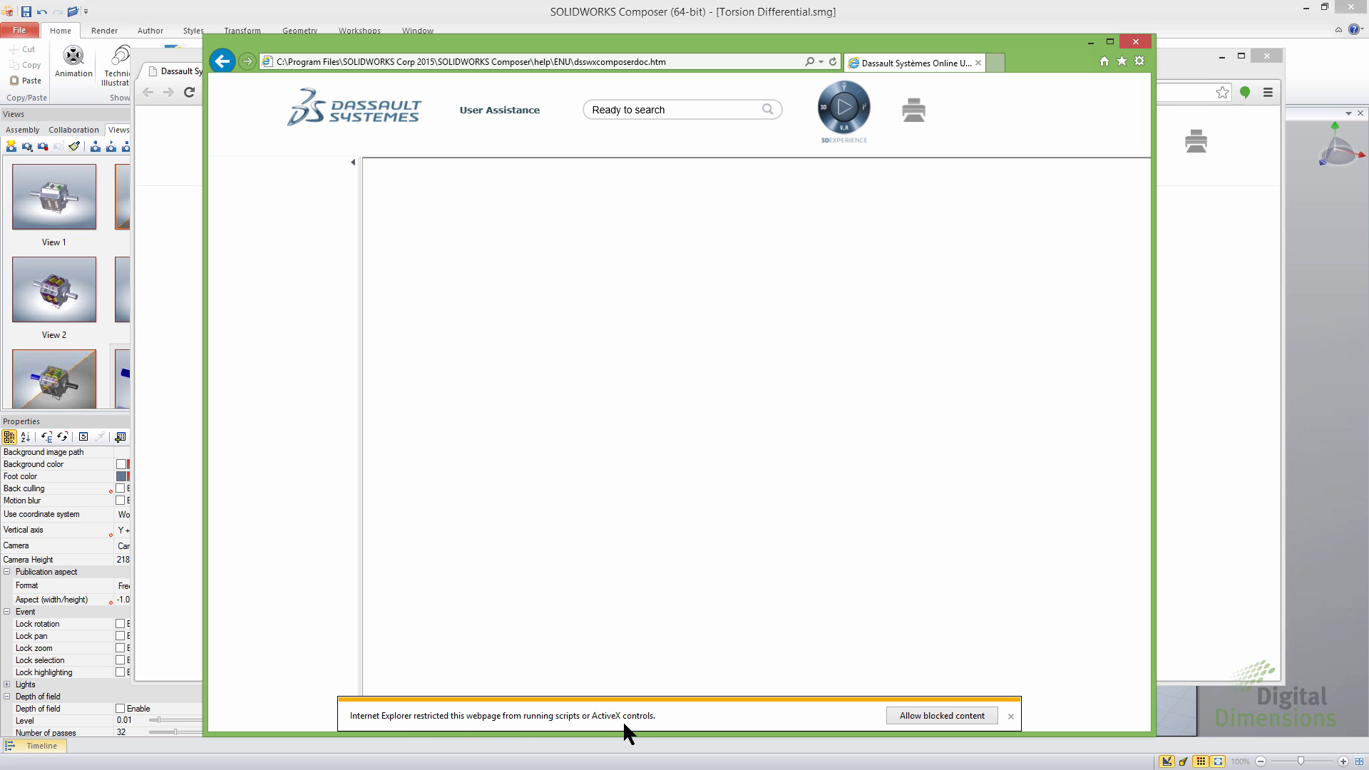
left_click(941, 715)
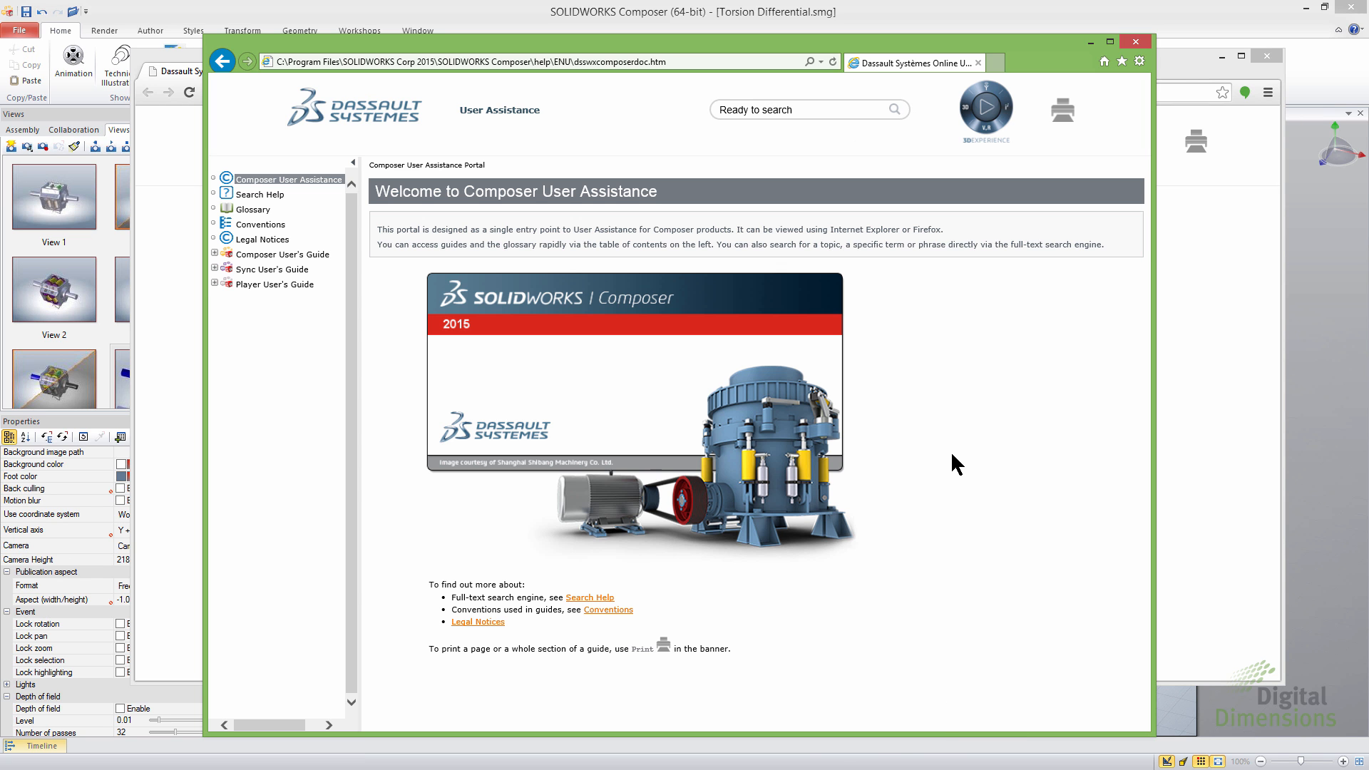
mouse_move(222, 188)
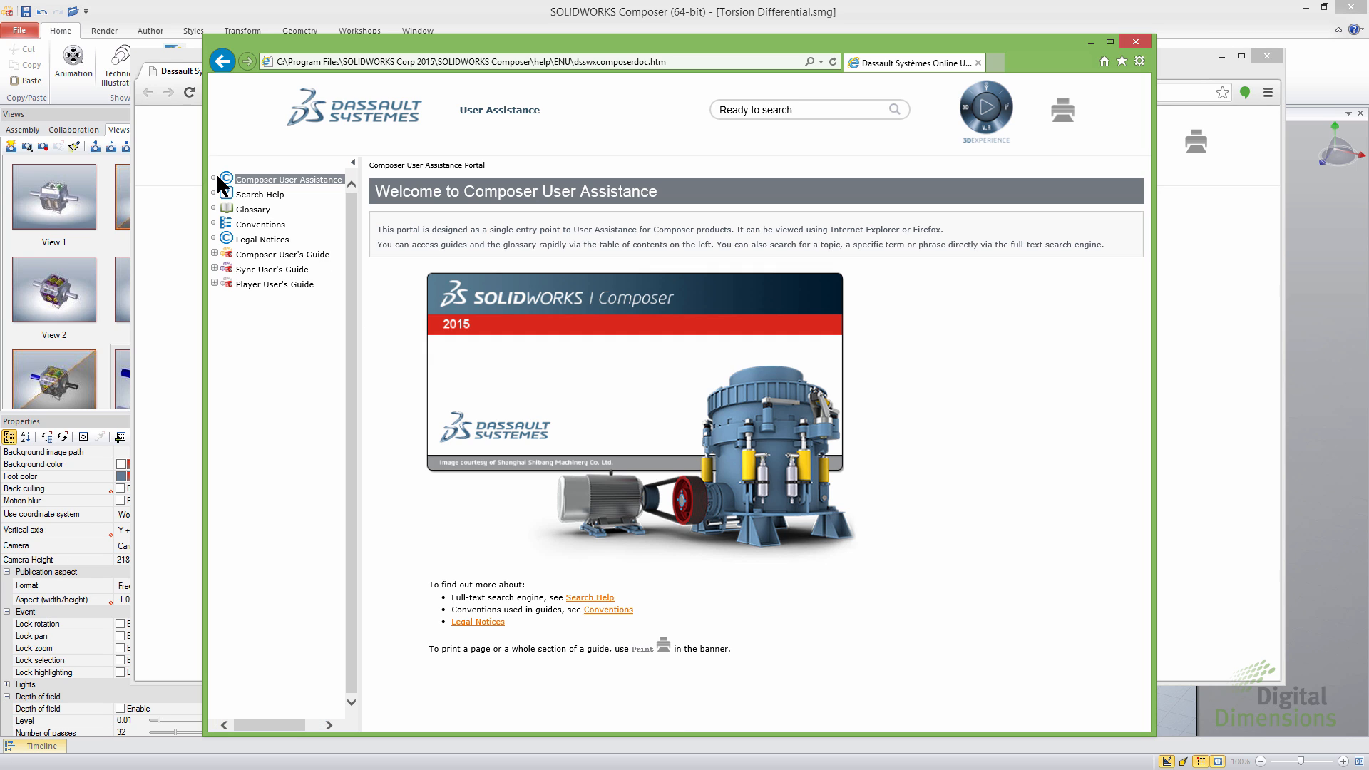
mouse_move(261, 194)
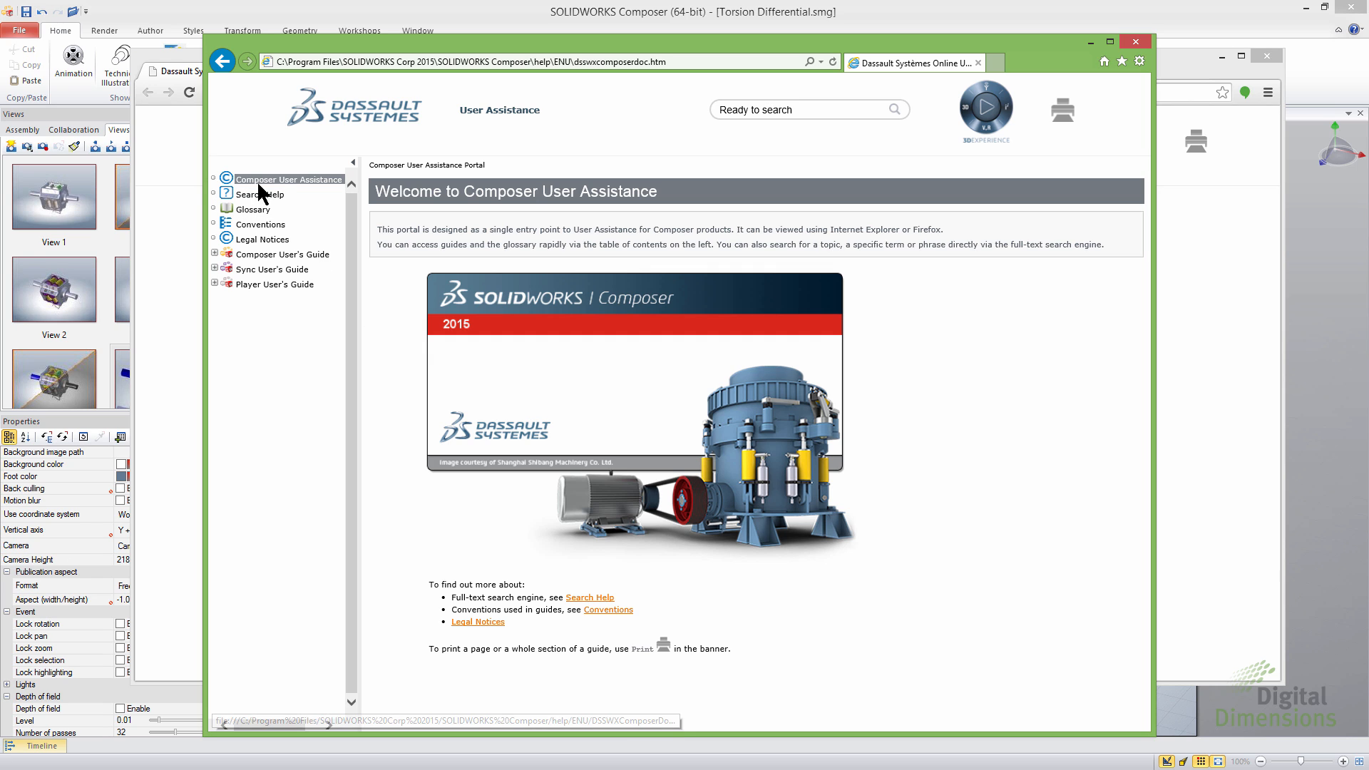
mouse_move(261, 199)
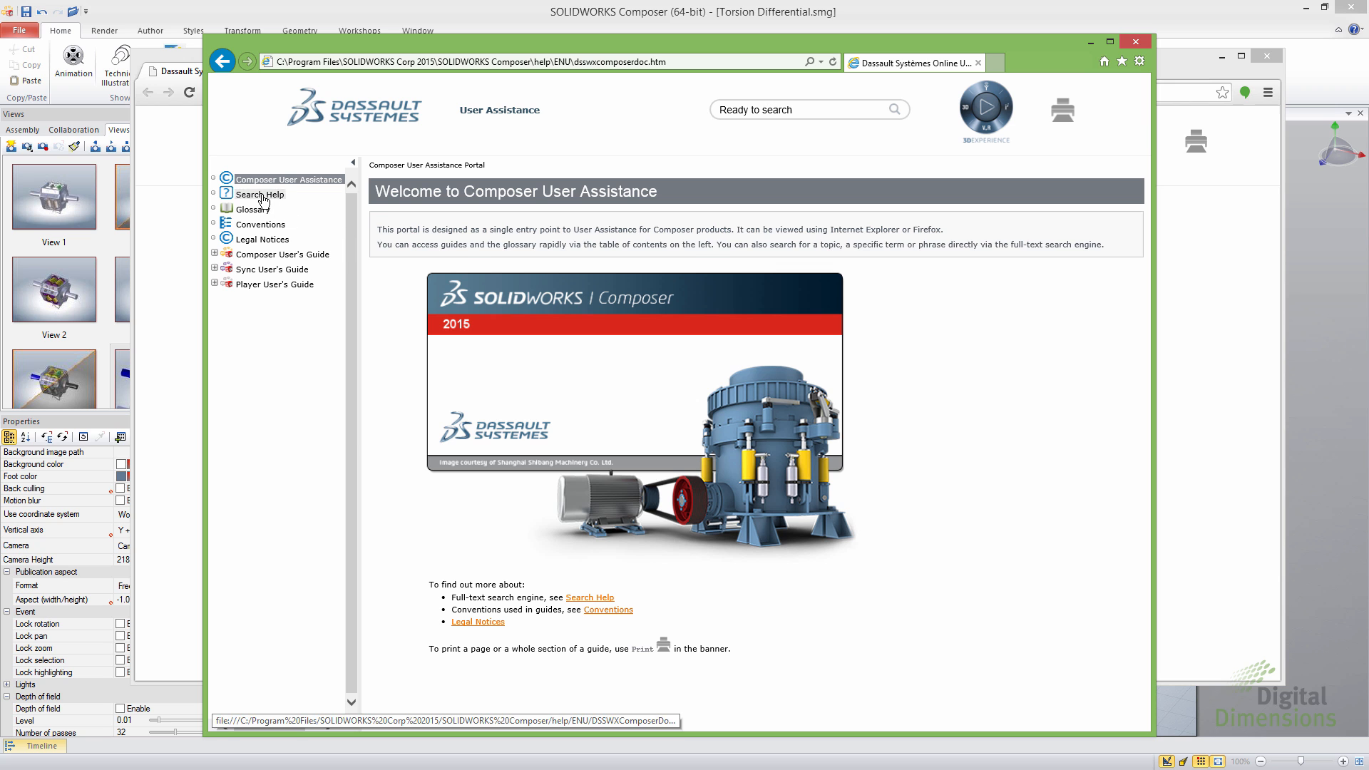
left_click(258, 194)
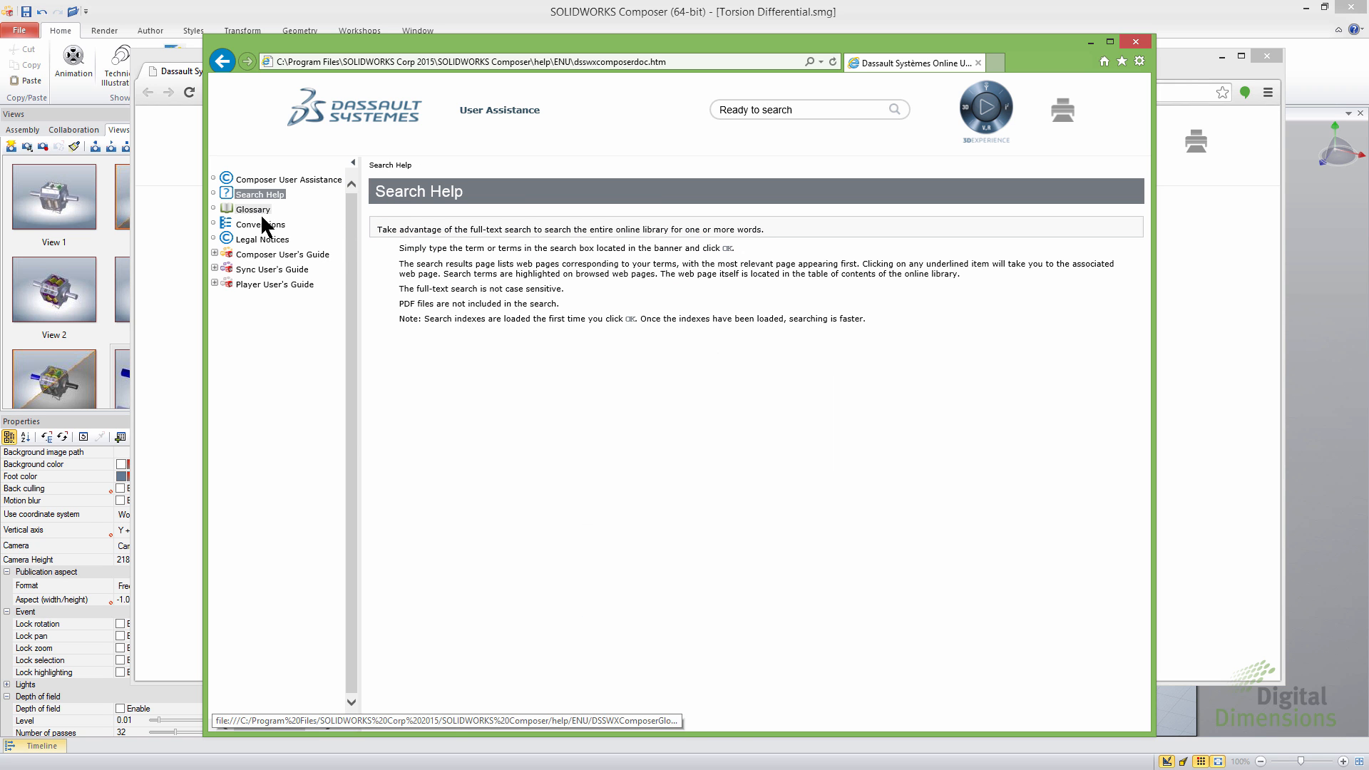
Browse the Glossary, Conventions and Composer User's Guide overview help topics
left_click(255, 209)
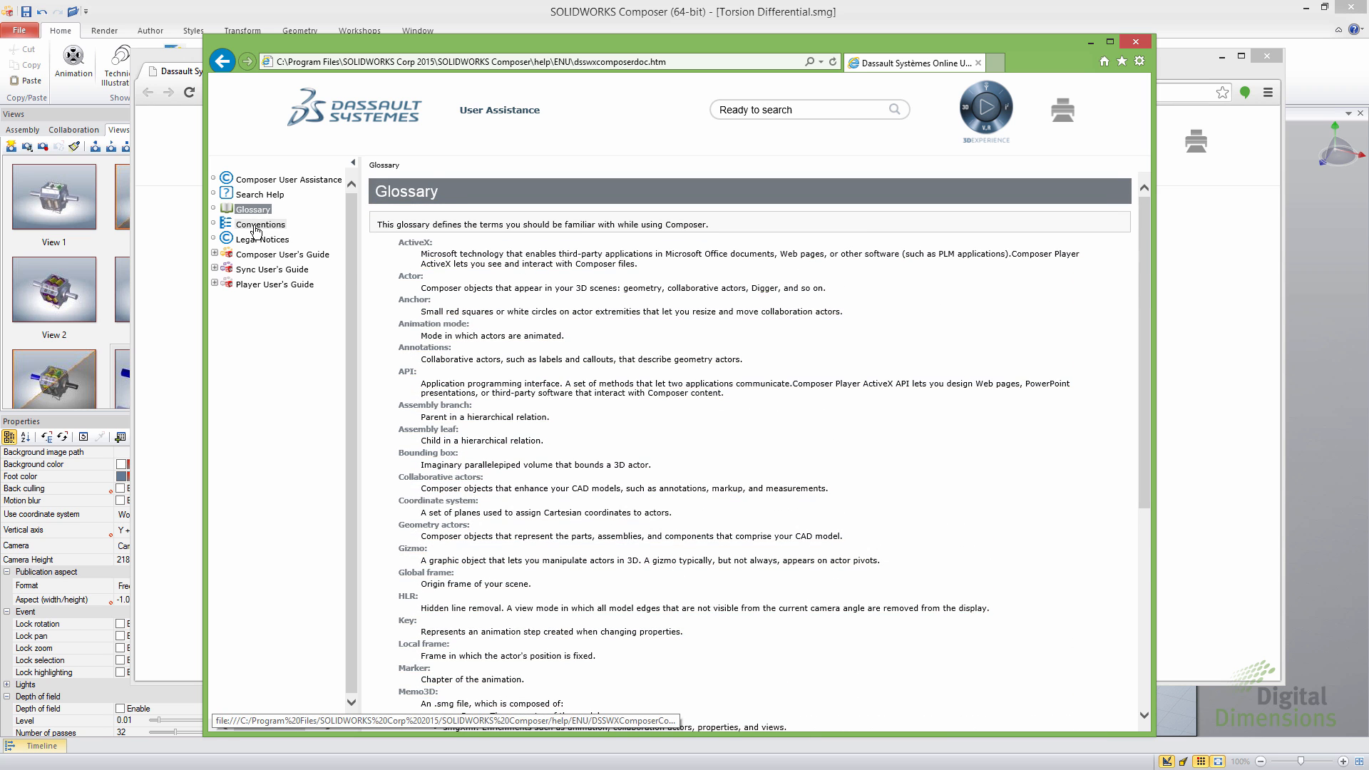
left_click(261, 225)
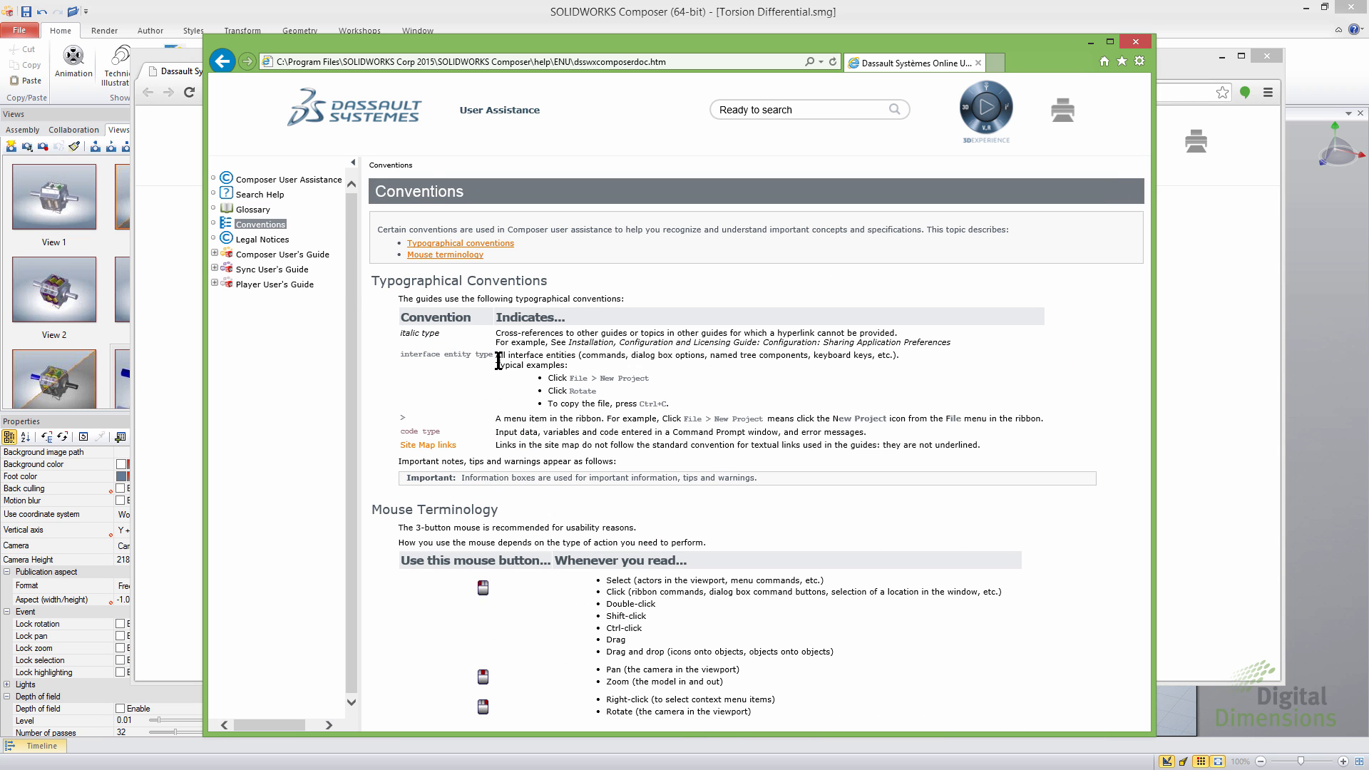
mouse_move(924, 511)
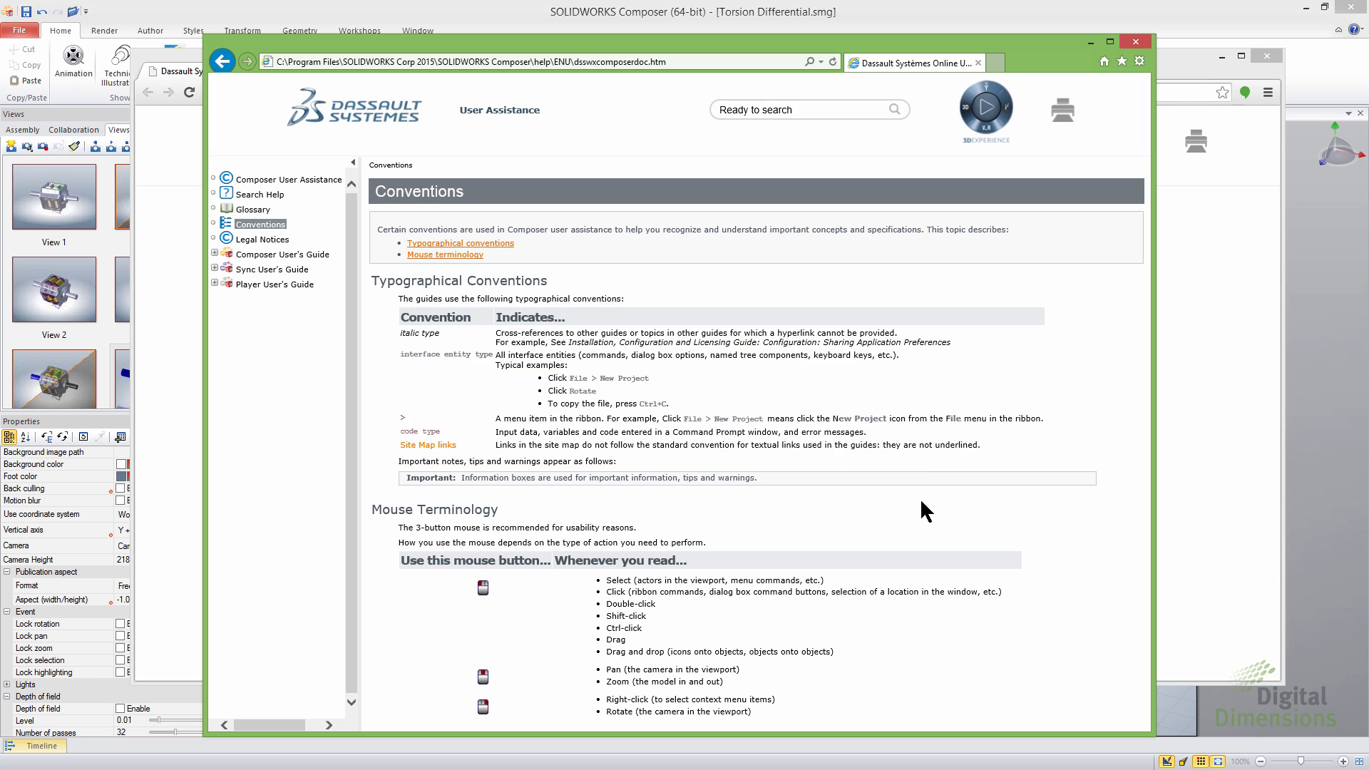
mouse_move(257, 271)
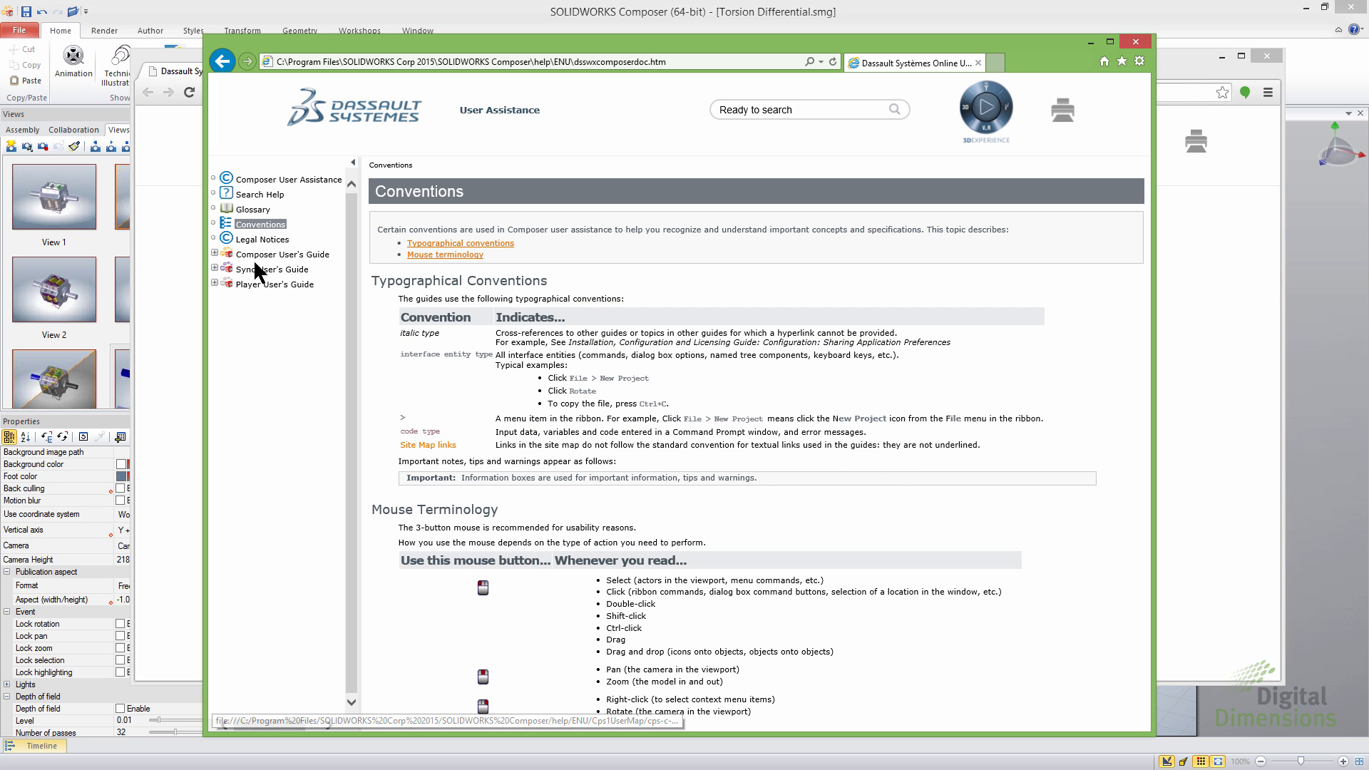
left_click(283, 254)
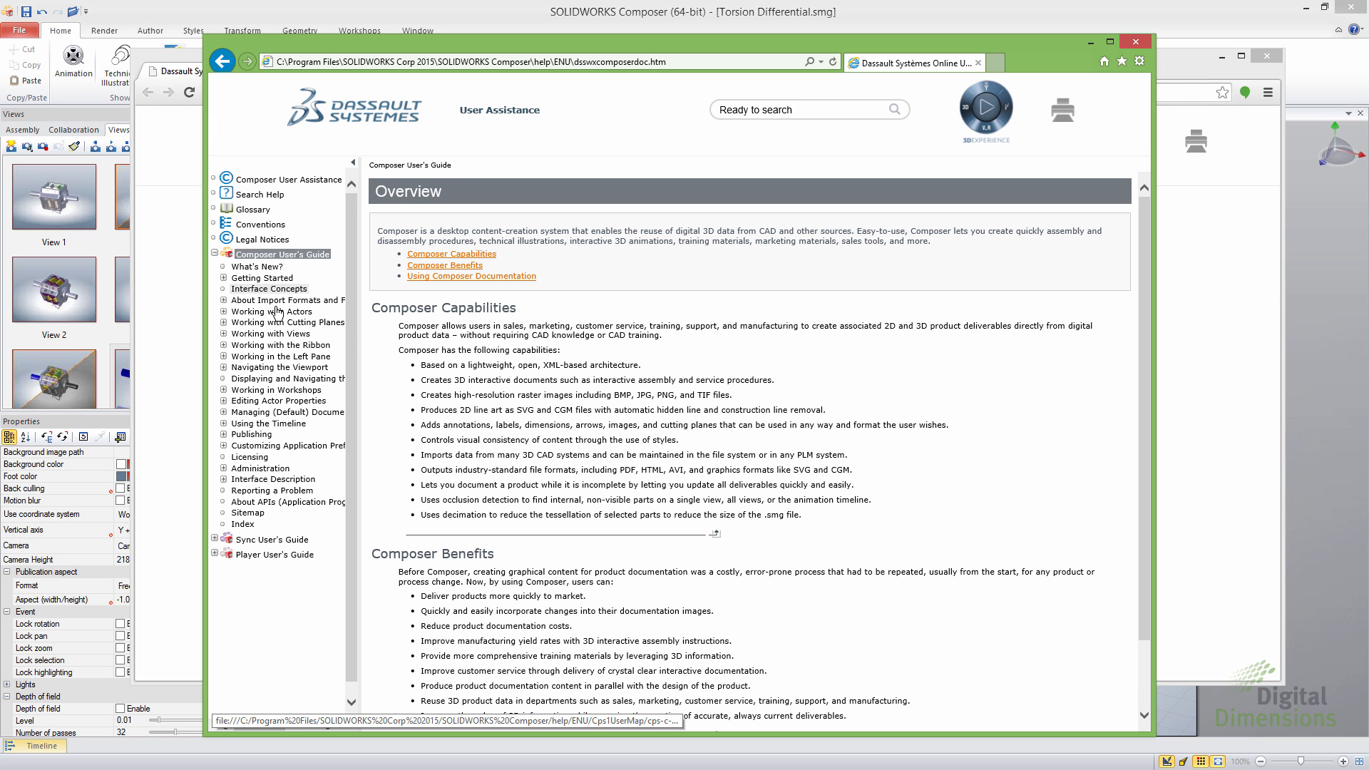
Open the What's New? page and collapse the Working with the Ribbon section
left_click(223, 345)
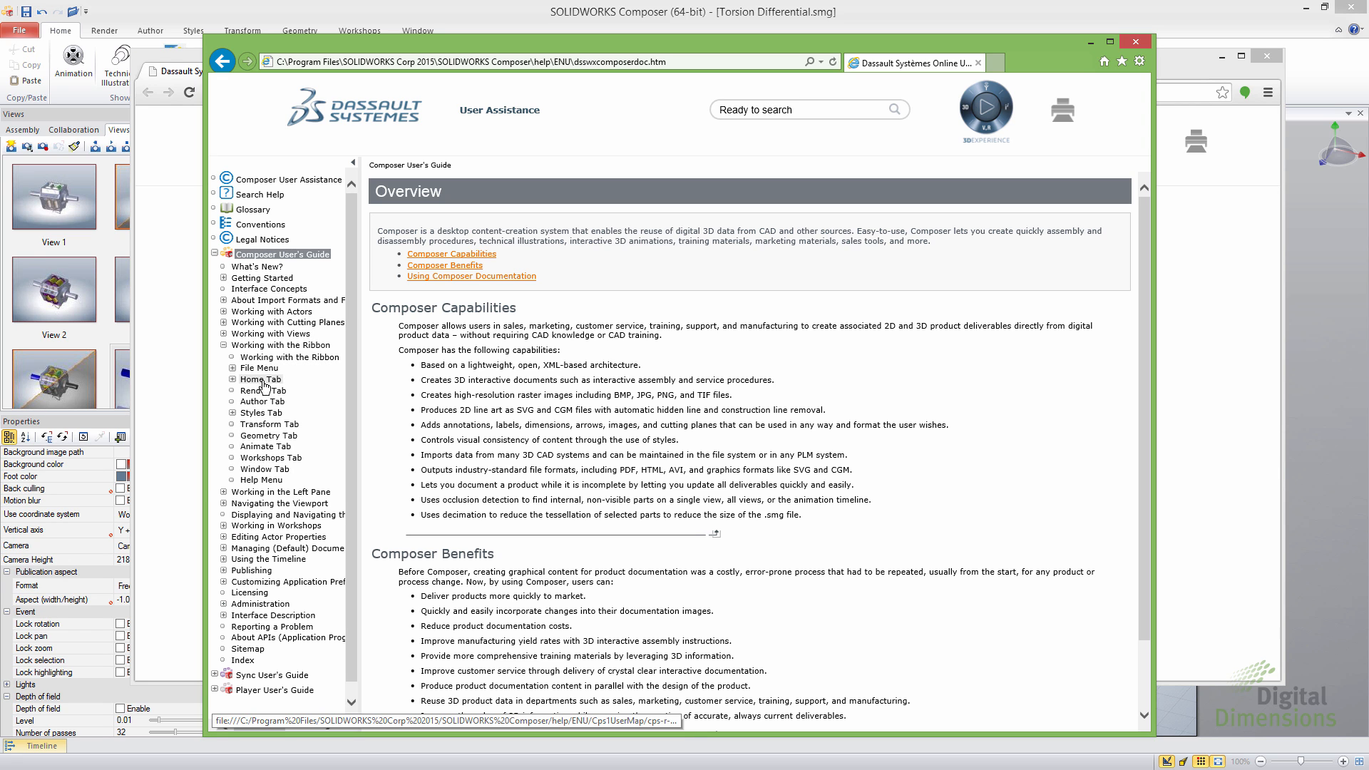
left_click(257, 265)
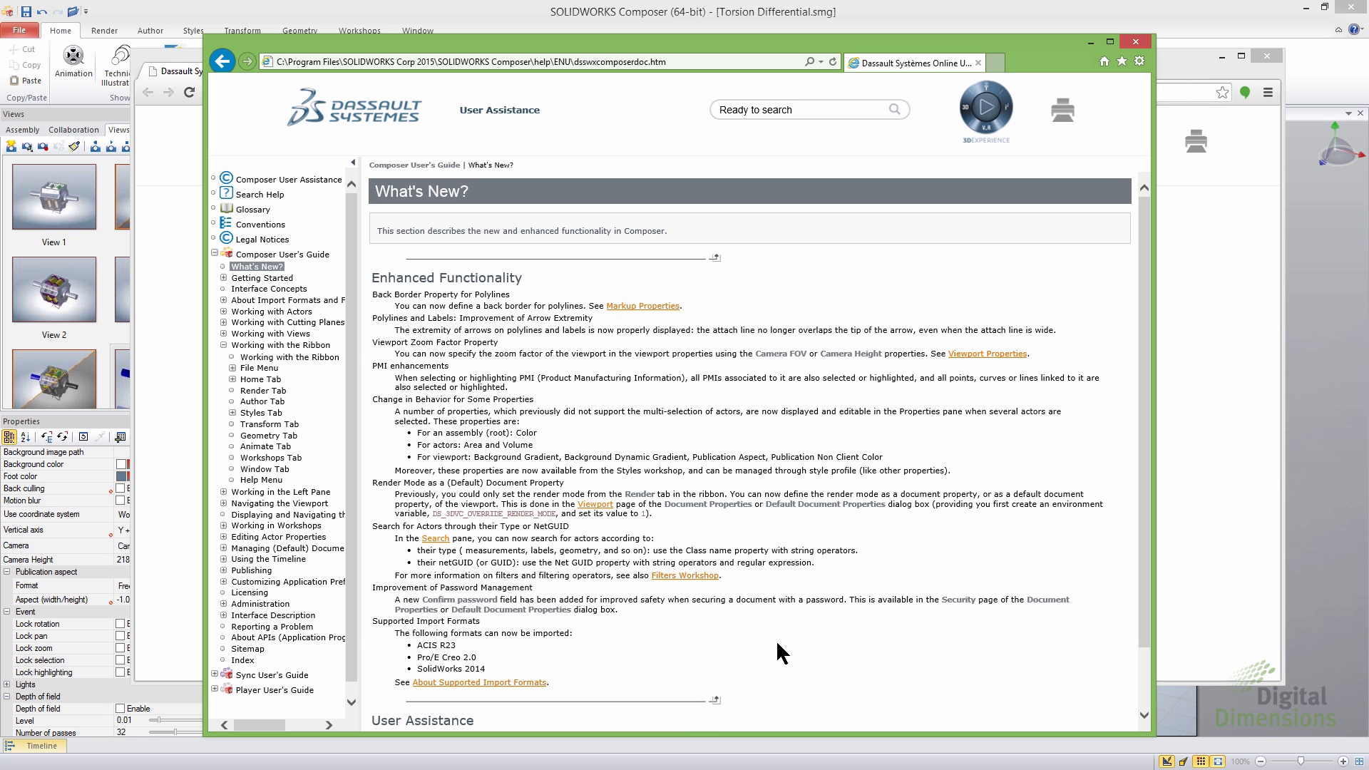
scroll("down", 3)
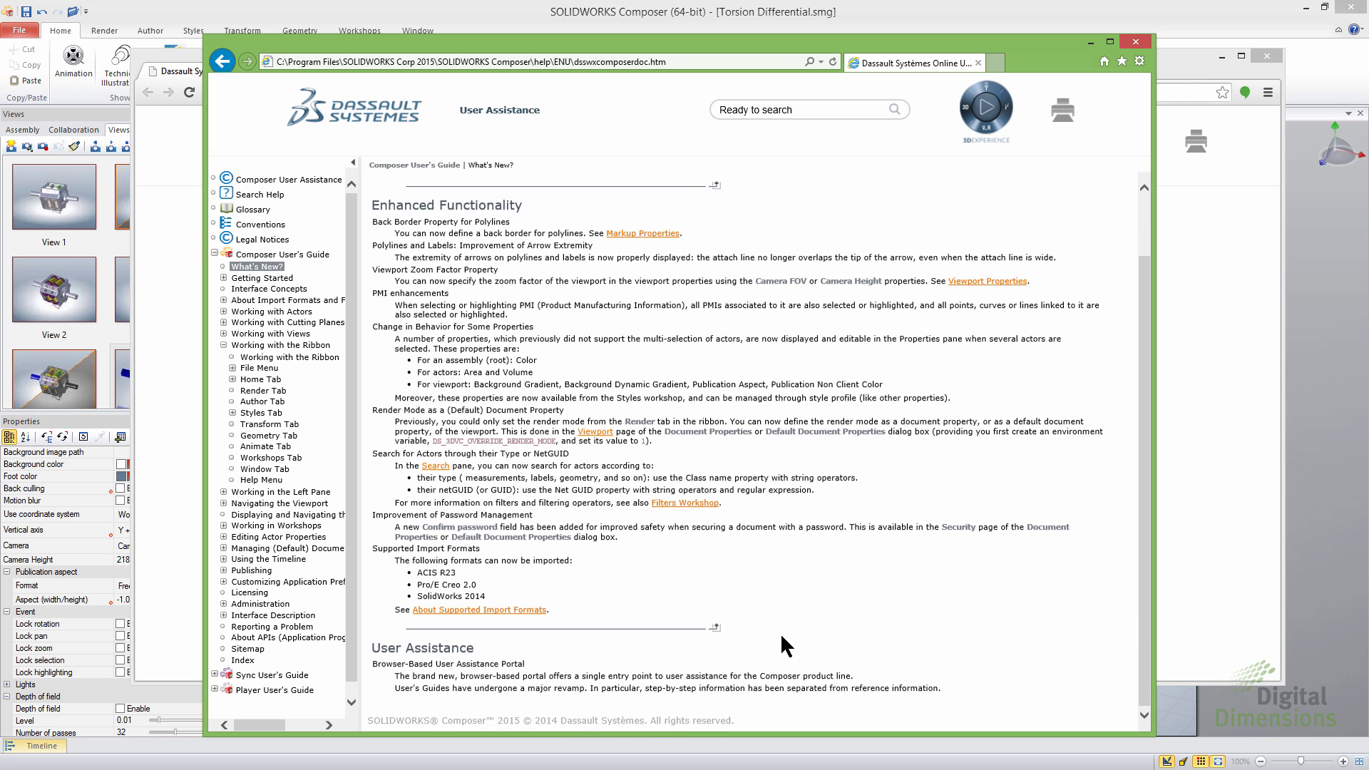
scroll("up", 3)
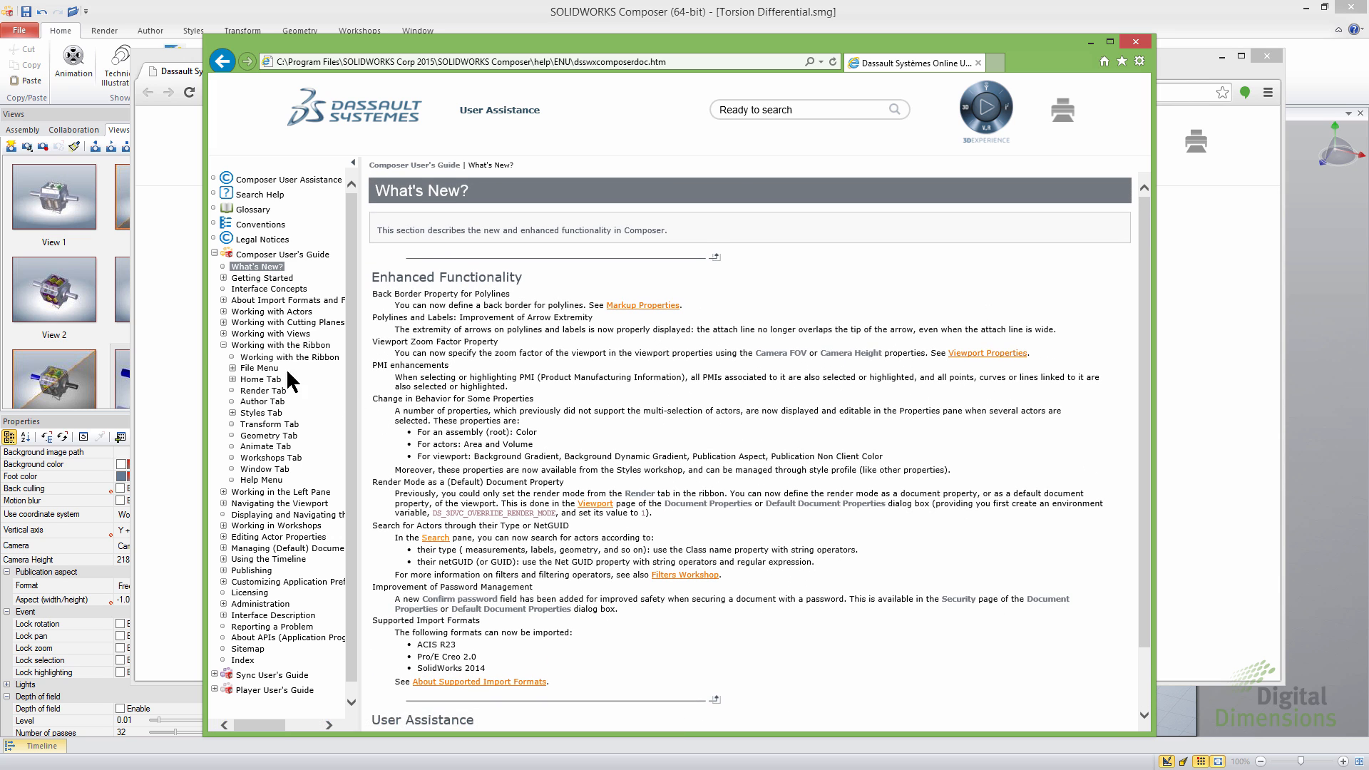
left_click(223, 344)
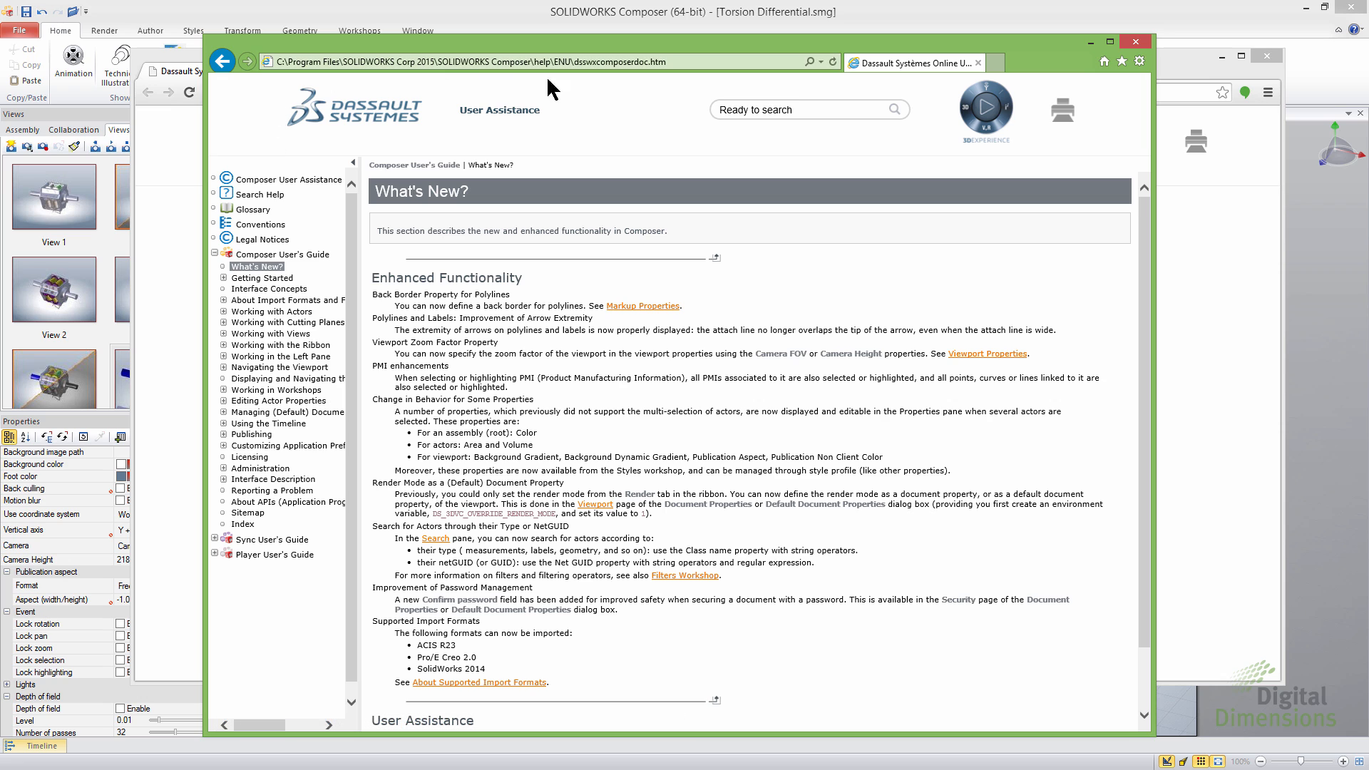
mouse_move(1048, 69)
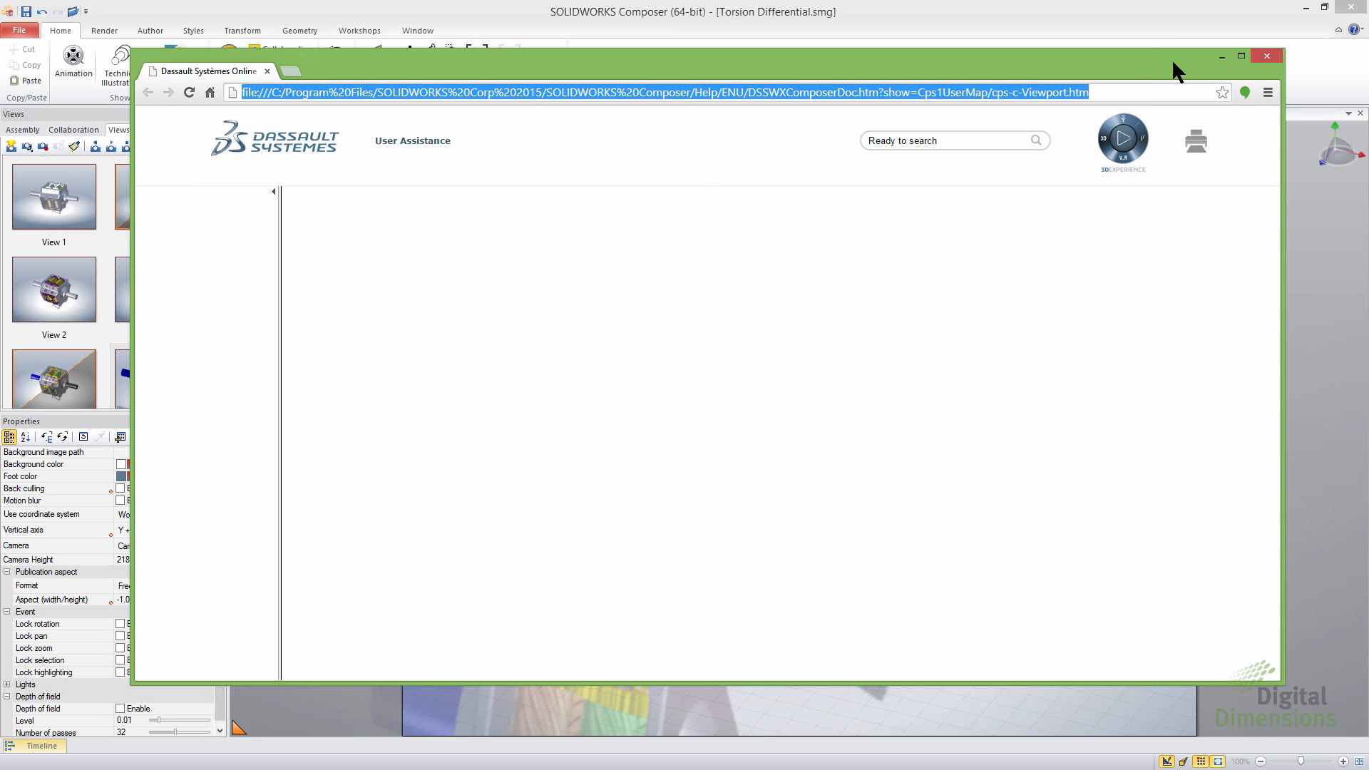
Close the help browser and enter 300 as the viewport Camera Height
left_click(1265, 55)
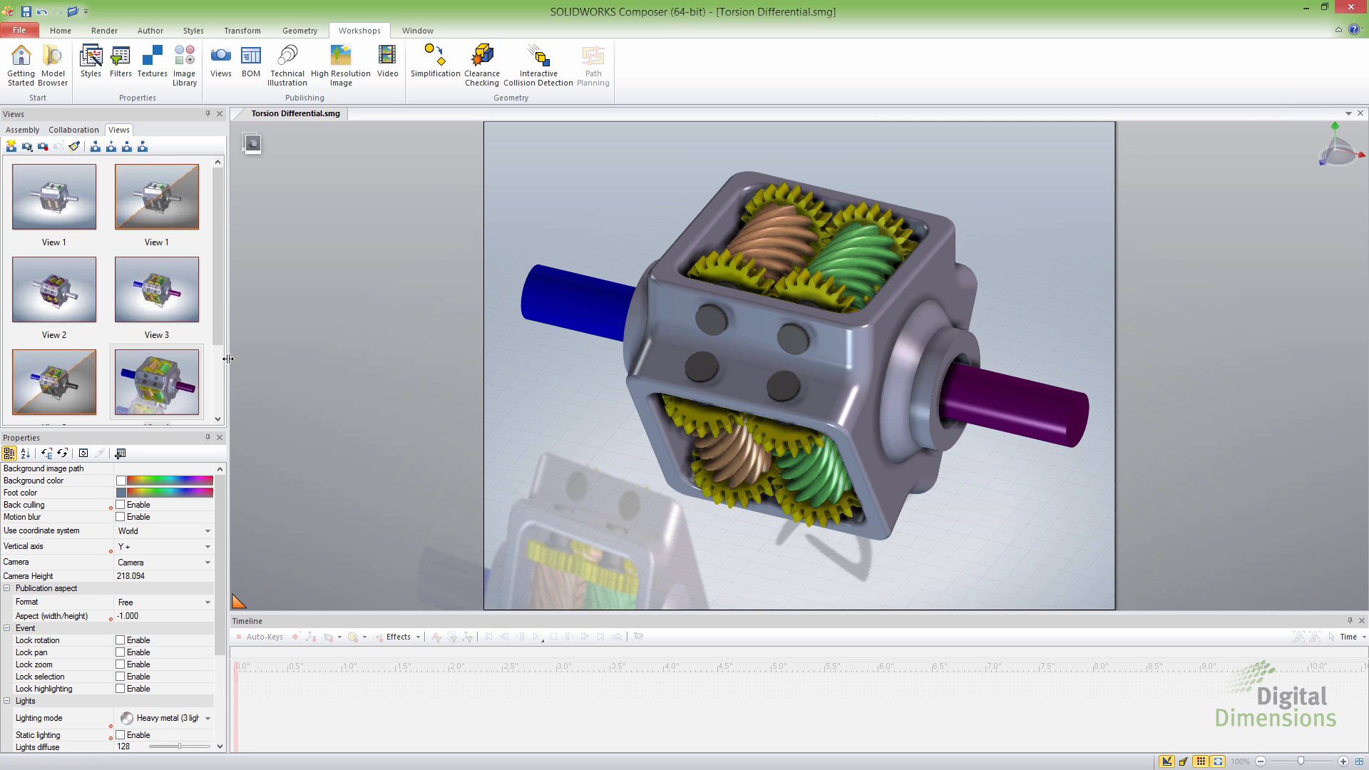
mouse_move(516, 188)
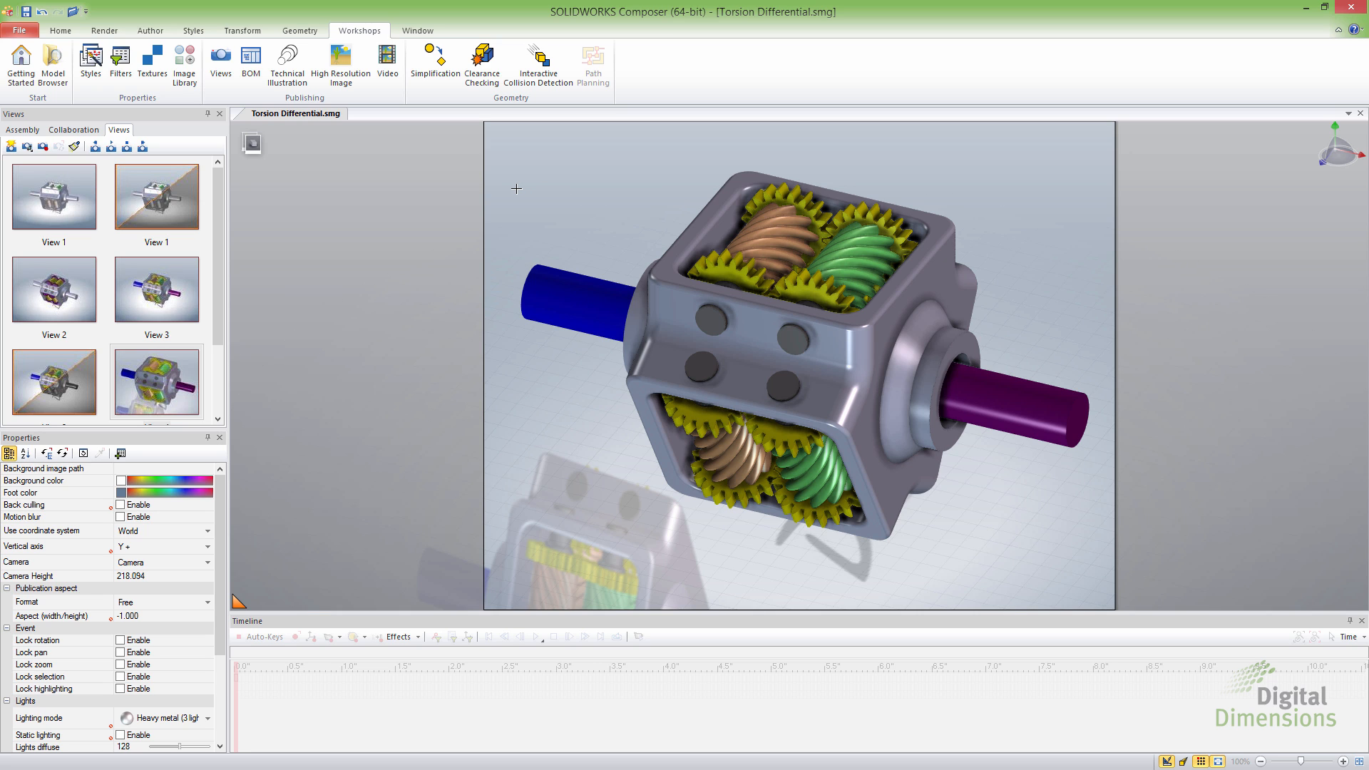
scroll("down", 3)
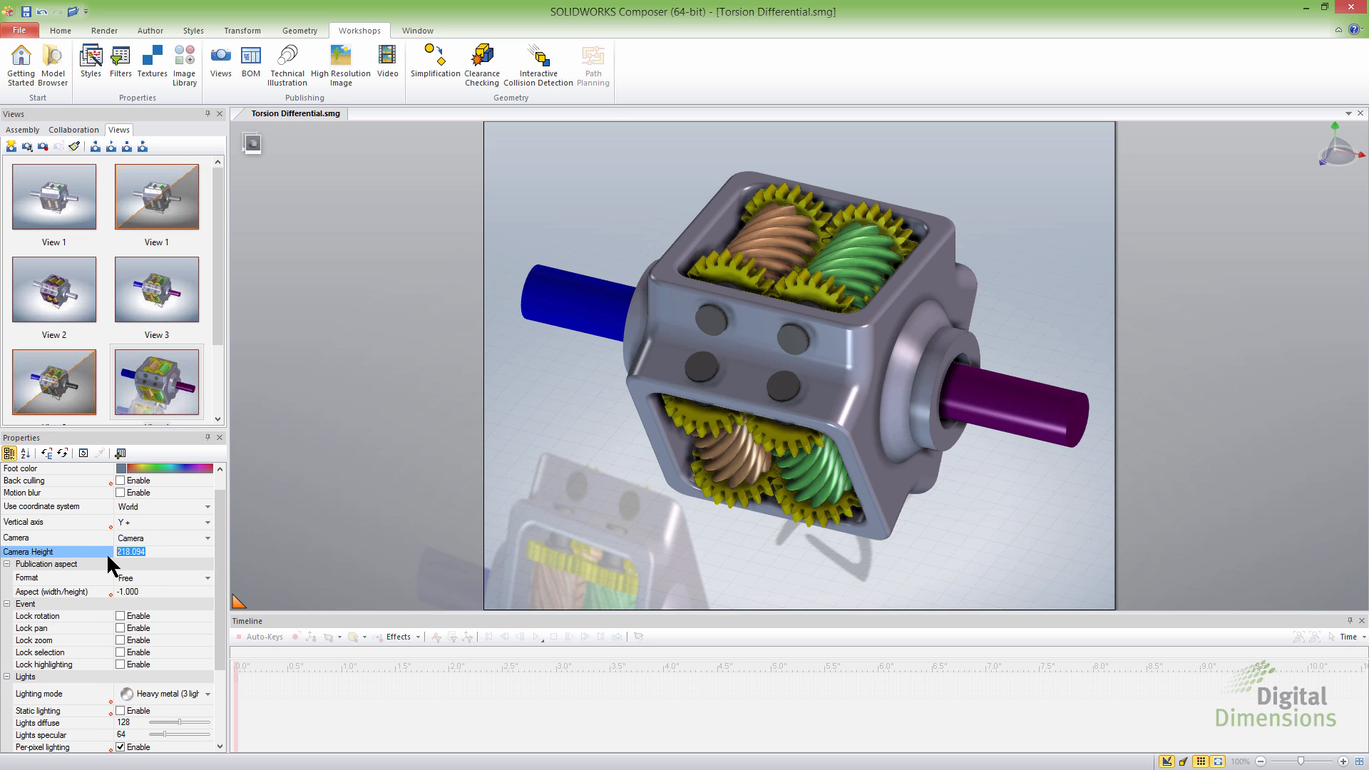
type("300.000")
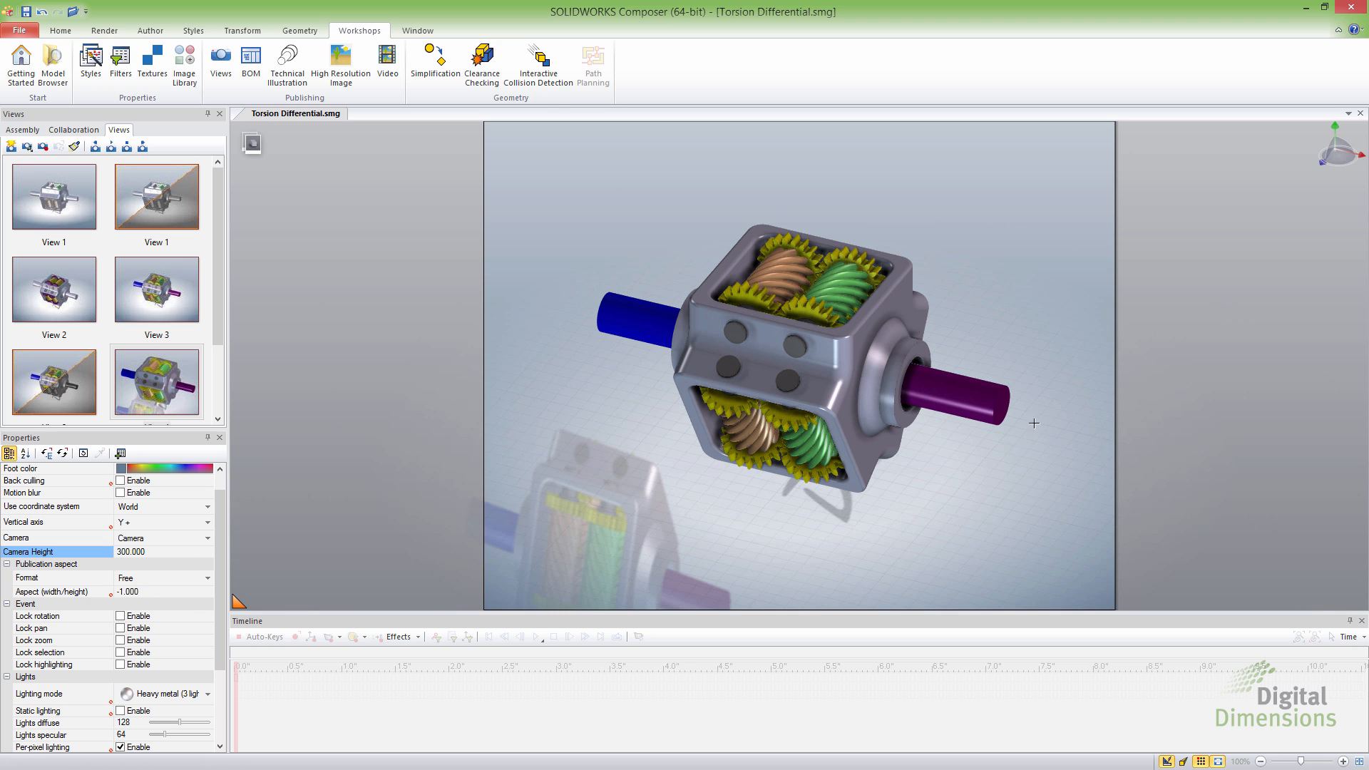
mouse_move(553, 382)
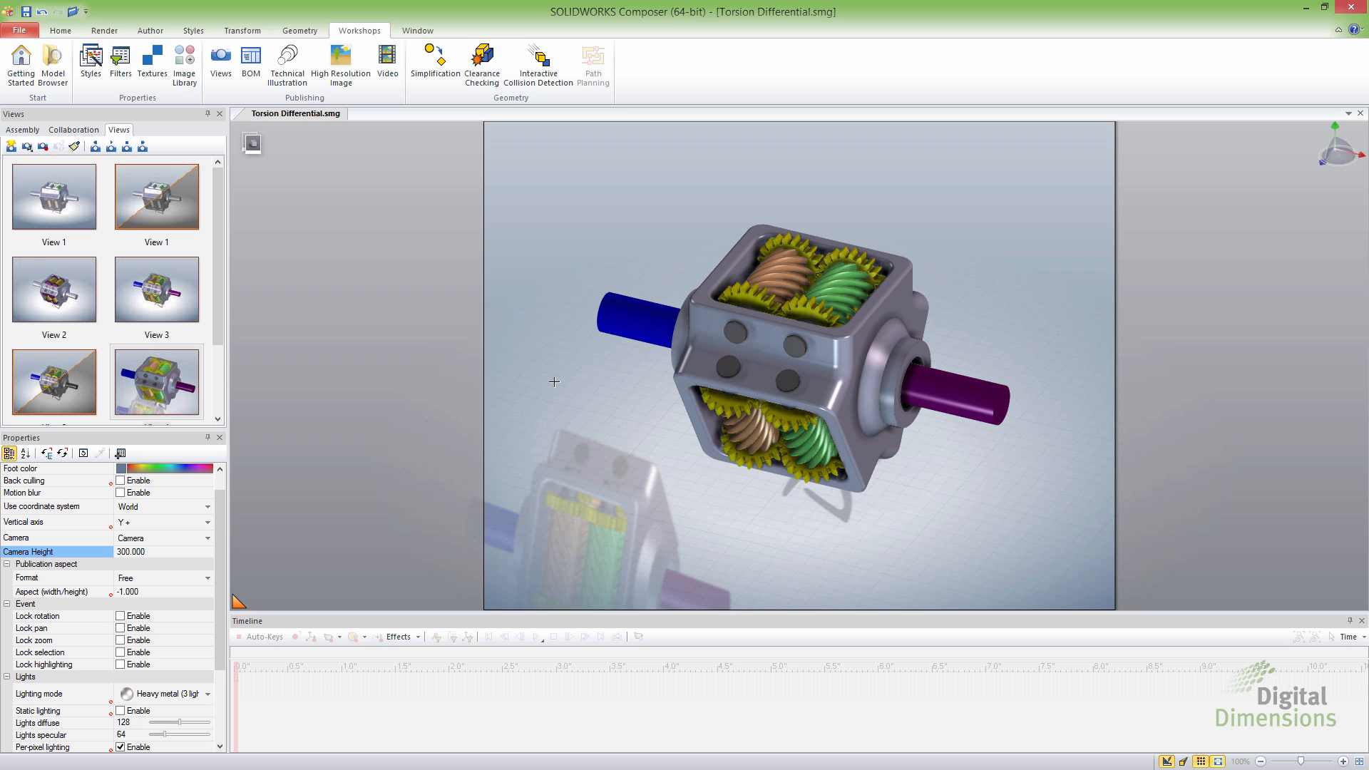
mouse_move(556, 399)
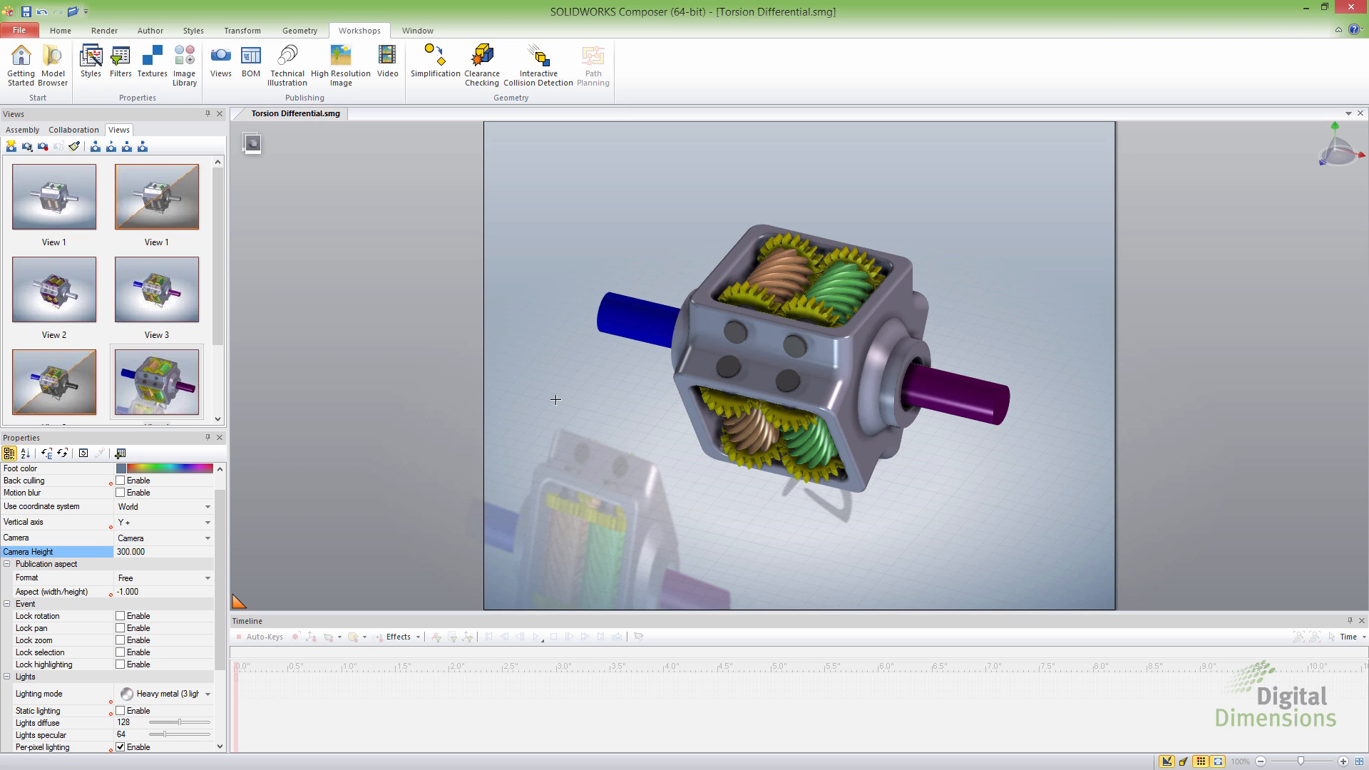
mouse_move(151, 65)
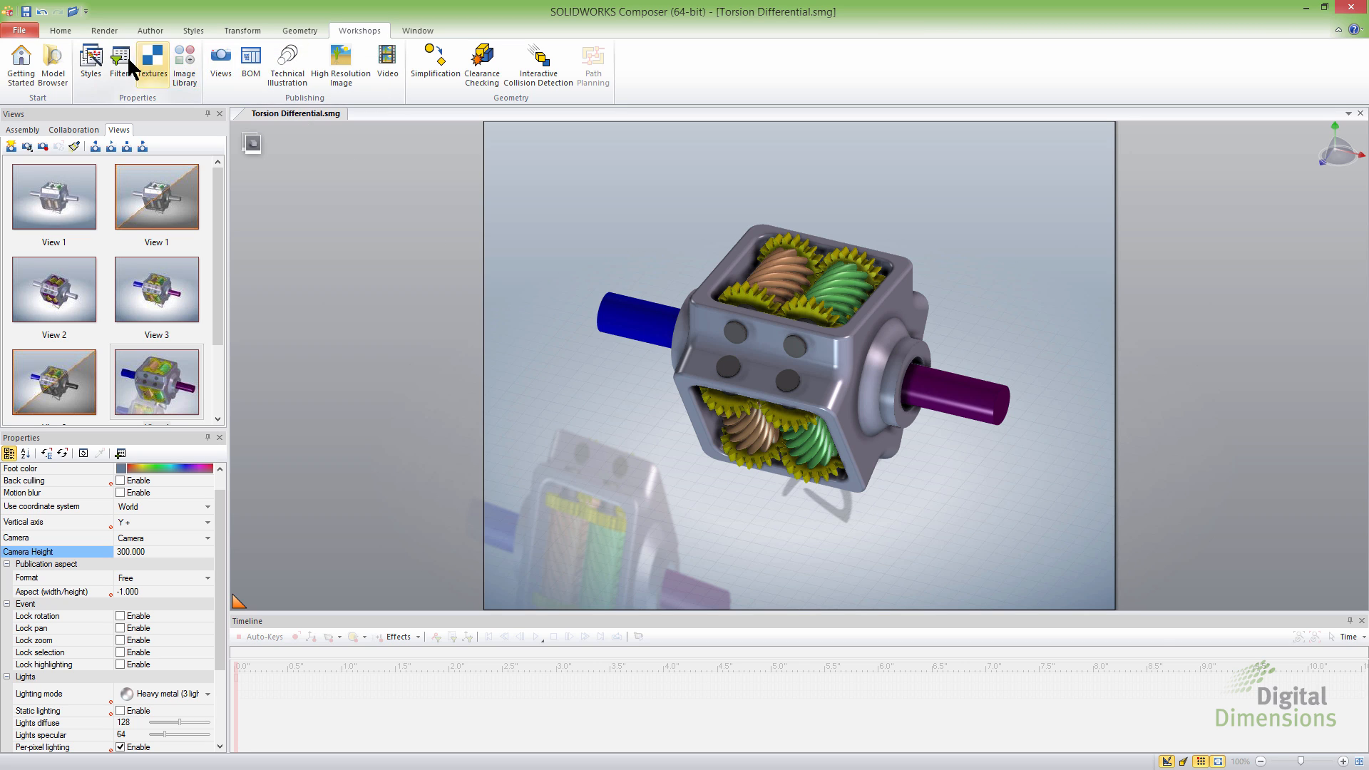
In the Styles workshop, set the default Camera Height to 350
left_click(90, 67)
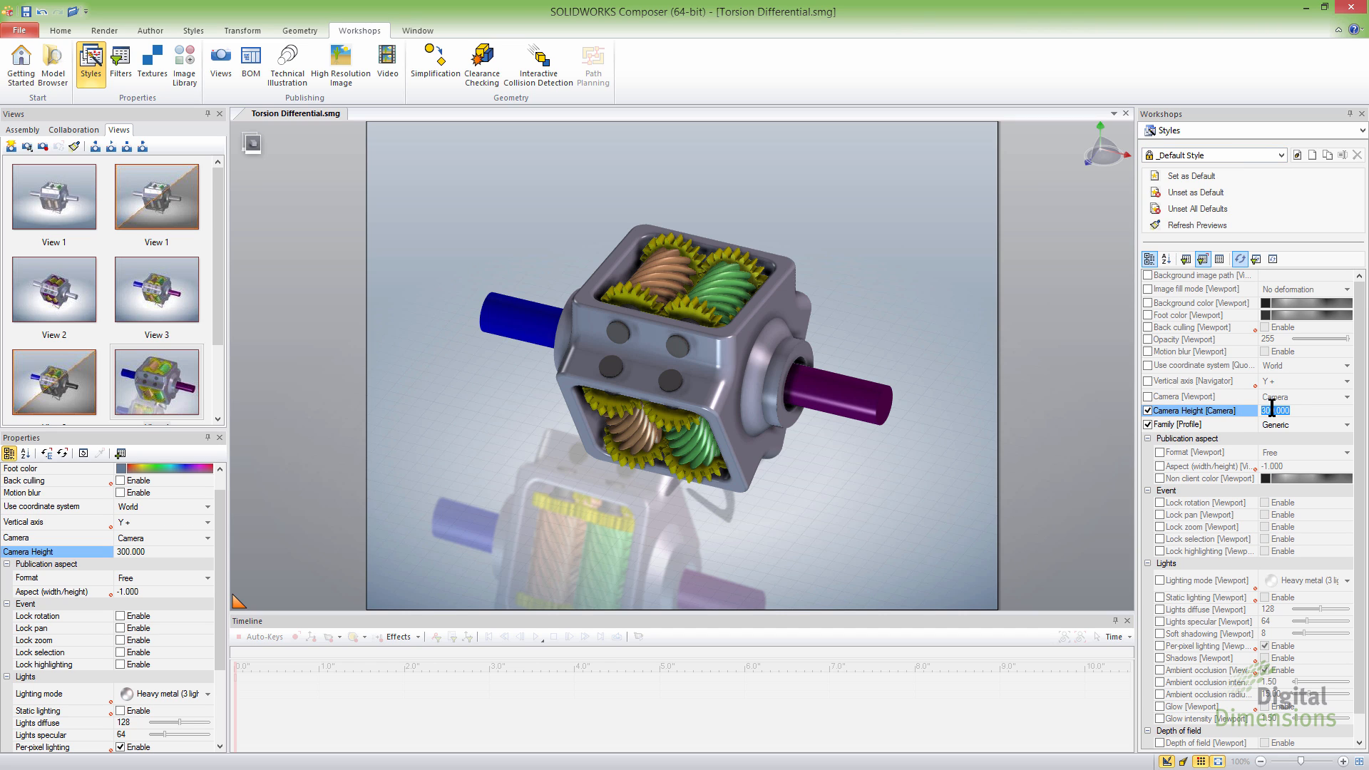
type("350")
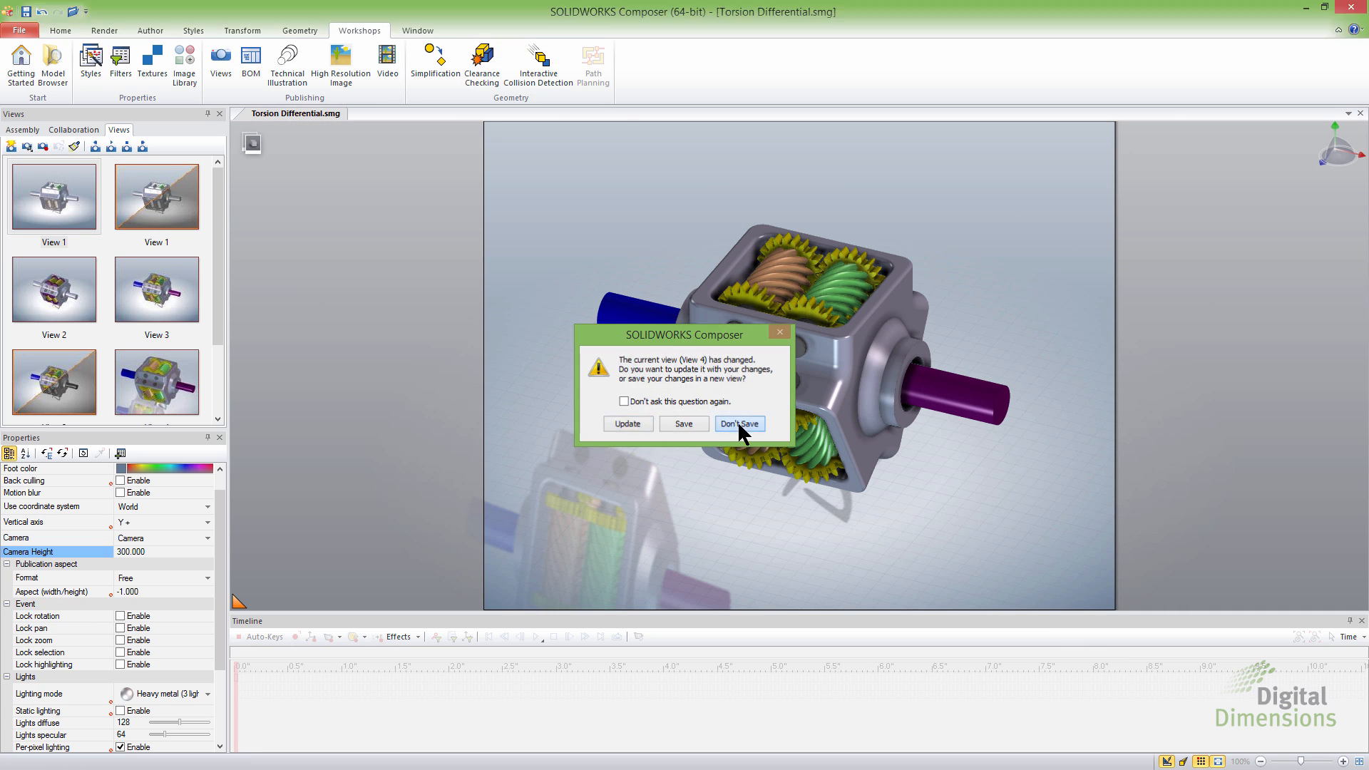
Discard View 4's changes and apply View 5 from the Views pane
left_click(738, 424)
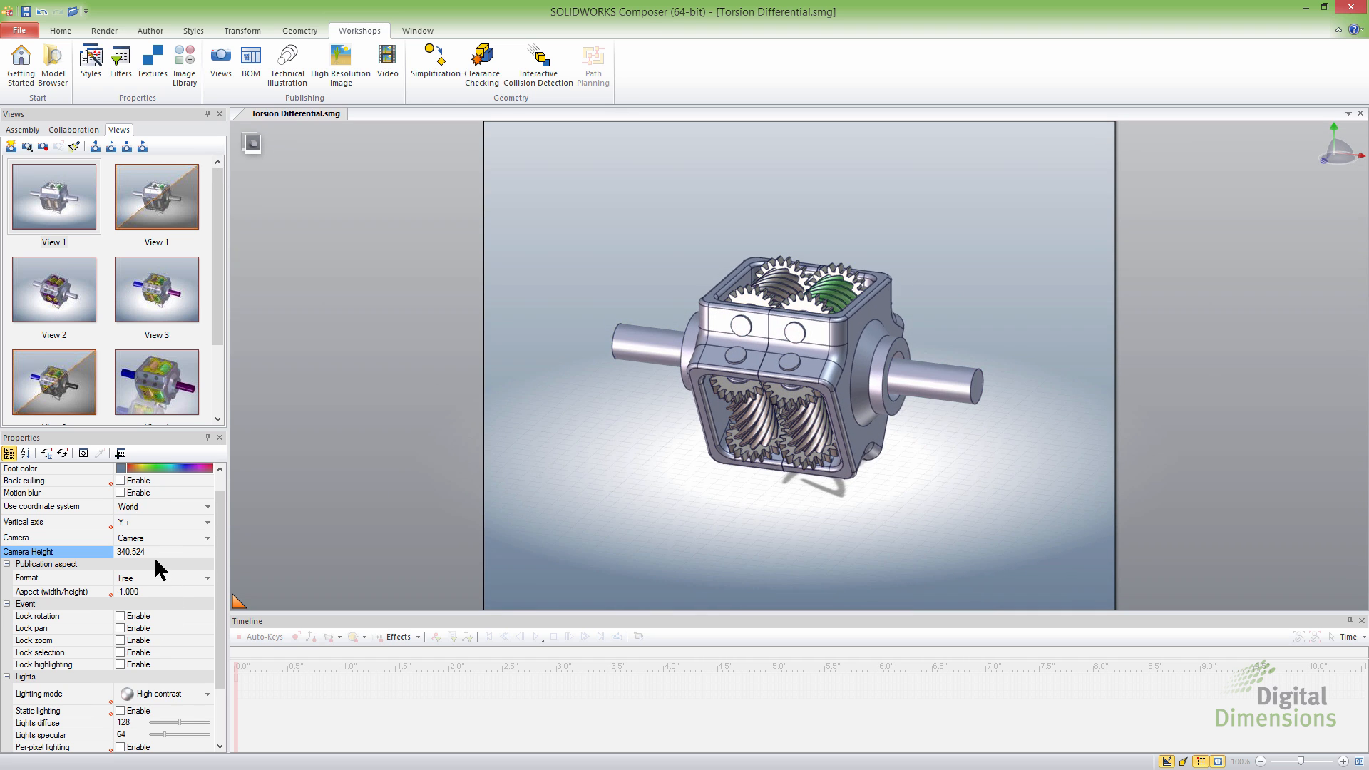
mouse_move(154, 570)
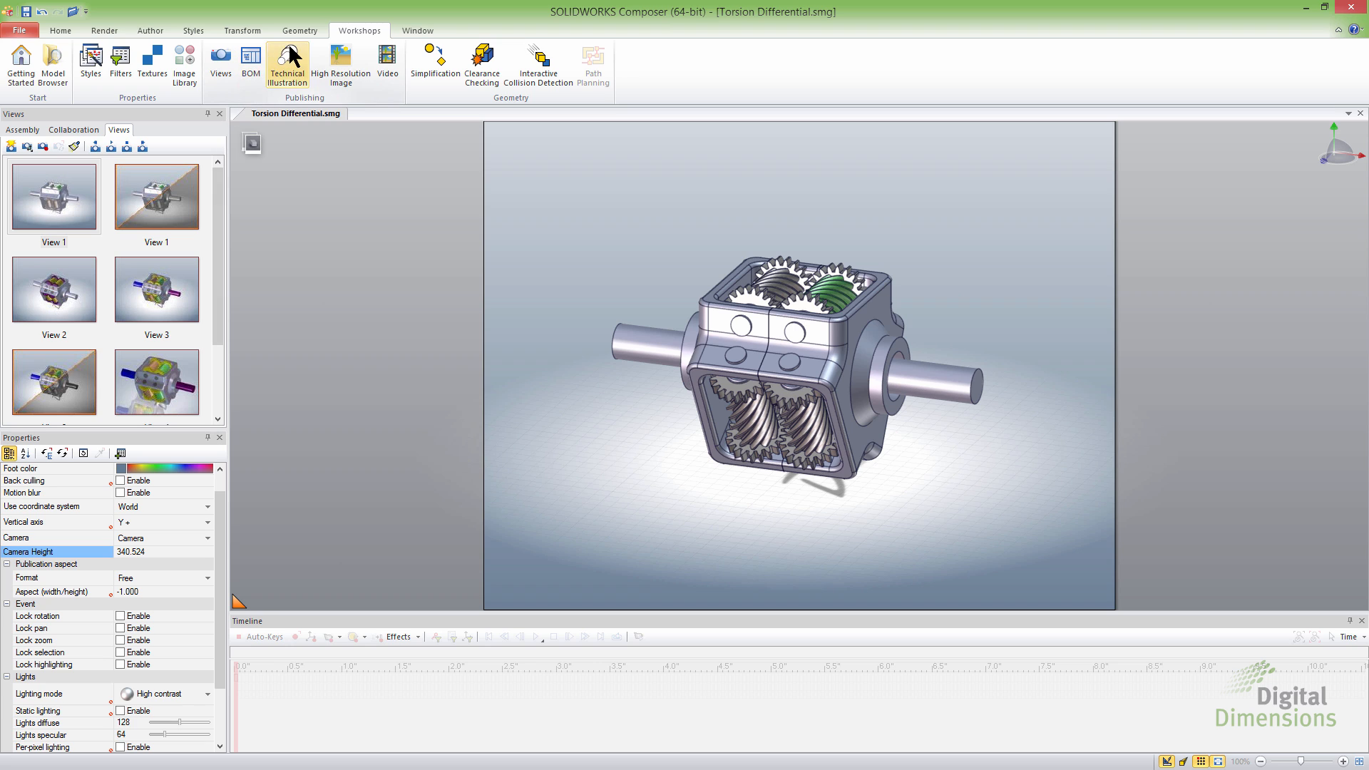
left_click(193, 31)
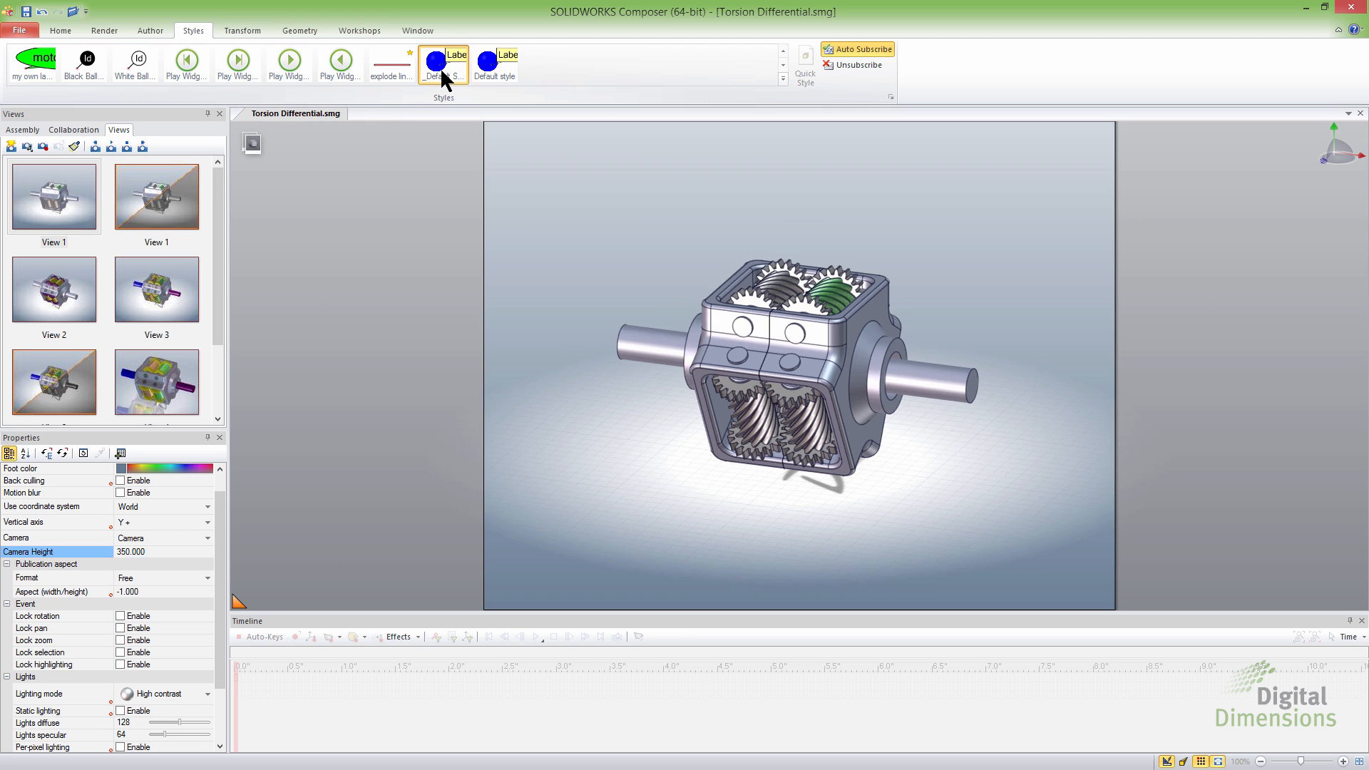
mouse_move(129, 281)
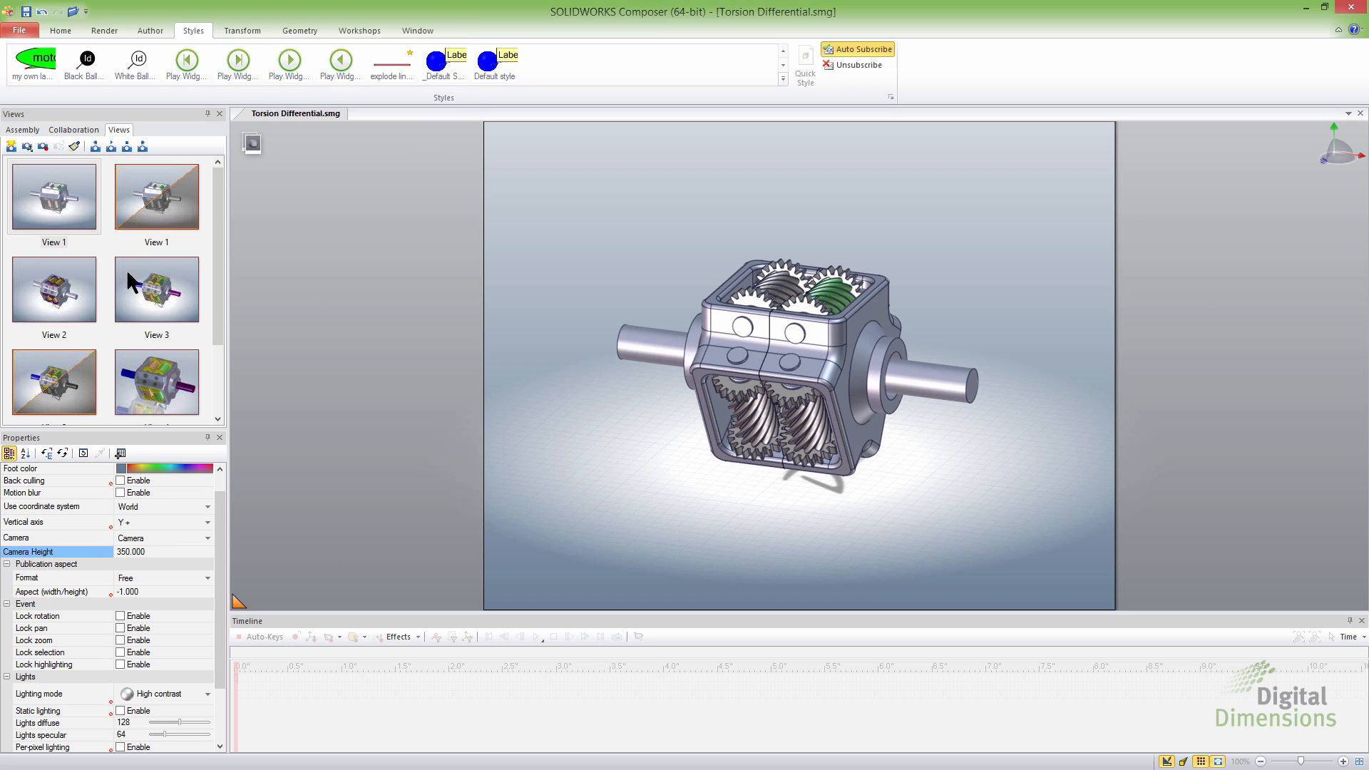
mouse_move(69, 199)
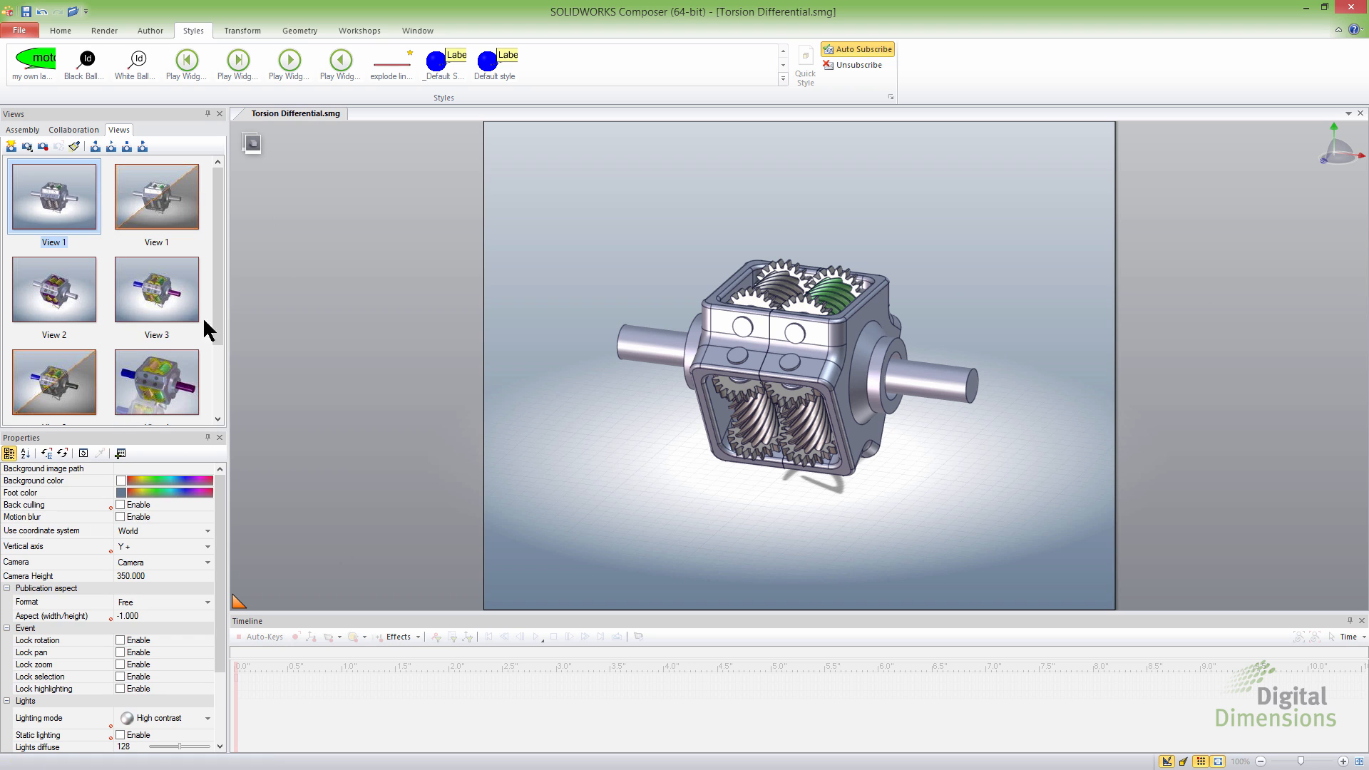
scroll("down", 3)
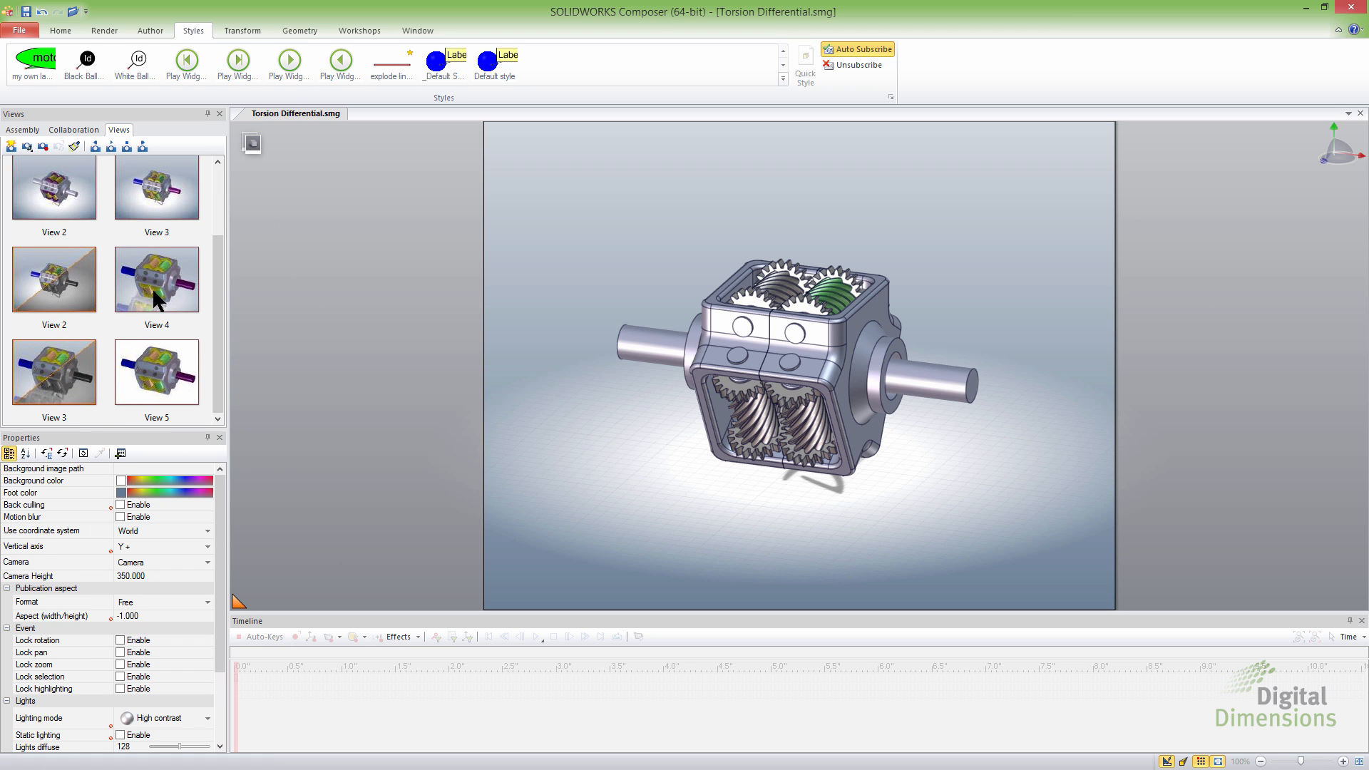
double_click(156, 372)
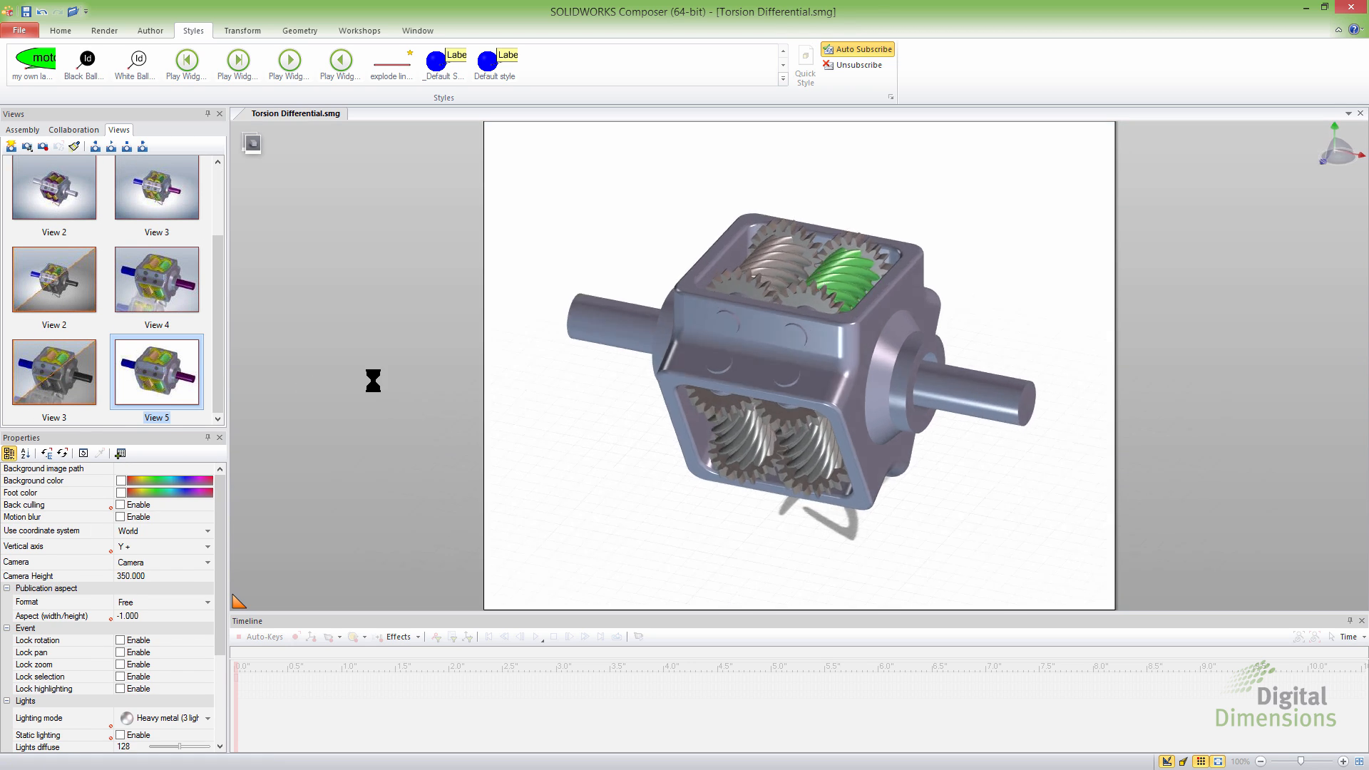
left_click(444, 61)
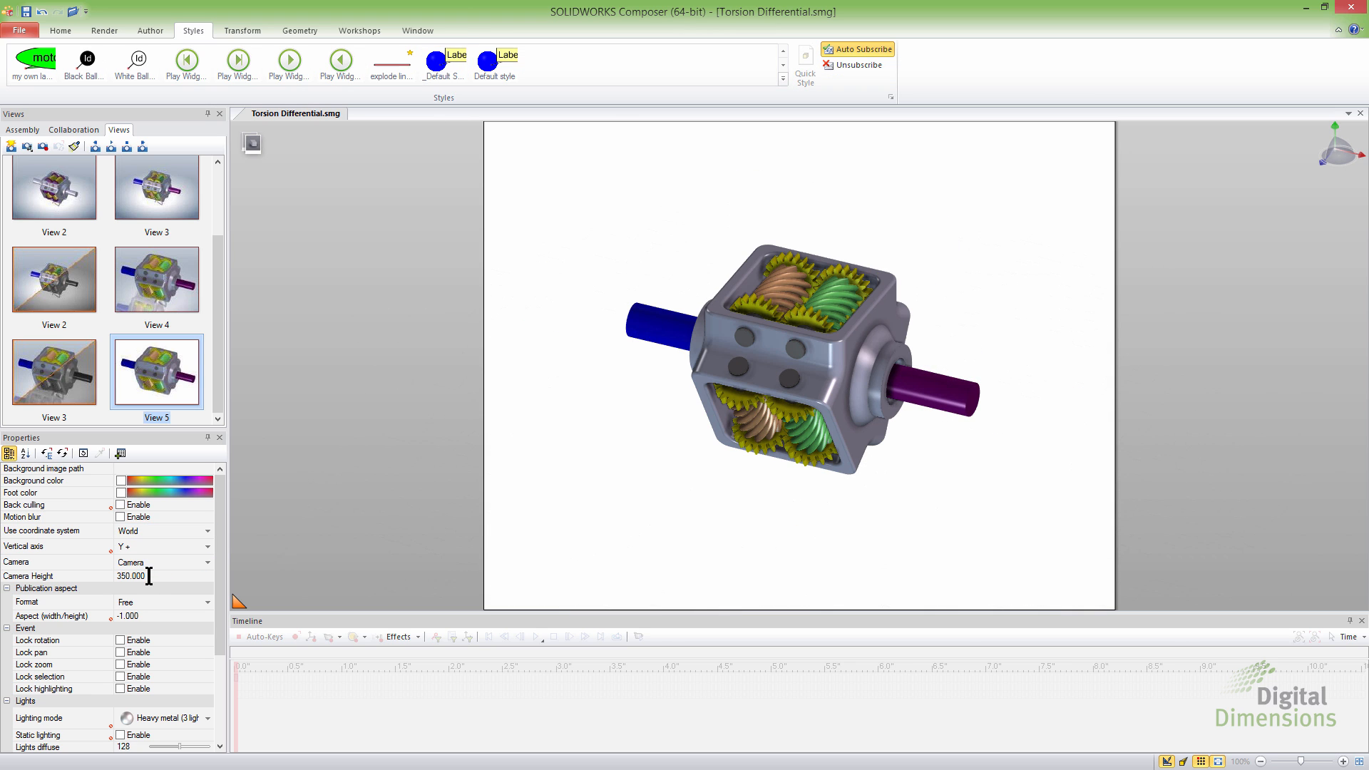
mouse_move(183, 366)
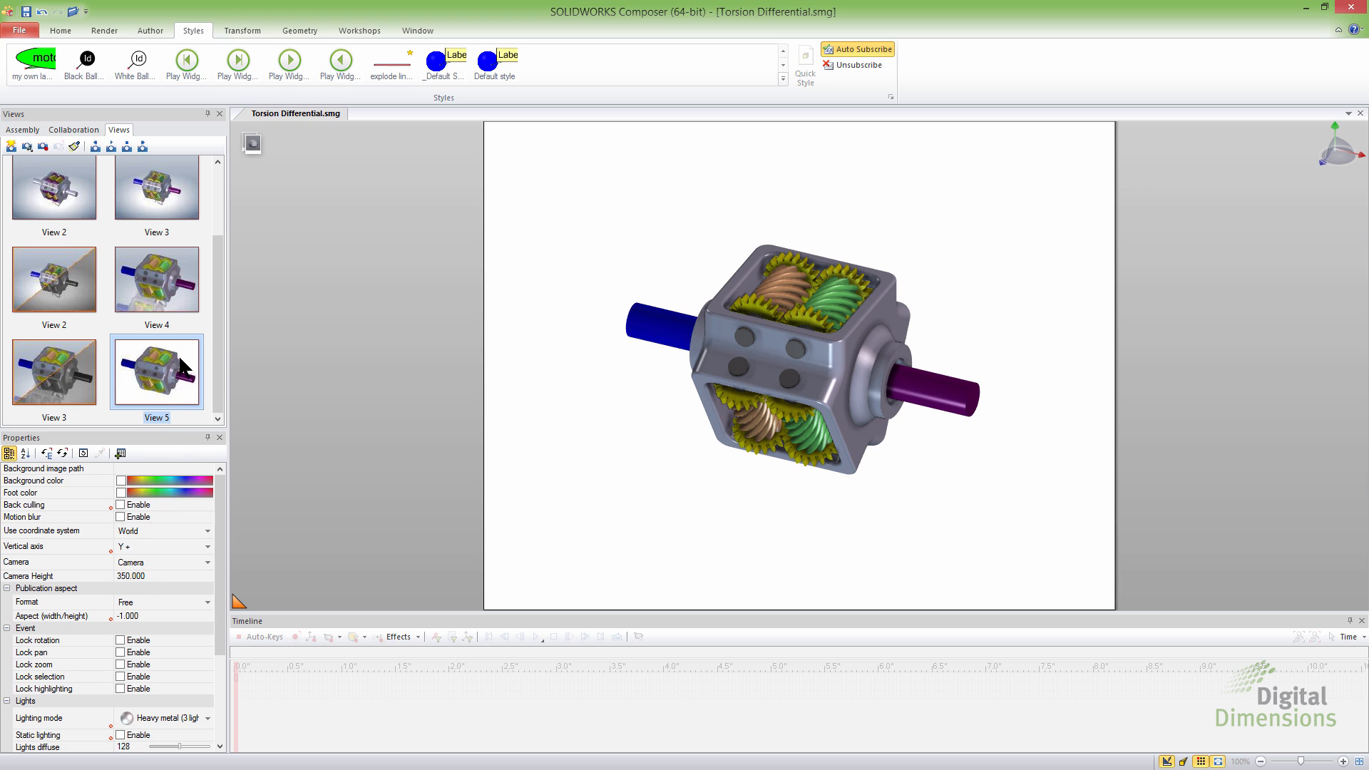
mouse_move(1214, 749)
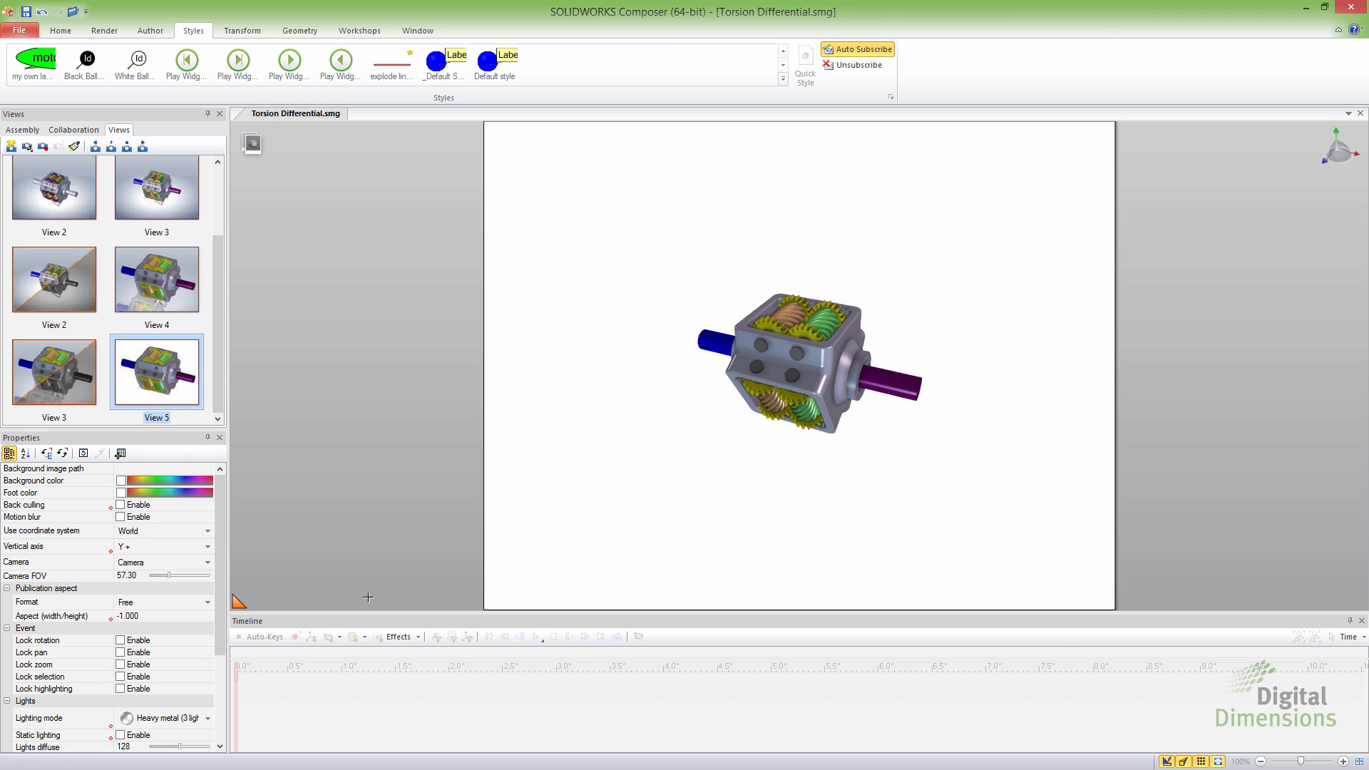
mouse_move(42, 587)
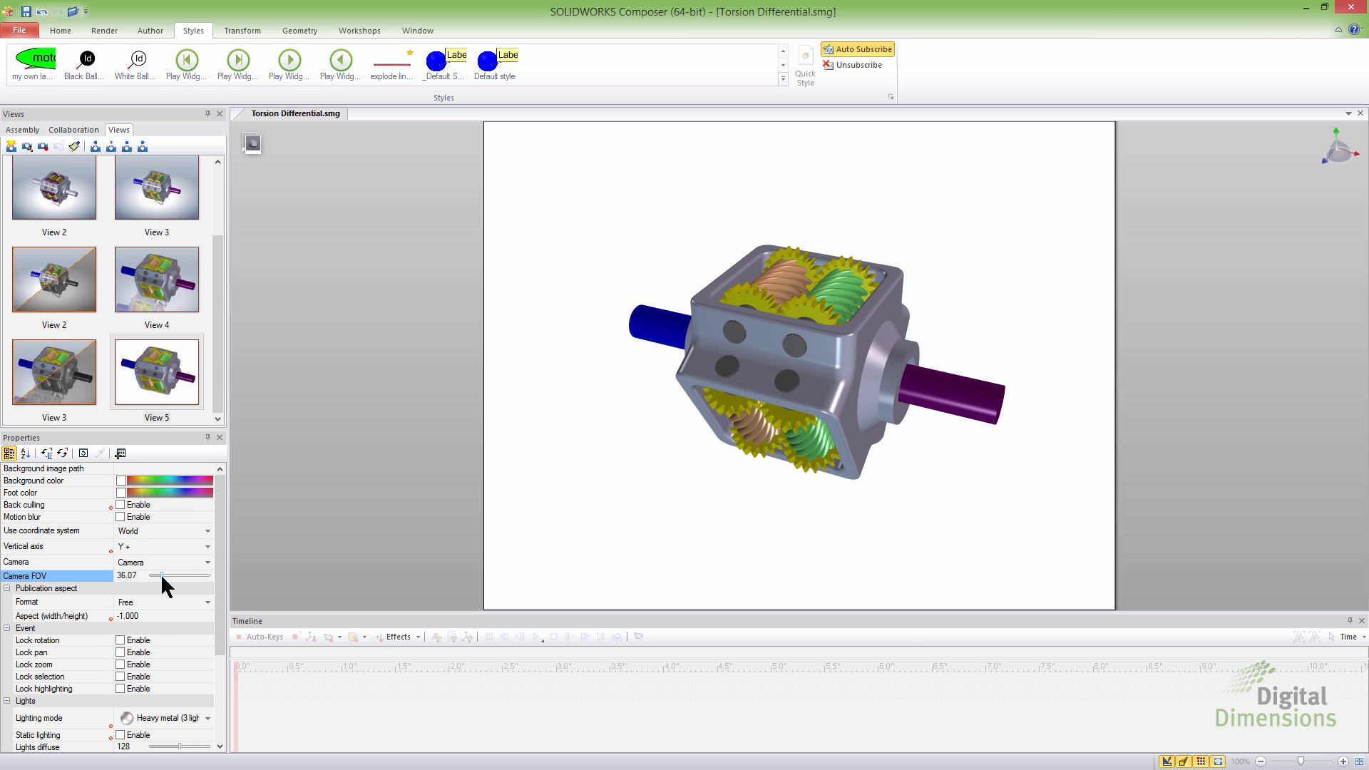
left_click(359, 30)
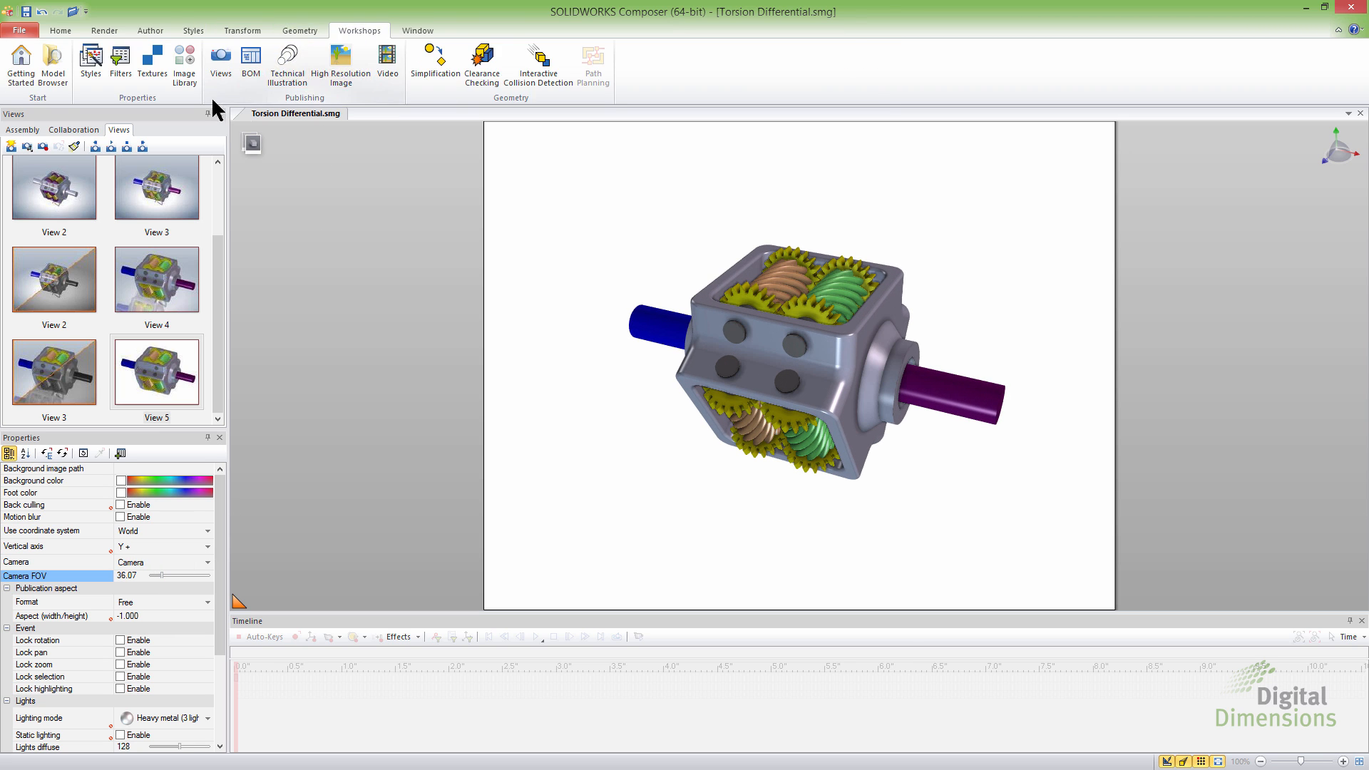
left_click(89, 66)
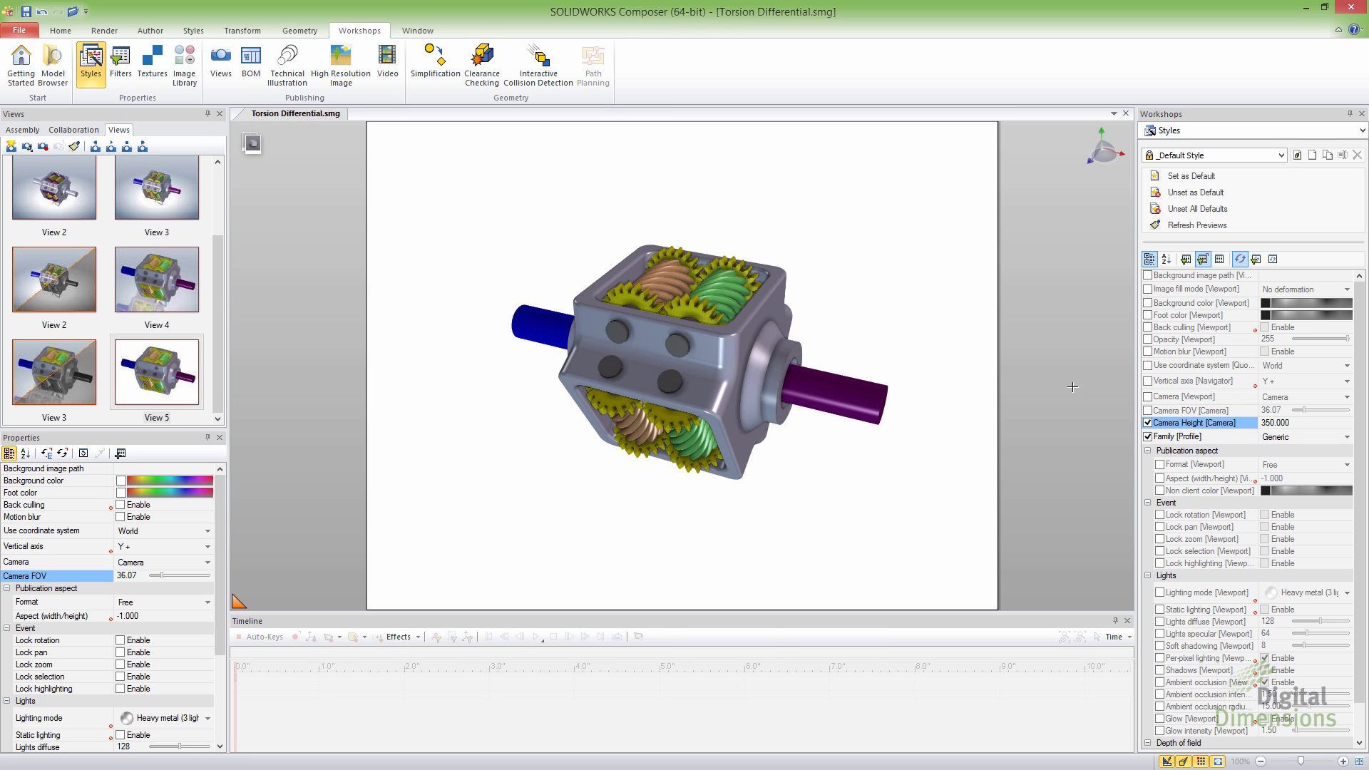
mouse_move(1279, 420)
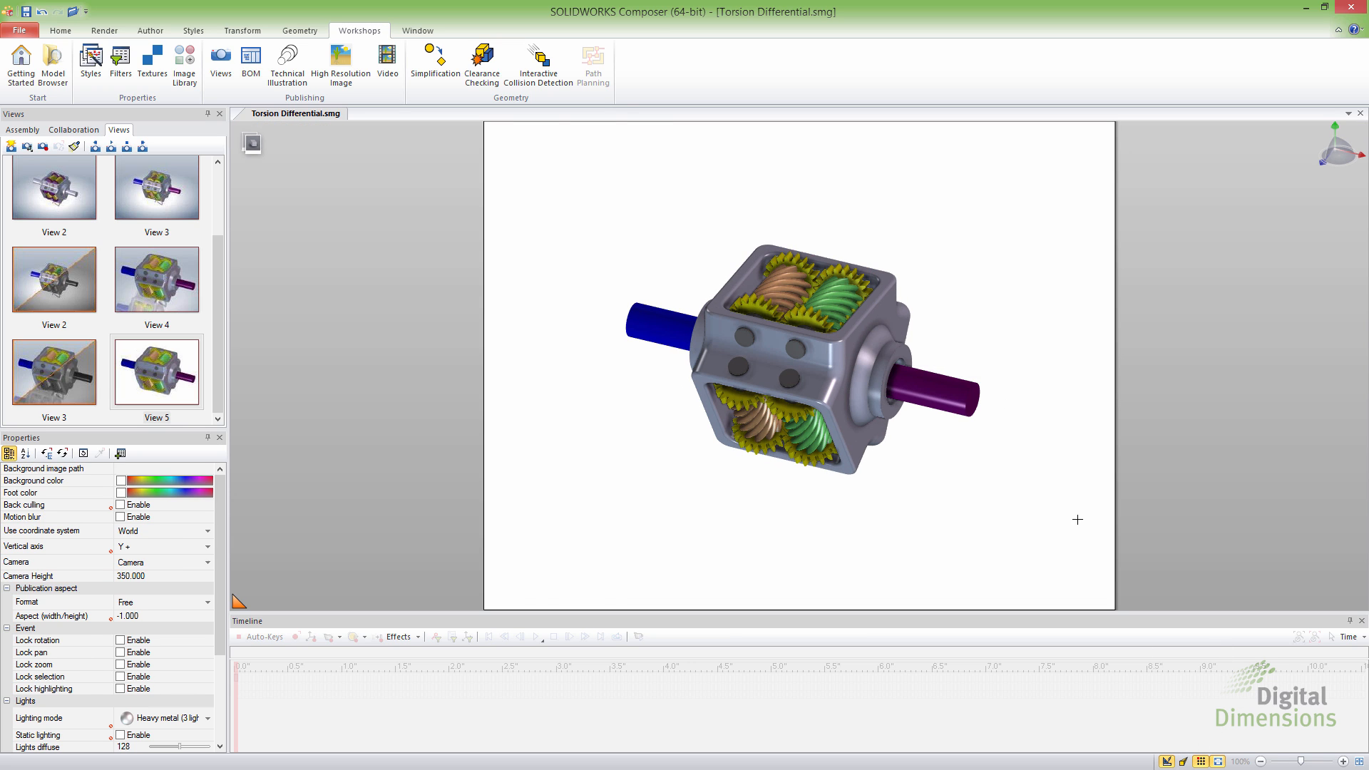
mouse_move(69, 548)
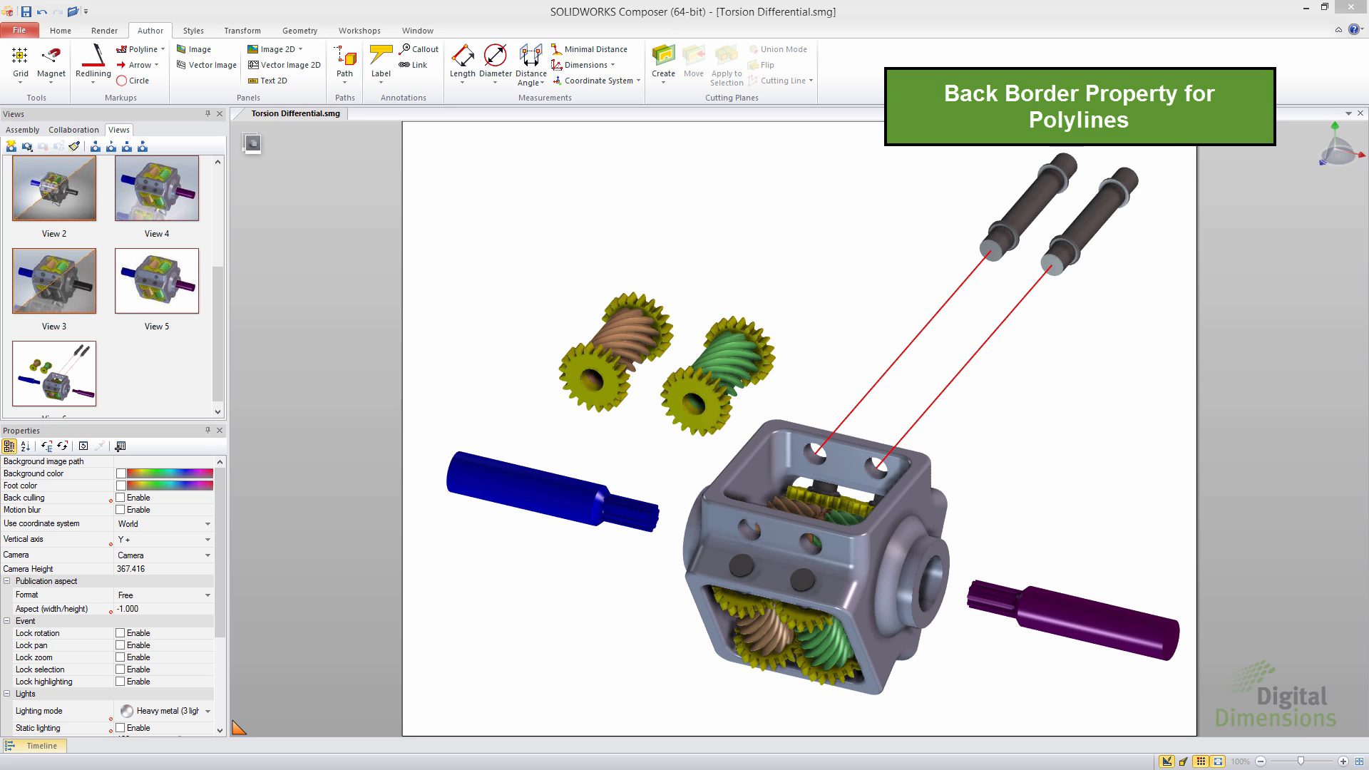
mouse_move(1019, 358)
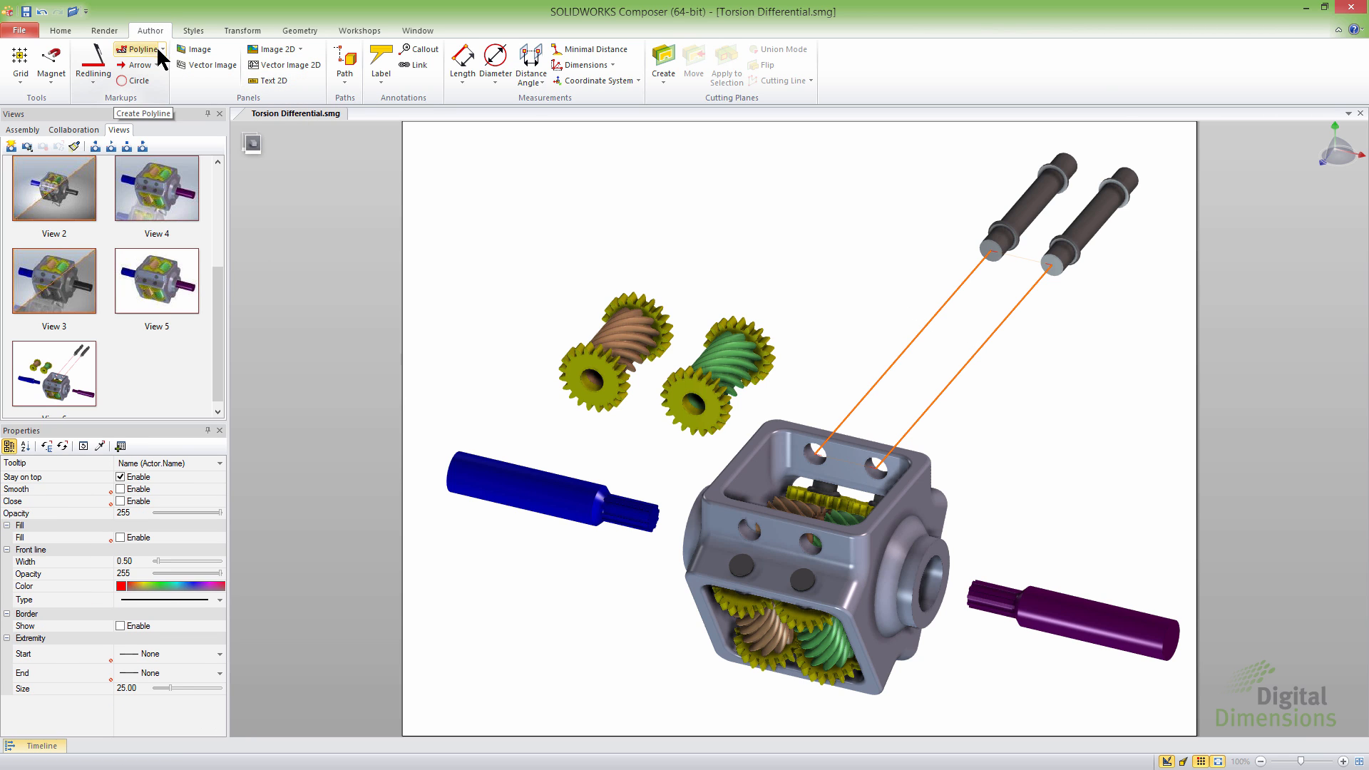
Show a green border of width 1.58 on the two path lines
left_click(345, 63)
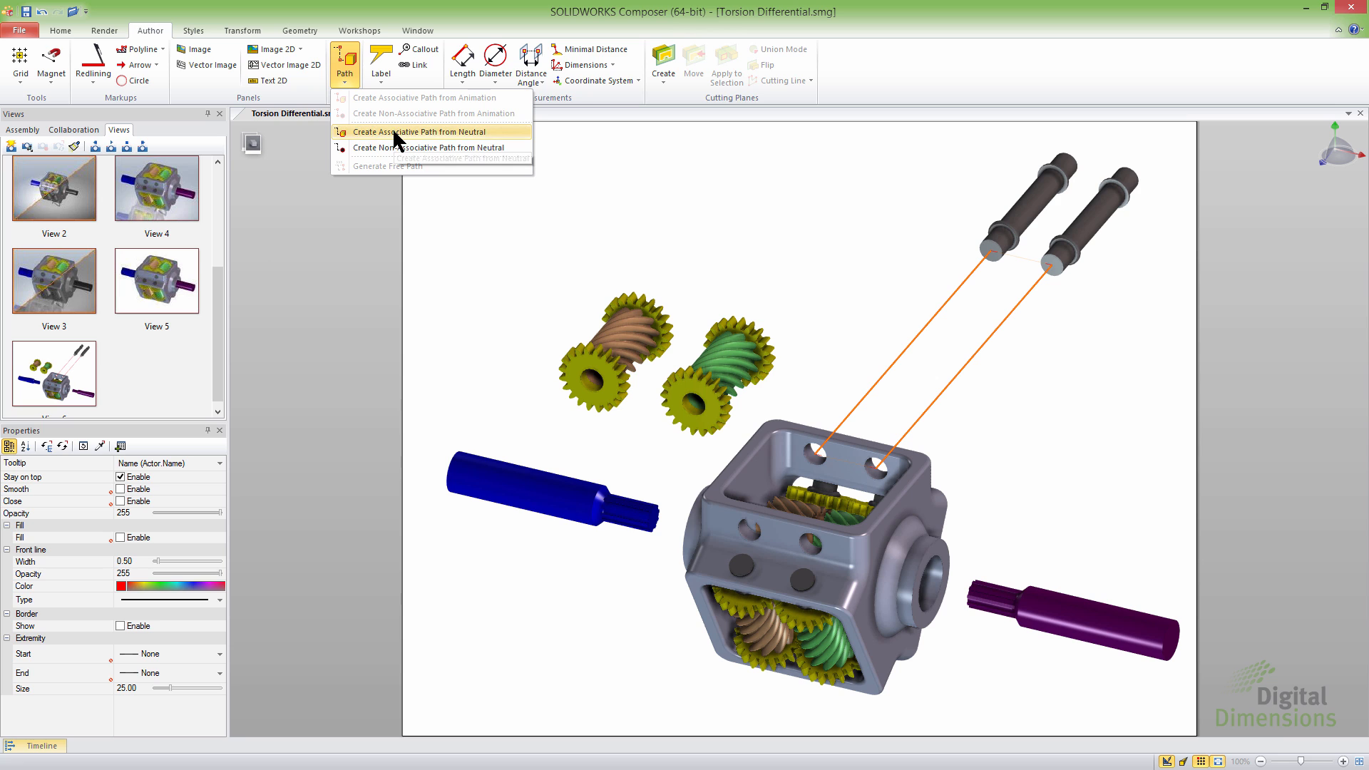
mouse_move(194, 28)
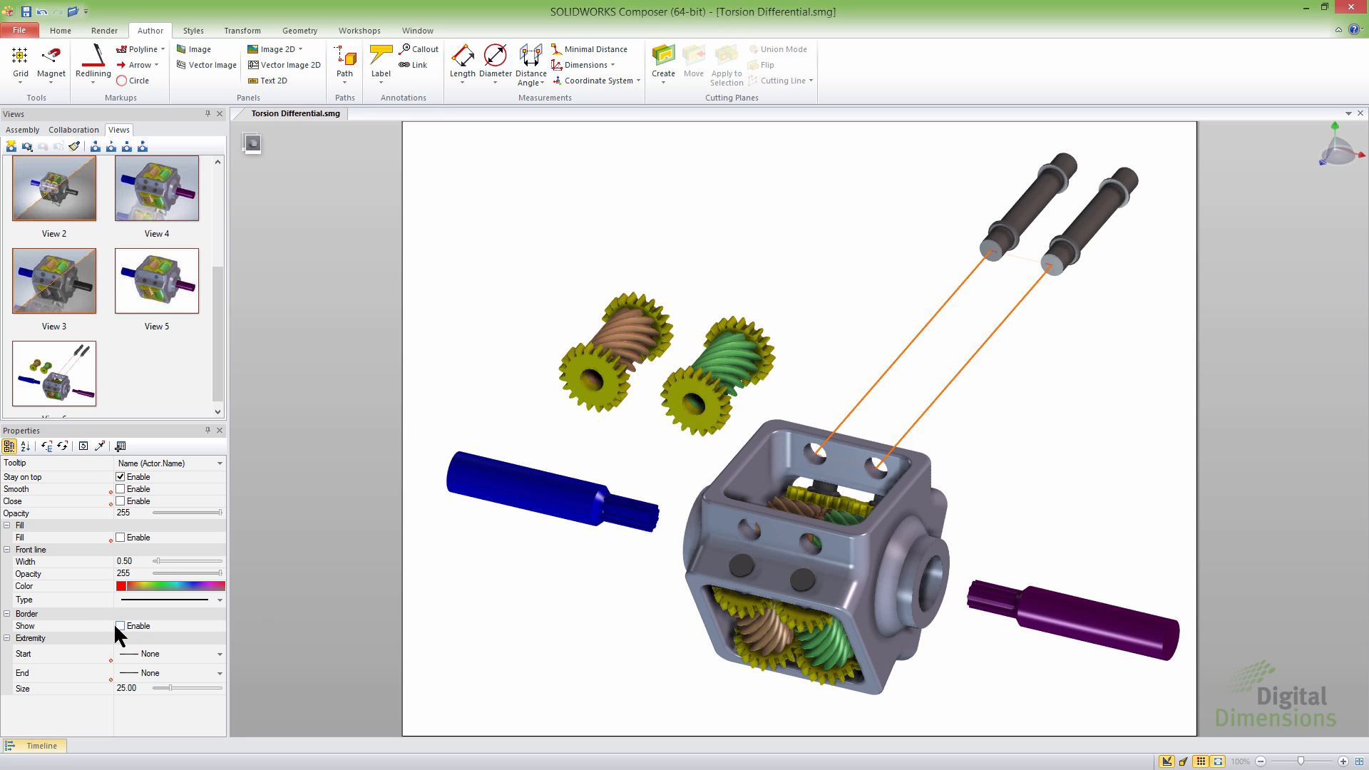
left_click(120, 625)
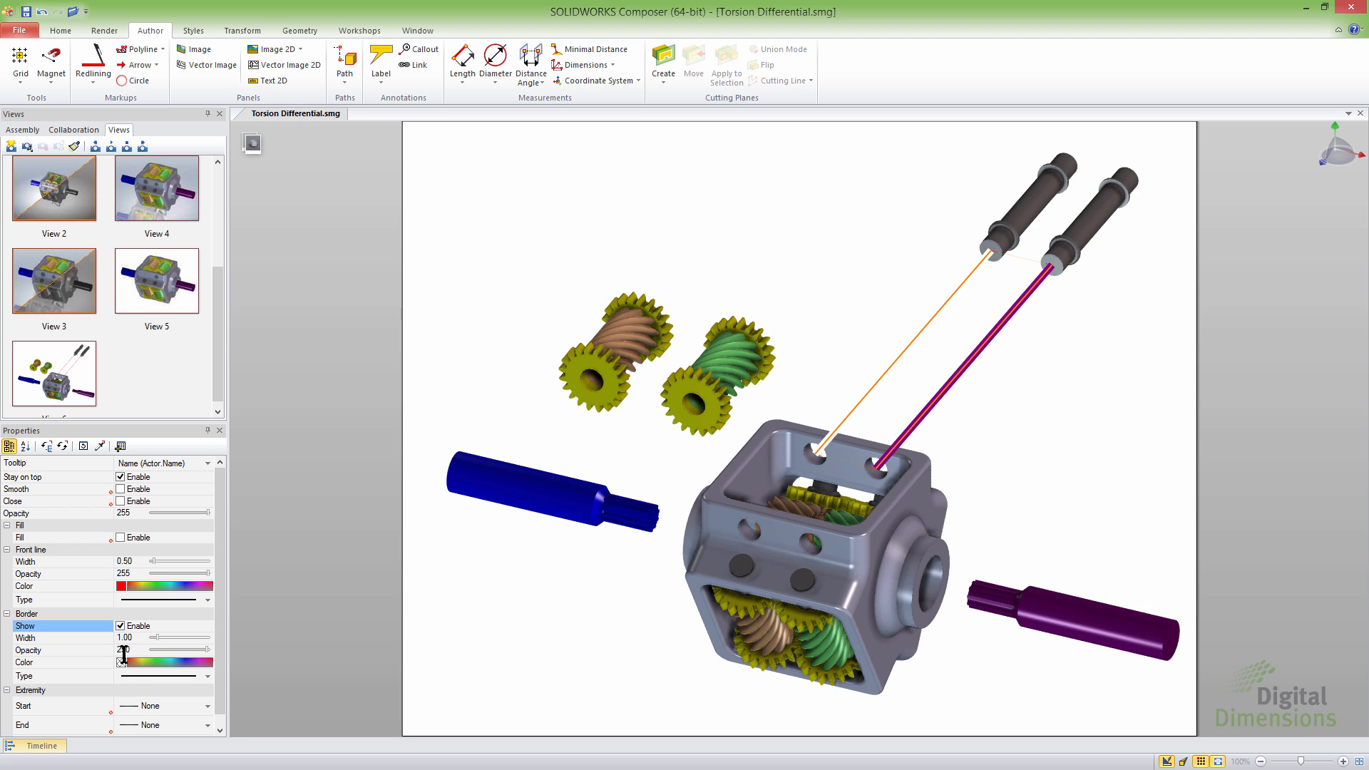
left_click(162, 661)
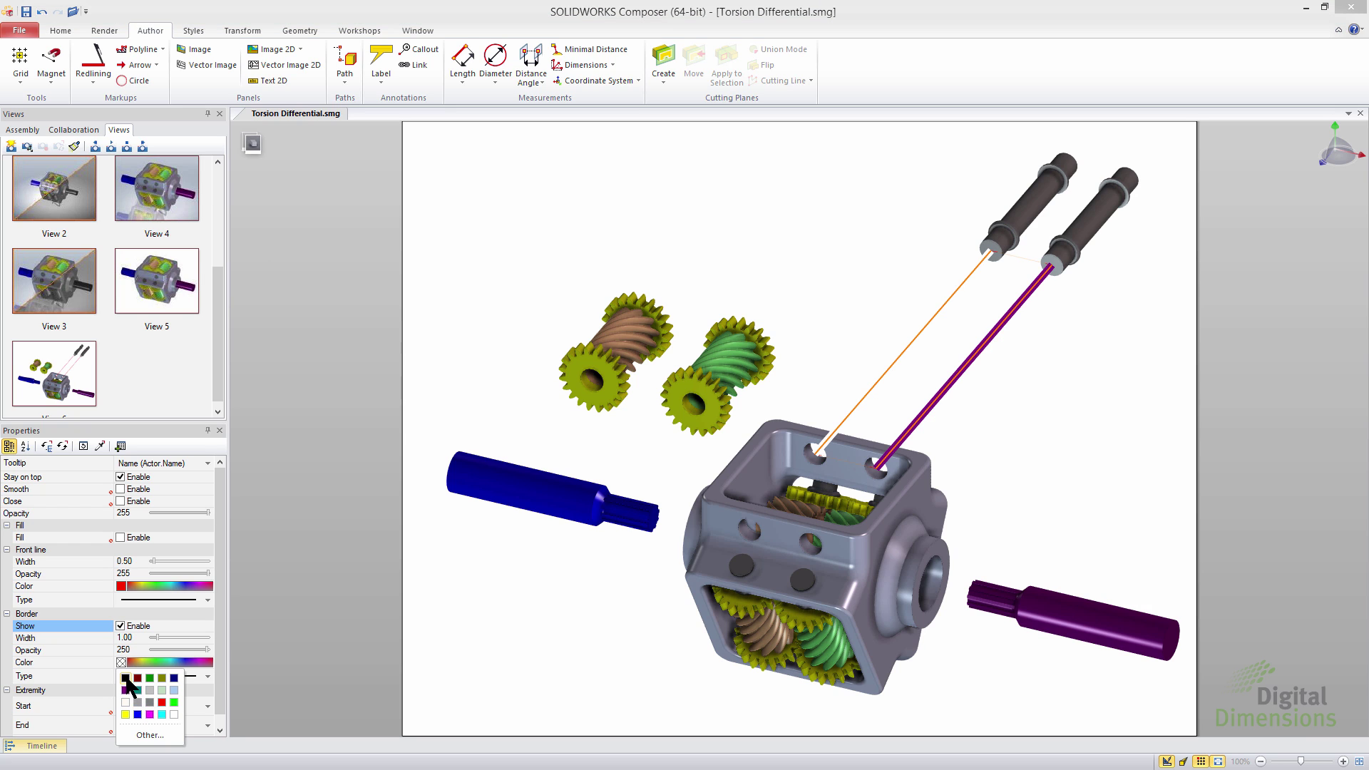
left_click(125, 679)
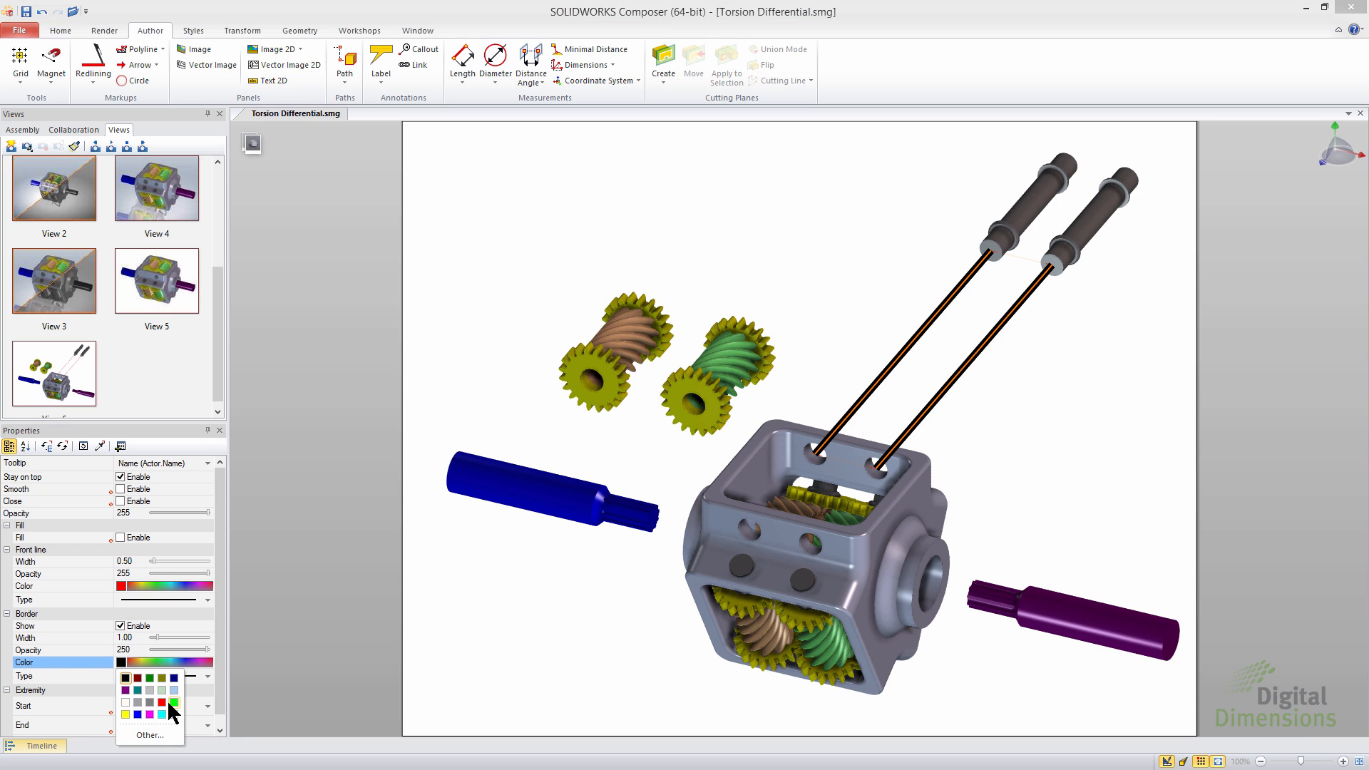
left_click(173, 703)
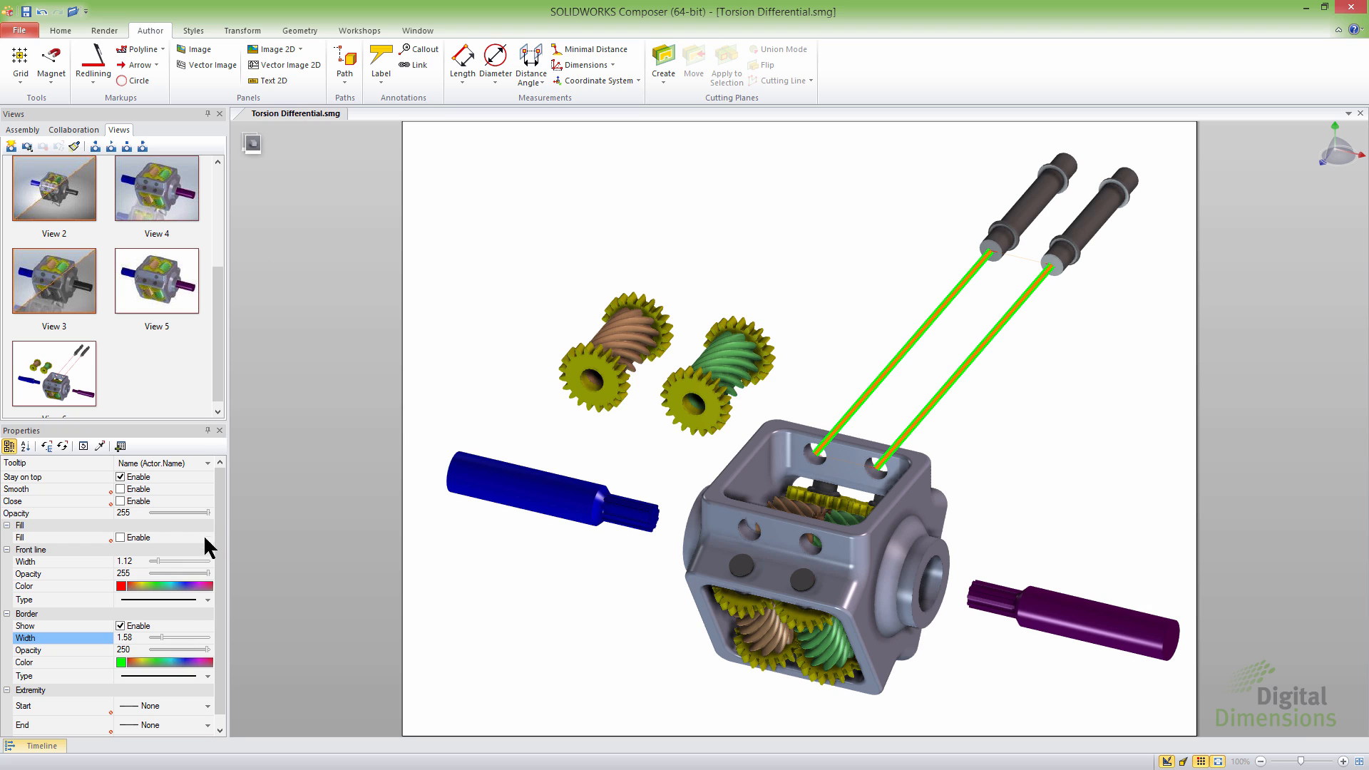
mouse_move(129, 498)
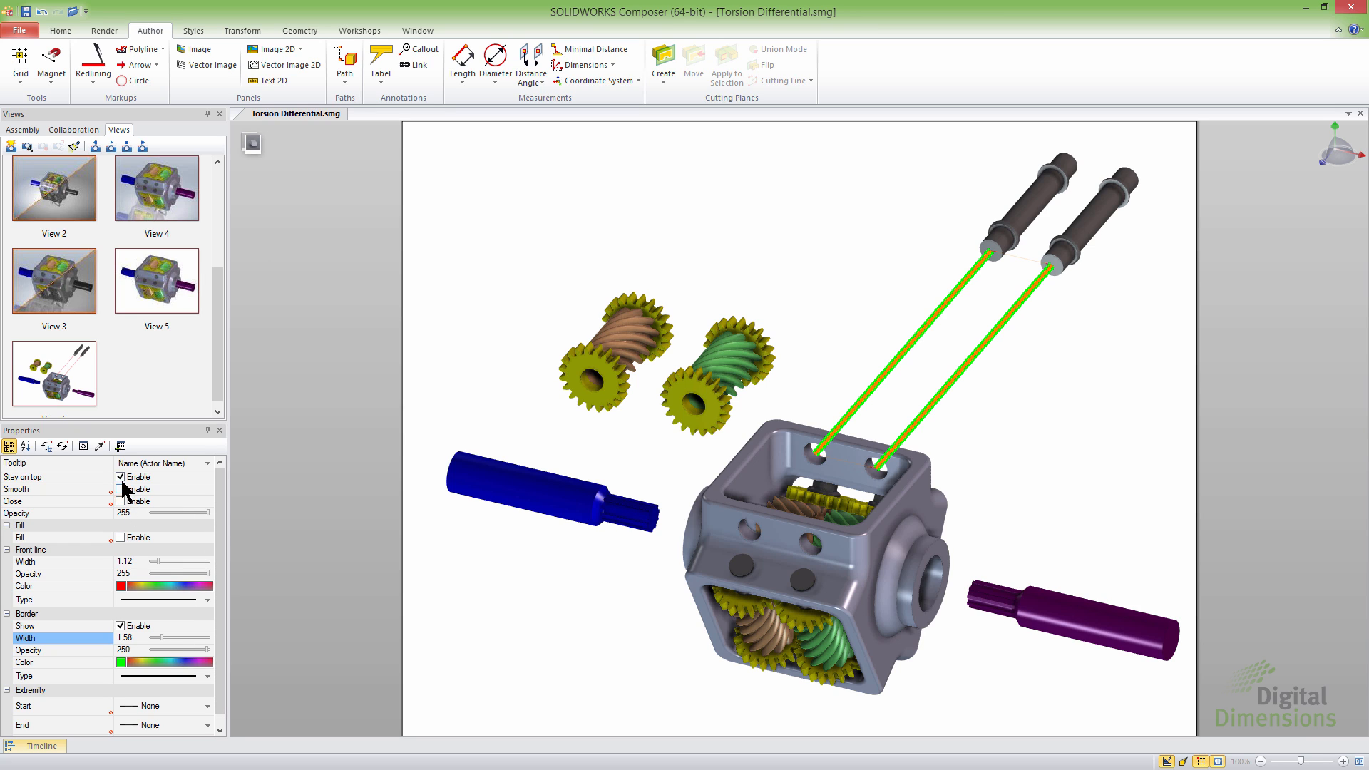
left_click(120, 478)
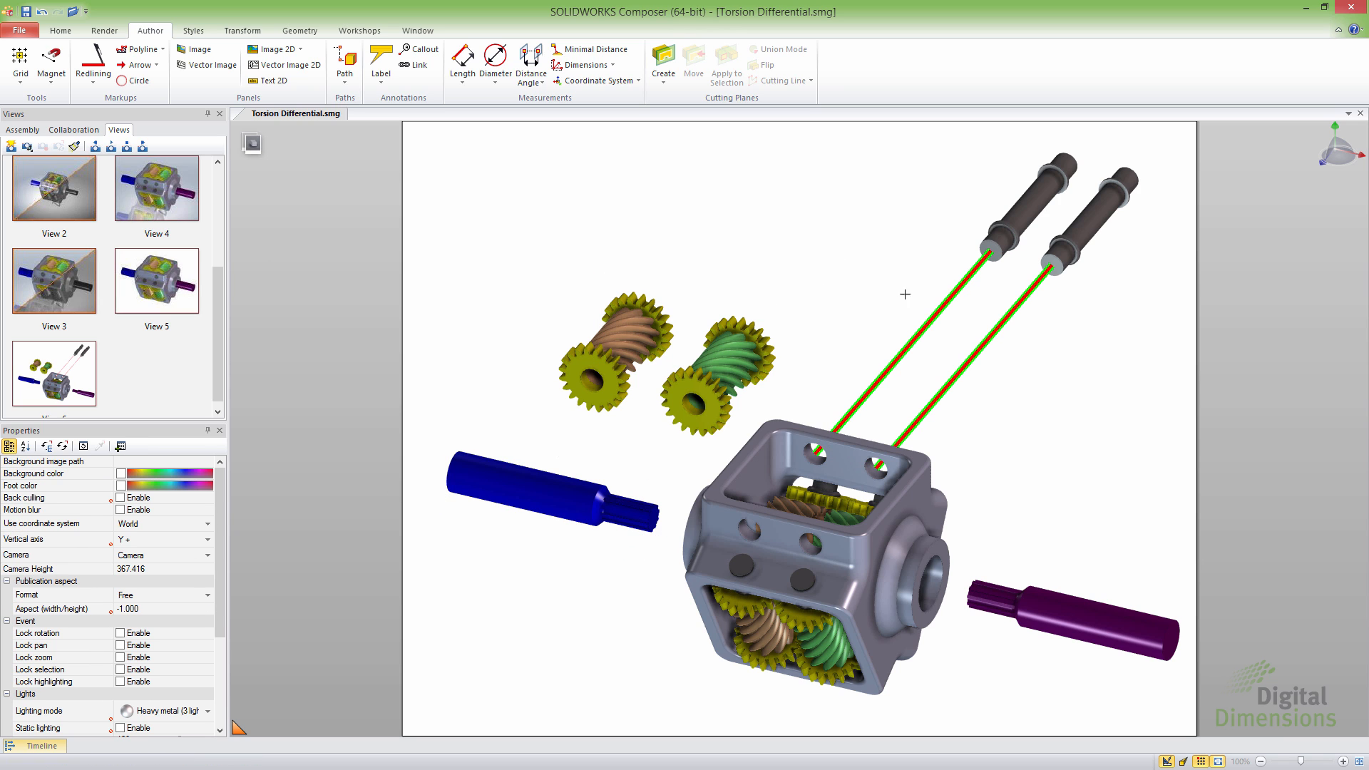
mouse_move(950, 430)
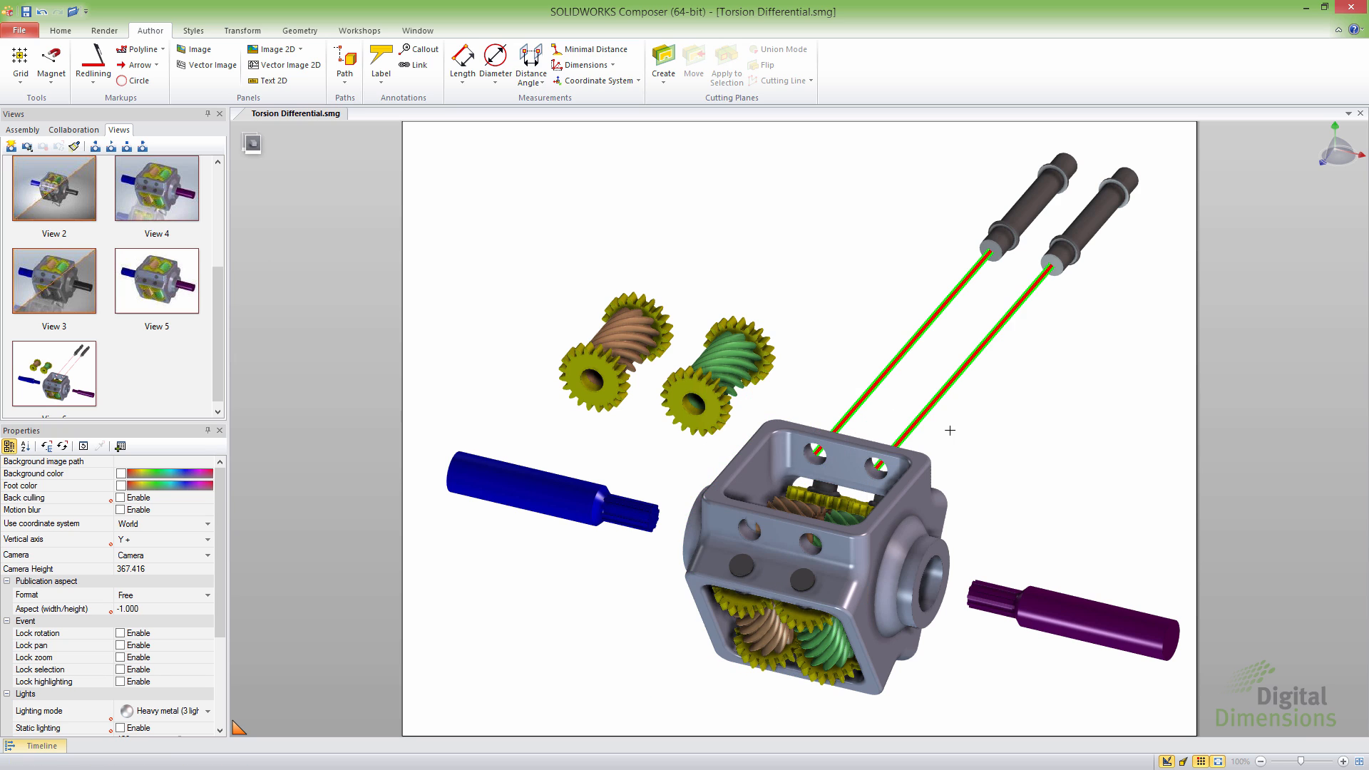
mouse_move(1113, 420)
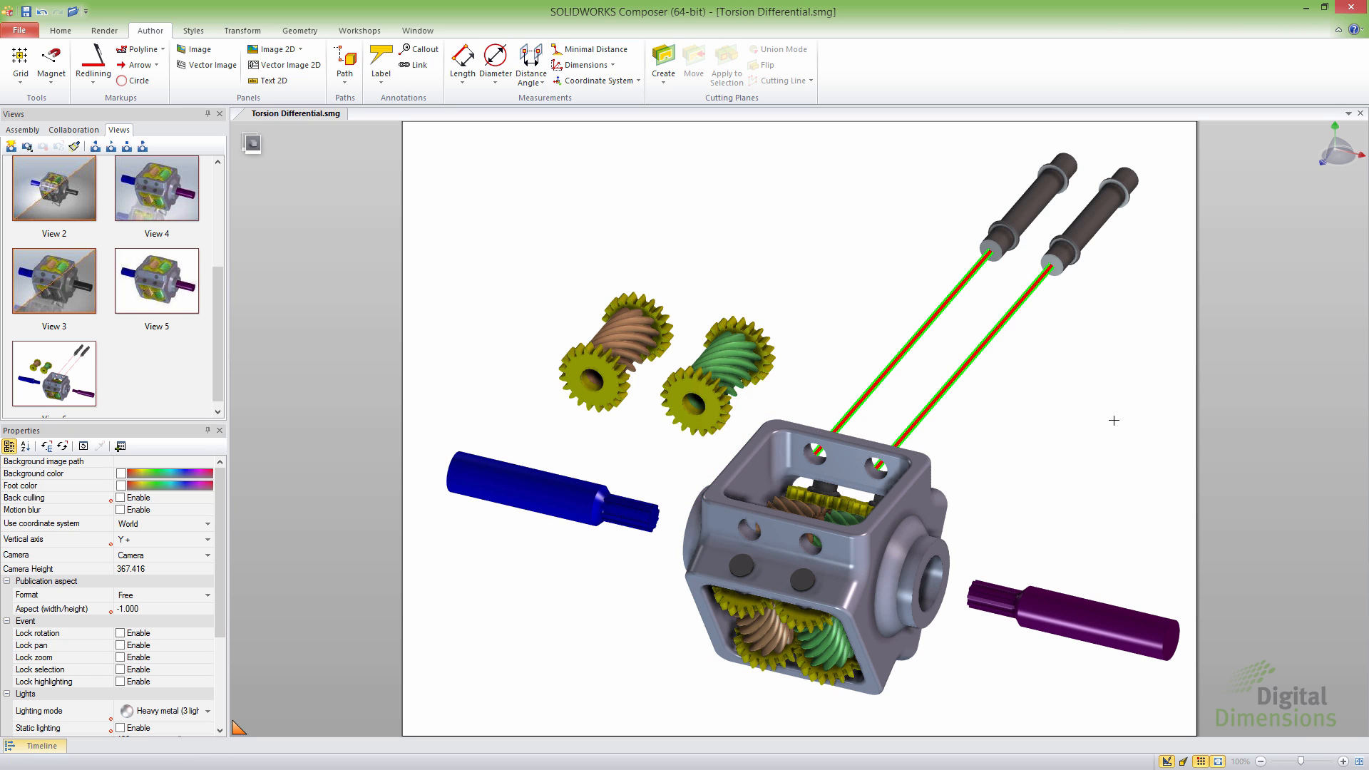
mouse_move(1073, 414)
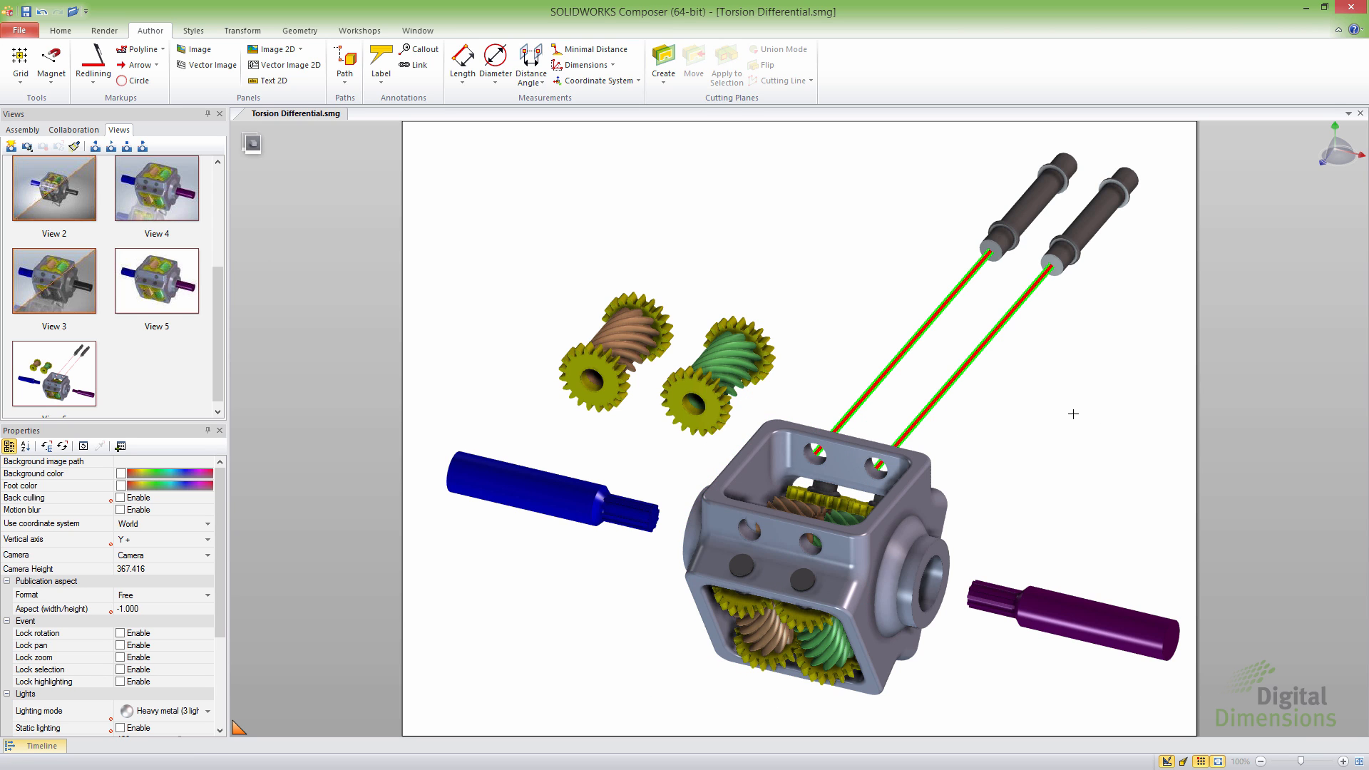
left_click(242, 30)
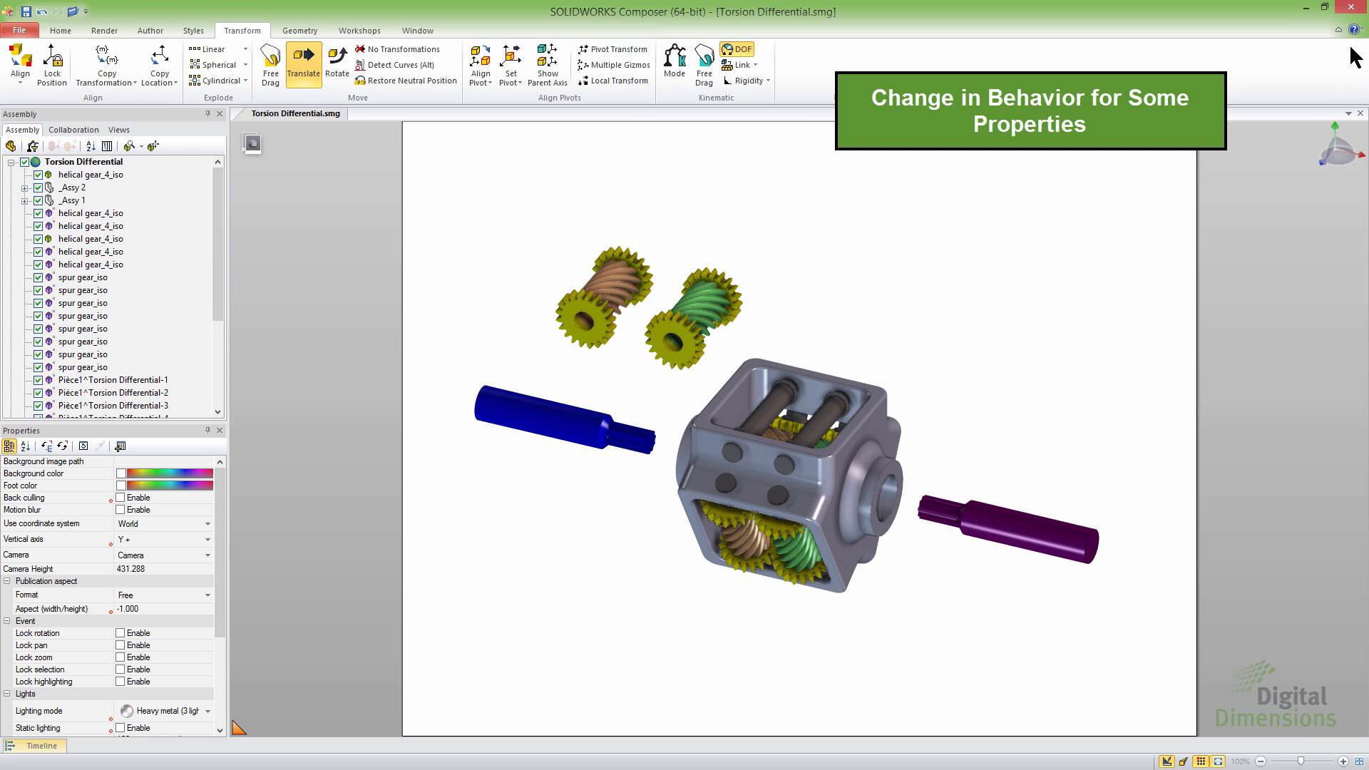
left_click(1357, 29)
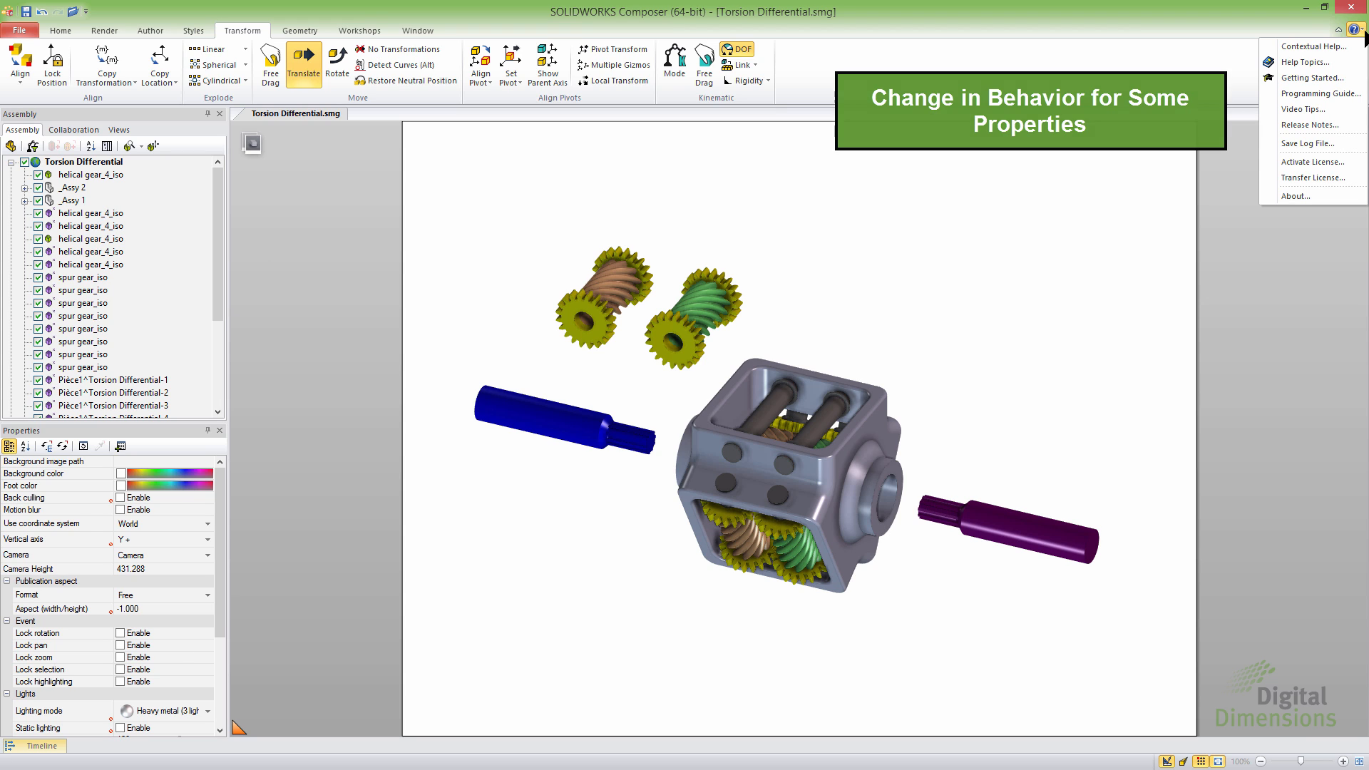
mouse_move(1309, 125)
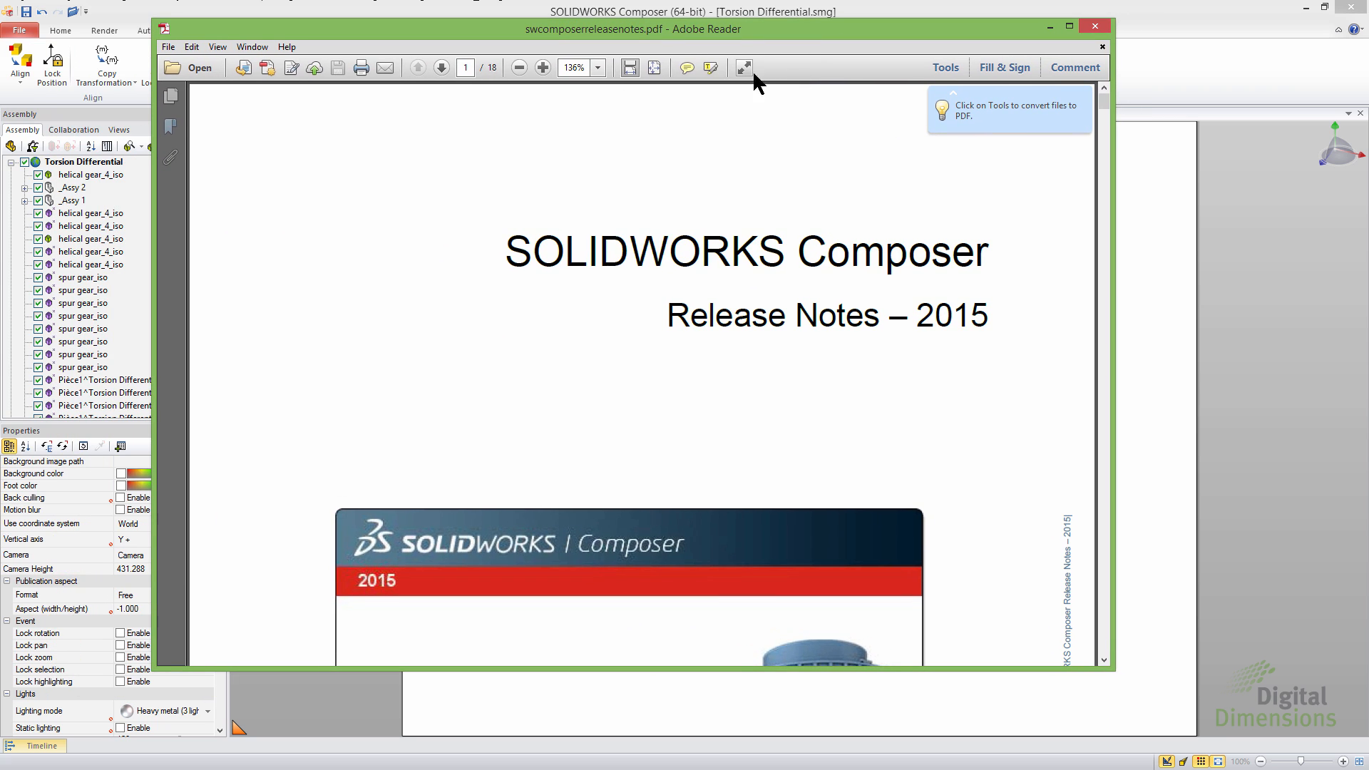
scroll("down", 3)
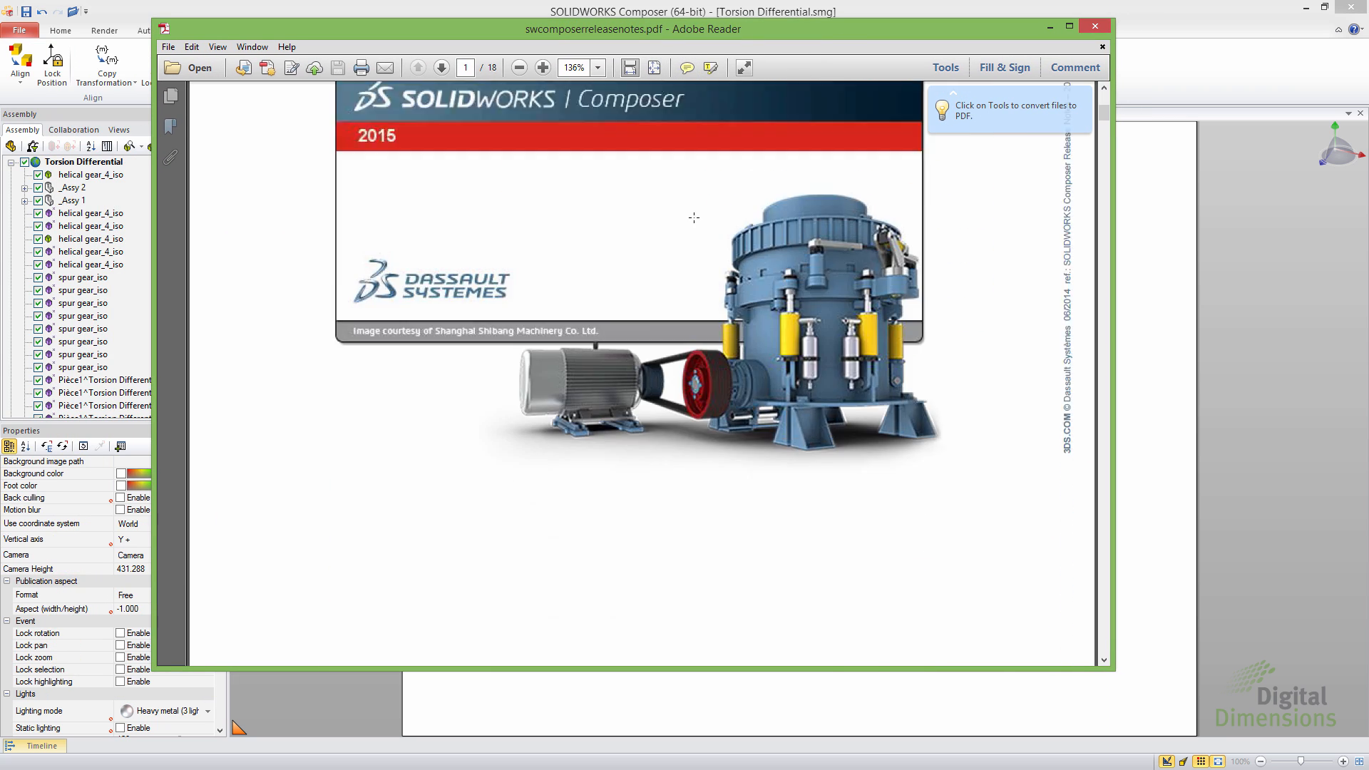
left_click(442, 67)
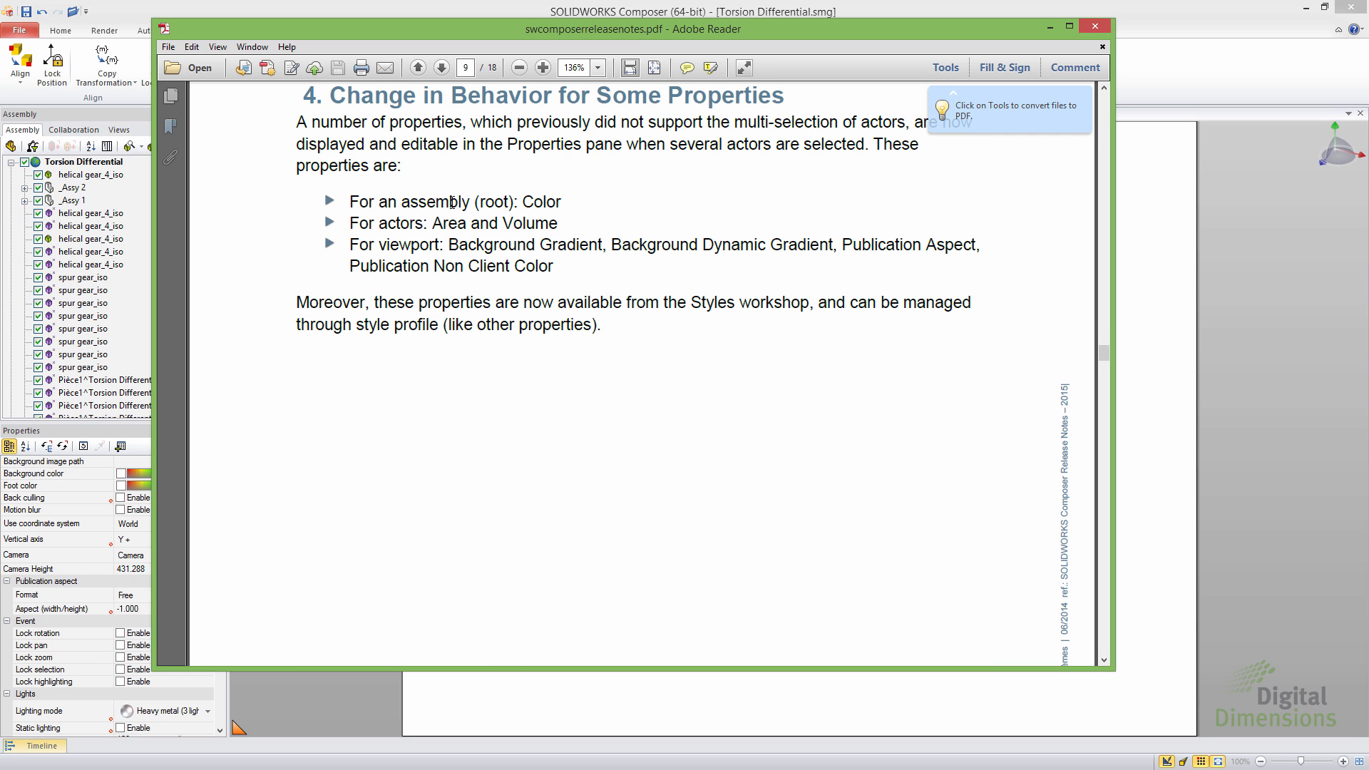
scroll("up", 3)
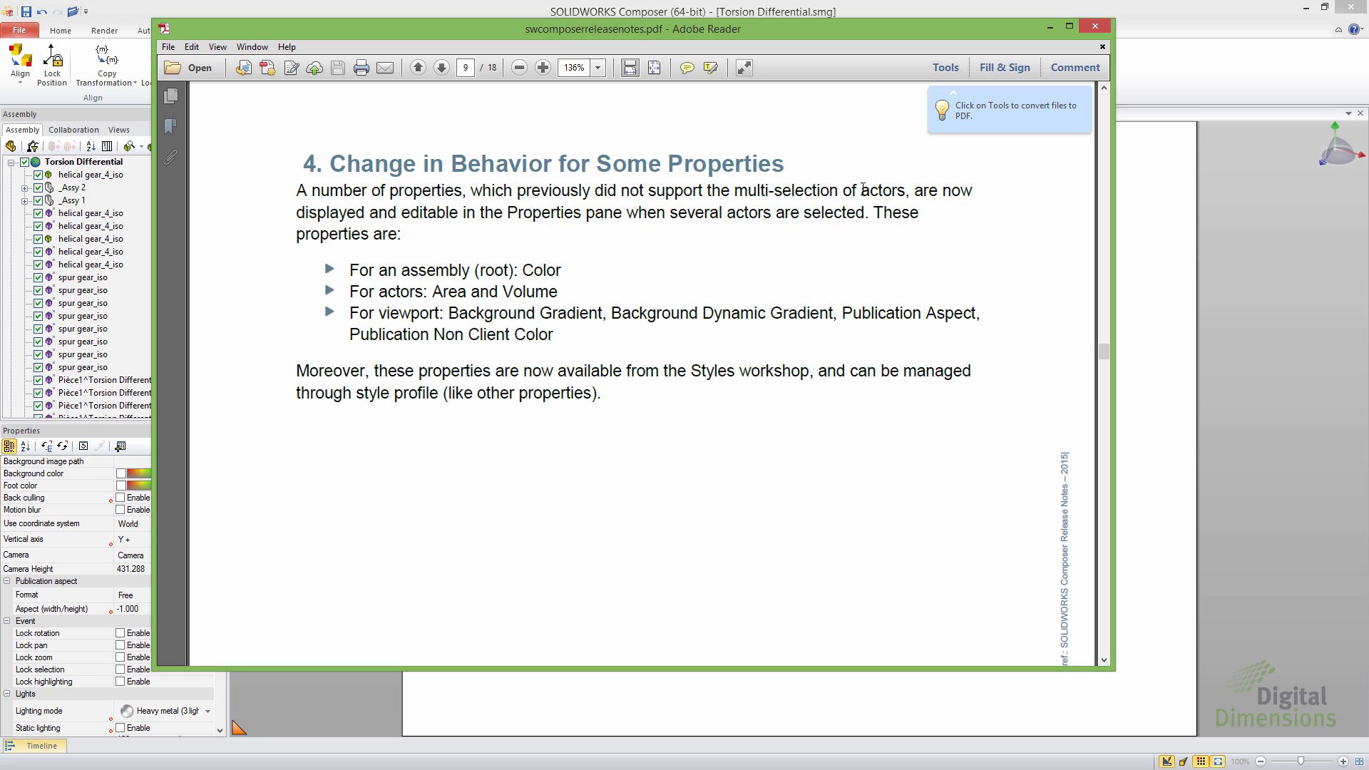
mouse_move(459, 257)
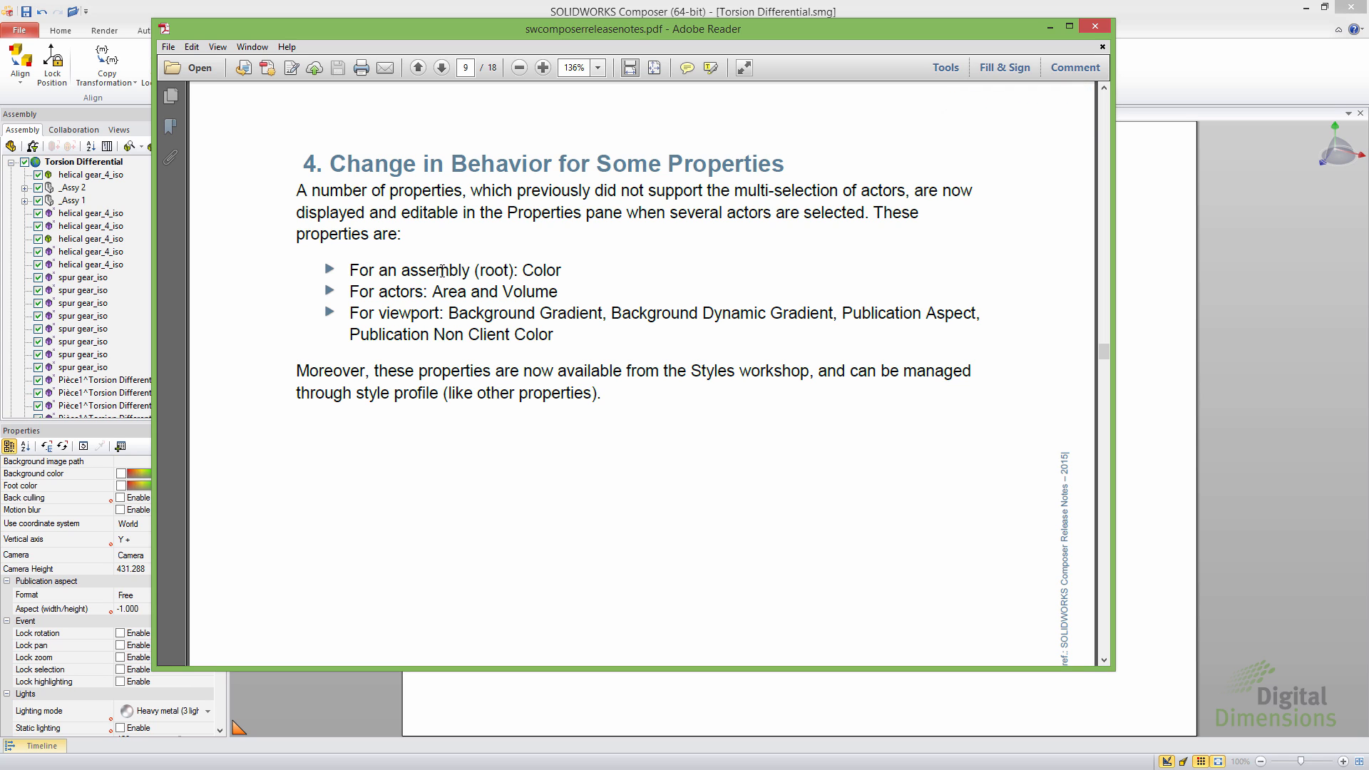
mouse_move(716, 269)
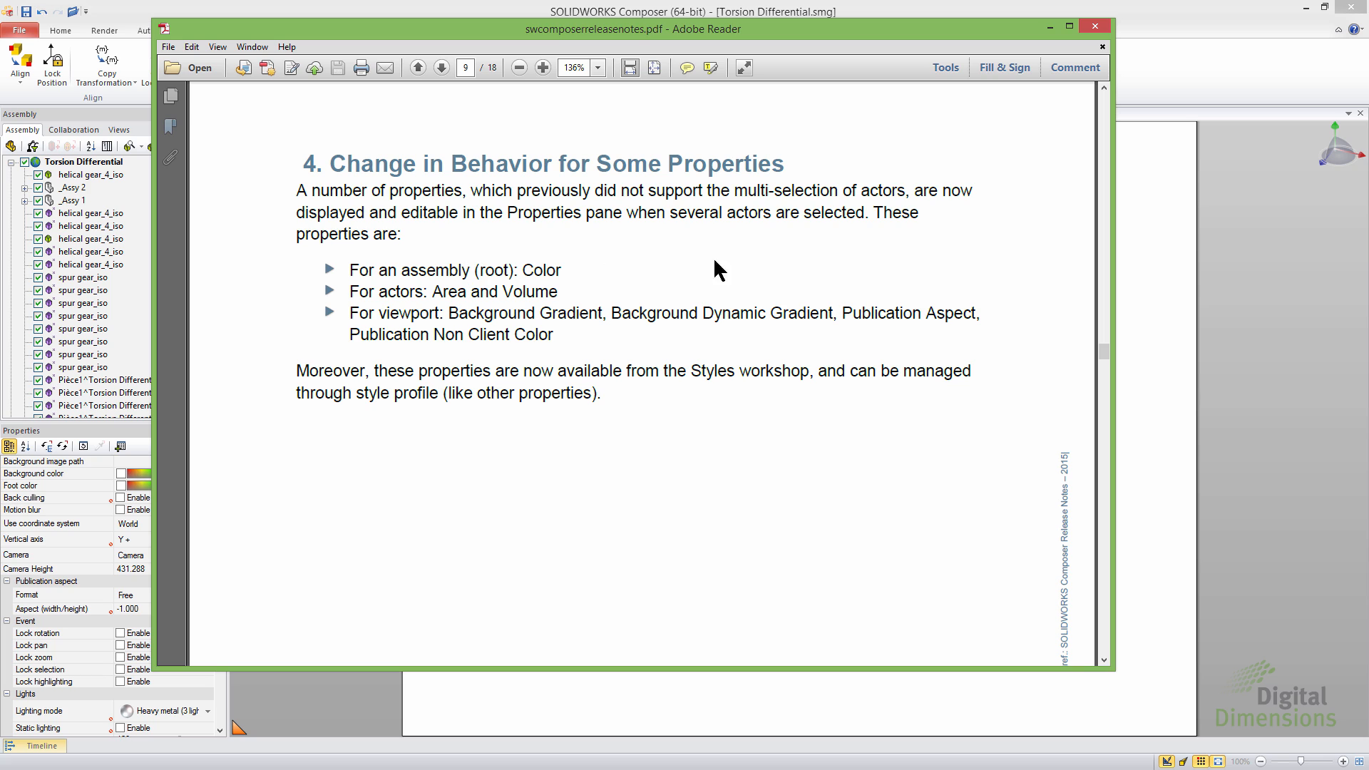
mouse_move(458, 269)
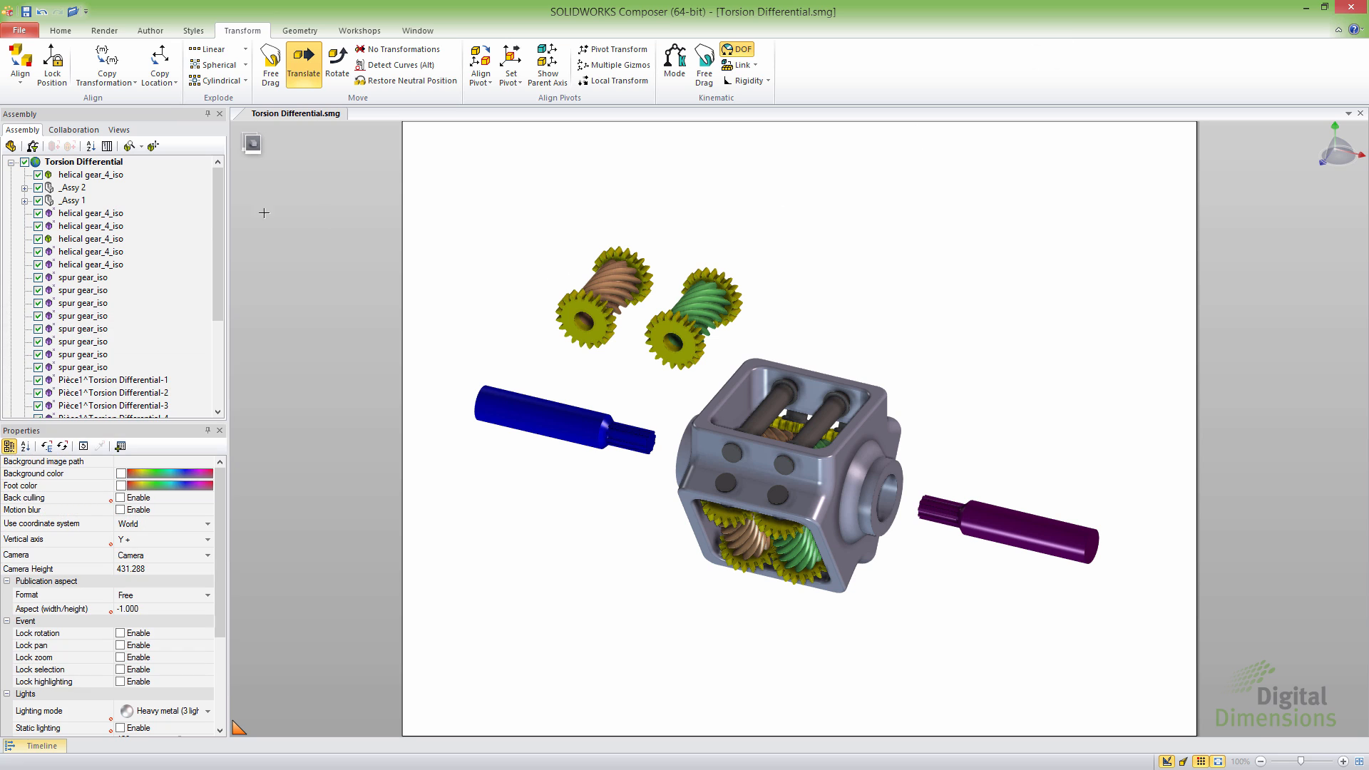
Select _Assy 1 and _Assy 2, colour them red, and expand them
left_click(73, 200)
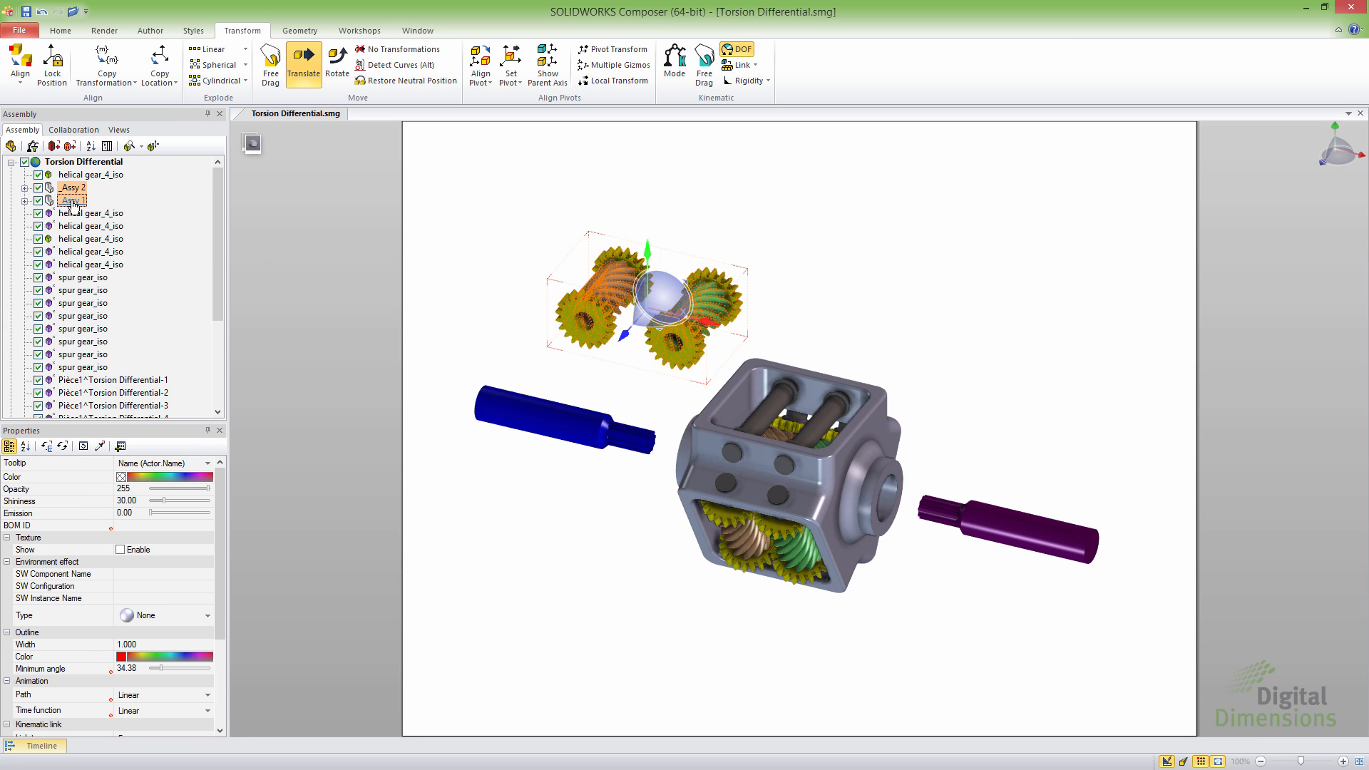
left_click(73, 199)
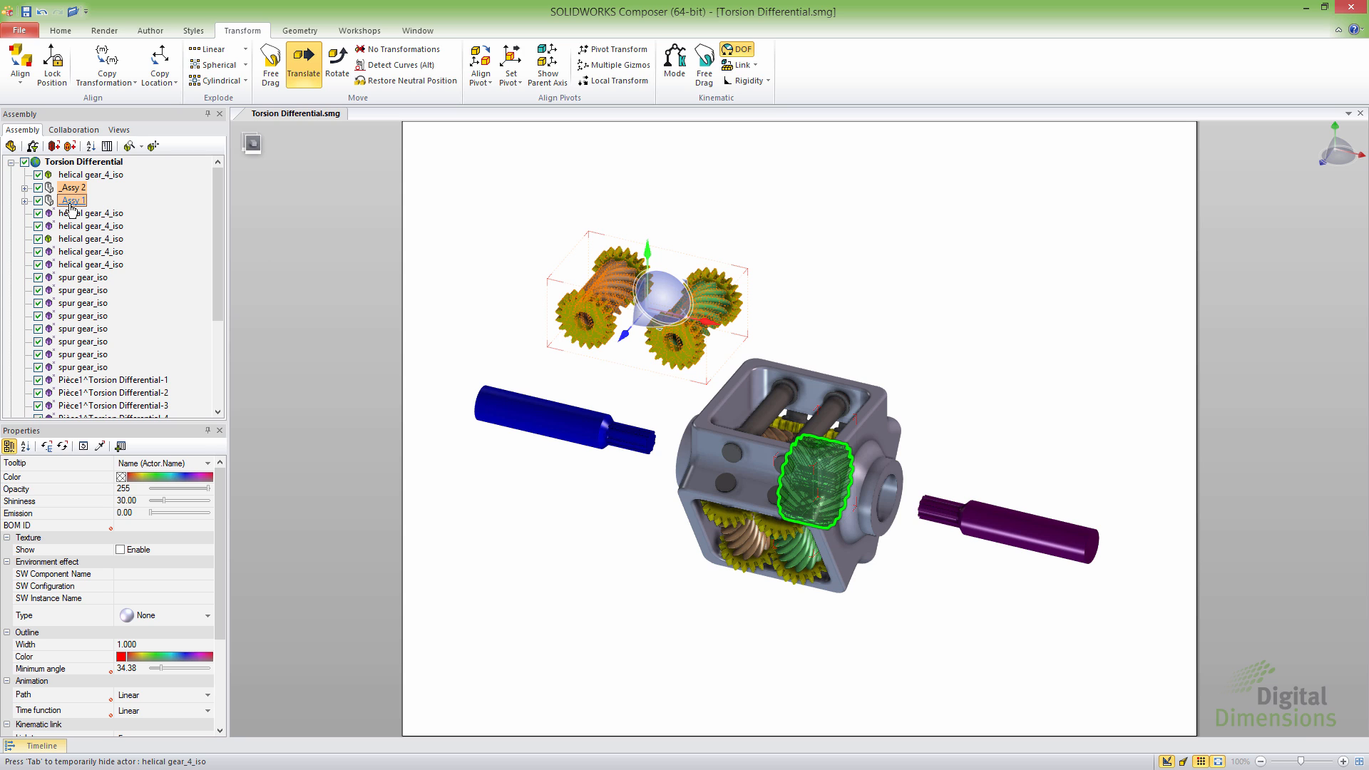
left_click(73, 199)
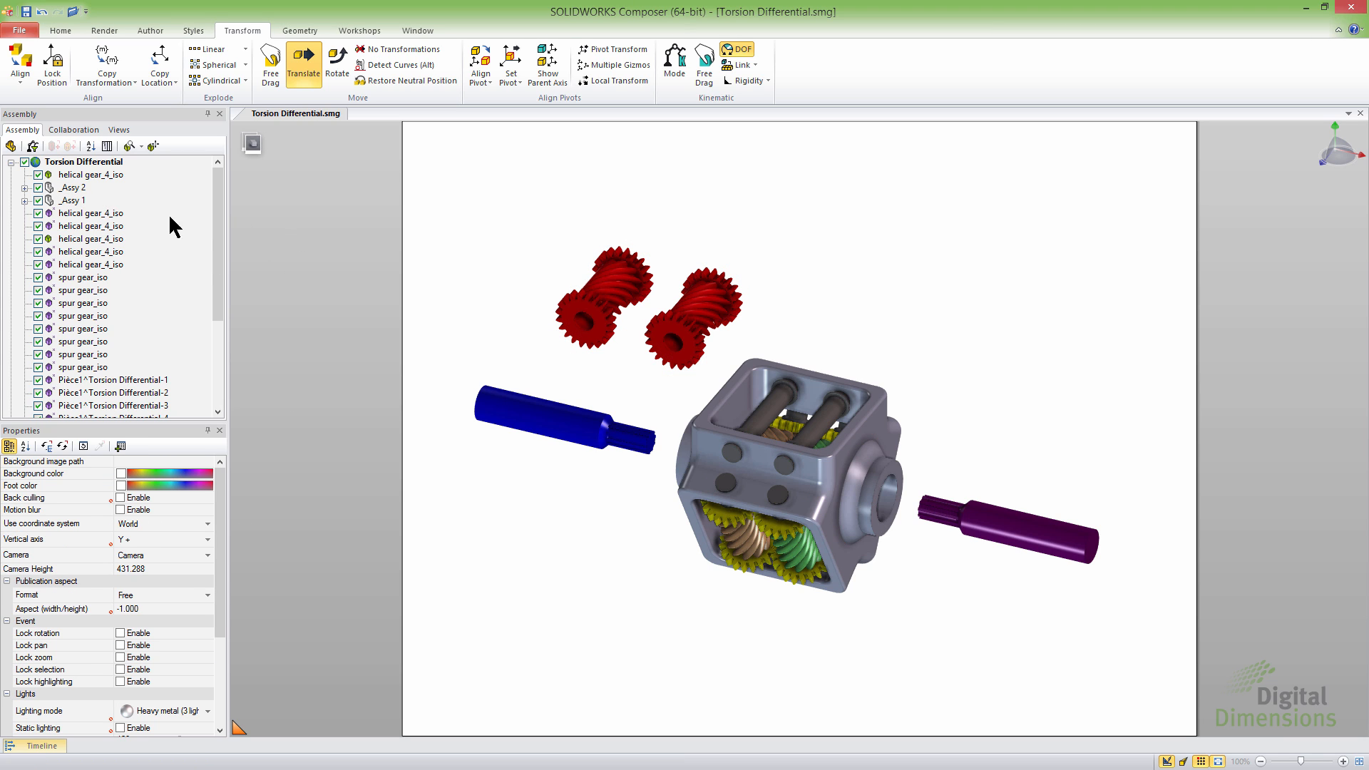
left_click(25, 187)
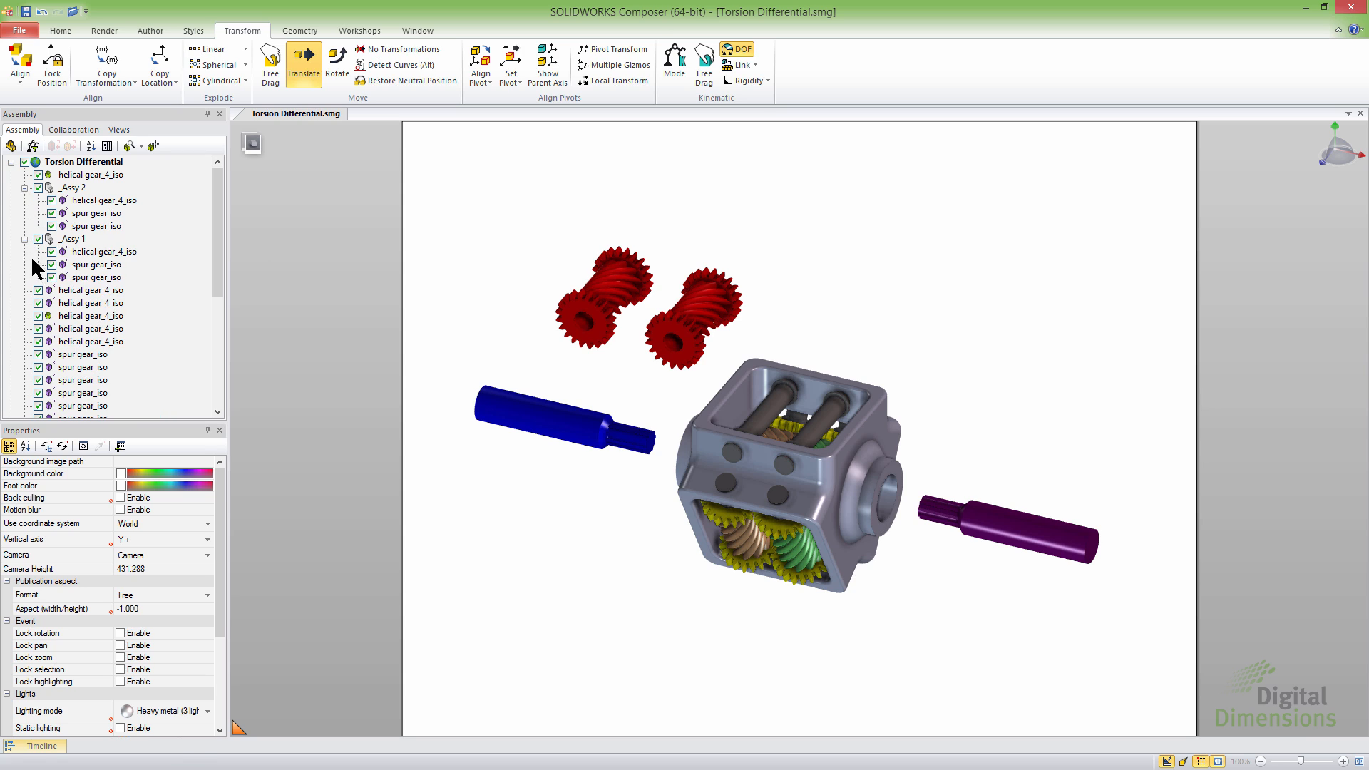
mouse_move(366, 311)
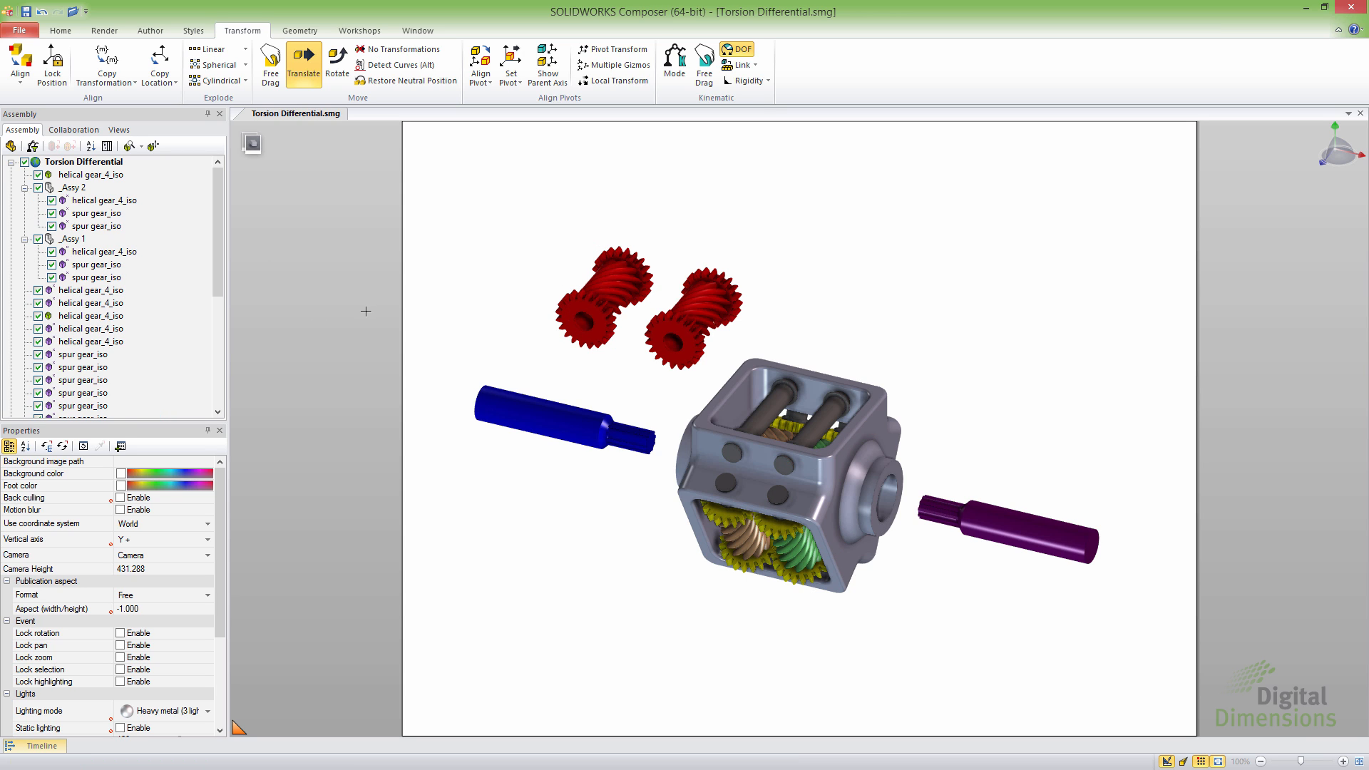
mouse_move(359, 268)
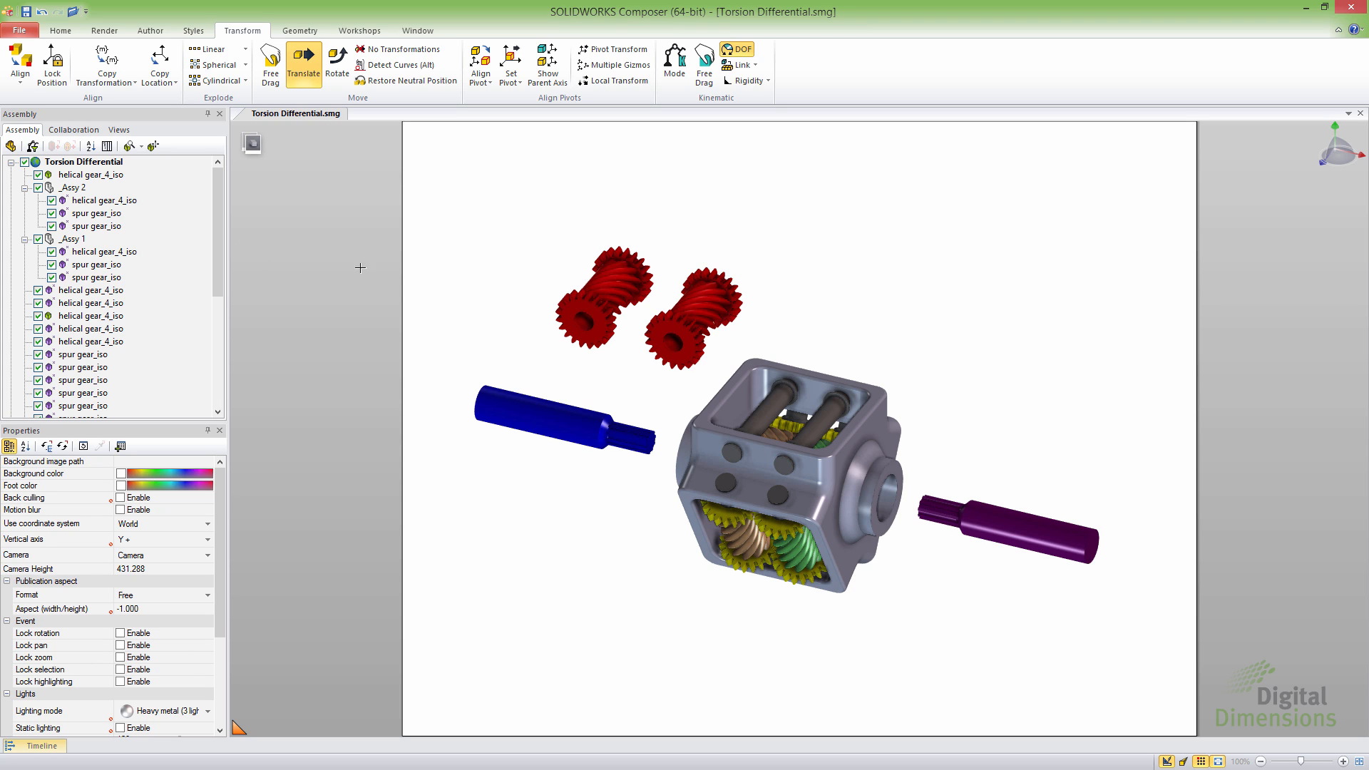
mouse_move(363, 245)
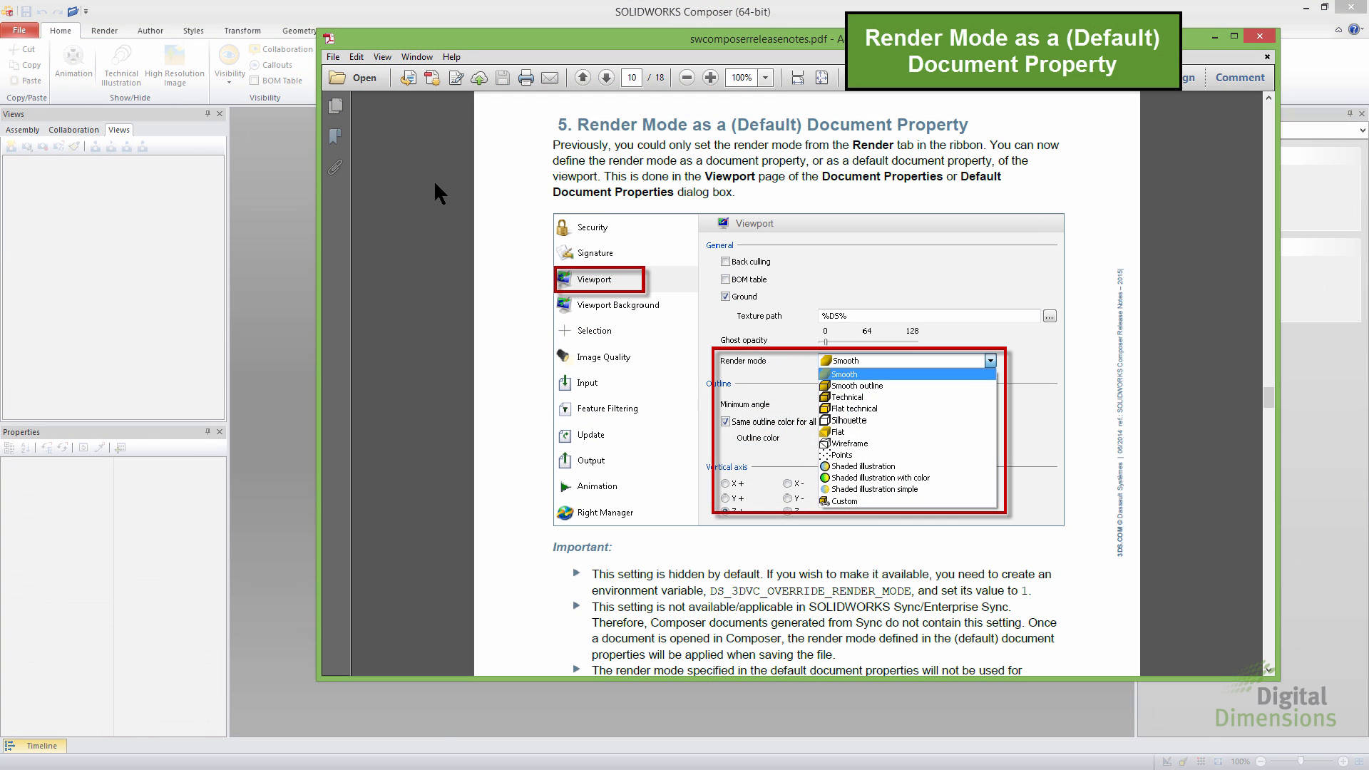
mouse_move(821, 138)
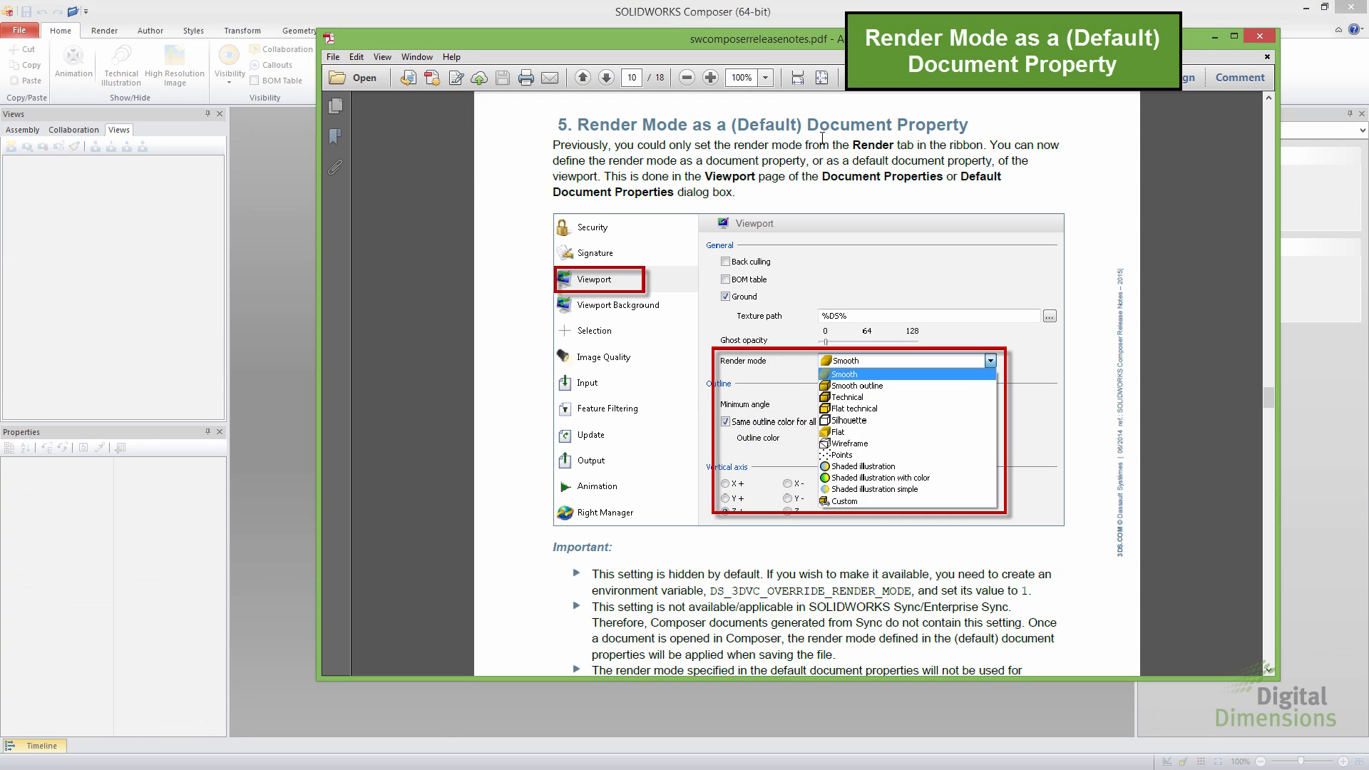
mouse_move(995, 166)
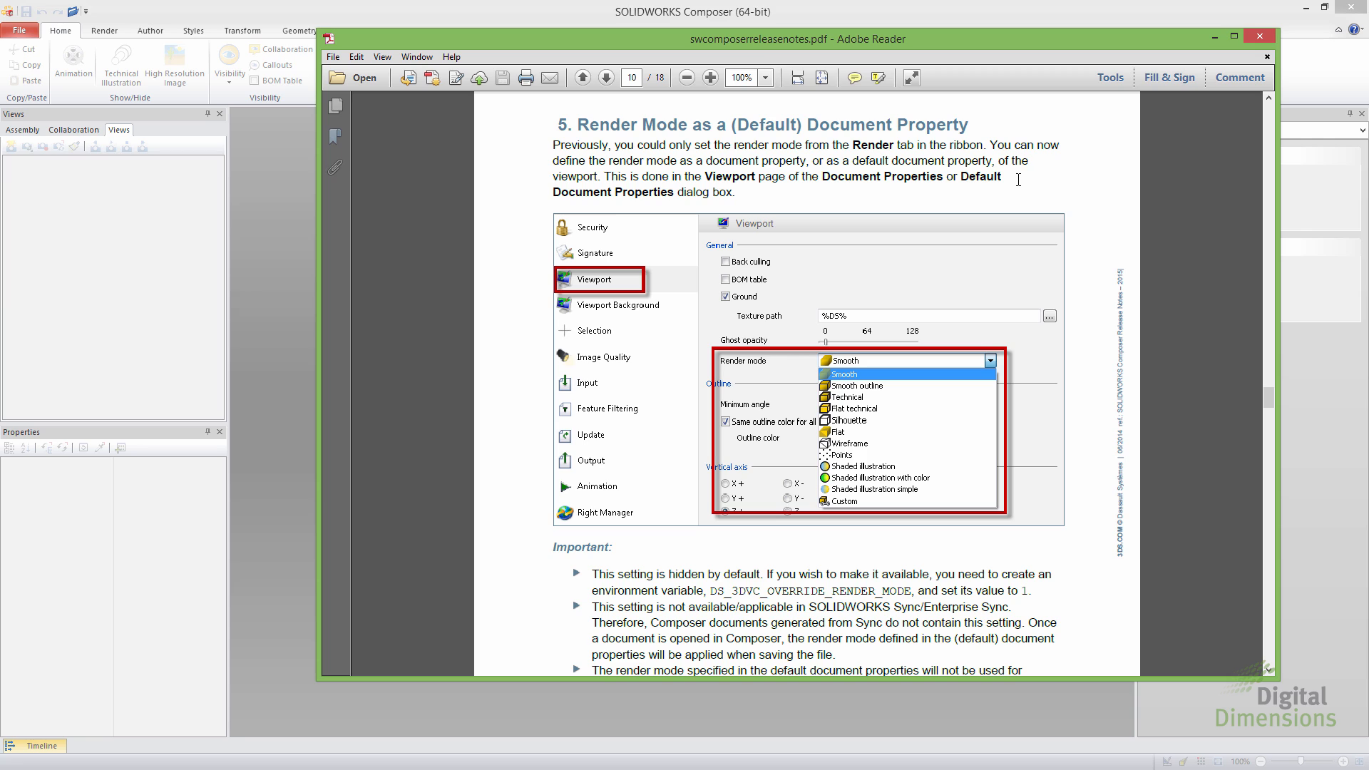
mouse_move(754, 129)
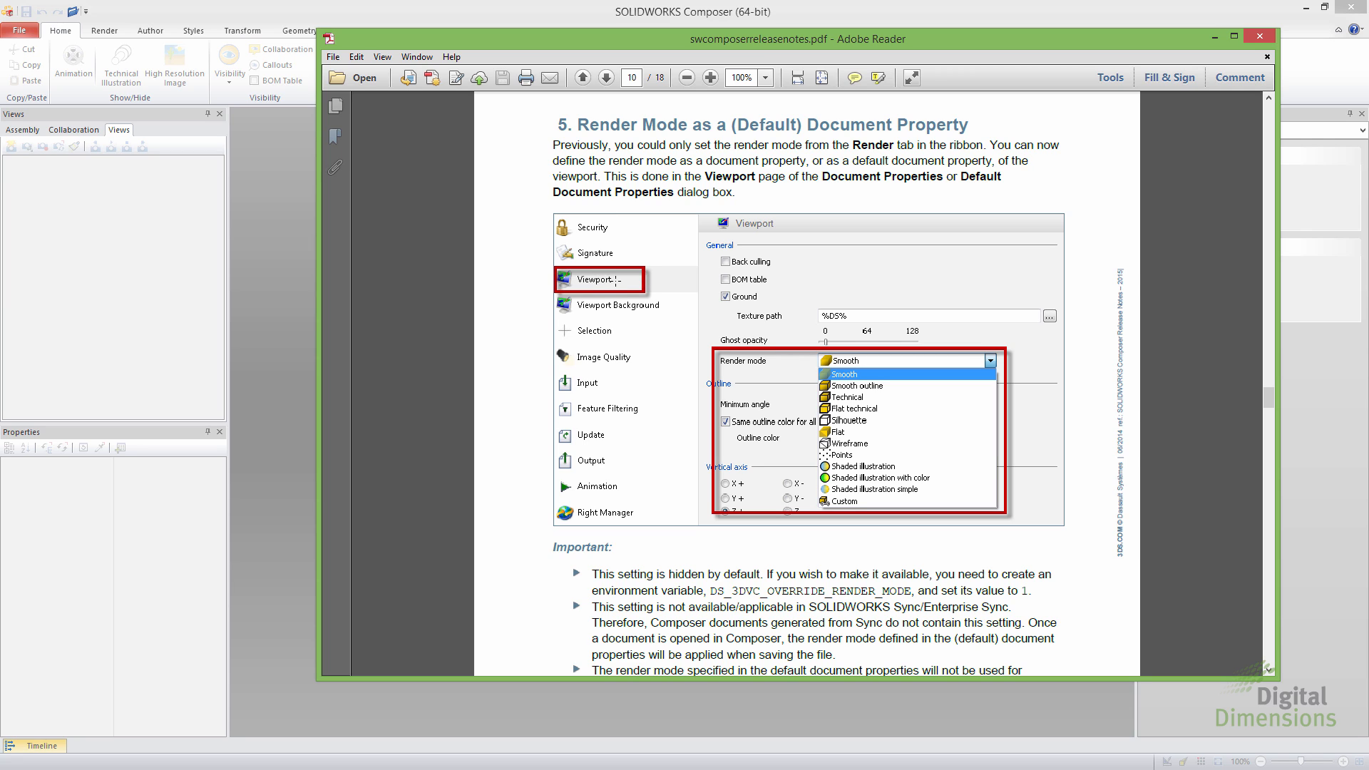
mouse_move(735, 371)
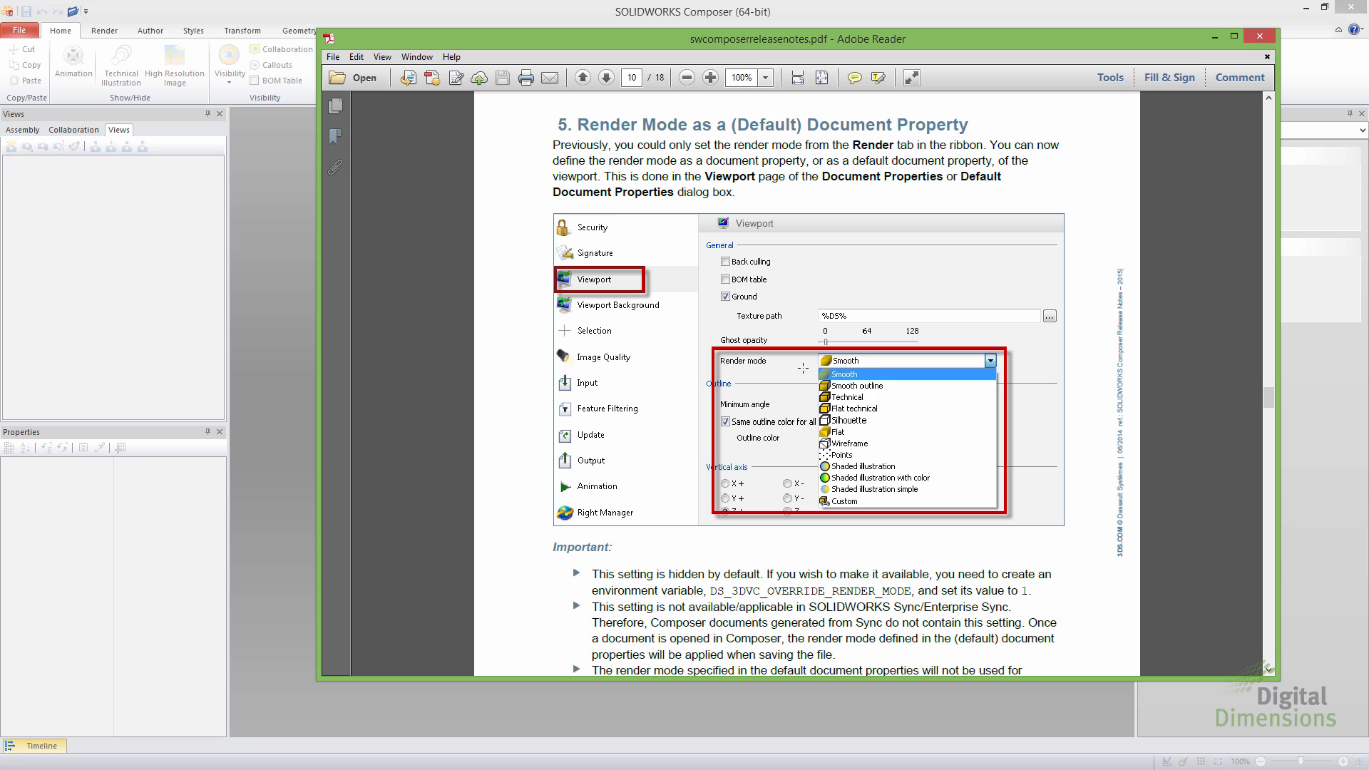
mouse_move(861, 375)
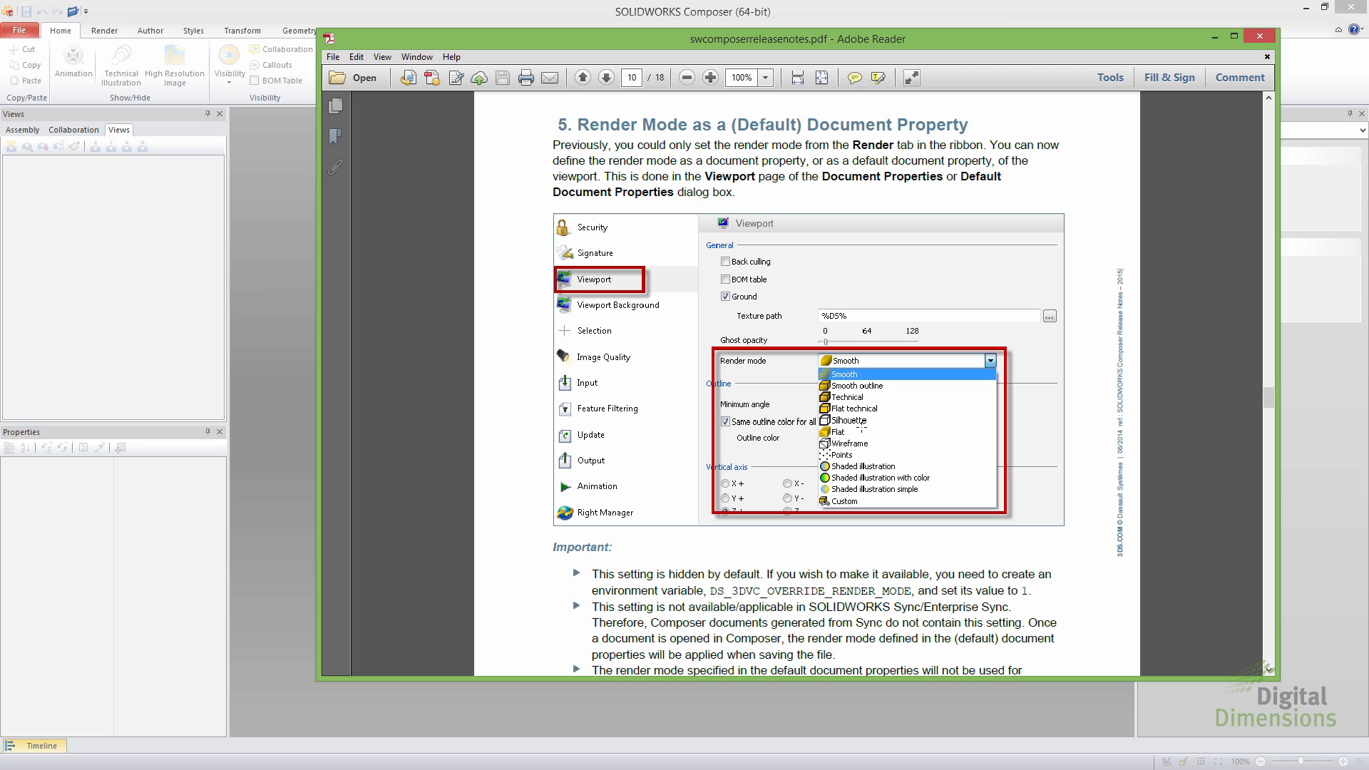
mouse_move(870, 583)
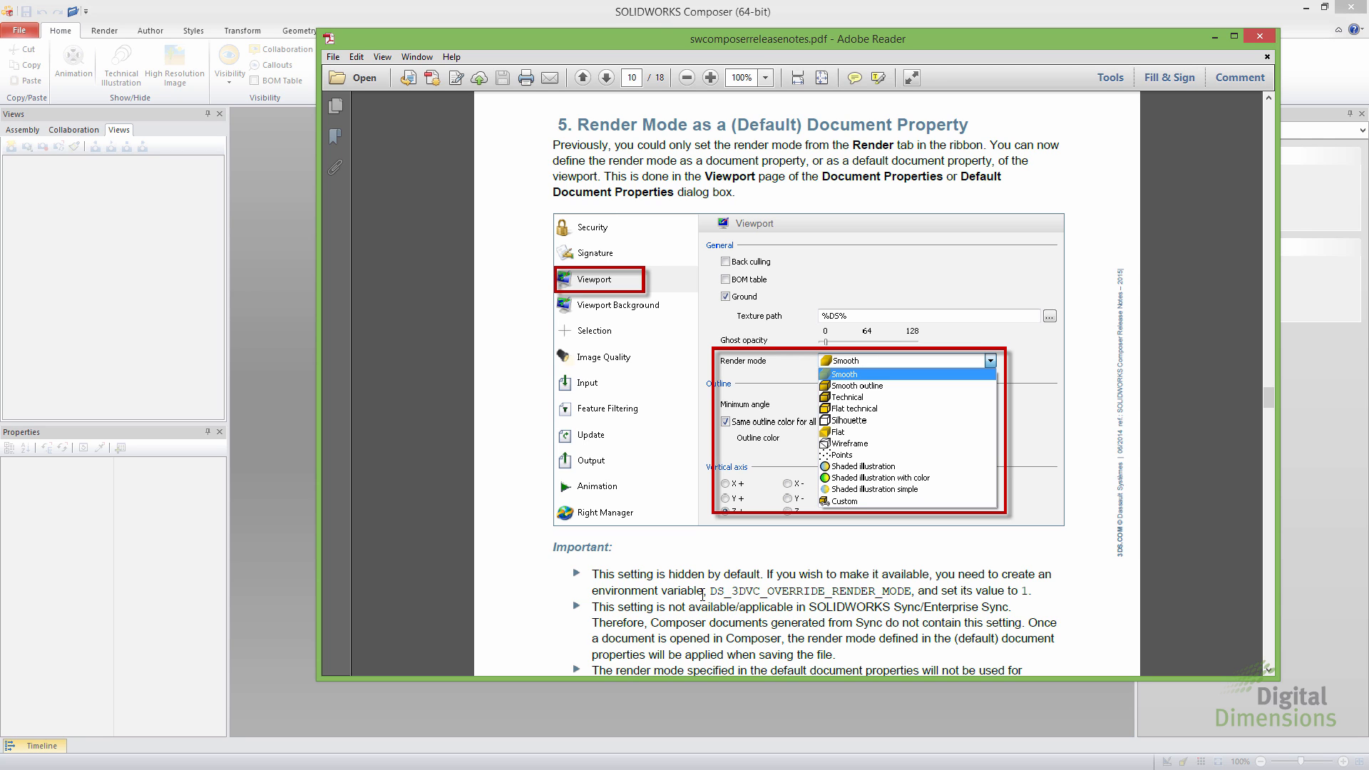
mouse_move(950, 592)
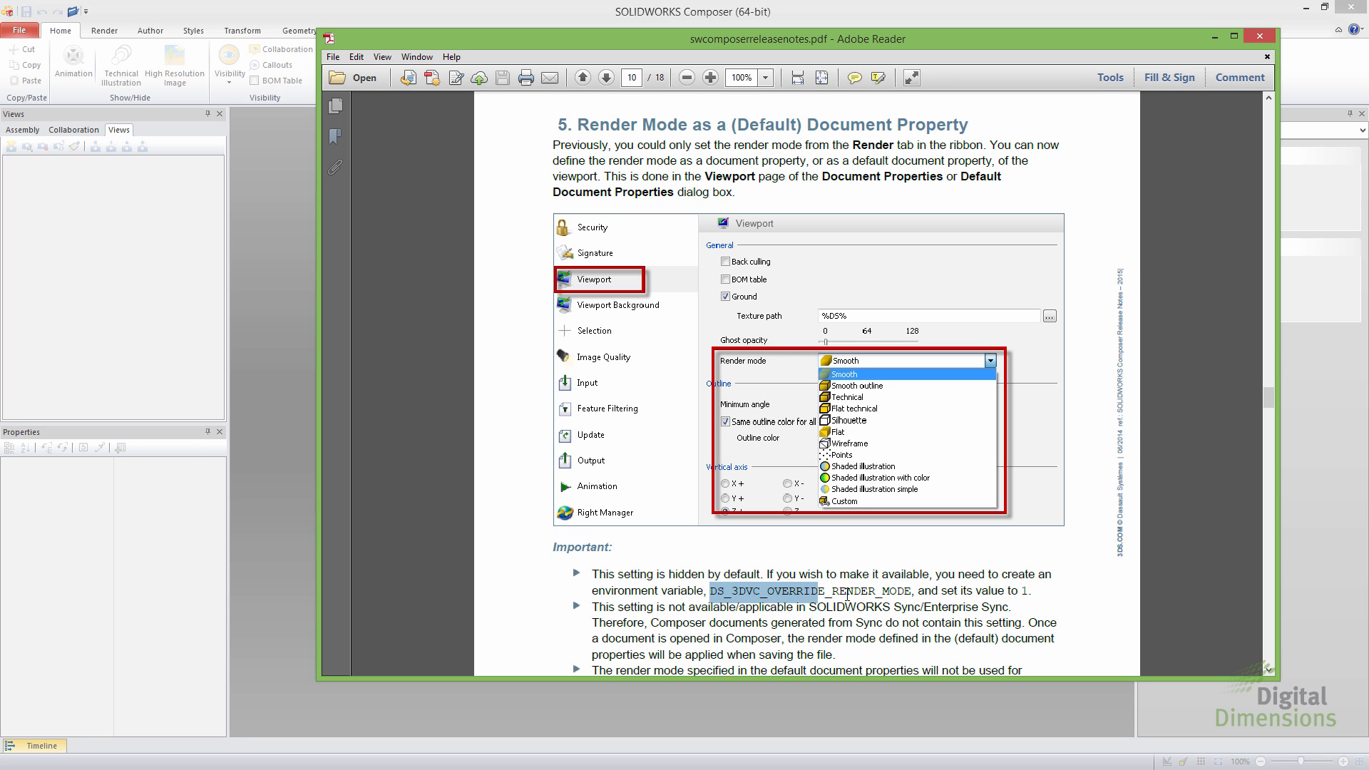
Right-click the selected DS_3DVC_OVERRIDE_RENDER_MODE variable name in the release notes
right_click(908, 607)
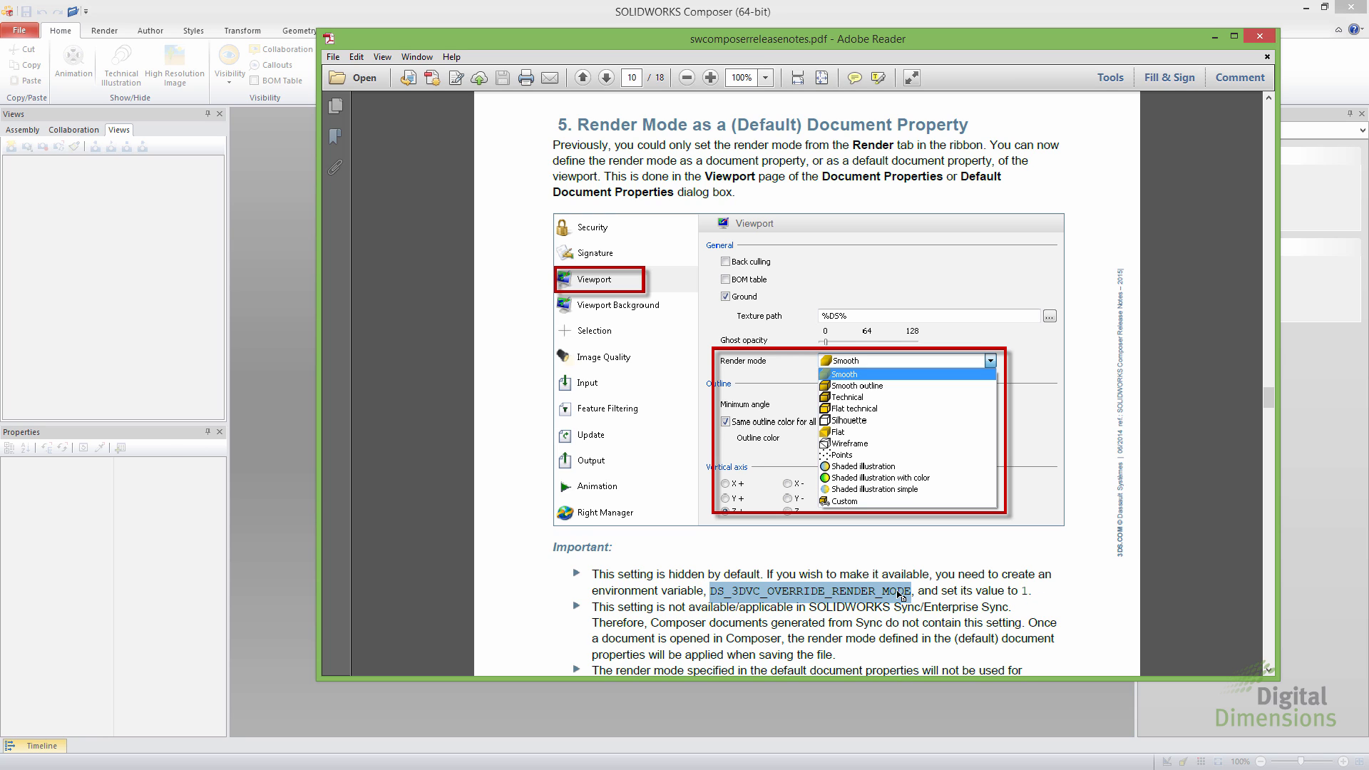
mouse_move(893, 600)
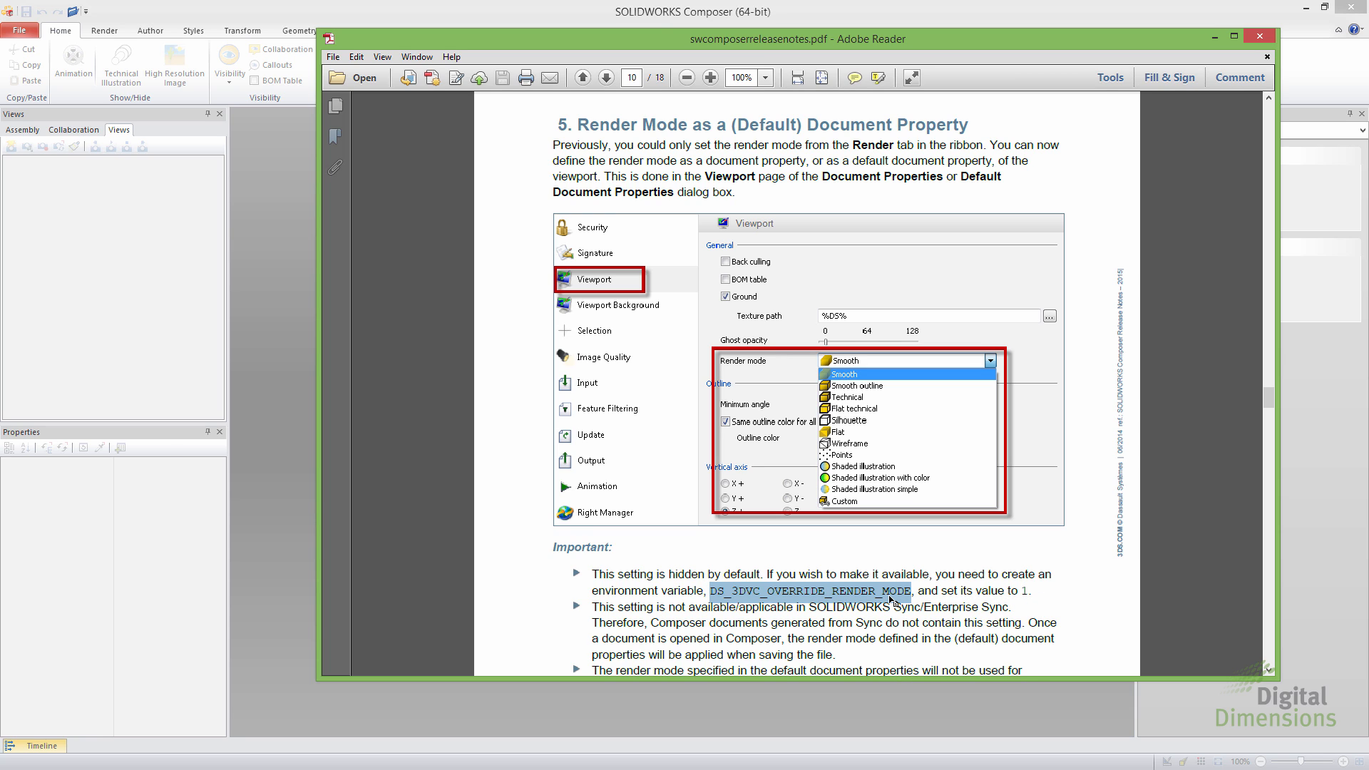
mouse_move(943, 594)
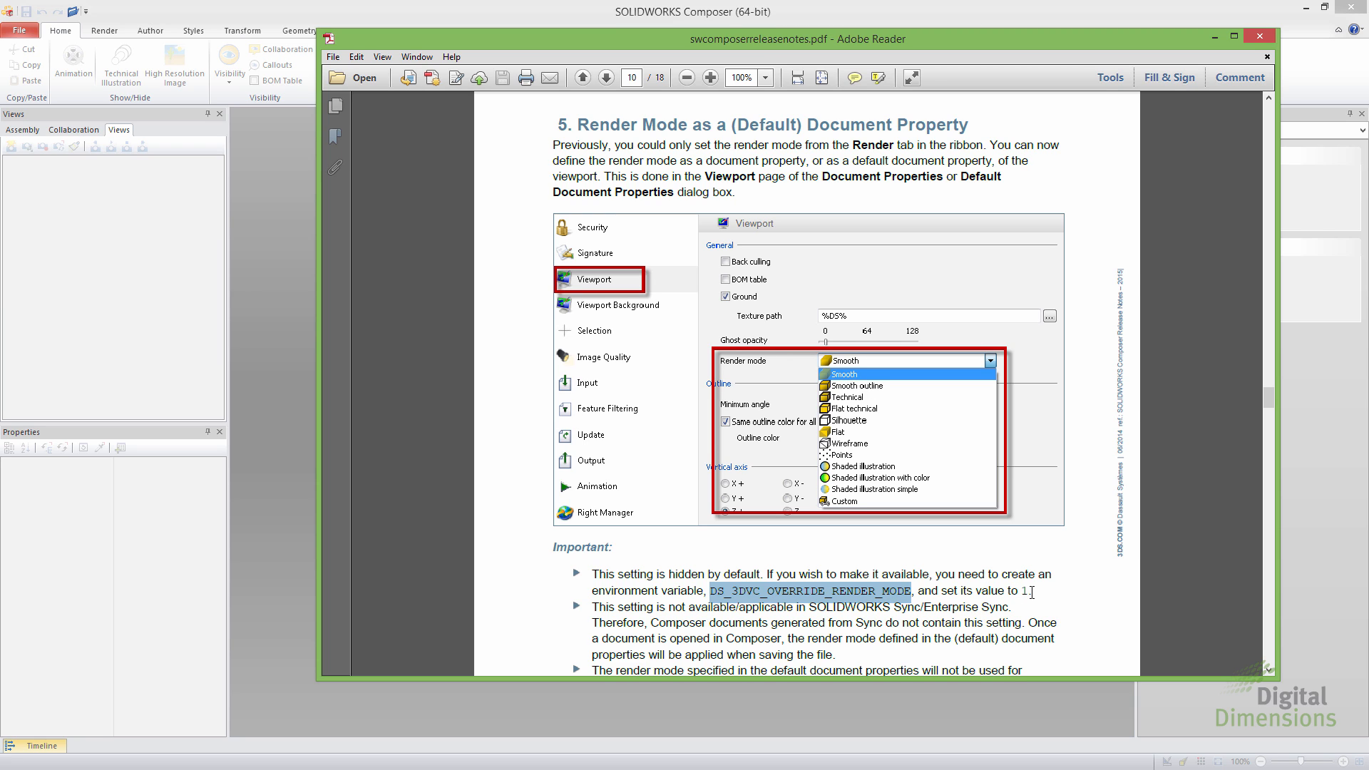
mouse_move(429, 249)
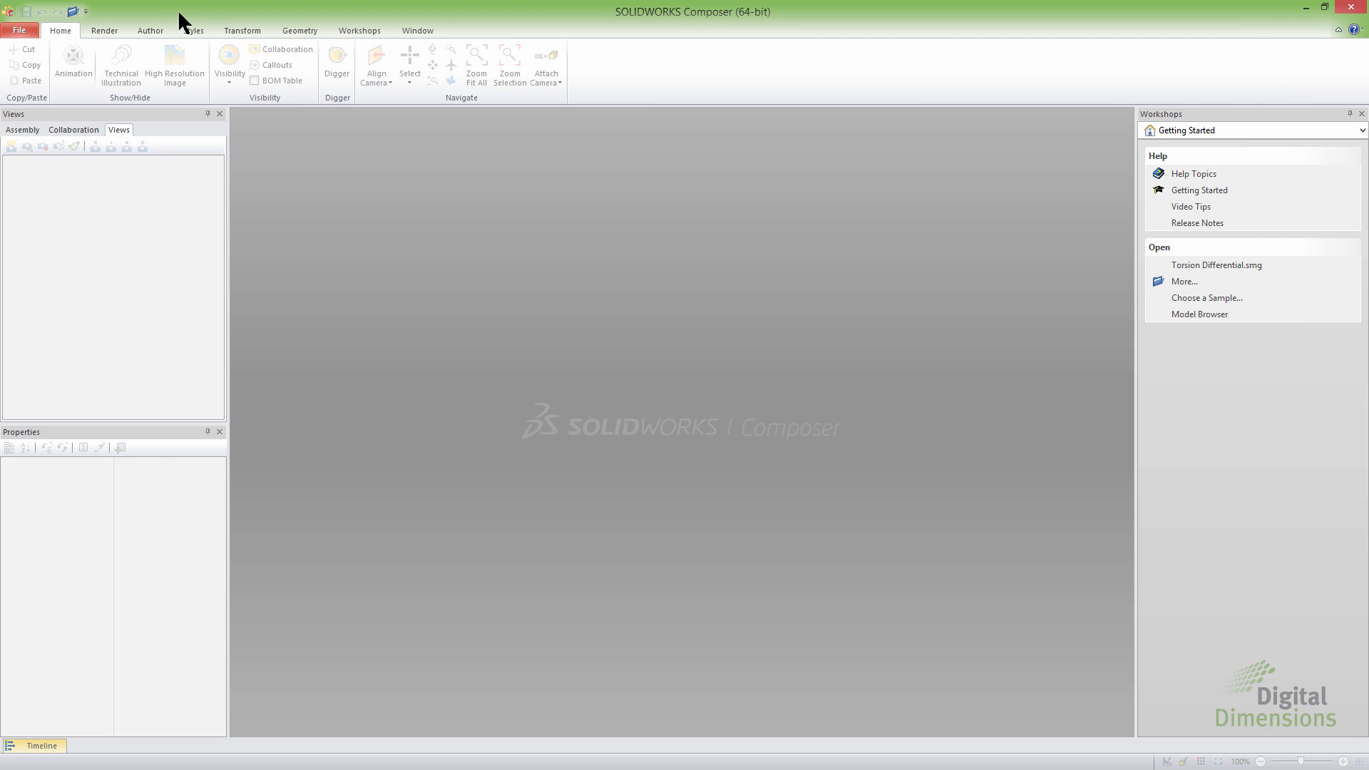
left_click(18, 30)
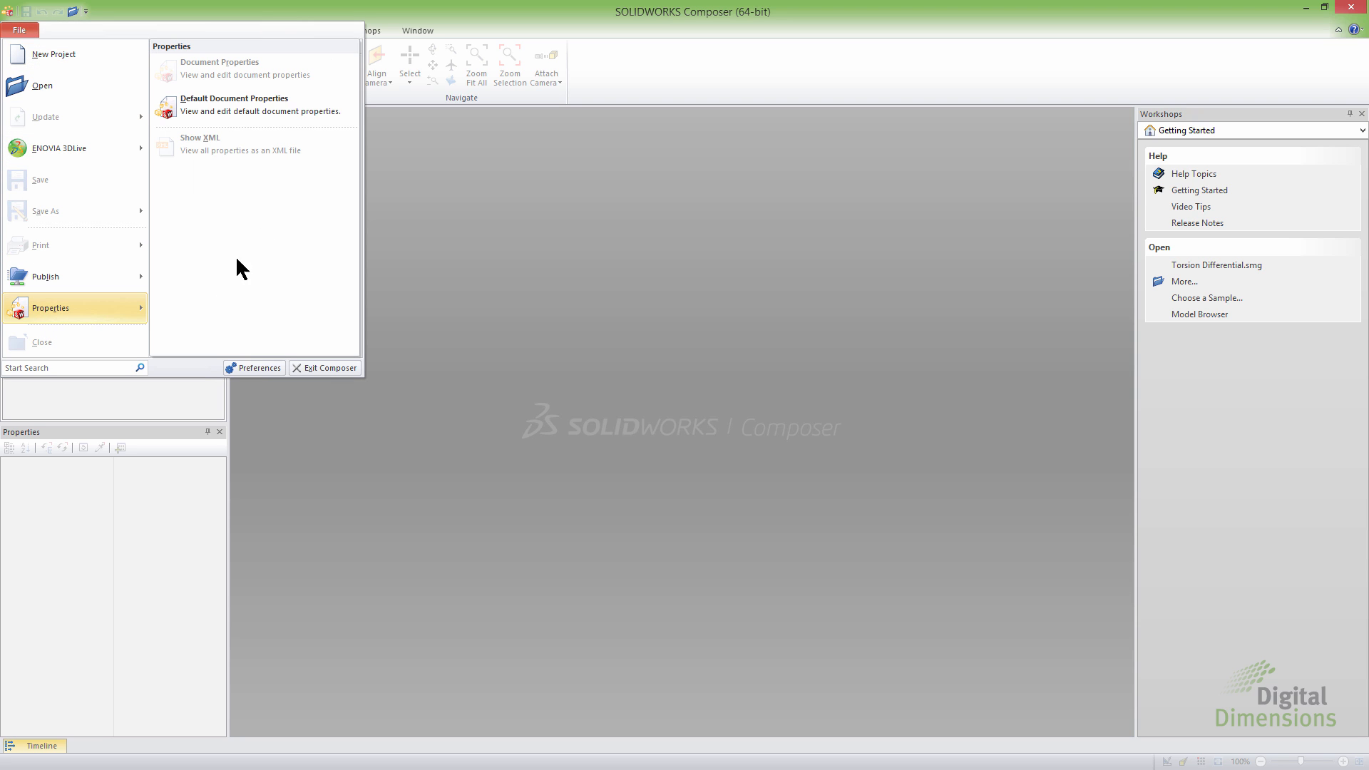
mouse_move(277, 109)
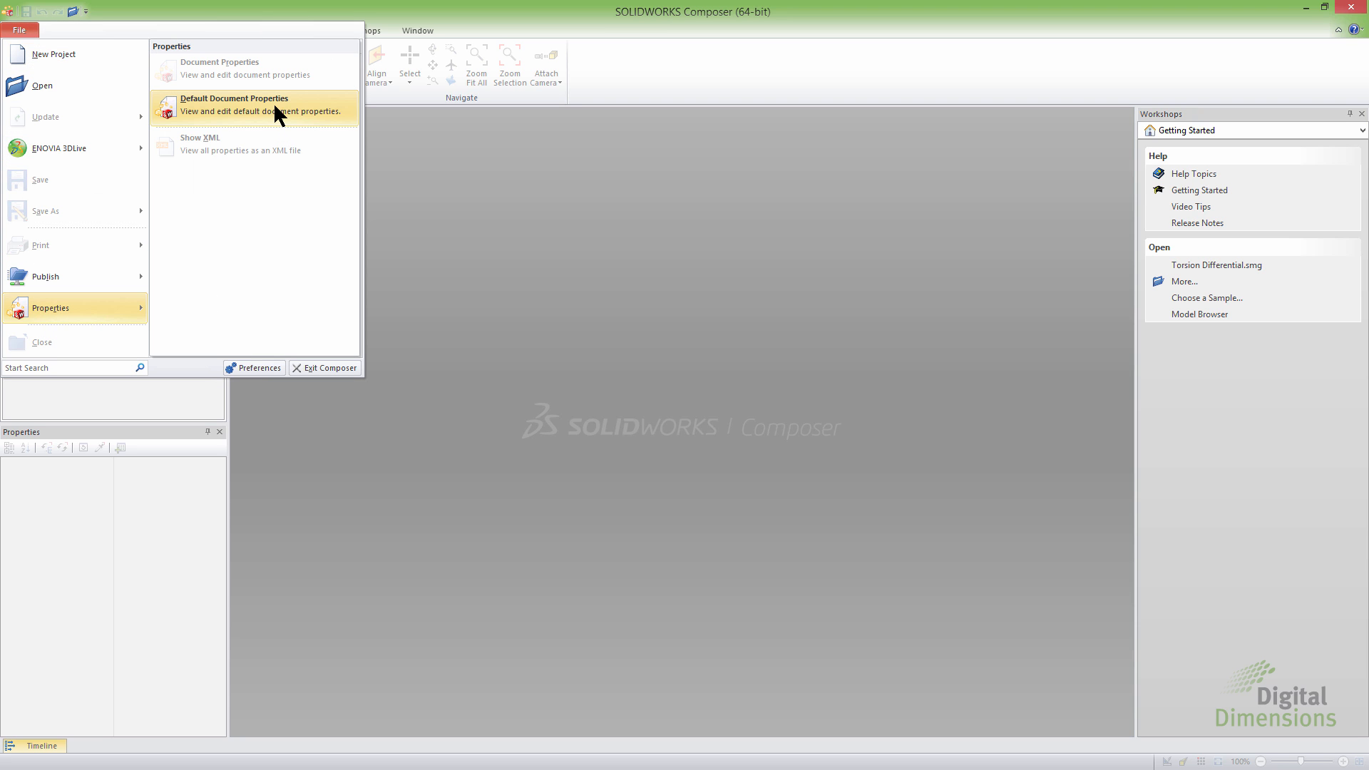
left_click(234, 105)
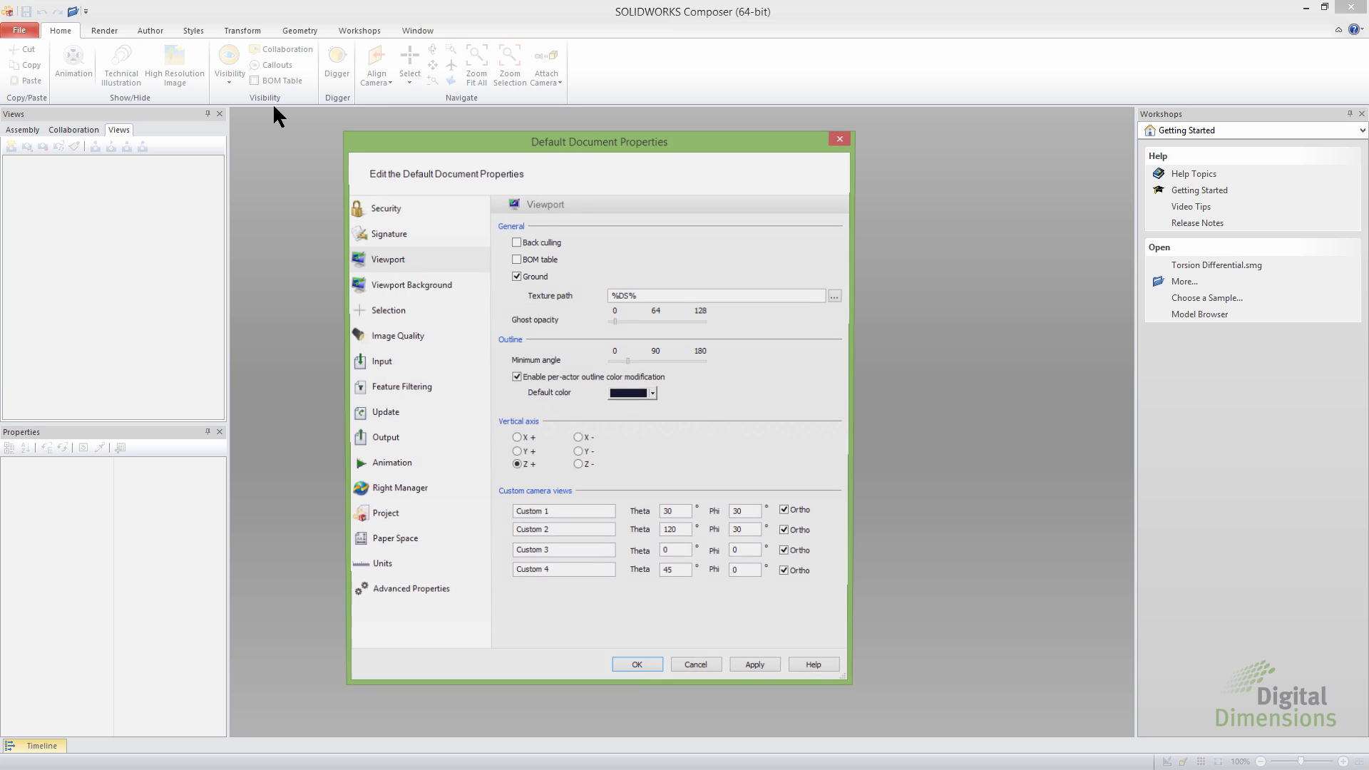
left_click(385, 259)
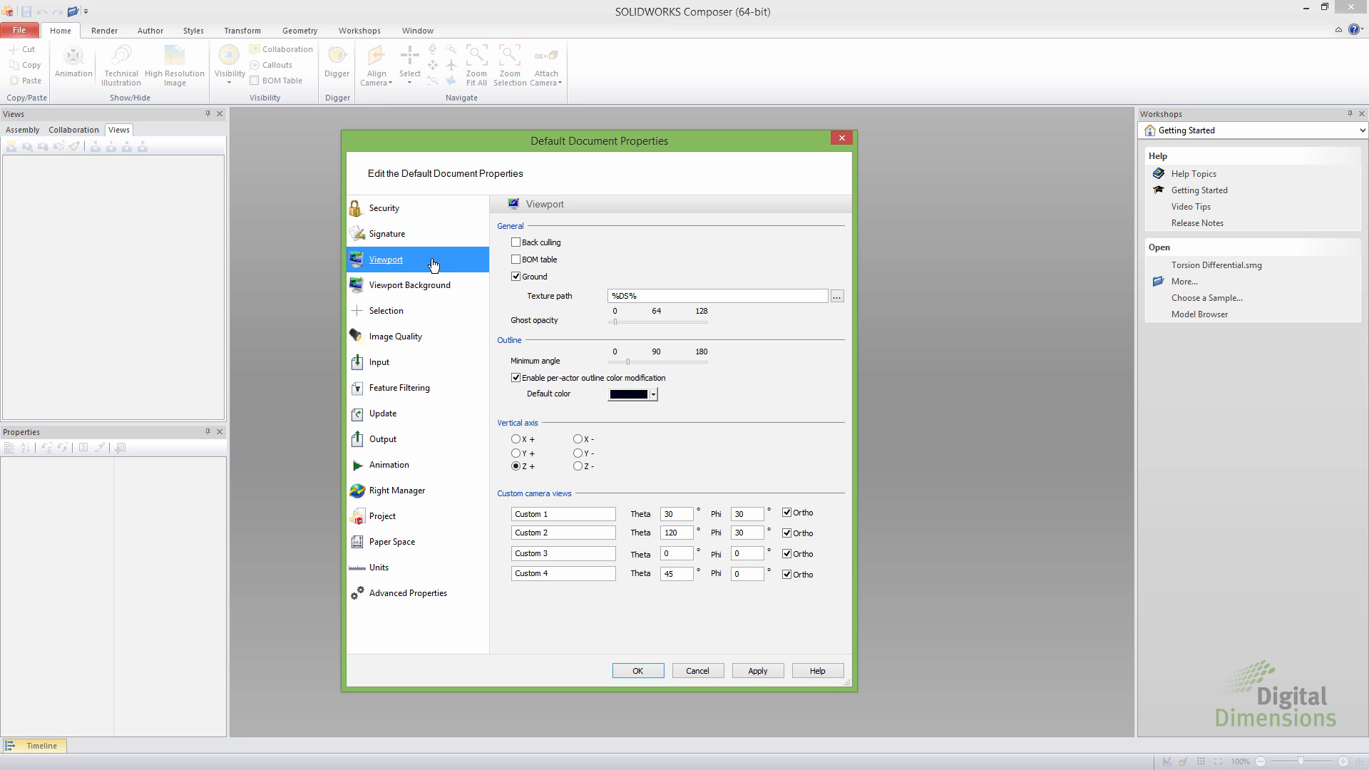
mouse_move(545, 330)
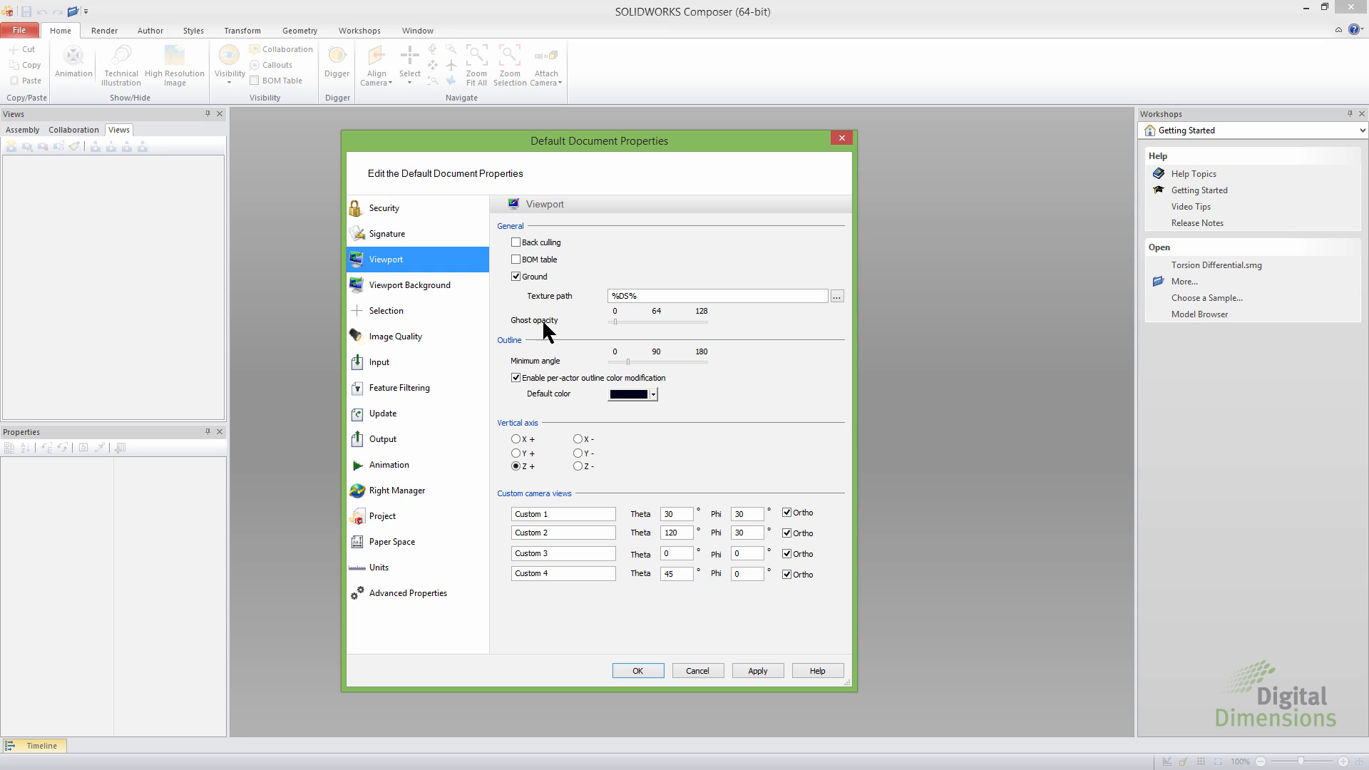
mouse_move(595, 350)
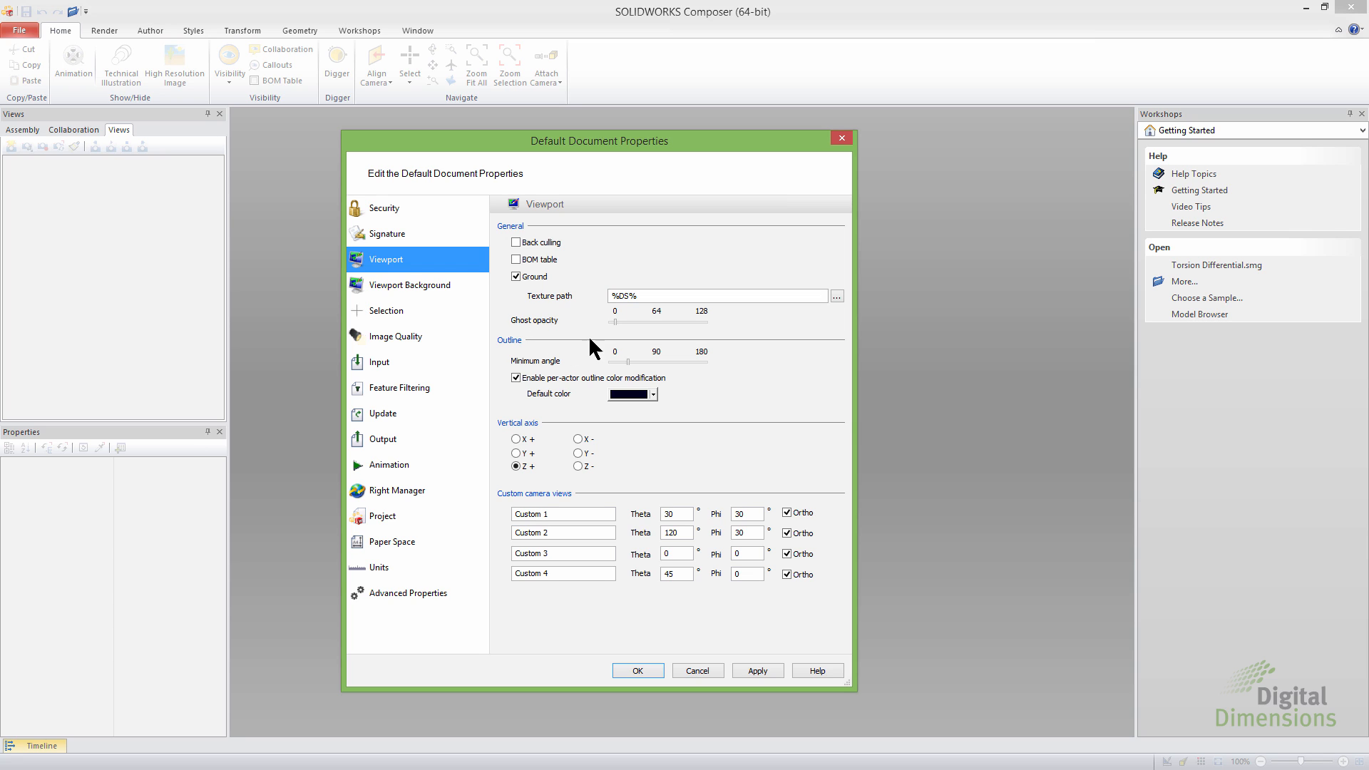
mouse_move(637, 671)
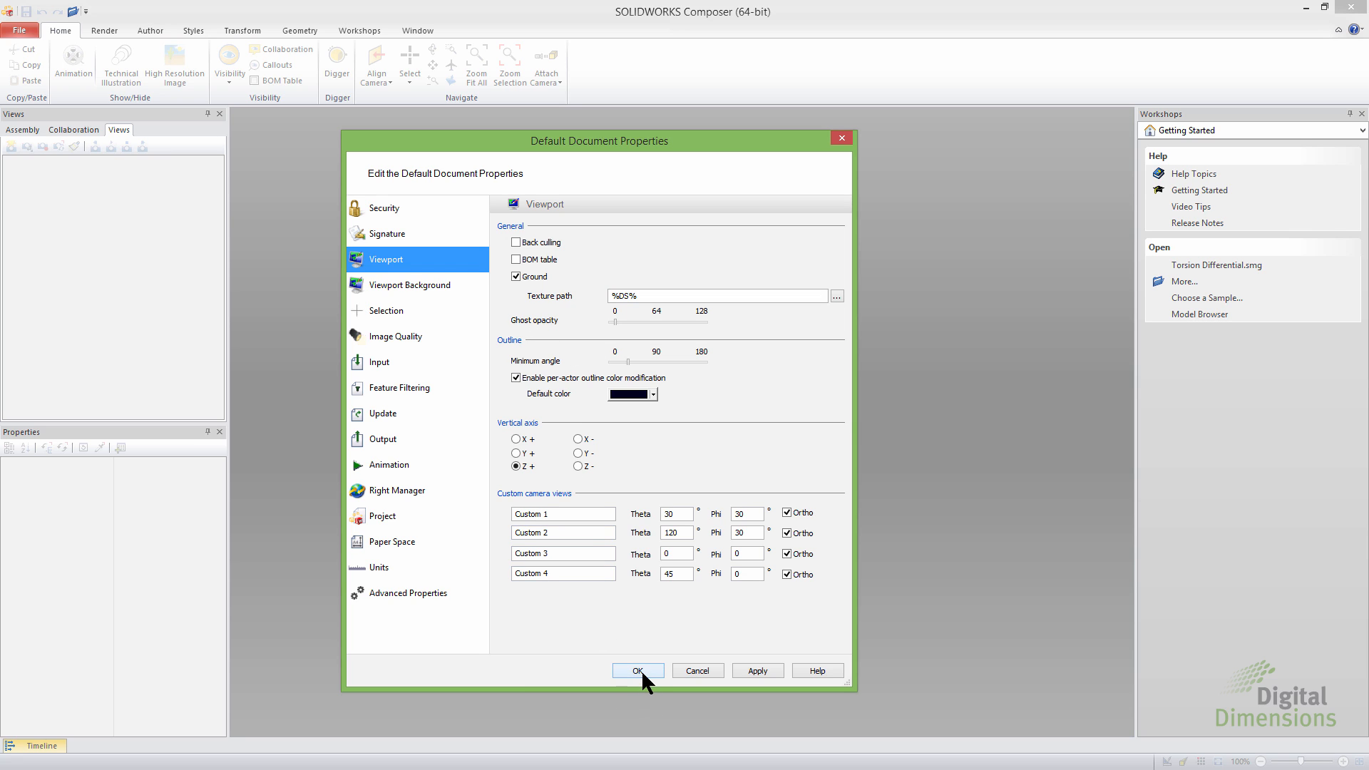
left_click(637, 670)
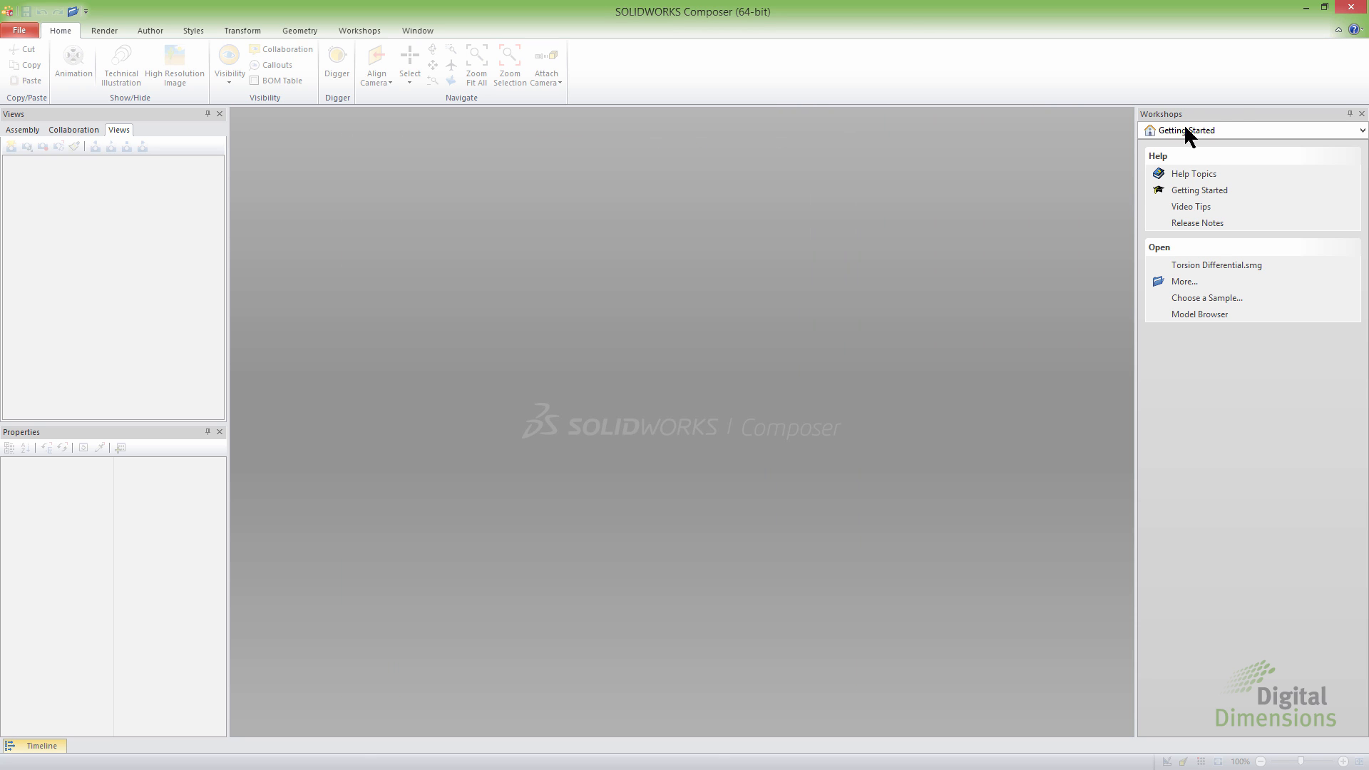
left_click(1198, 223)
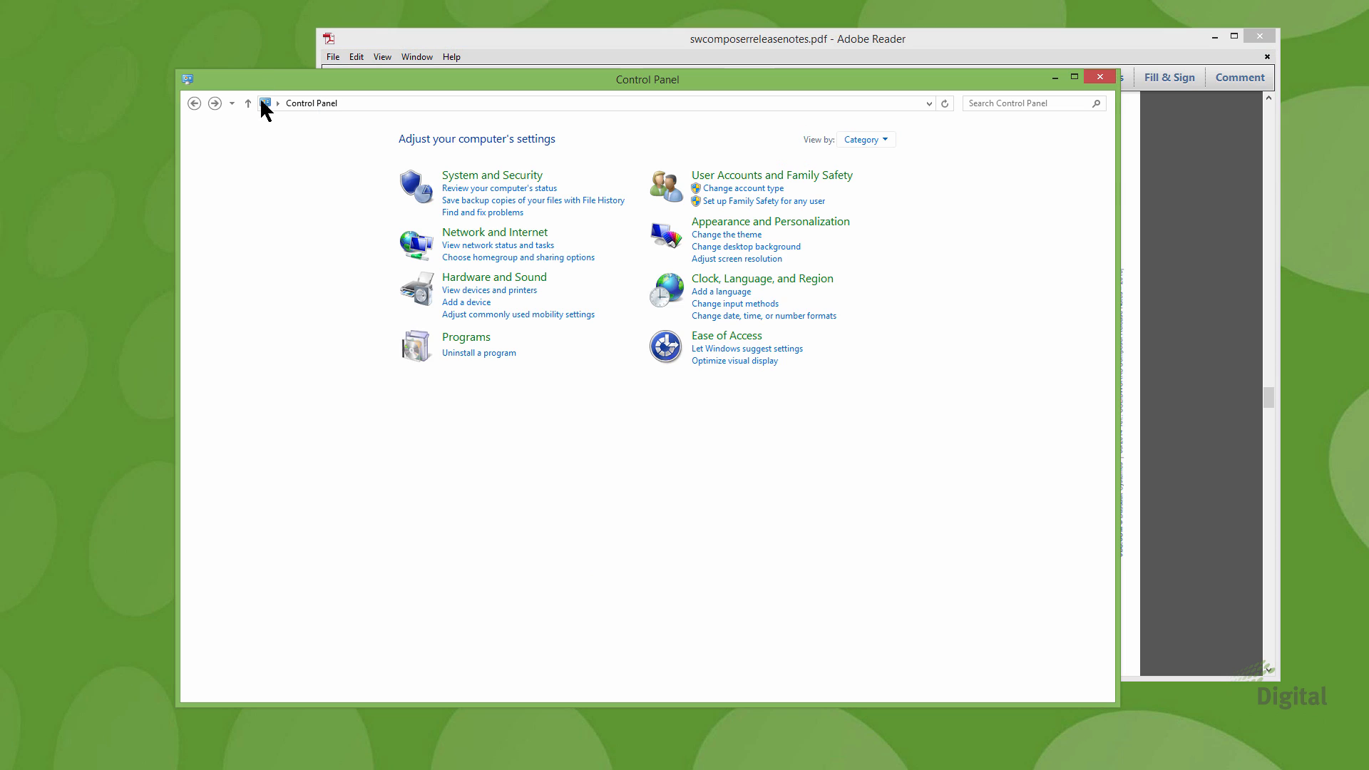
mouse_move(600, 217)
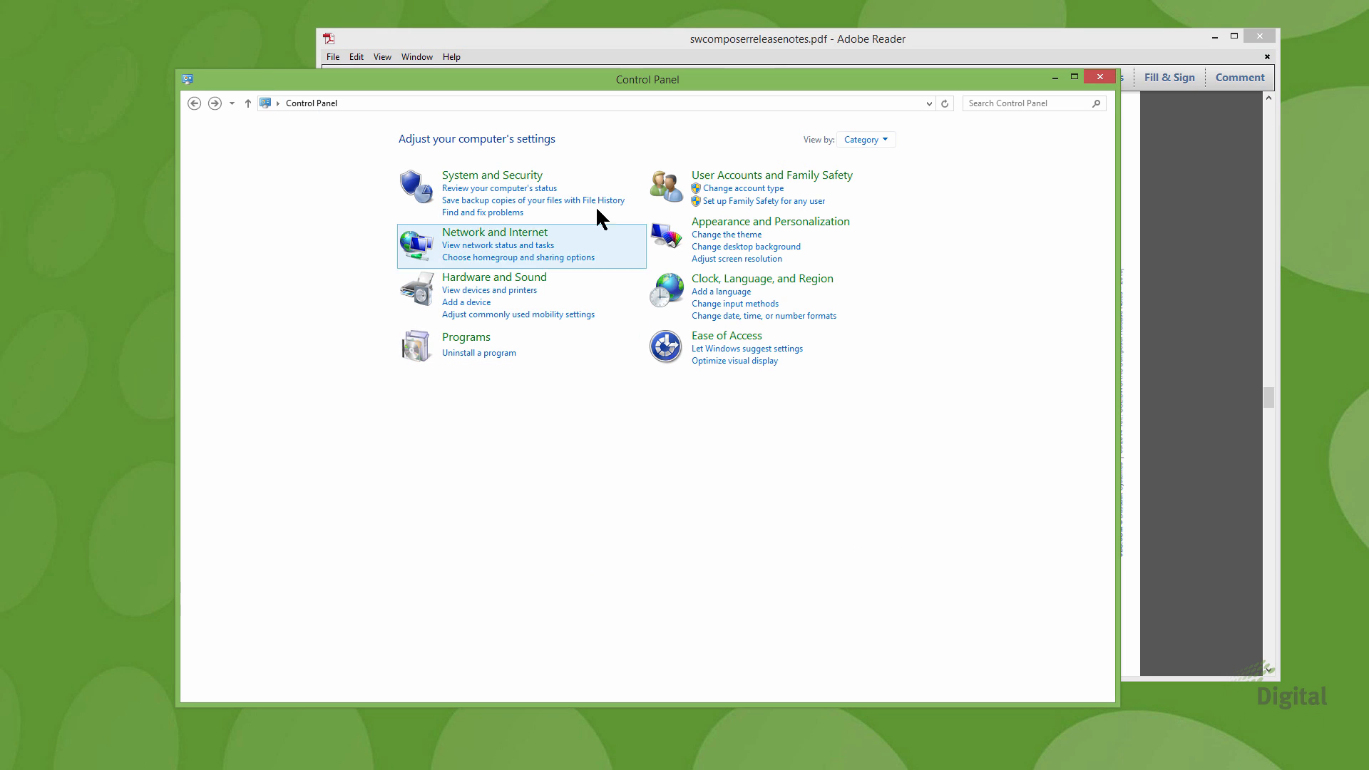
mouse_move(514, 179)
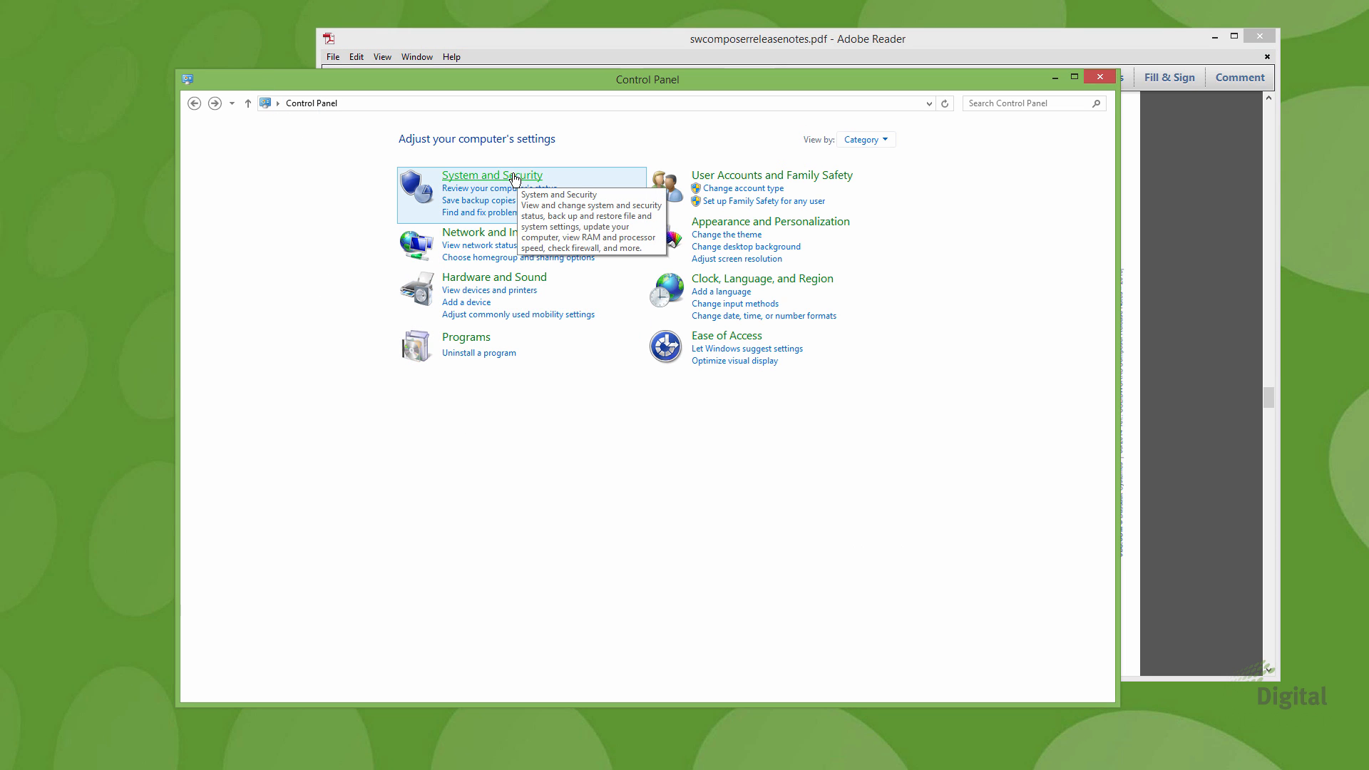
Navigate System and Security, then System, to Advanced system settings
left_click(492, 175)
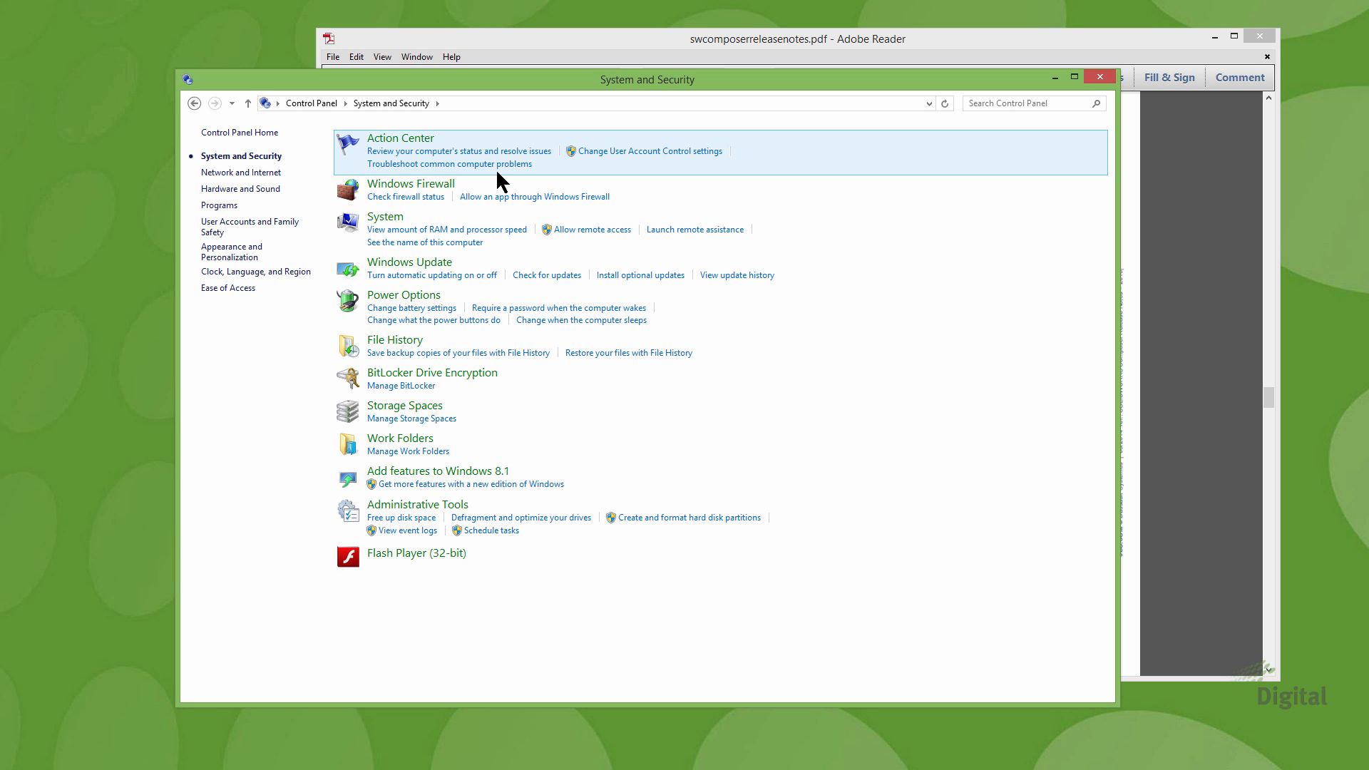
mouse_move(386, 217)
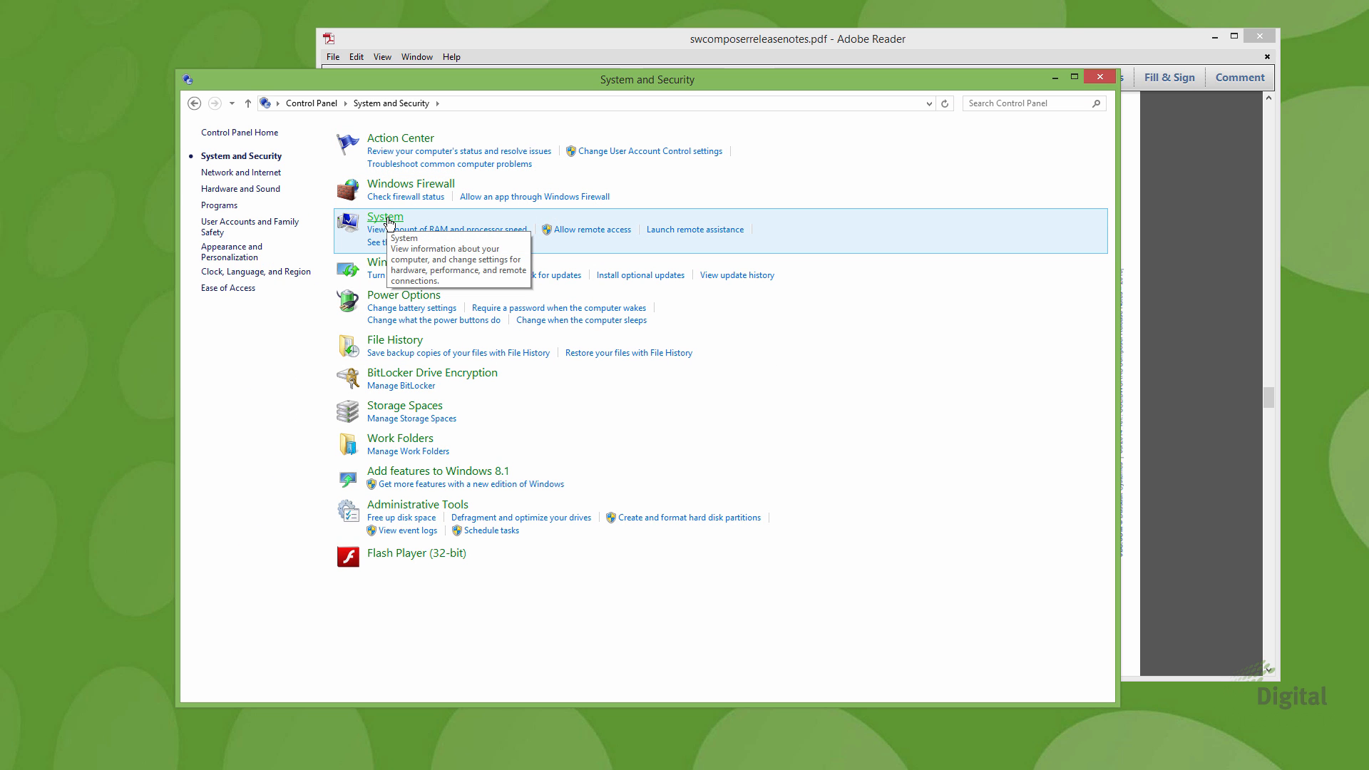
left_click(385, 217)
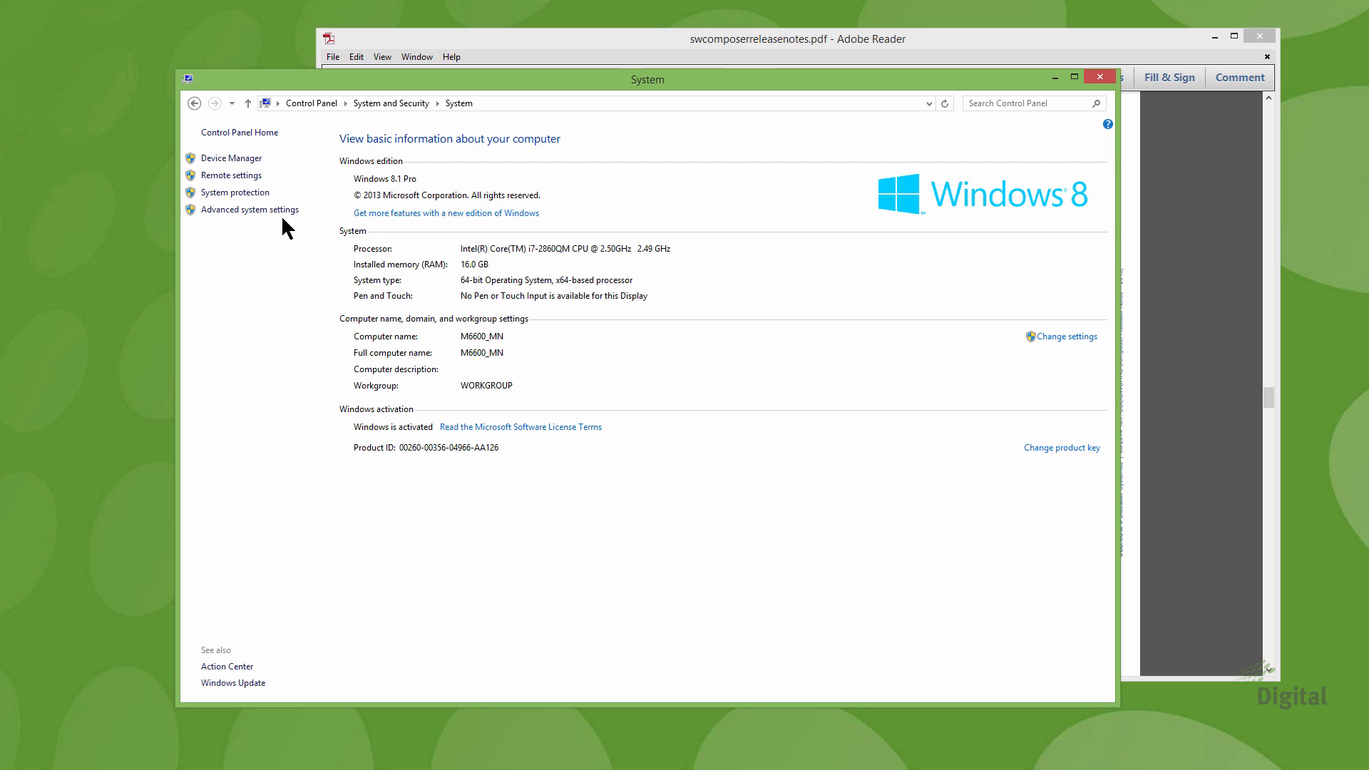
mouse_move(249, 210)
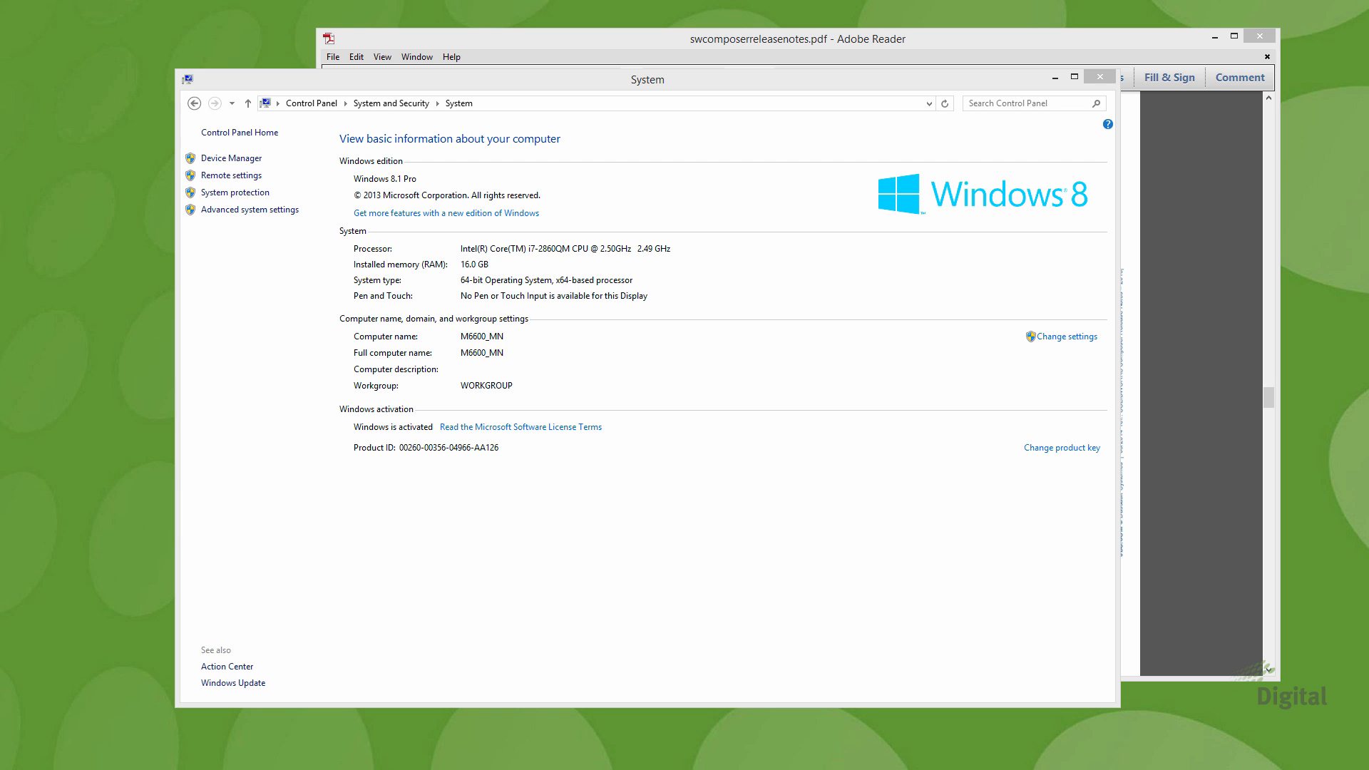
left_click(249, 209)
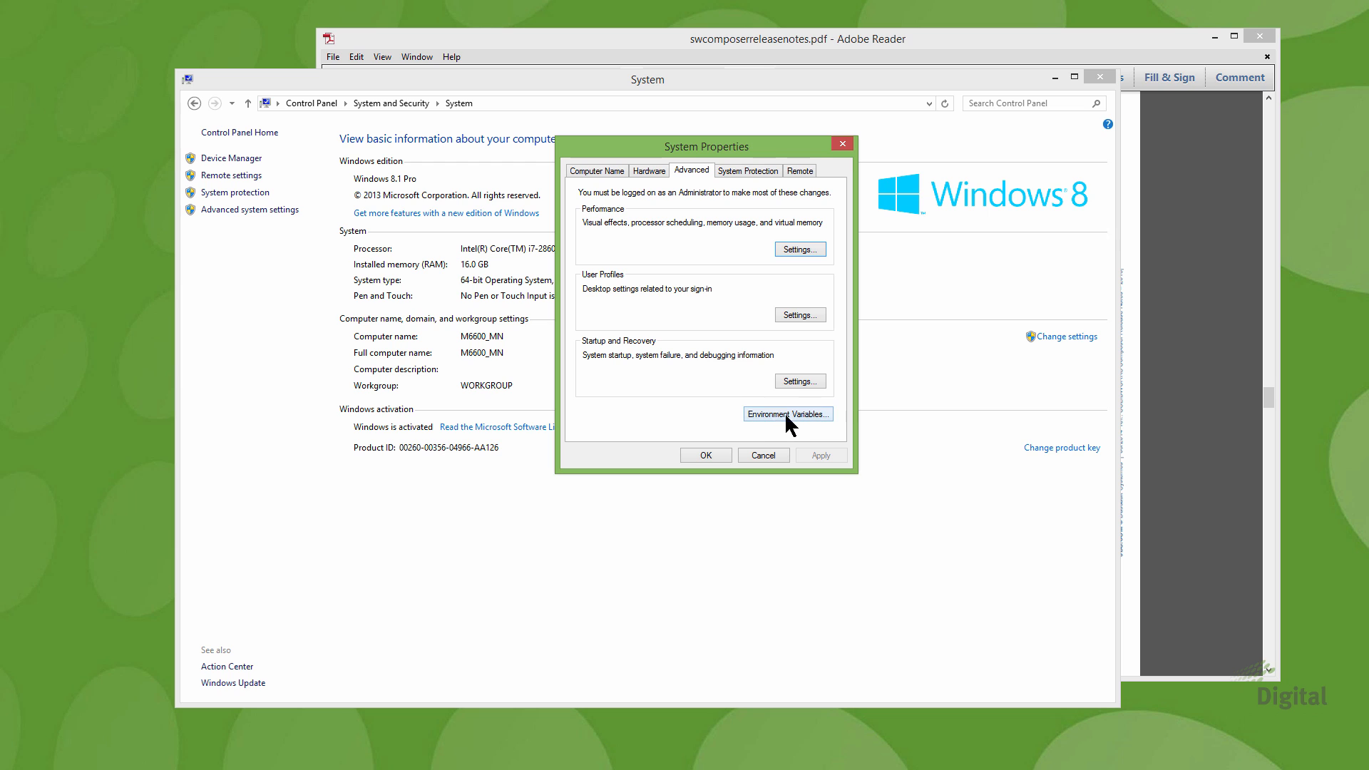
Create system variable DS_3DVC_OVERRIDE_RENDER_MODE with value 1, then close System Properties
left_click(785, 413)
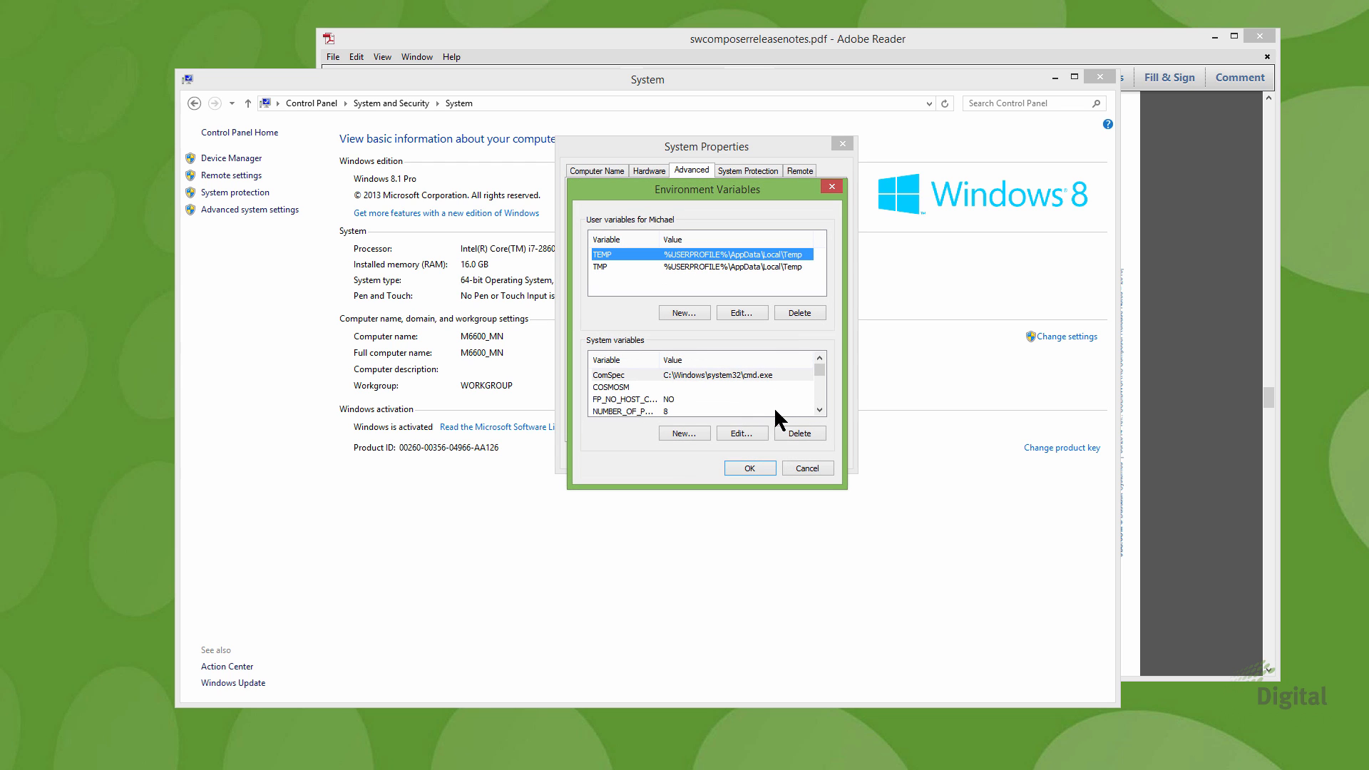
mouse_move(811, 401)
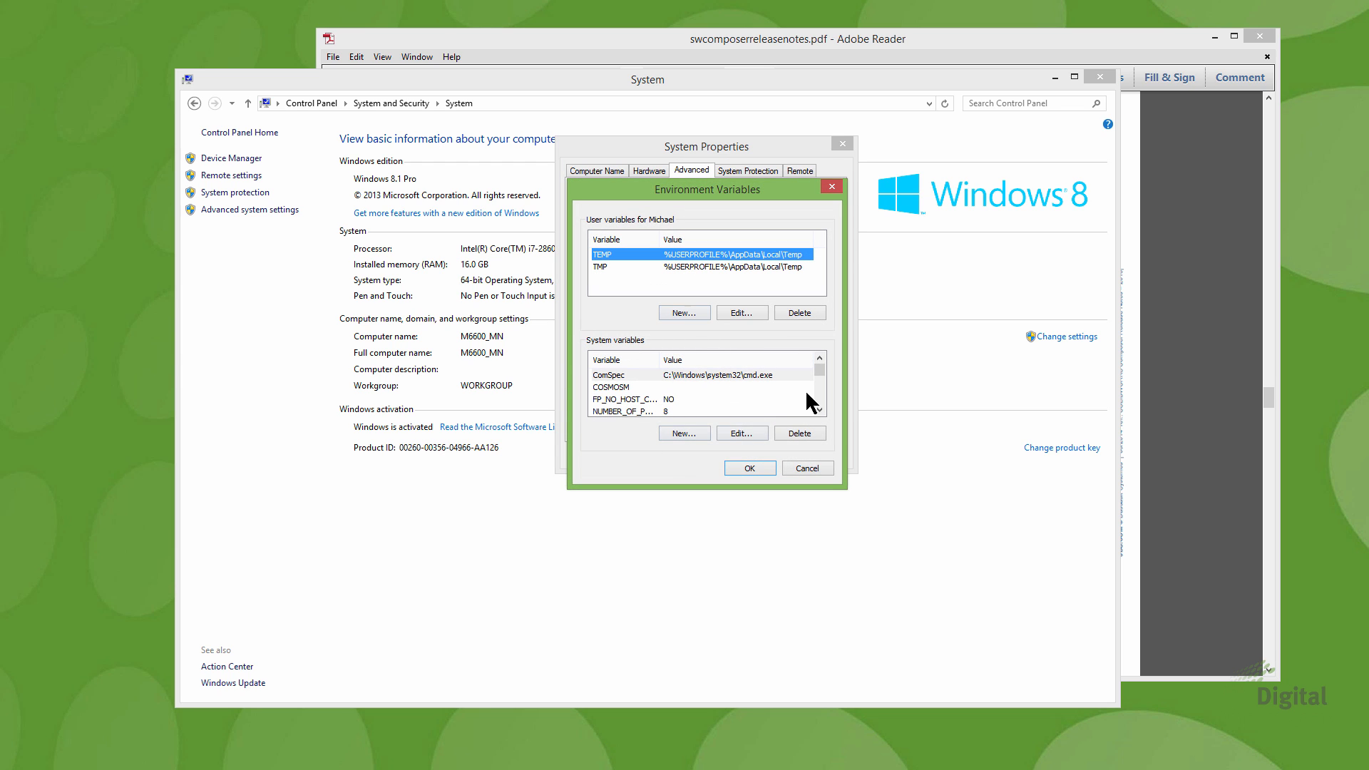
scroll("down", 3)
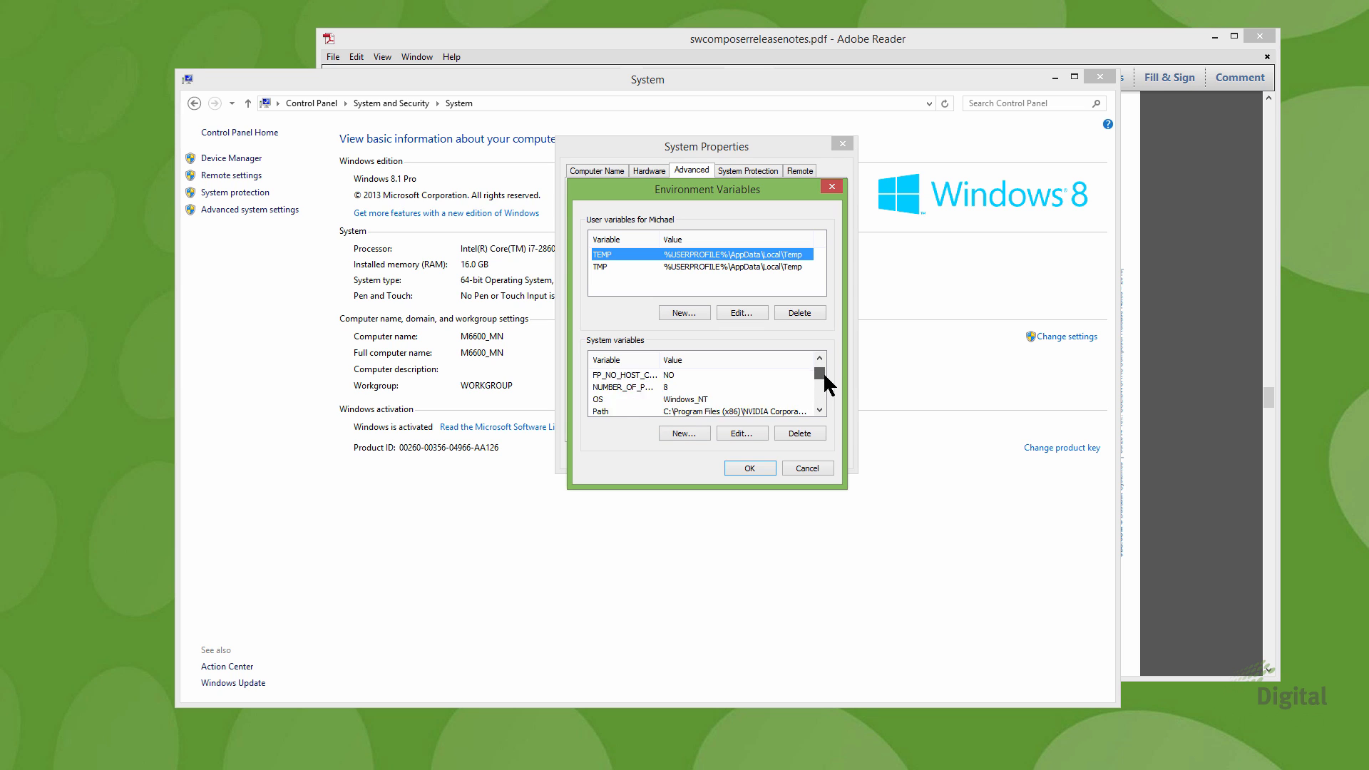
scroll("down", 3)
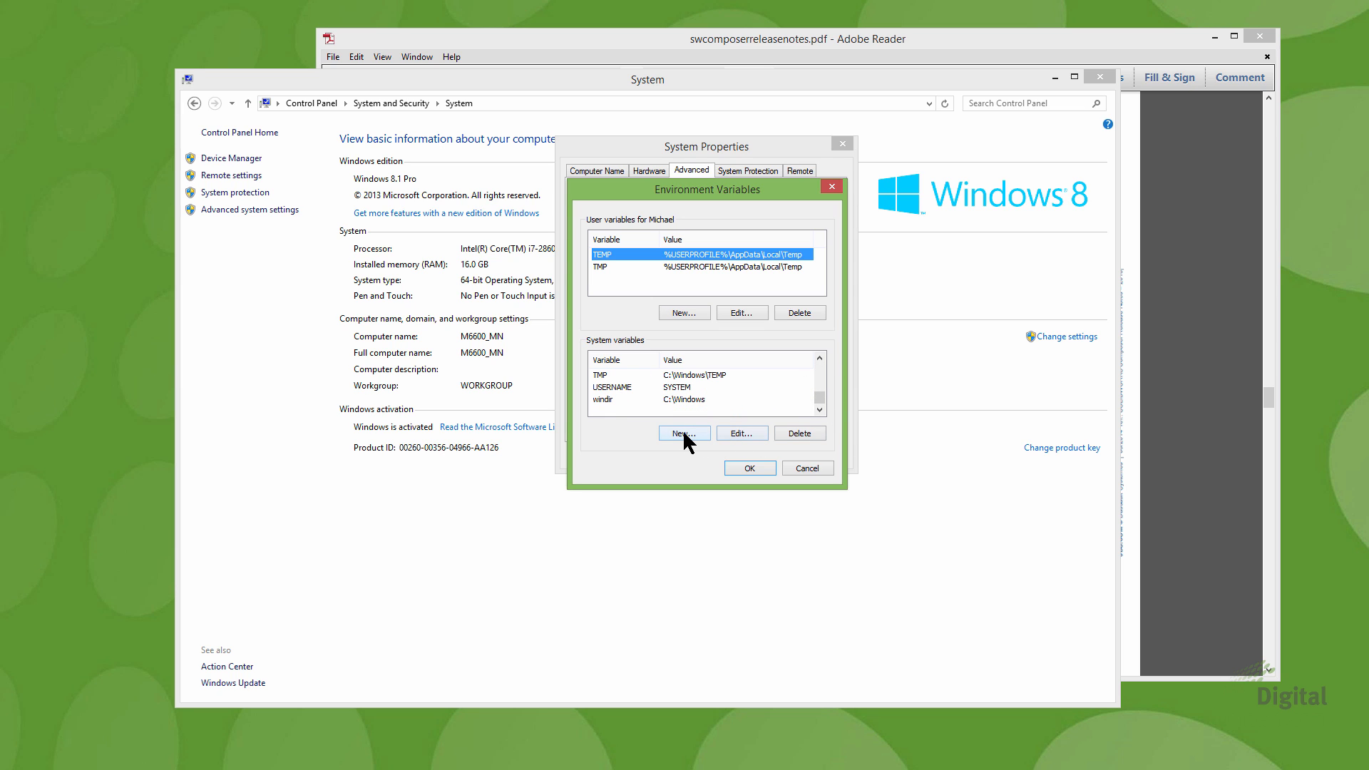
left_click(683, 433)
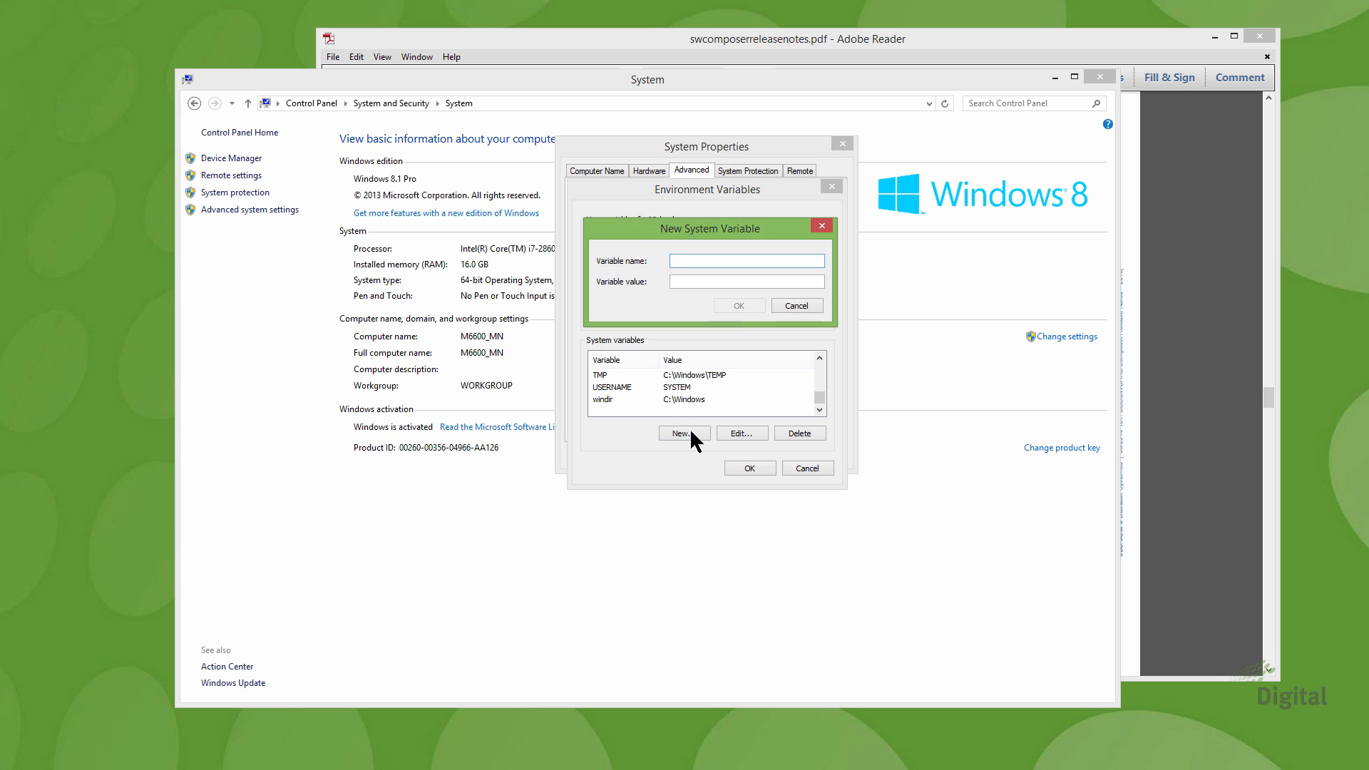
type("DS_3DVC_OVERRIDE_RENDER_MODE")
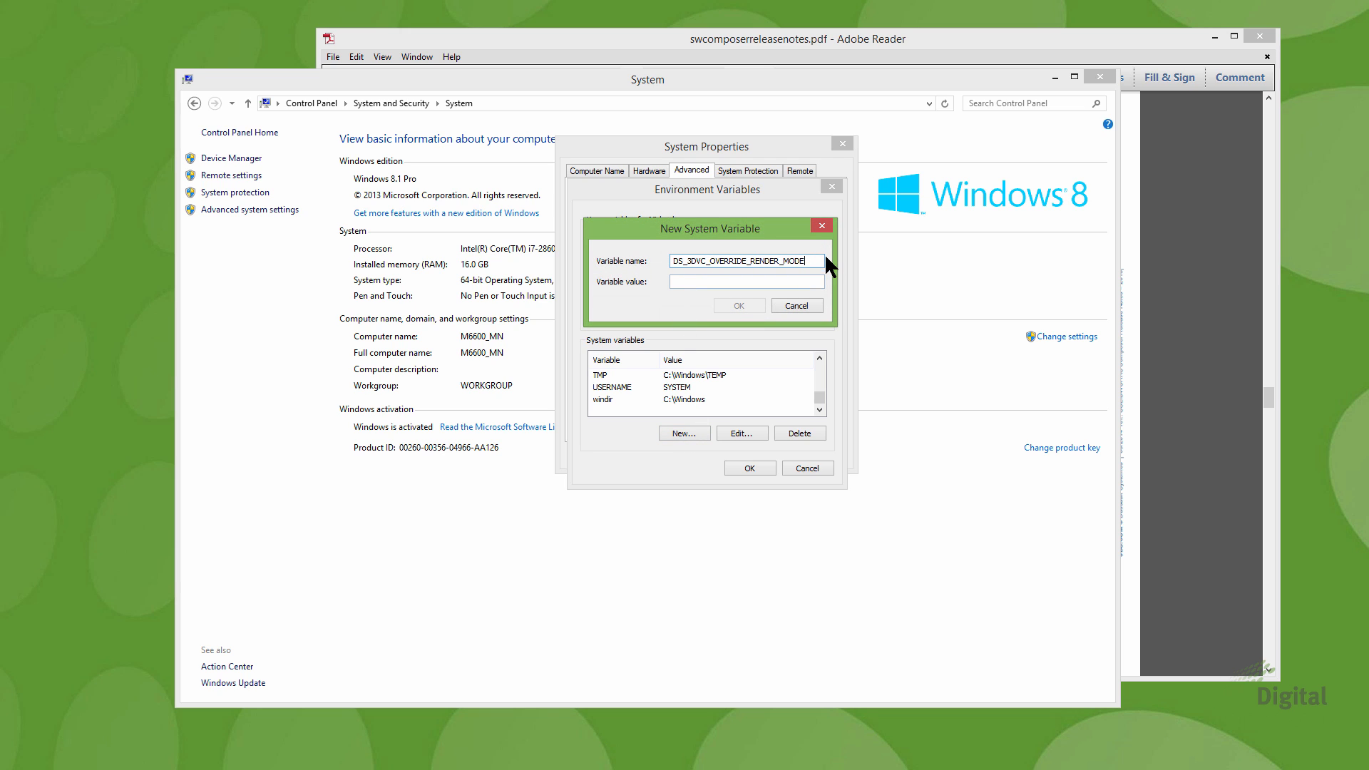
mouse_move(791, 260)
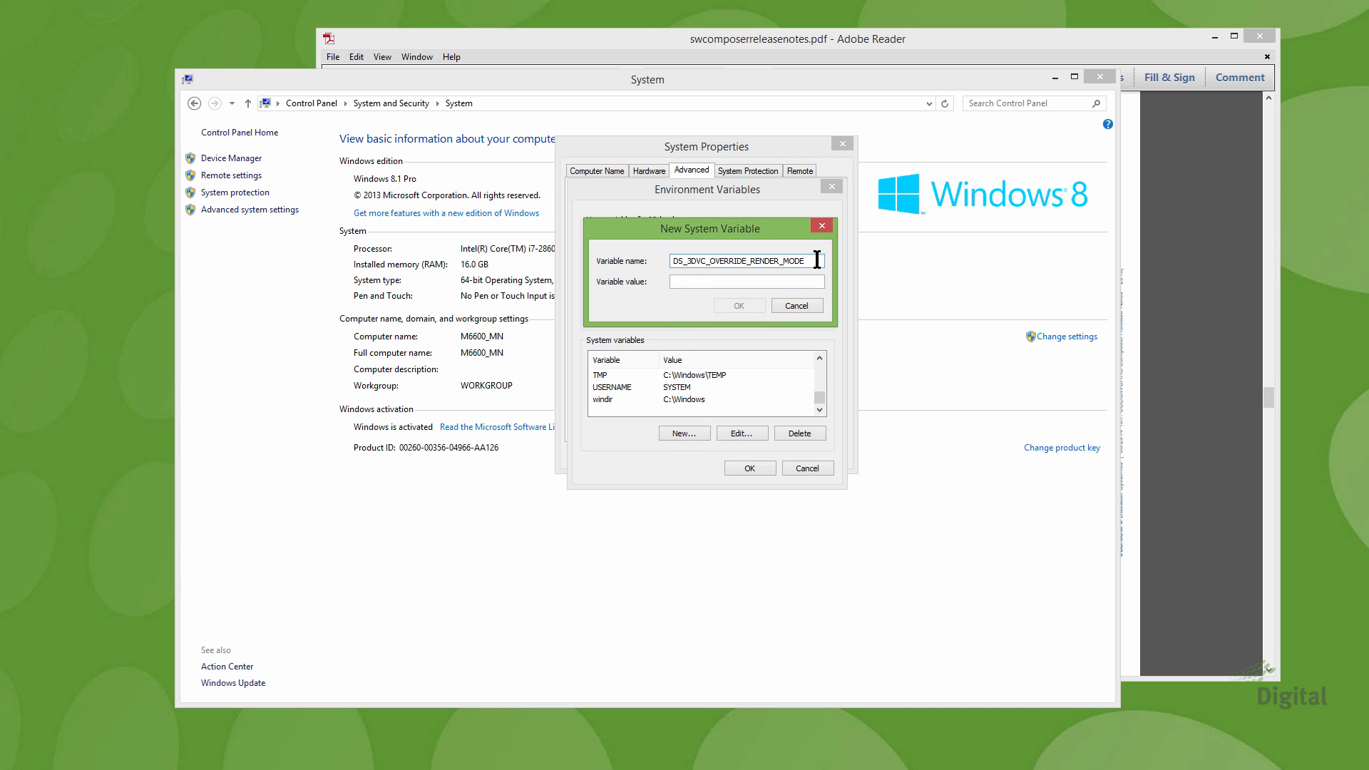
left_click(746, 281)
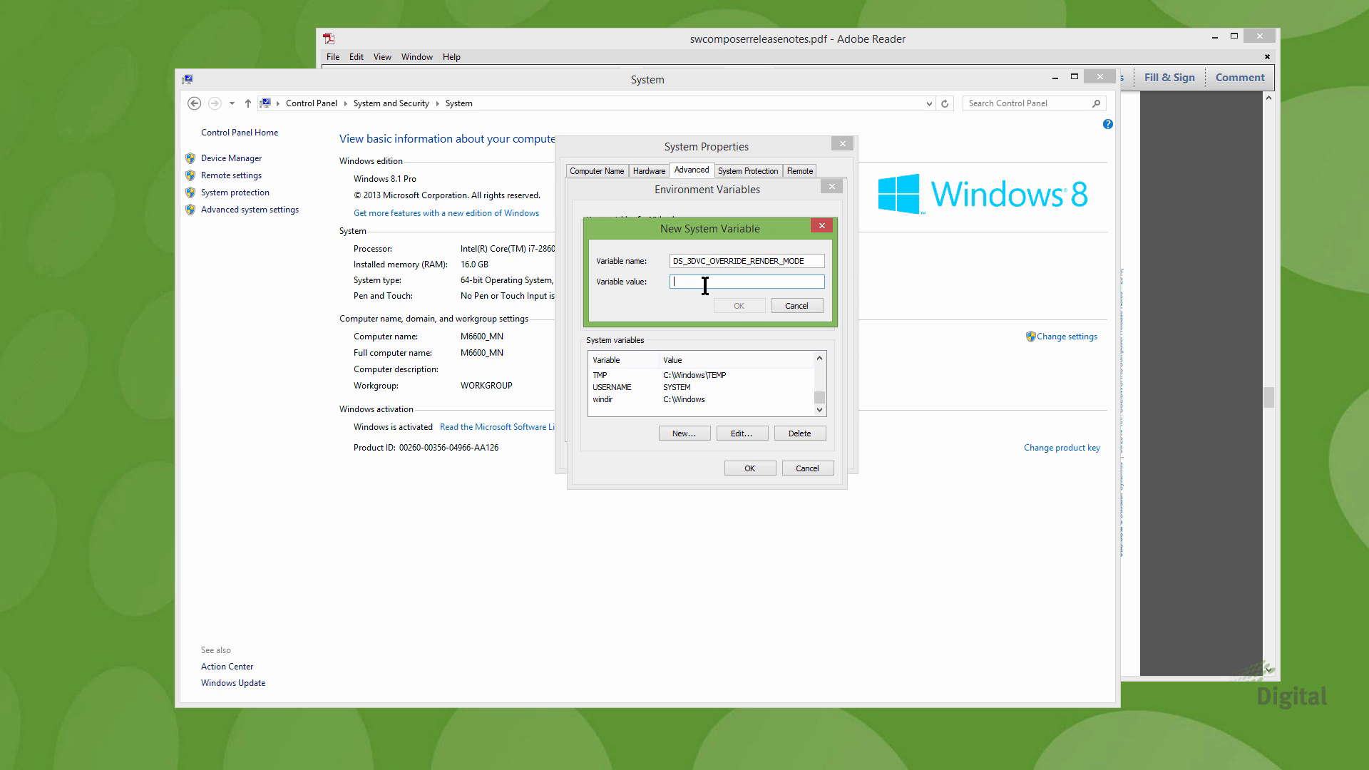
type("1")
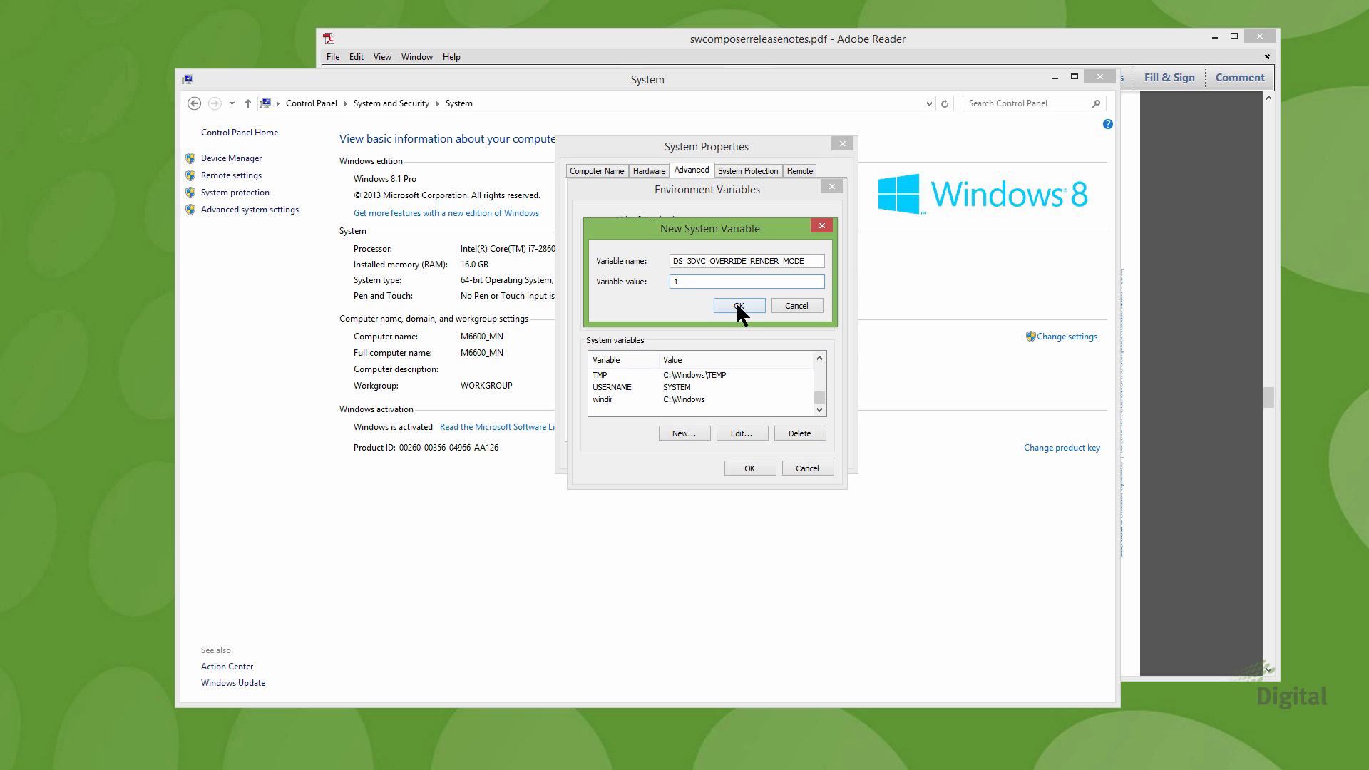
left_click(738, 304)
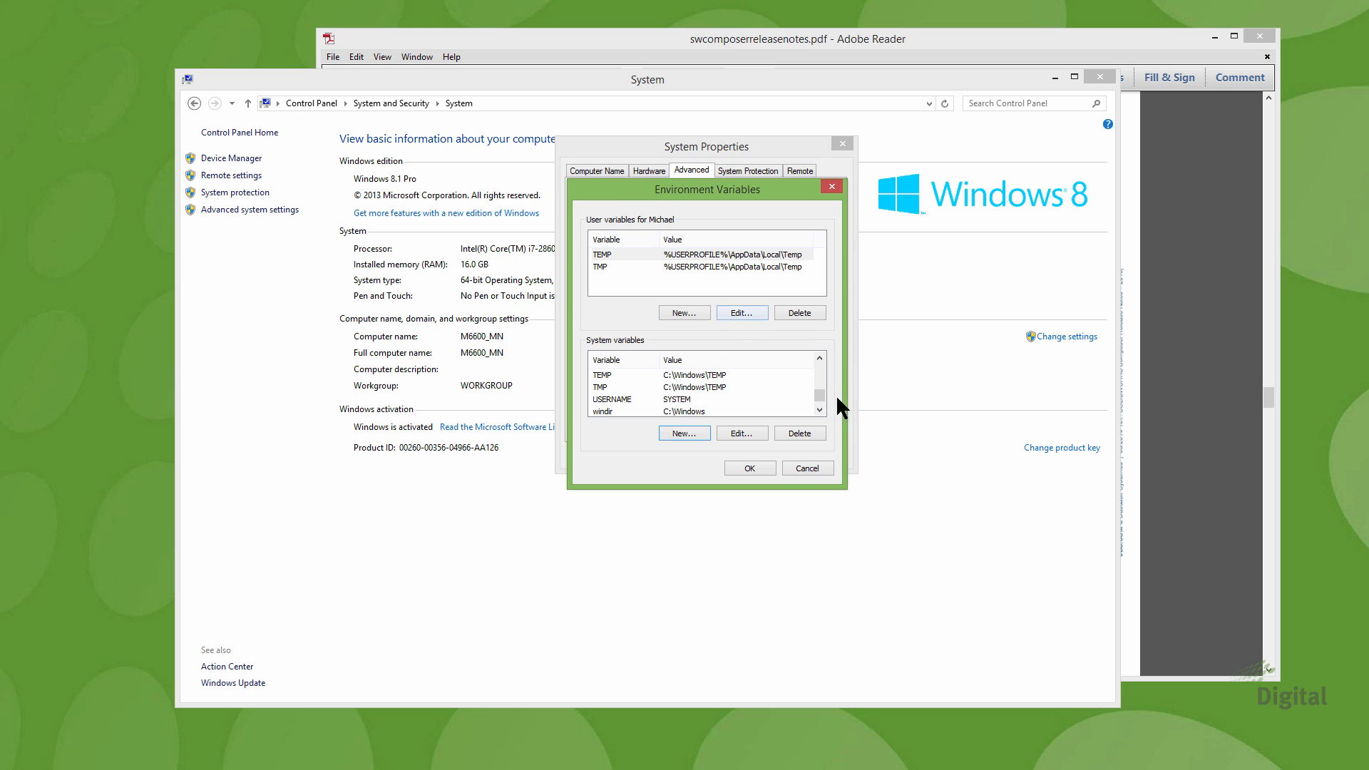
scroll("up", 3)
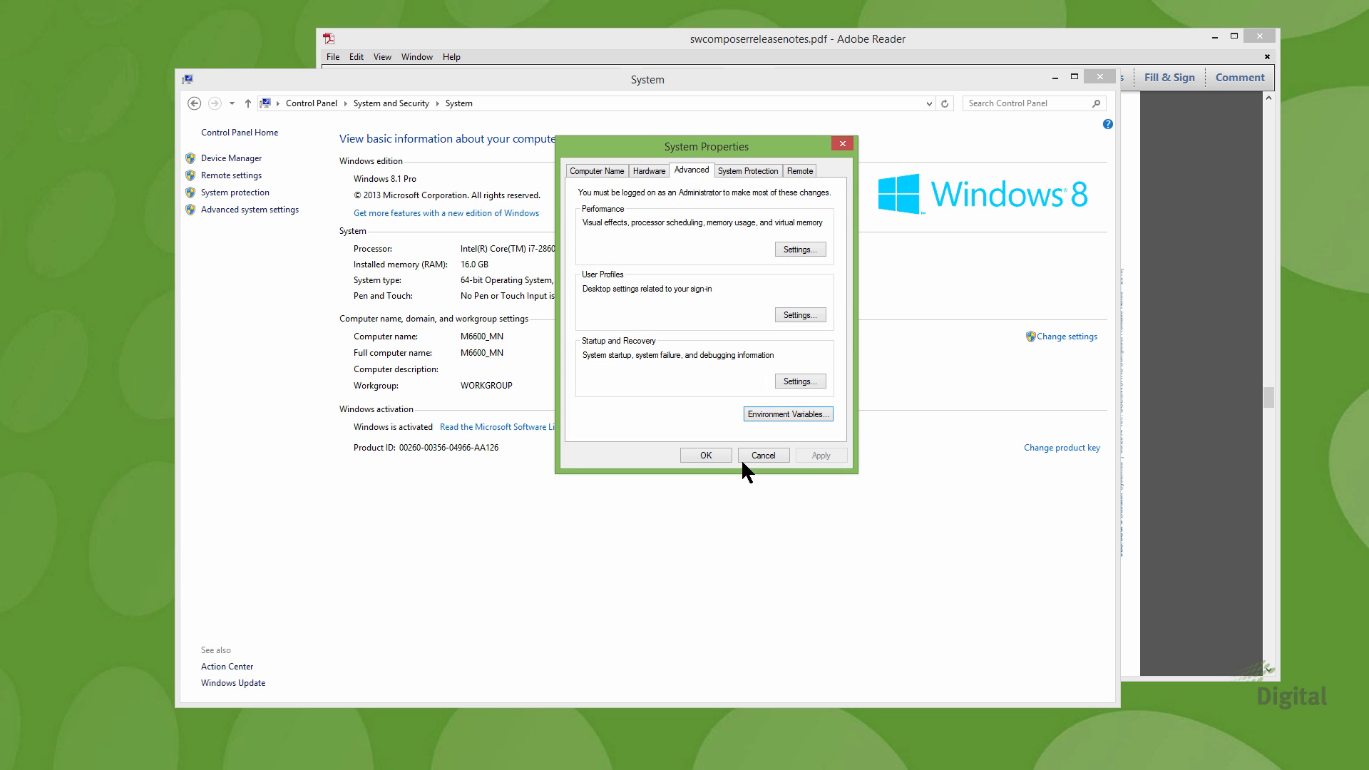
left_click(762, 455)
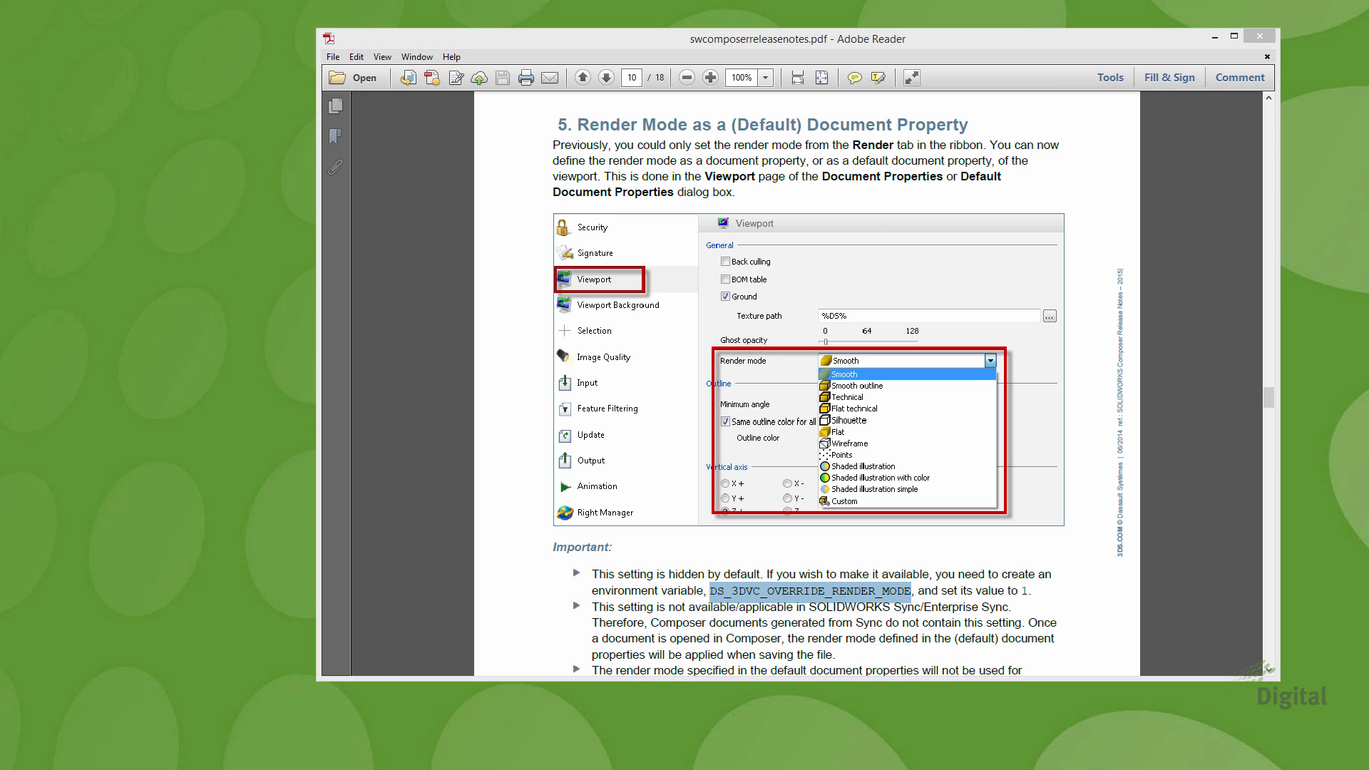
mouse_move(341, 370)
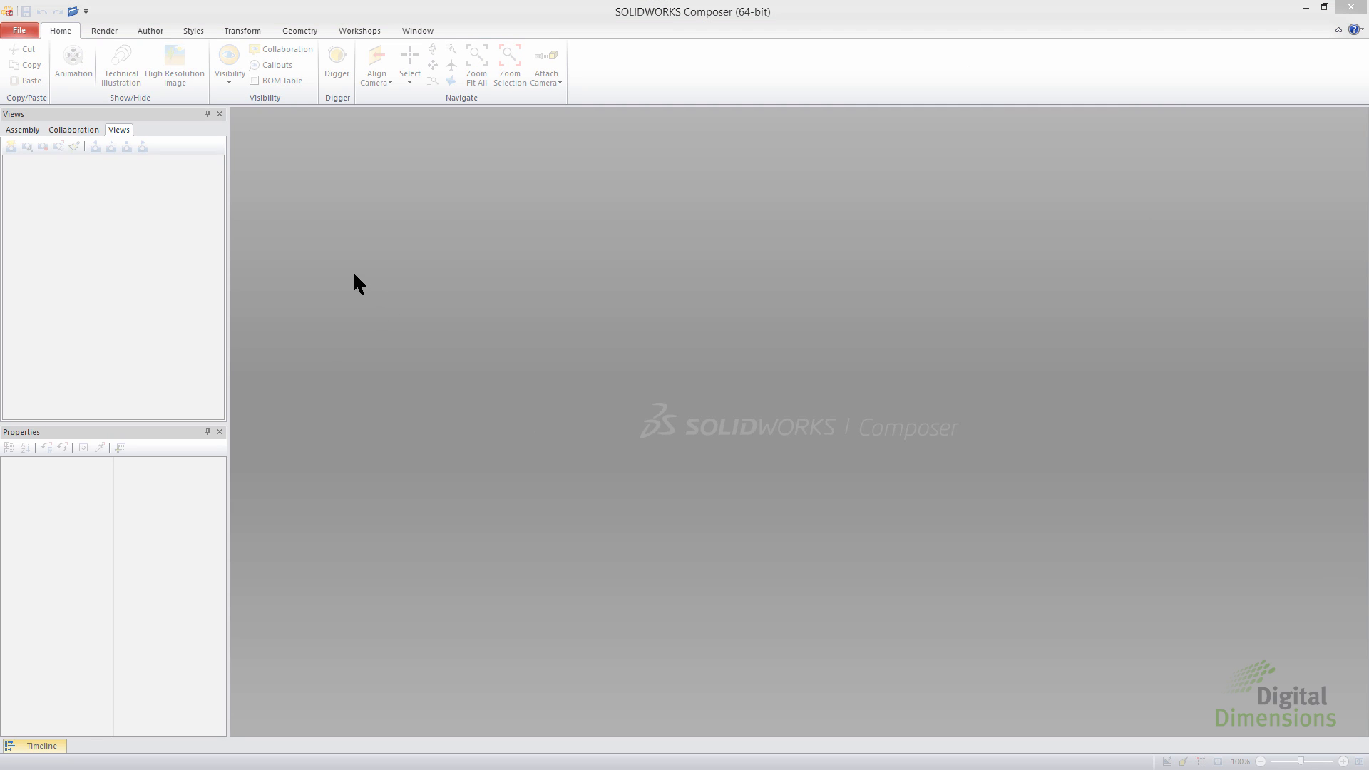
Set Silhouette as the viewport render mode in Default Document Properties
left_click(18, 30)
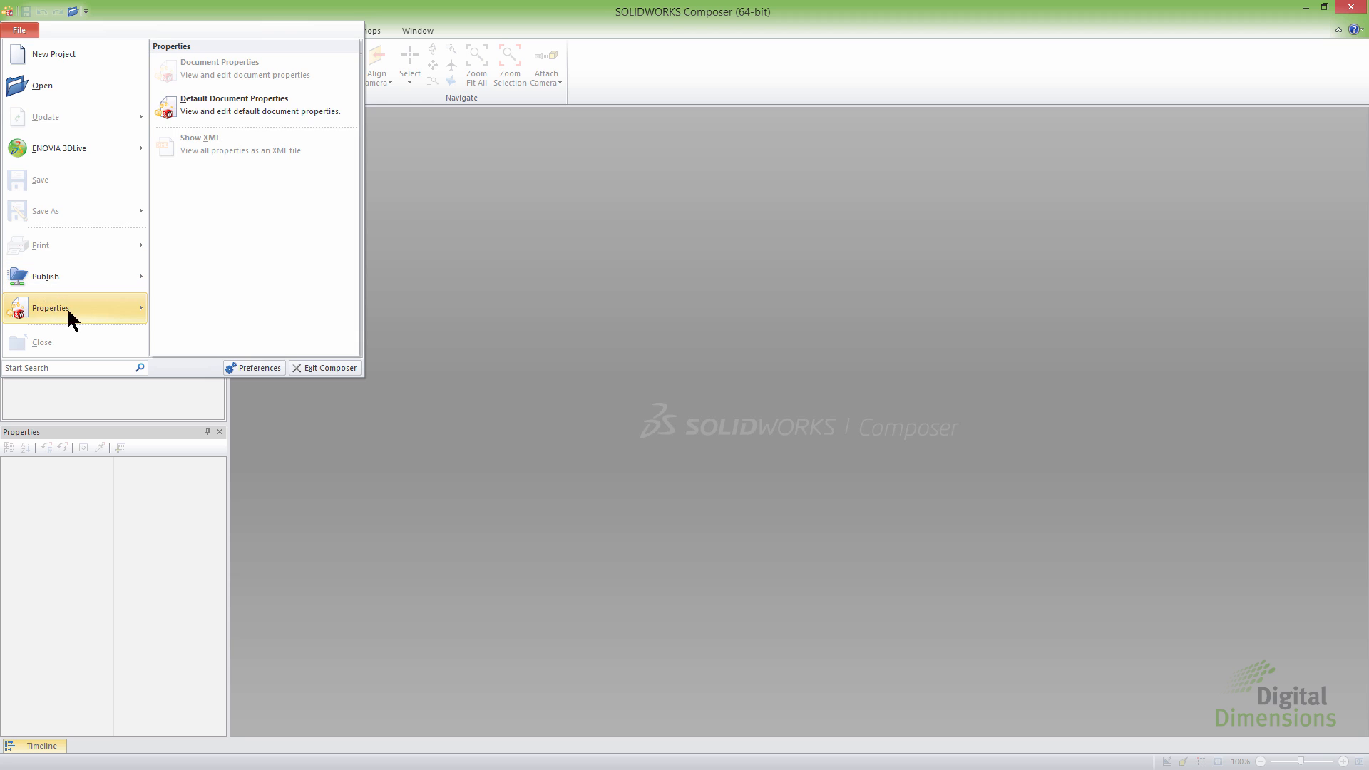
left_click(234, 105)
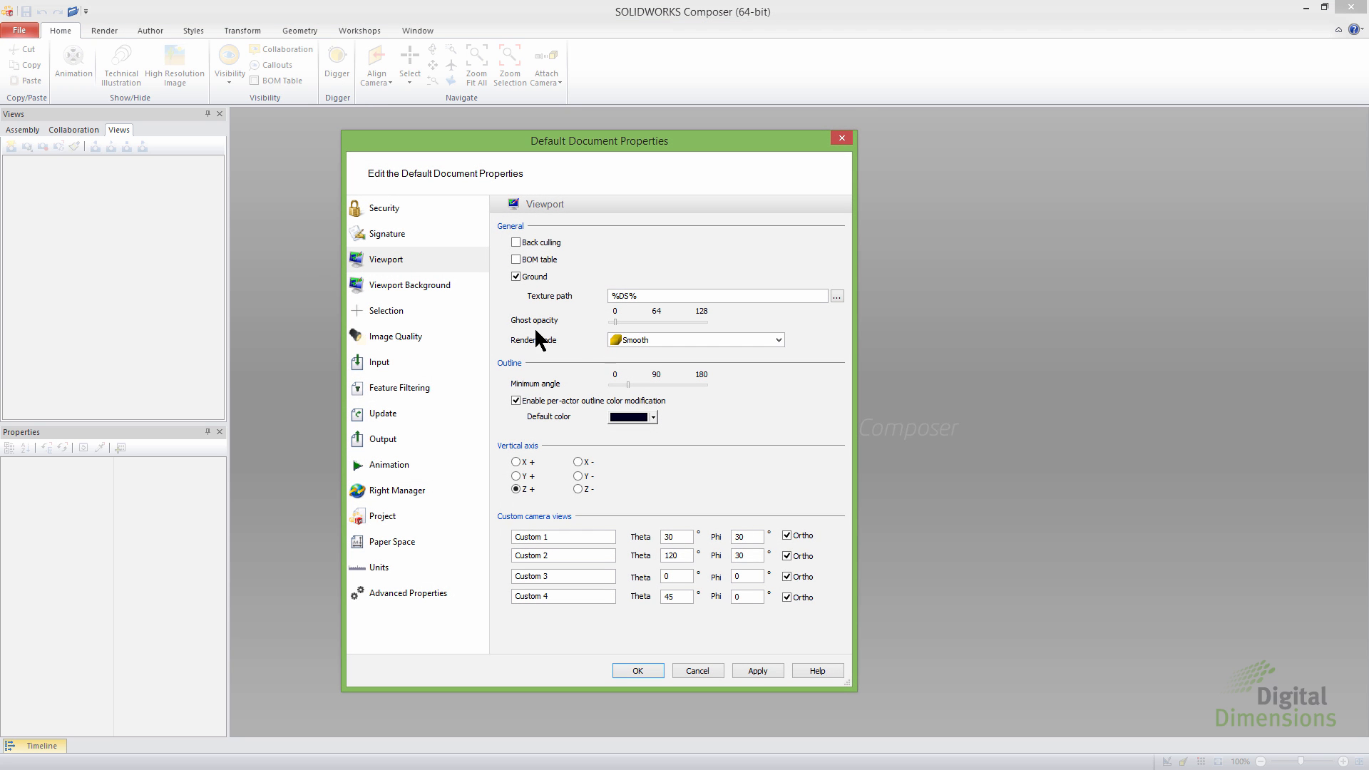
left_click(776, 340)
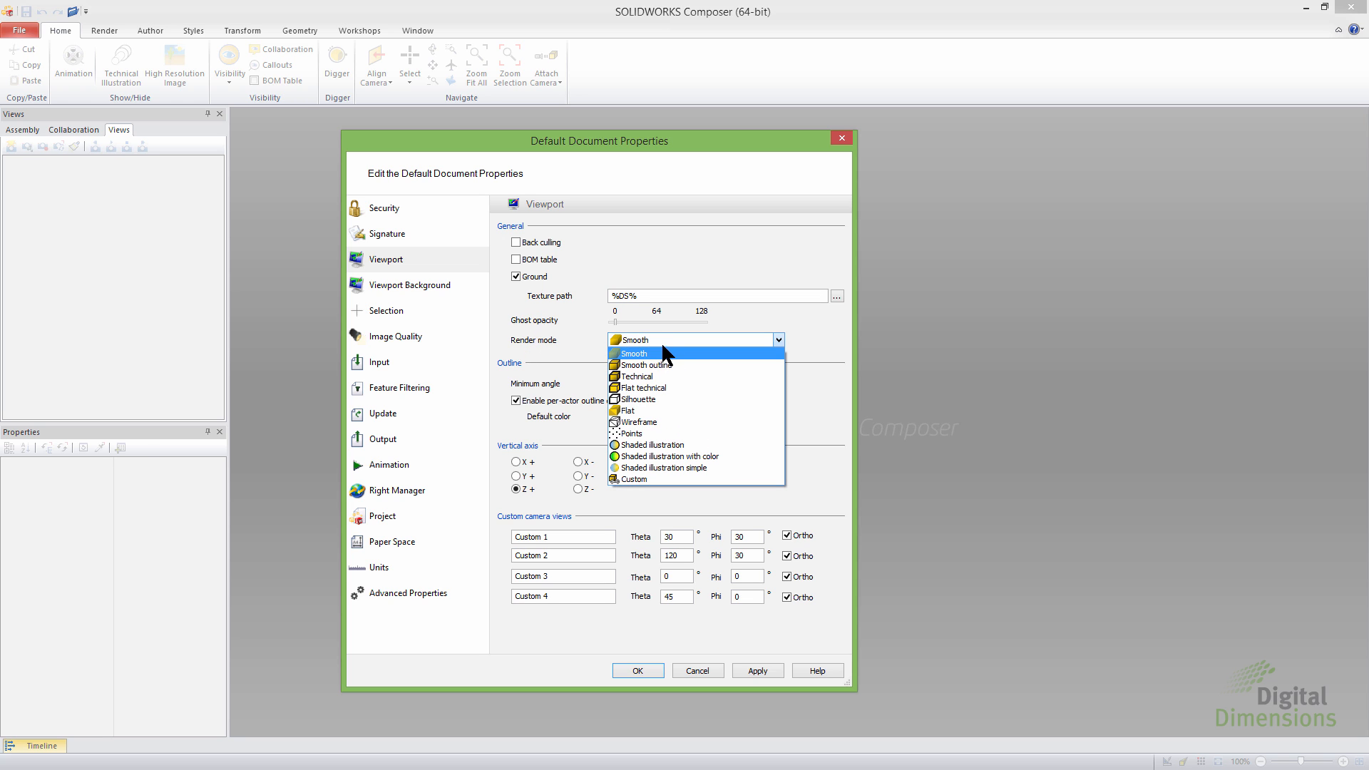
left_click(637, 400)
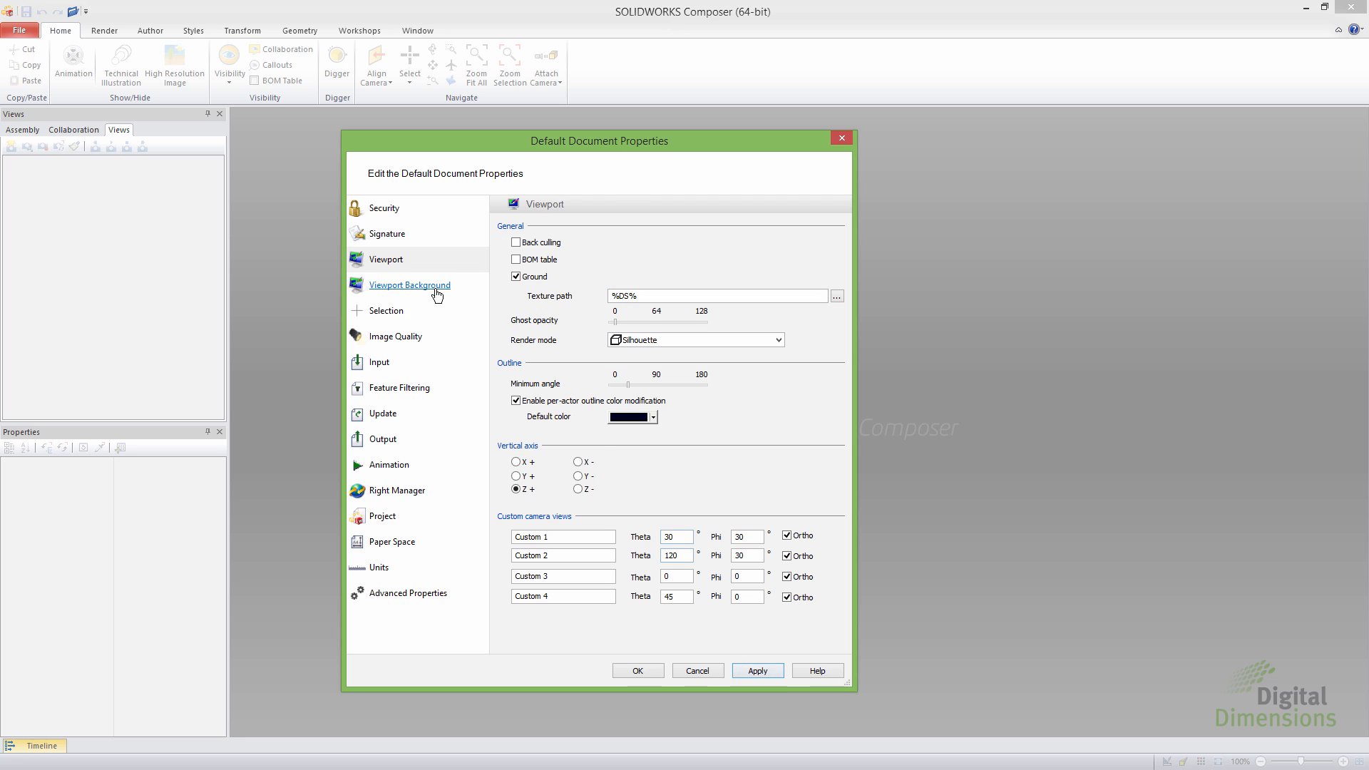
left_click(408, 285)
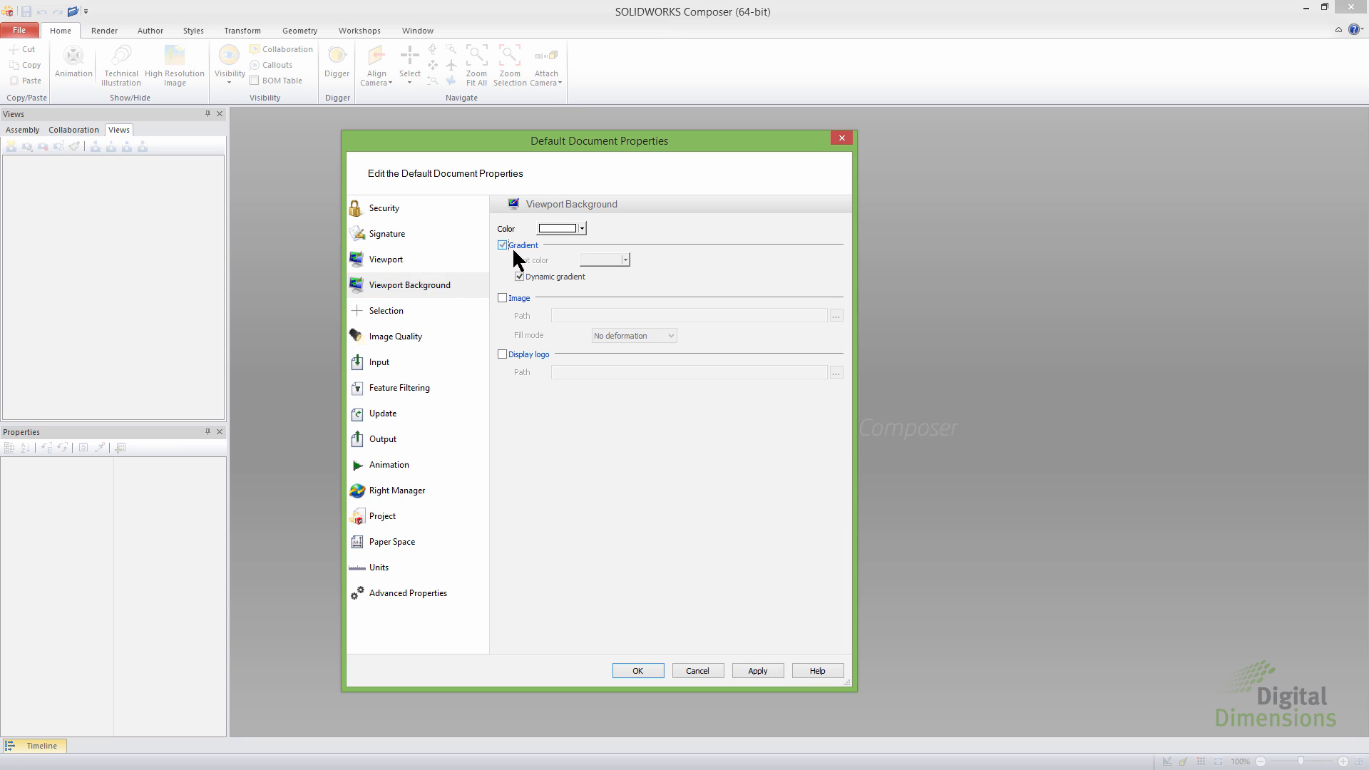
left_click(502, 246)
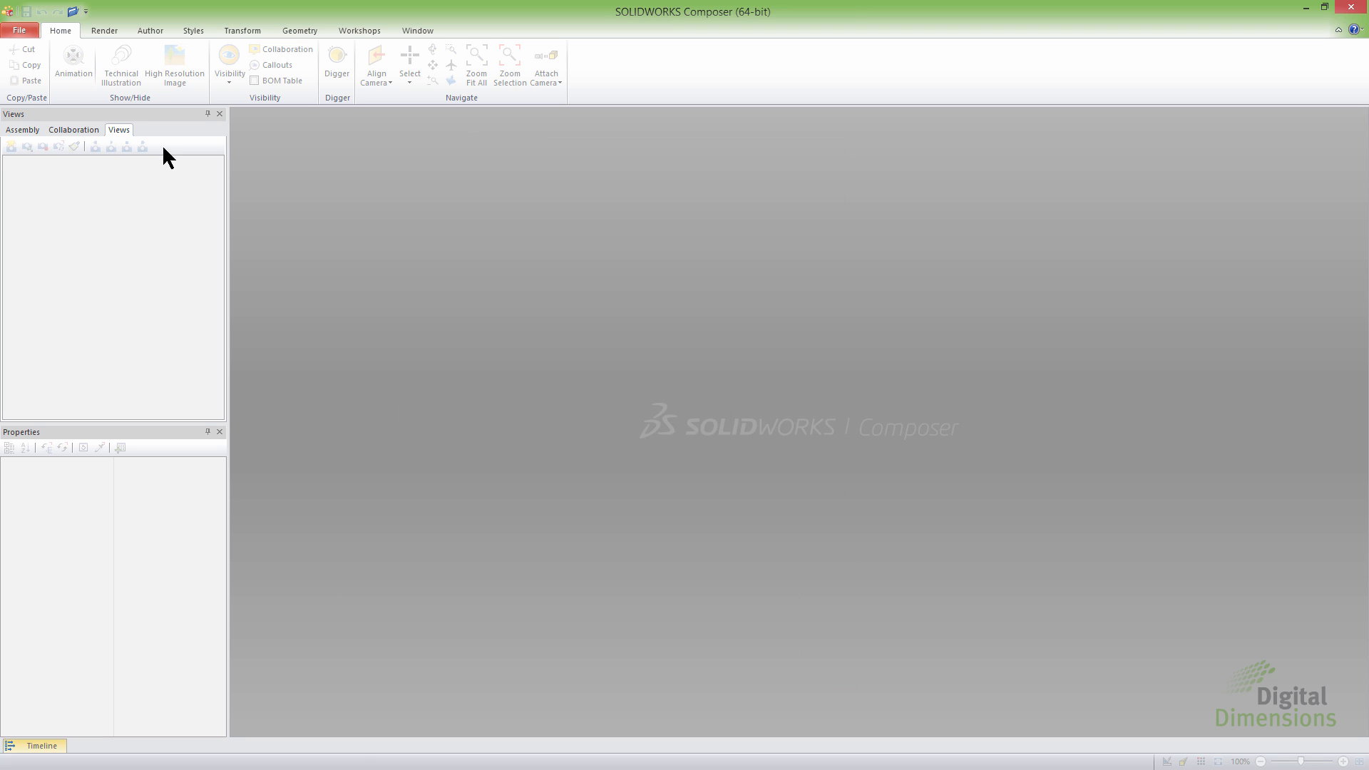
Open the Engine_&2015.SLDASM assembly from the Quick part 2015 folder
left_click(18, 30)
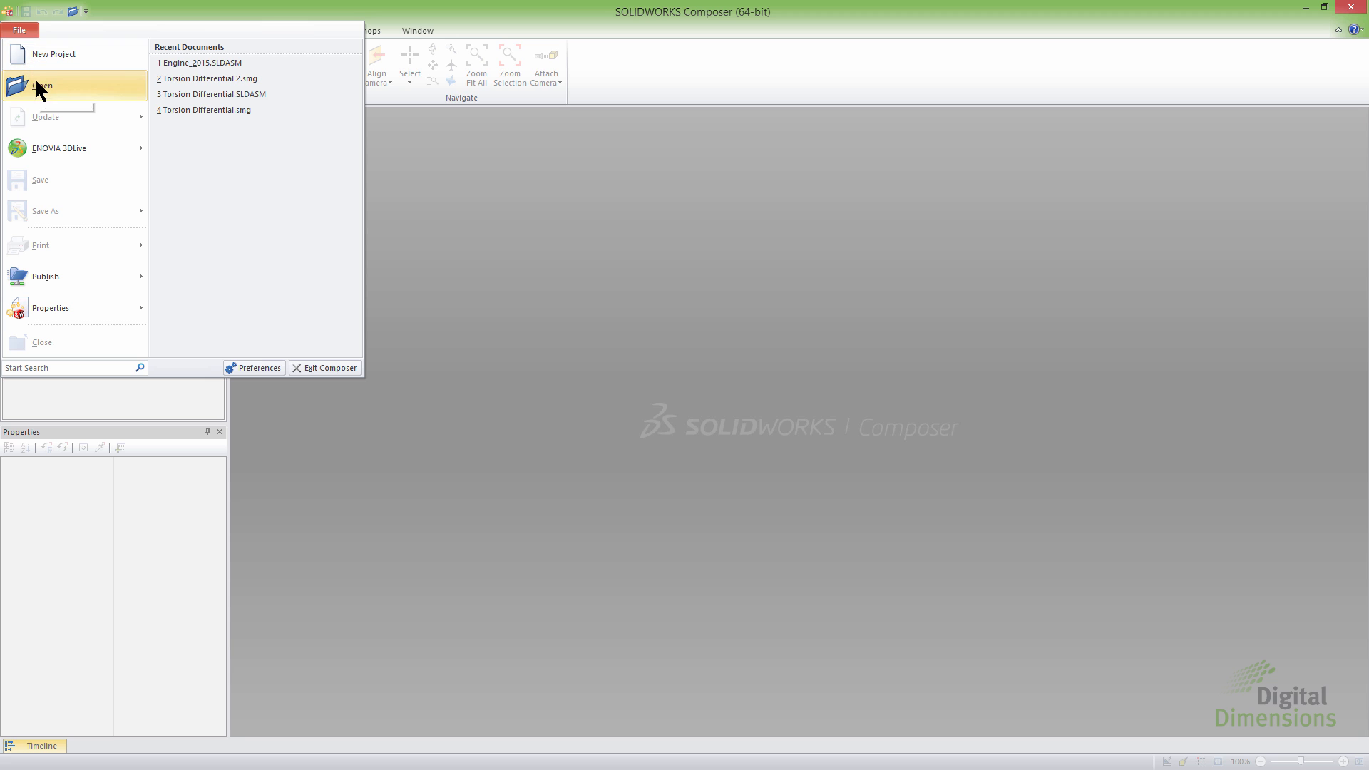
left_click(41, 86)
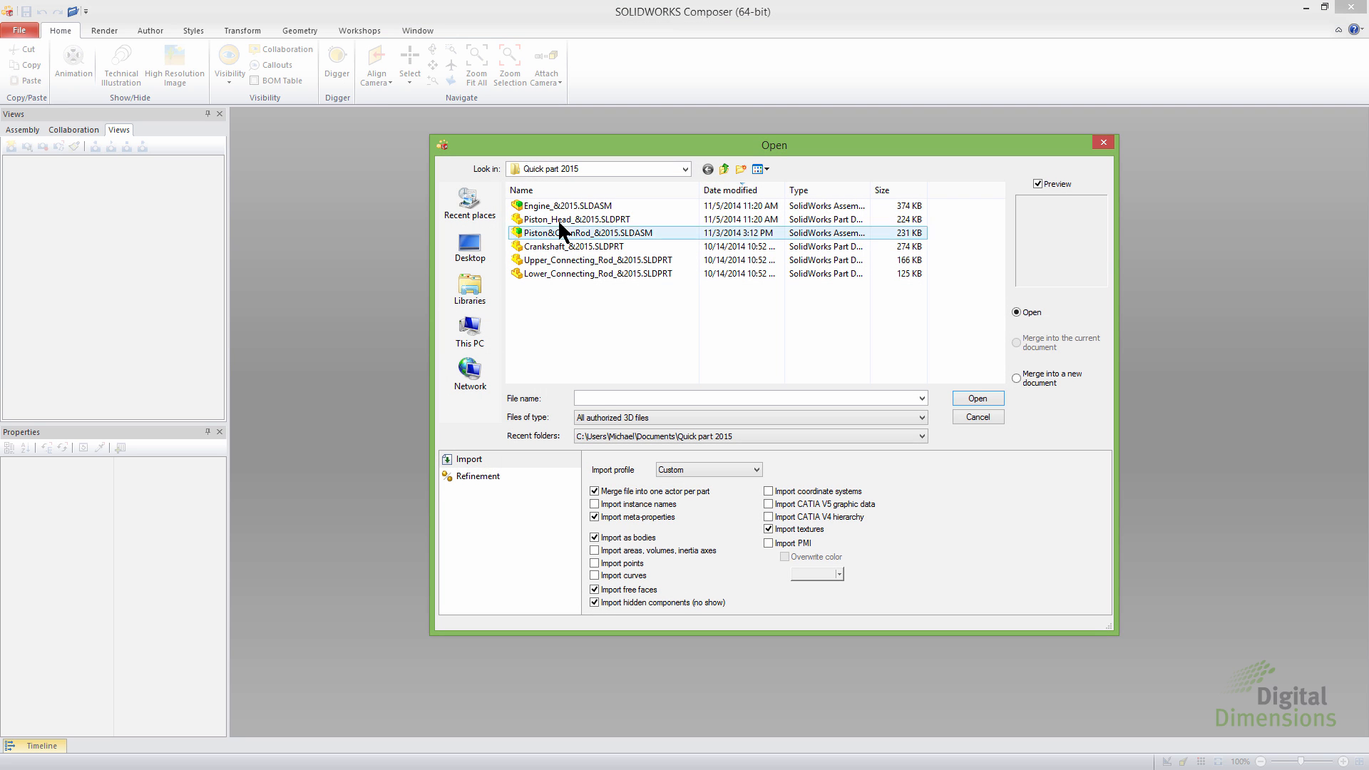
left_click(571, 205)
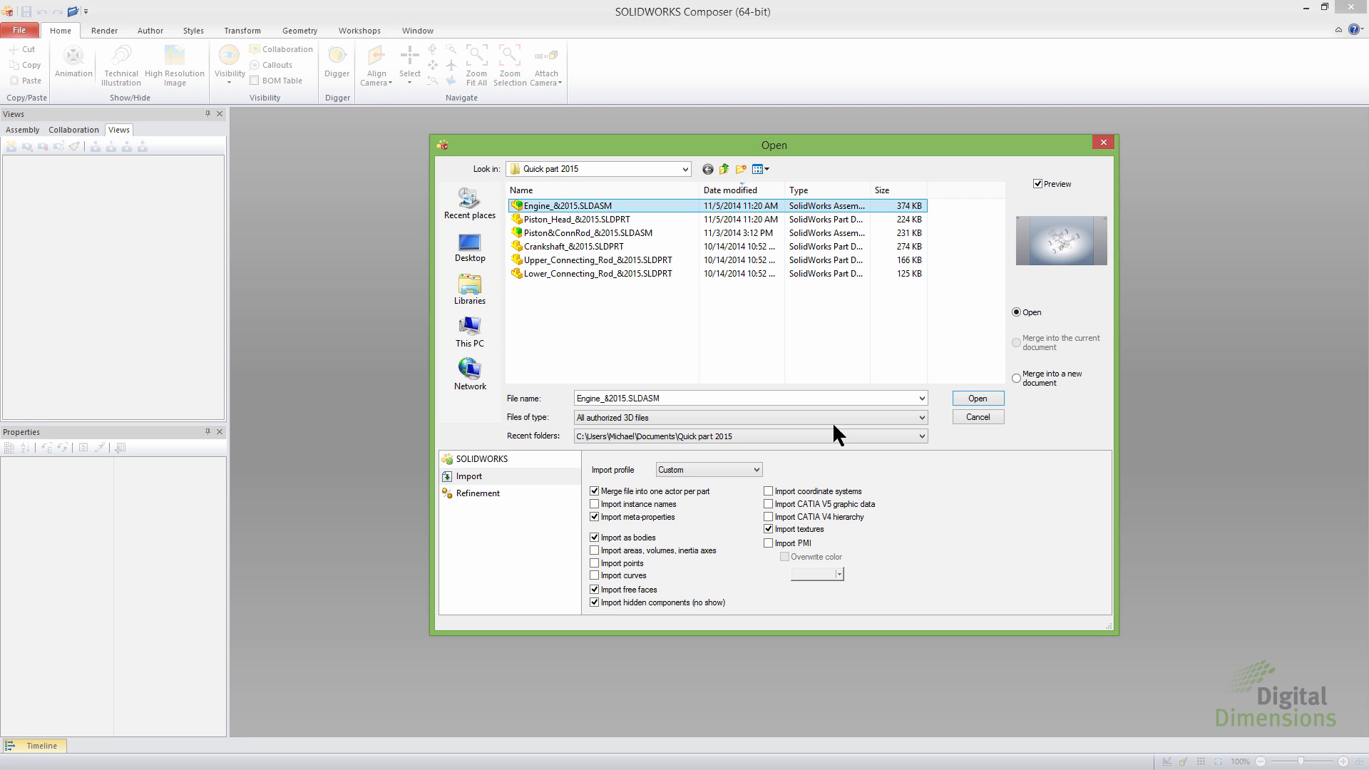
left_click(976, 398)
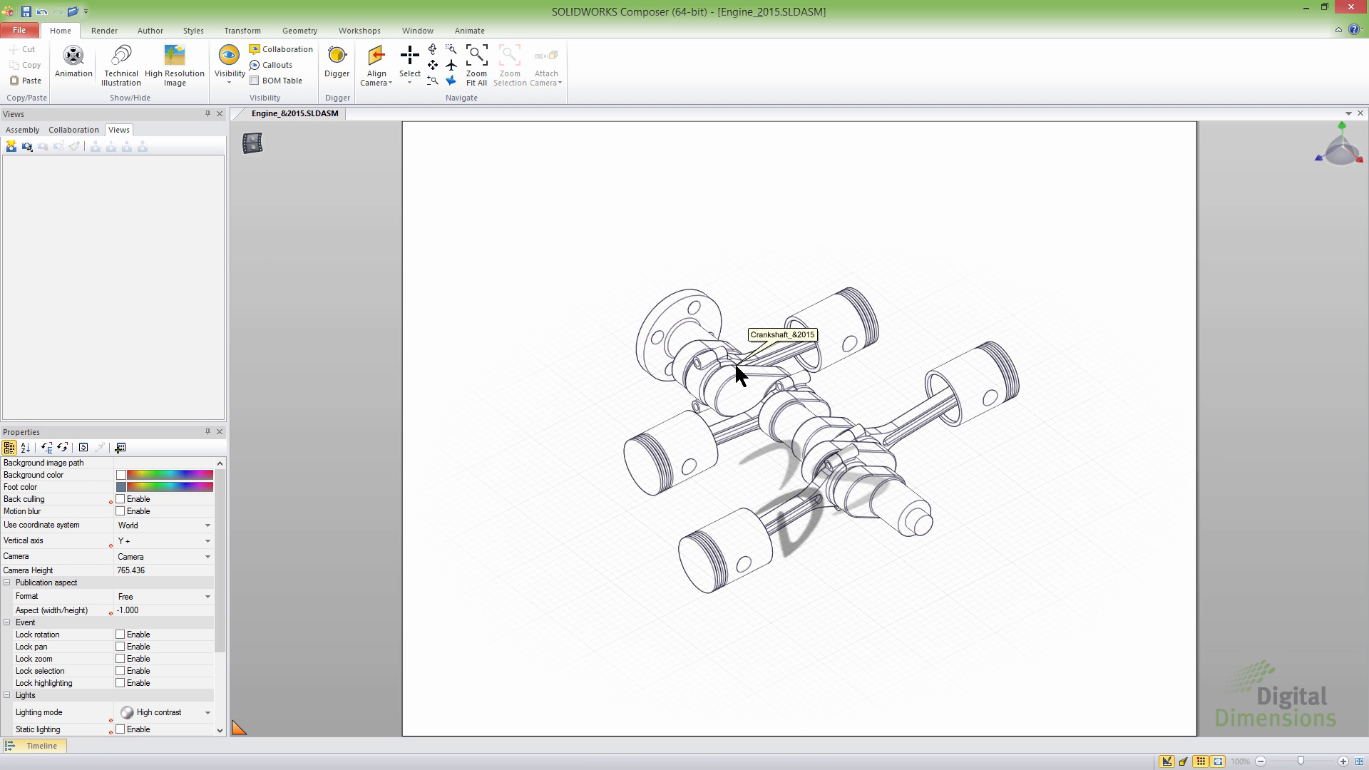
mouse_move(551, 245)
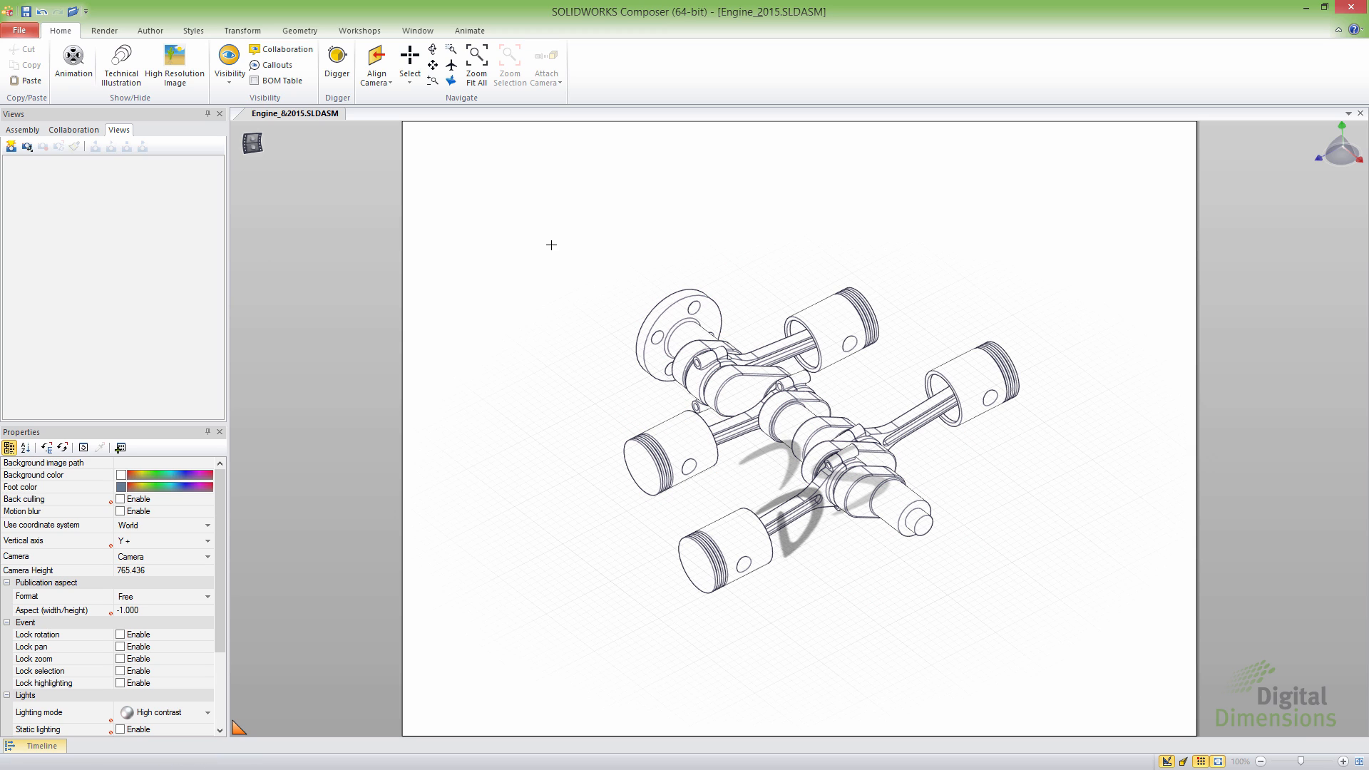
mouse_move(1004, 491)
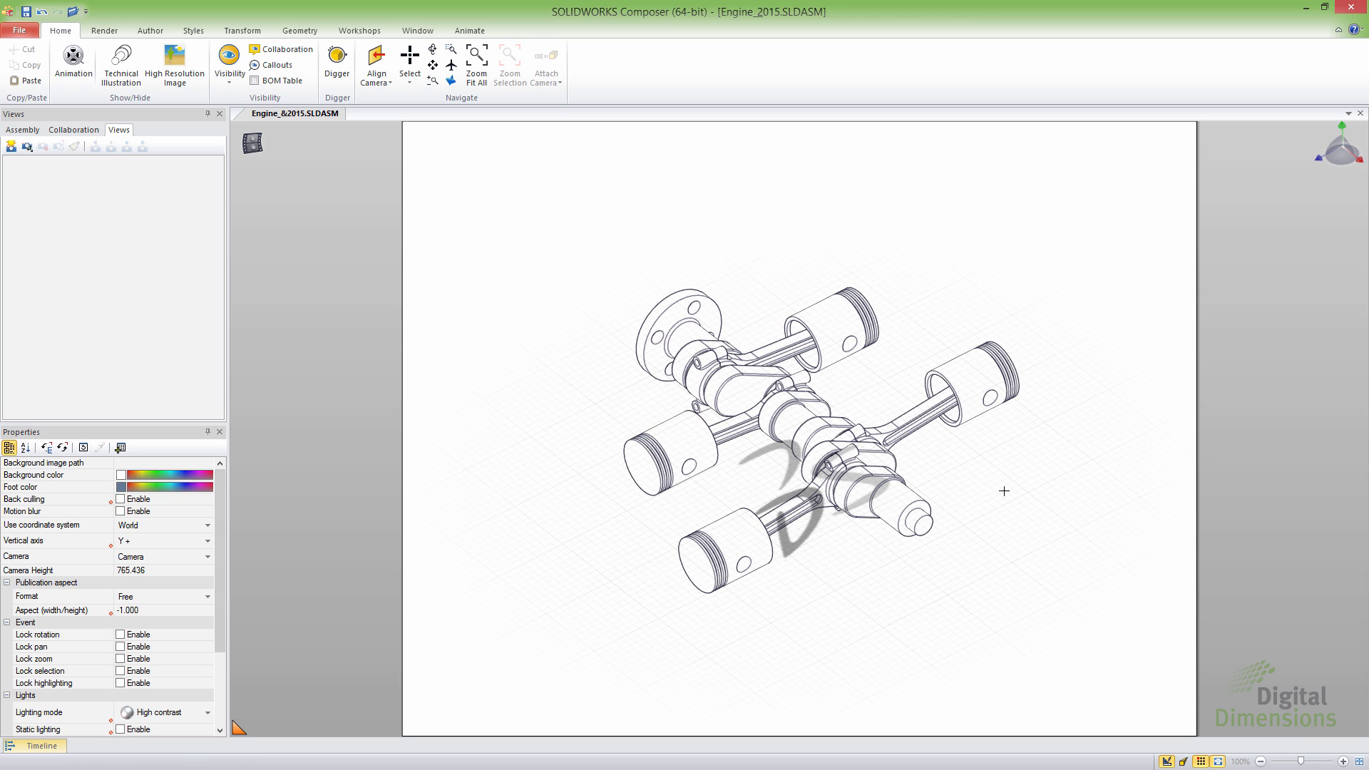
left_click(841, 455)
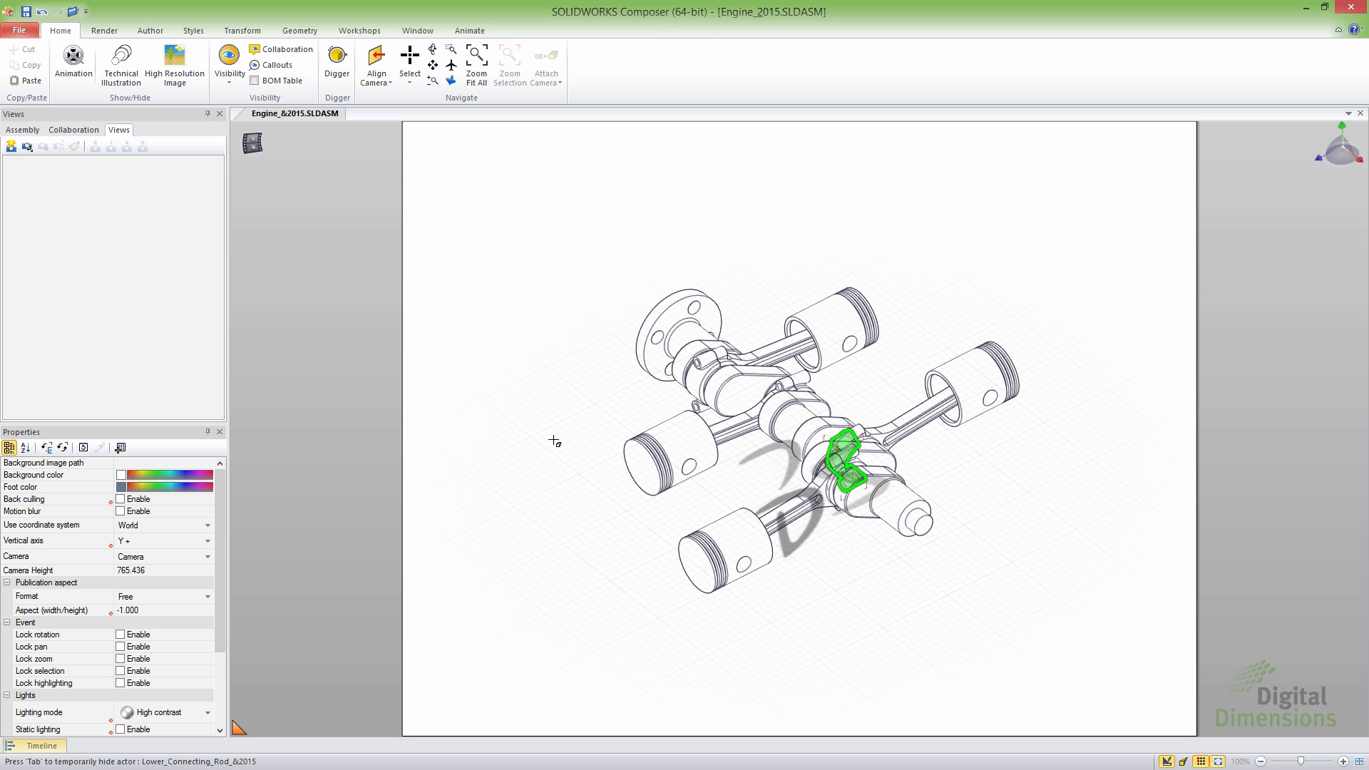
left_click(556, 440)
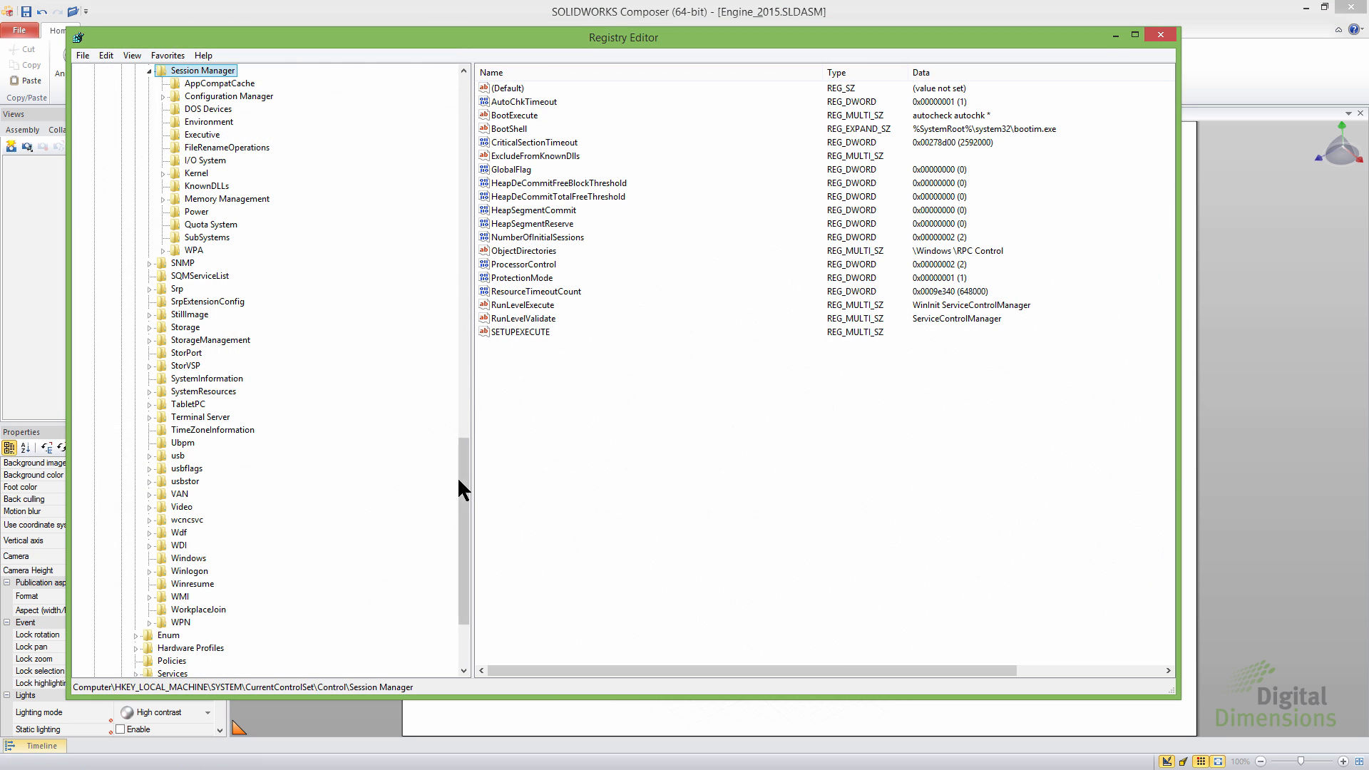
Scroll the registry tree to HKEY_LOCAL_MACHINE\SYSTEM\CurrentControlSet\Control\Session Manager
scroll("up", 3)
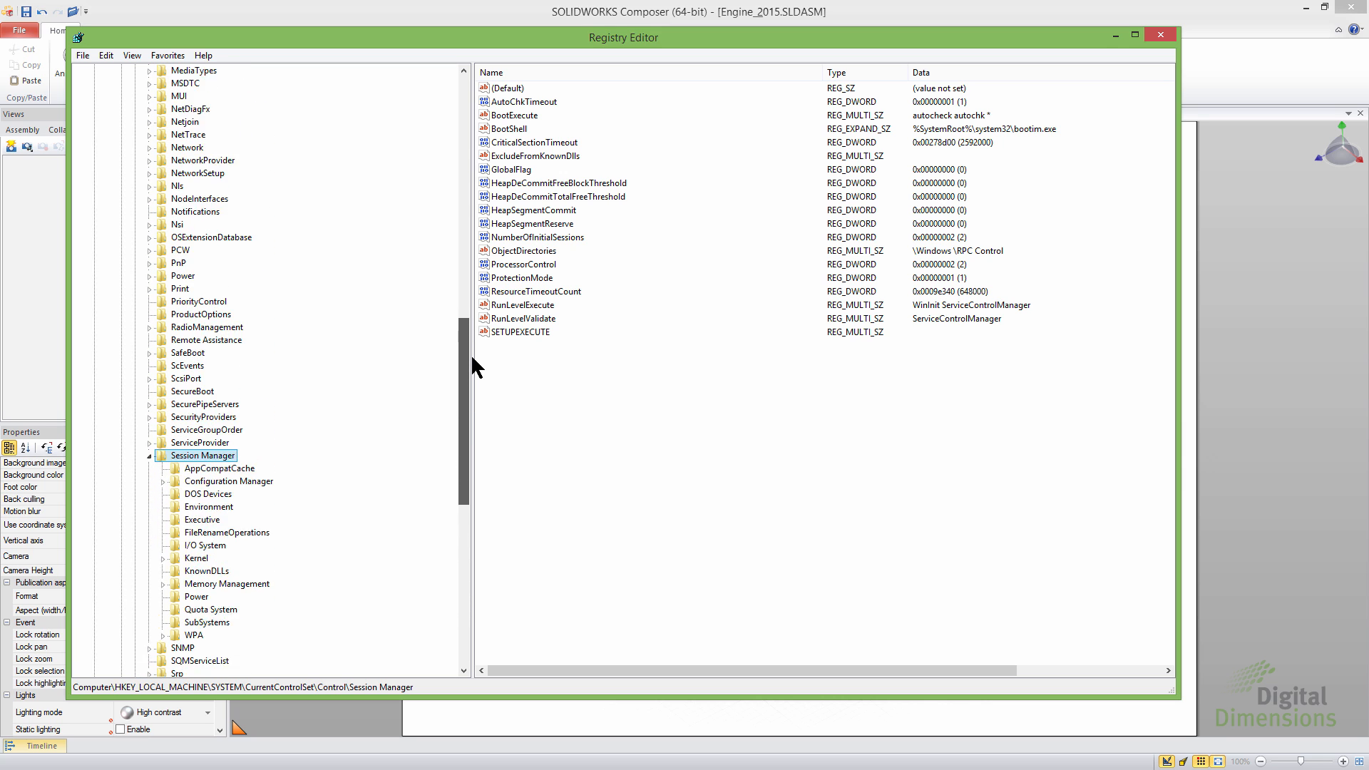
scroll("up", 3)
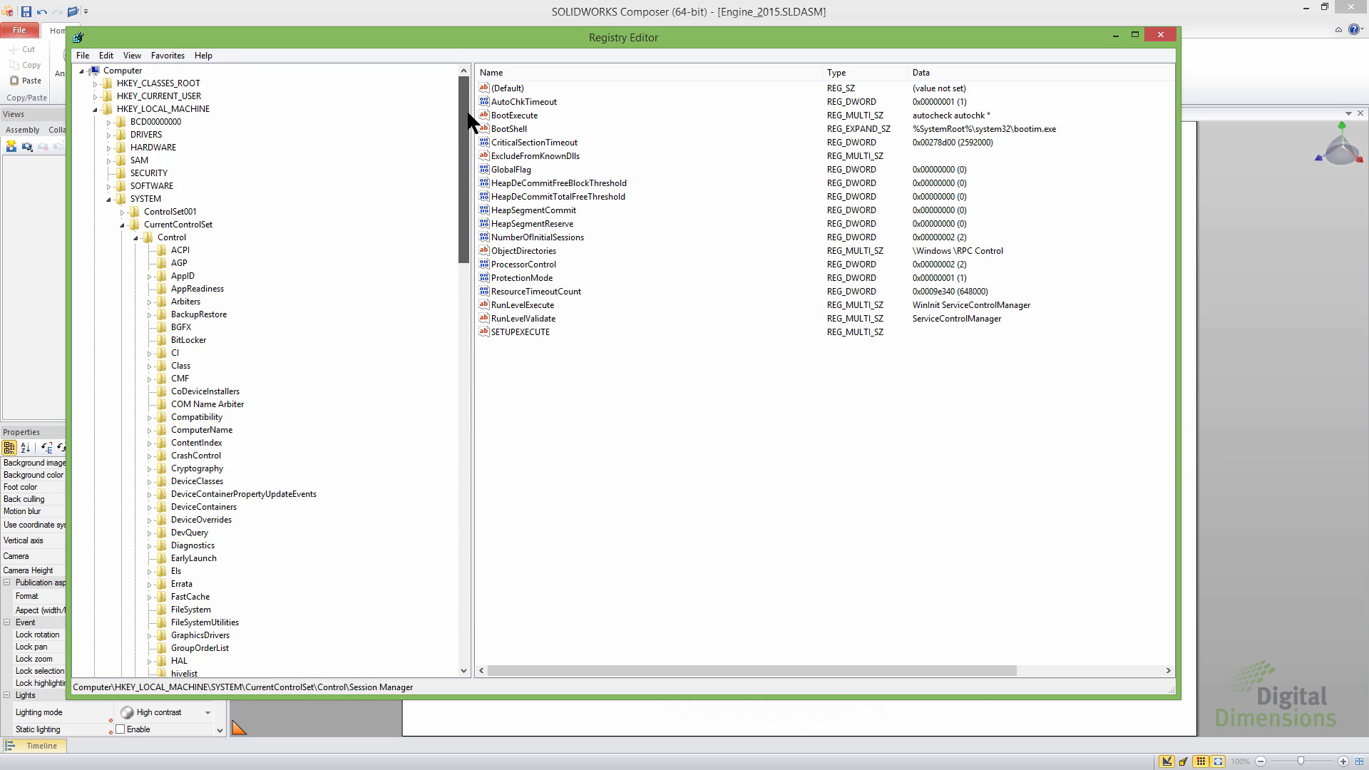
mouse_move(279, 129)
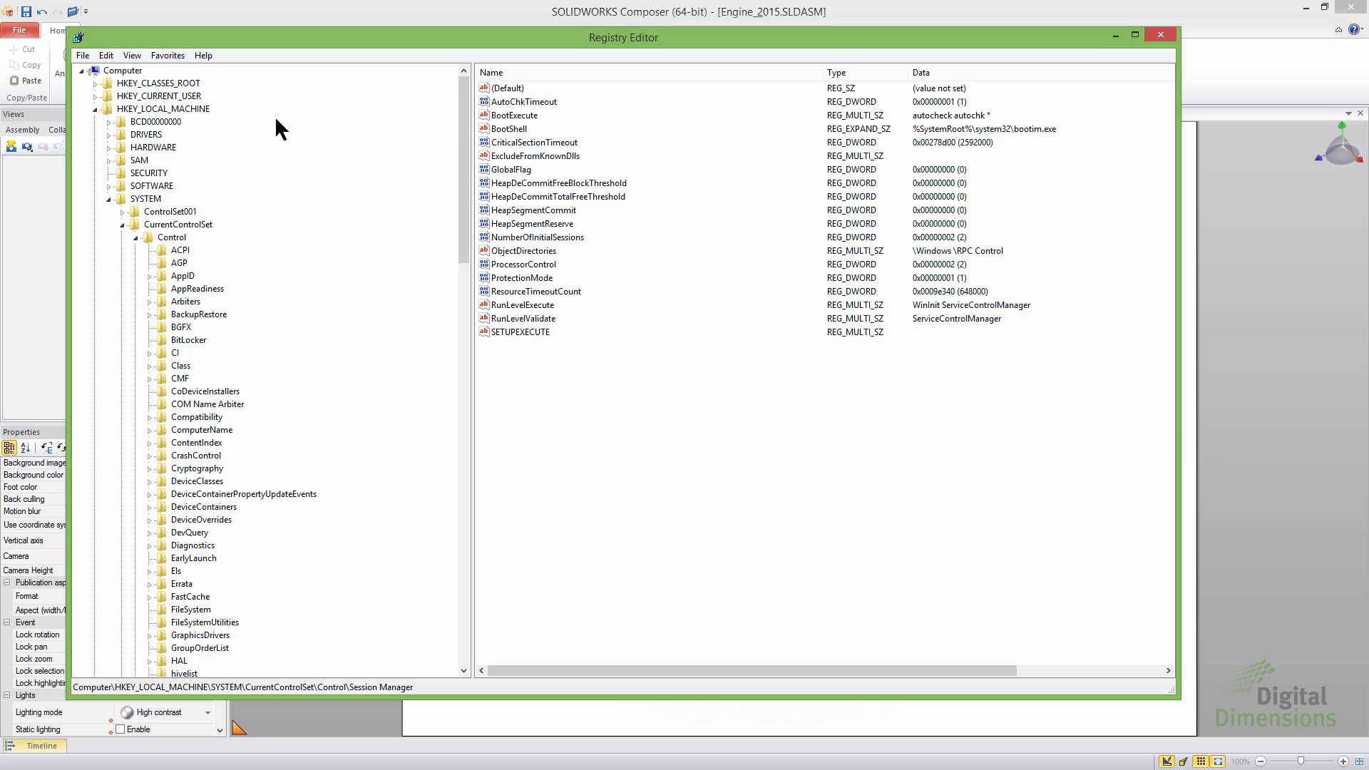
mouse_move(225, 122)
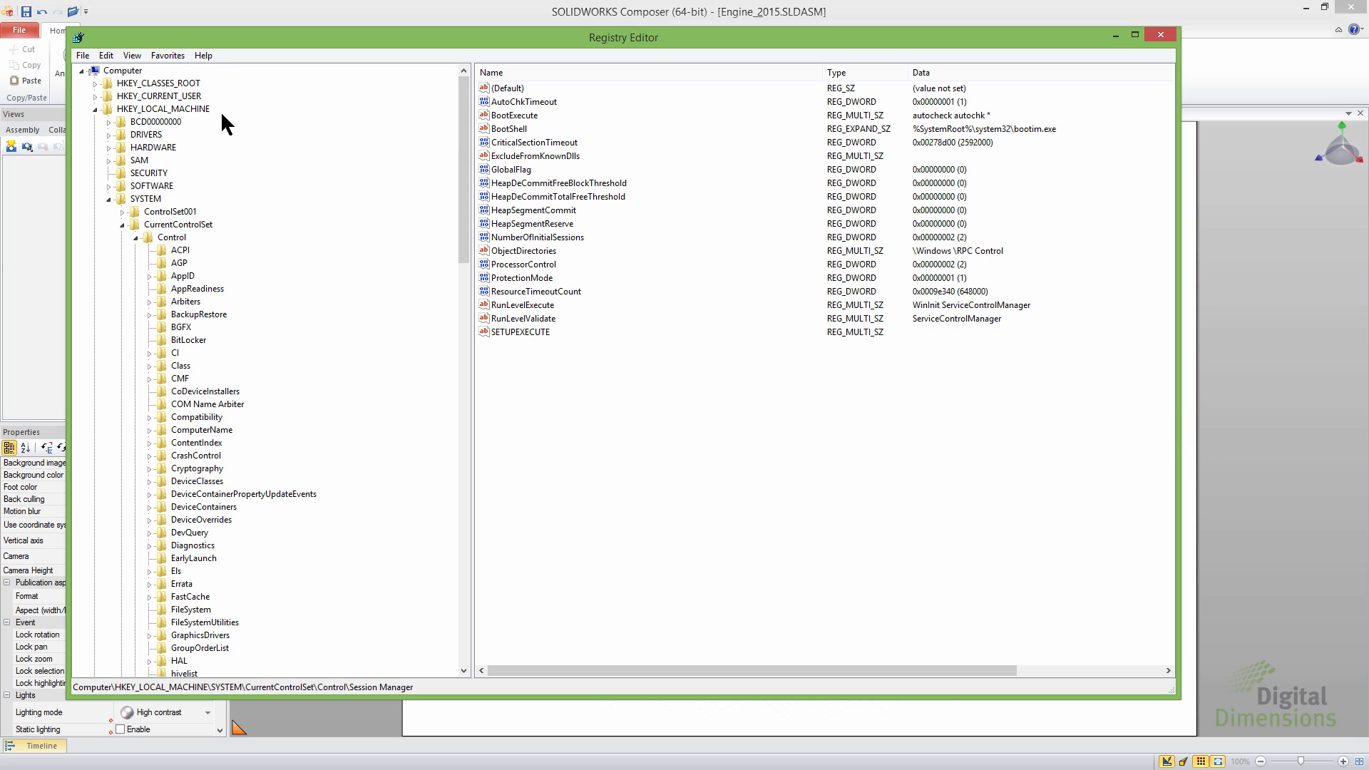
mouse_move(136, 117)
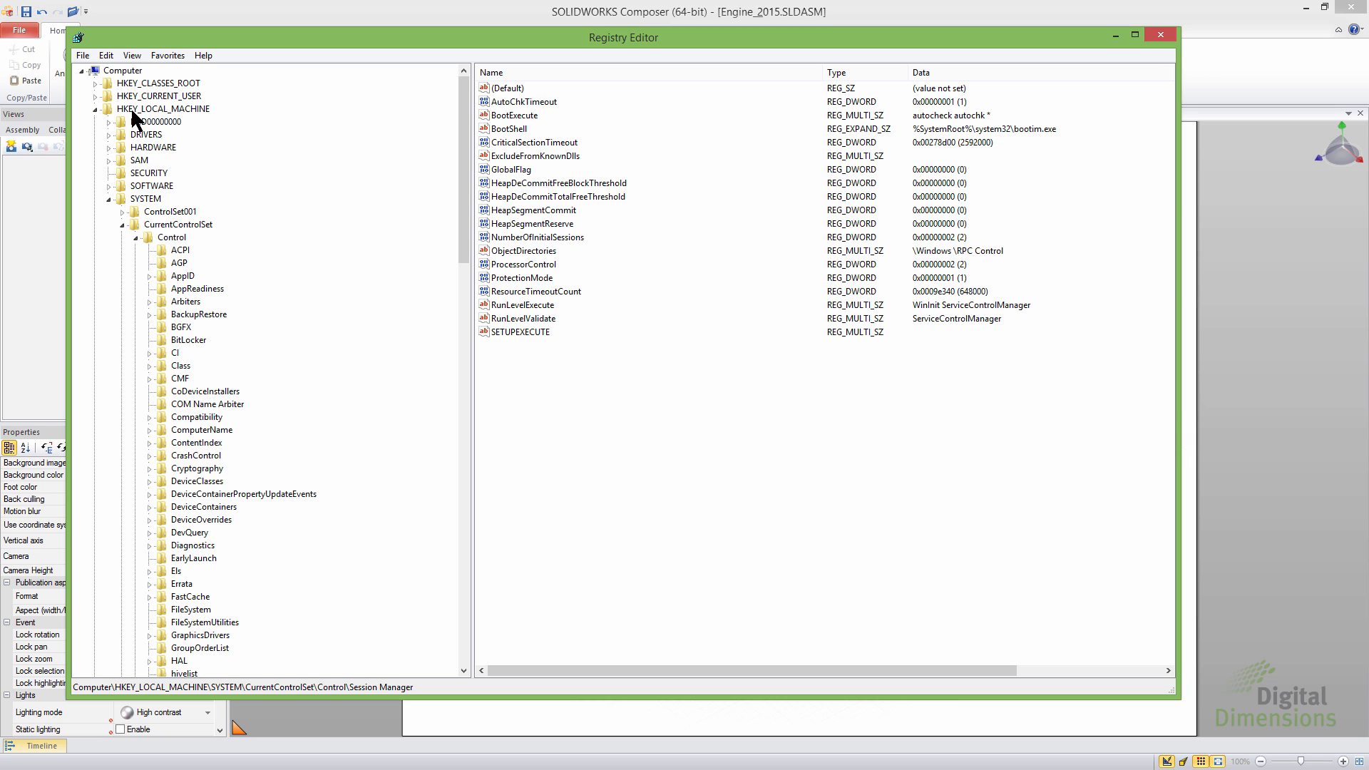
mouse_move(140, 235)
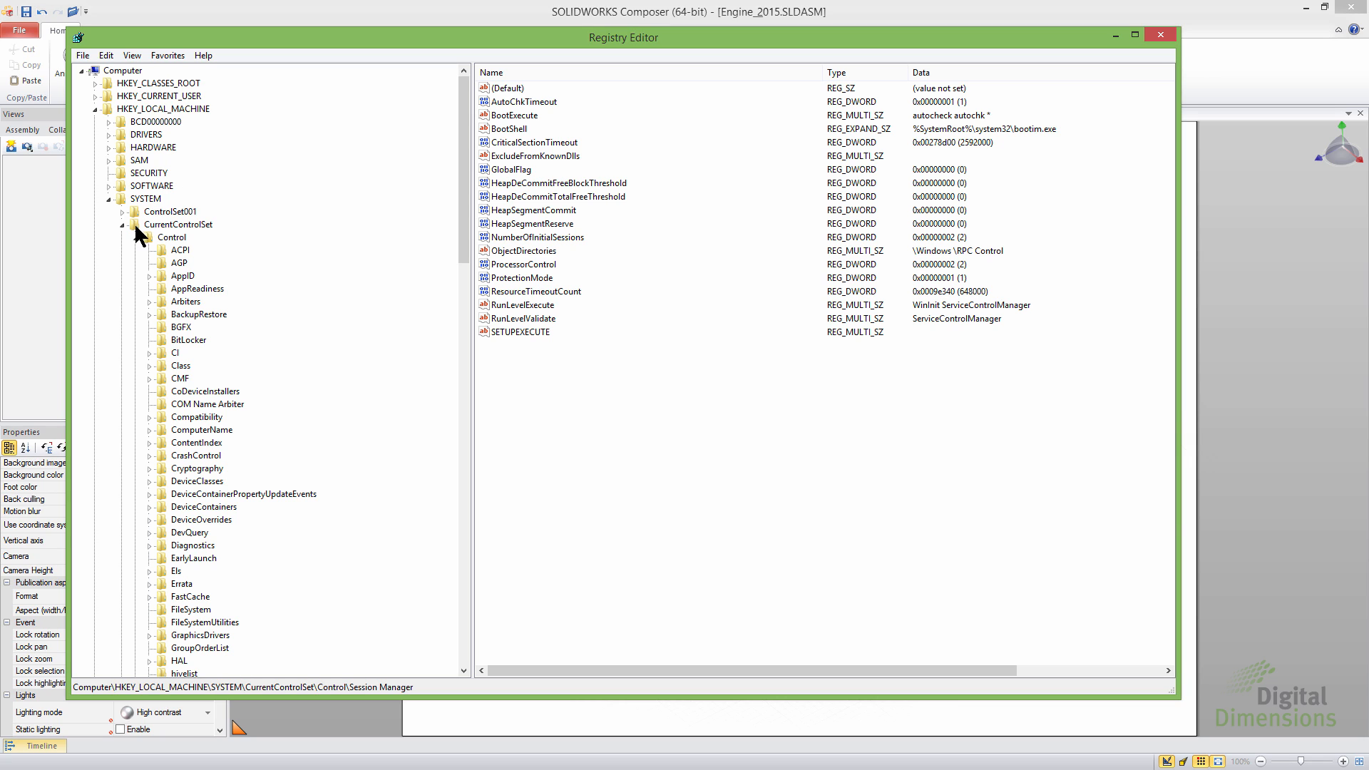
mouse_move(277, 258)
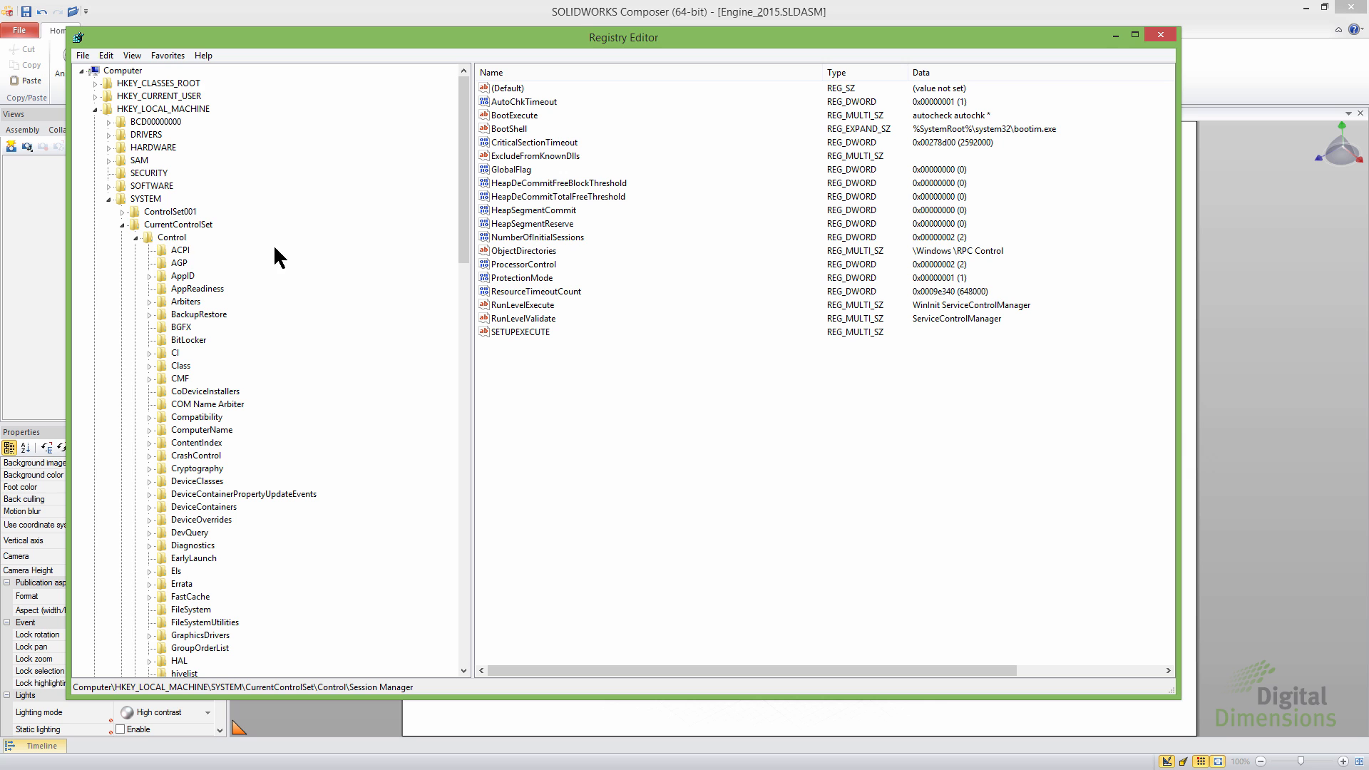
scroll("down", 3)
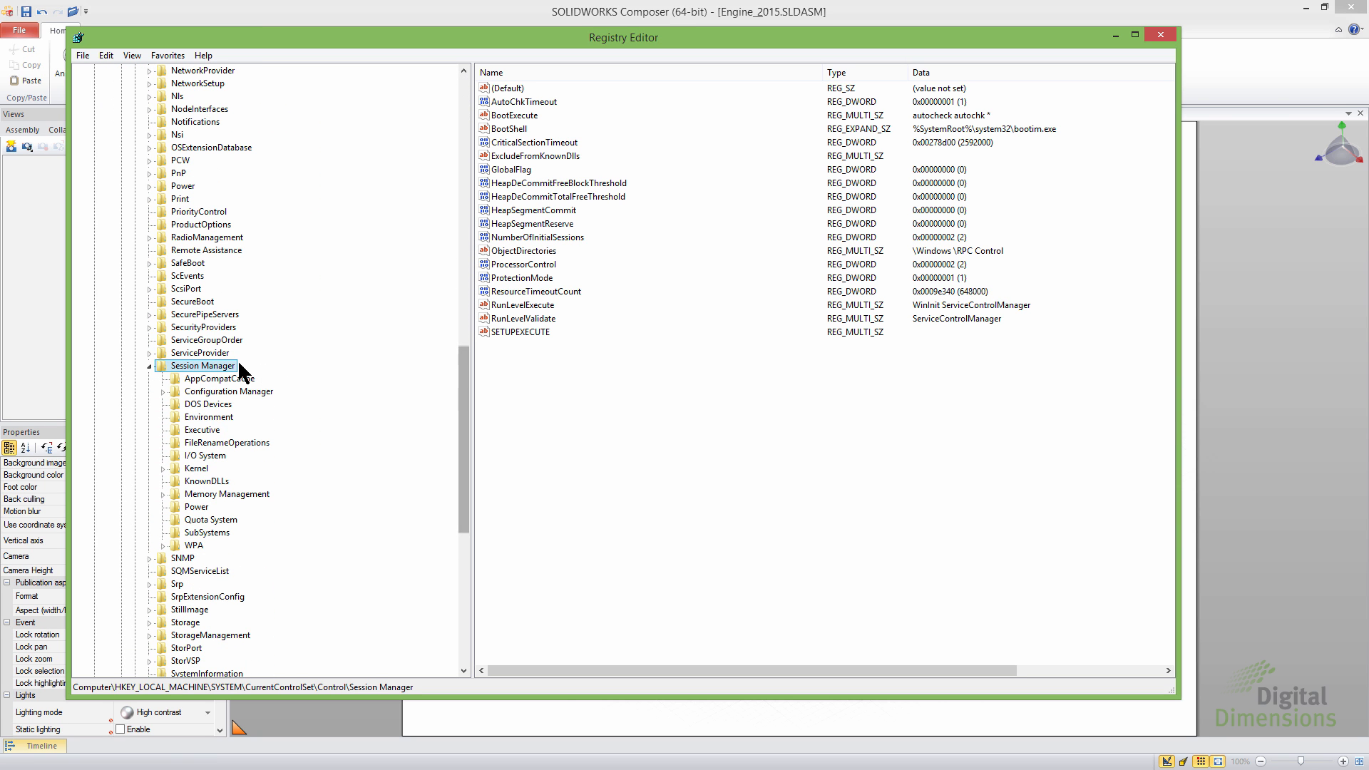
Select the Environment key to see DS_3DVC_OVERRIDE_RENDER_MODE = 1, then dismiss its context menu
left_click(208, 416)
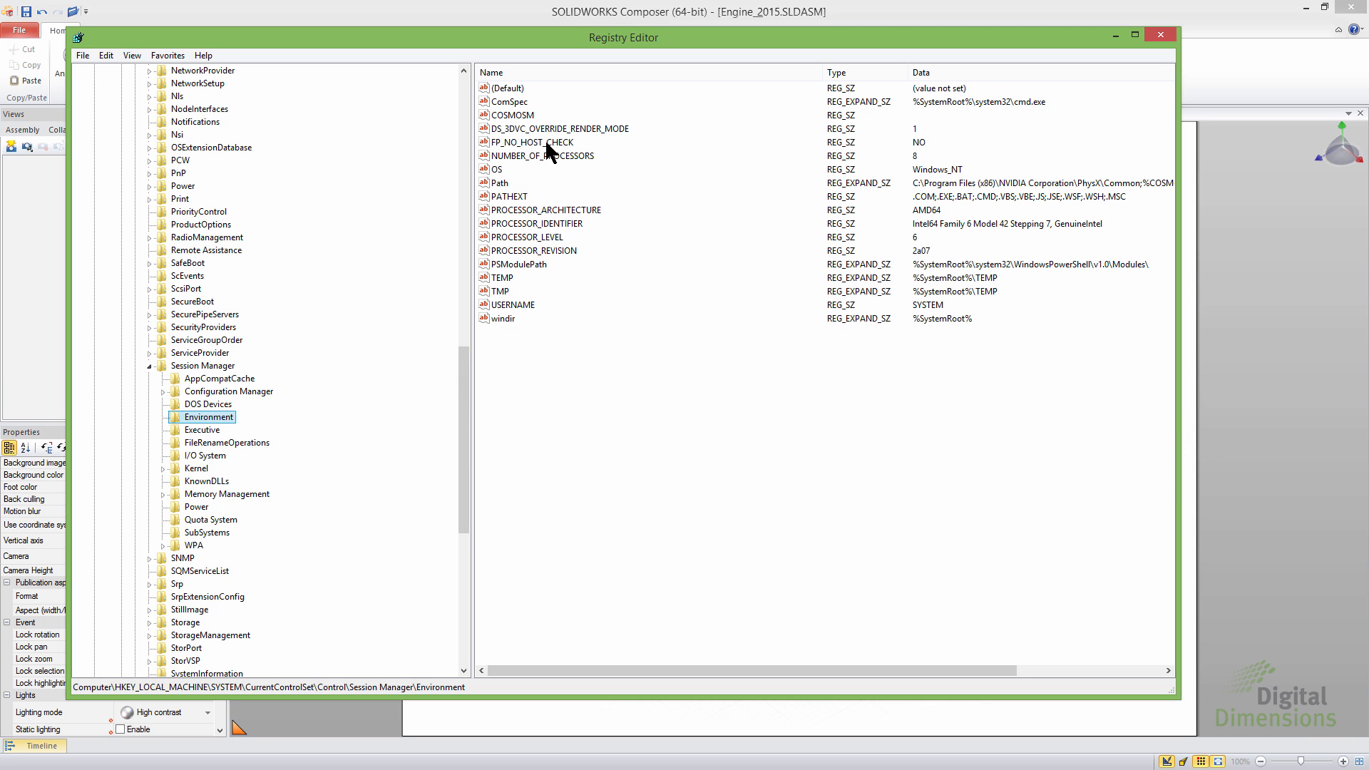
mouse_move(912, 136)
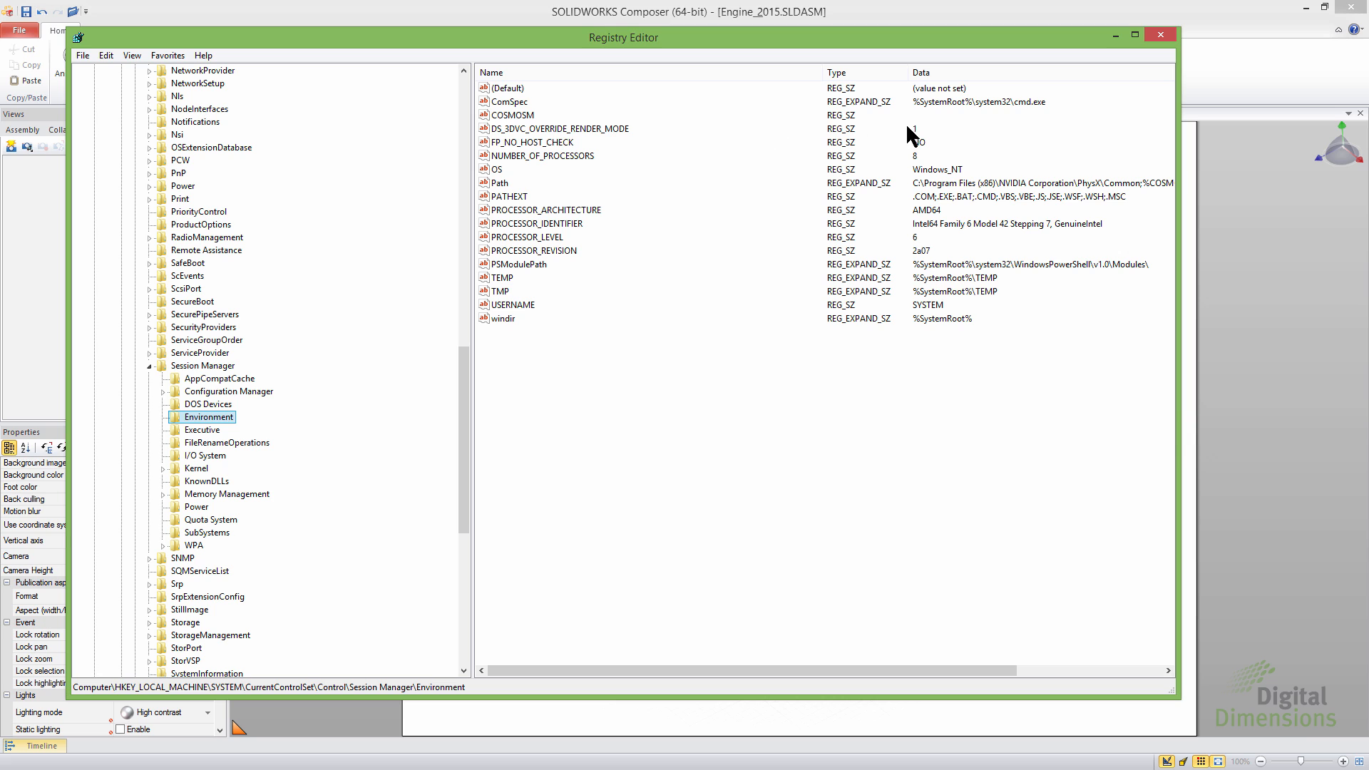
mouse_move(315, 366)
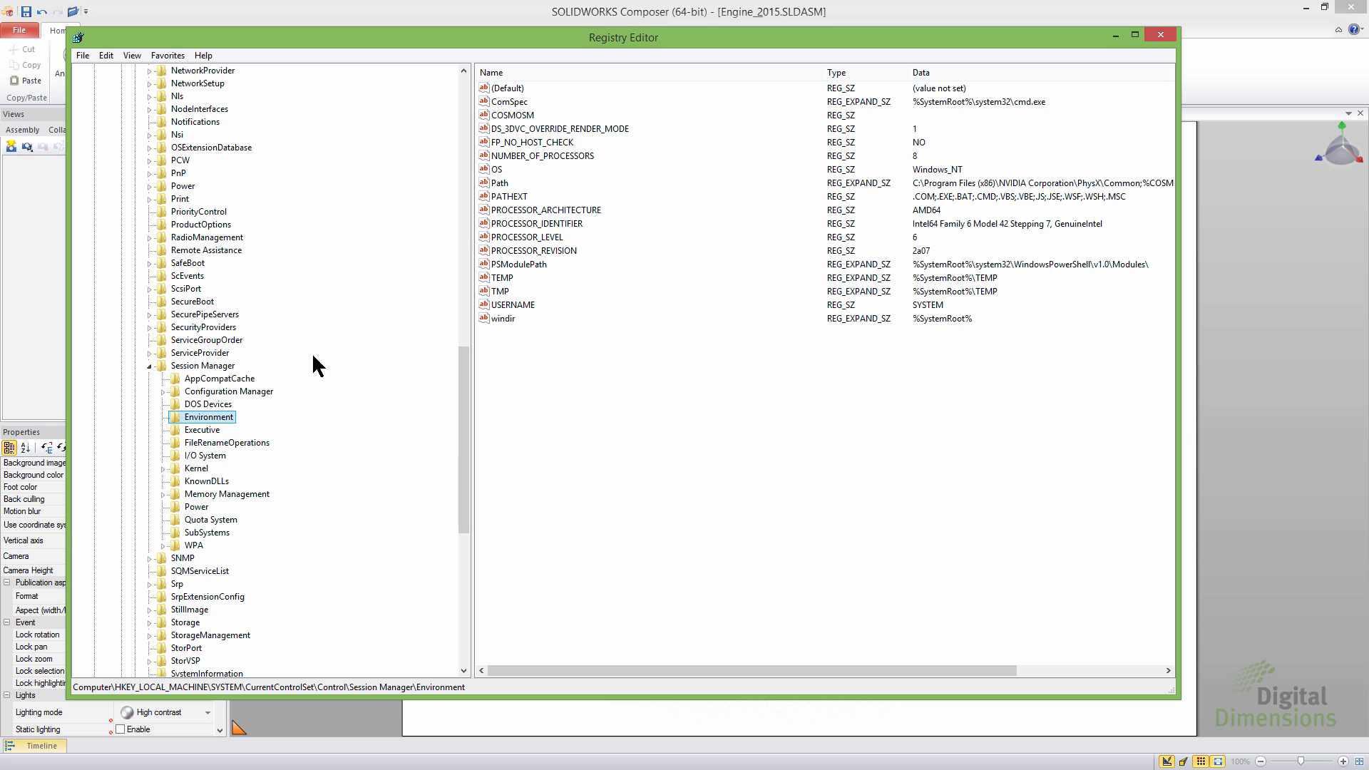
right_click(210, 417)
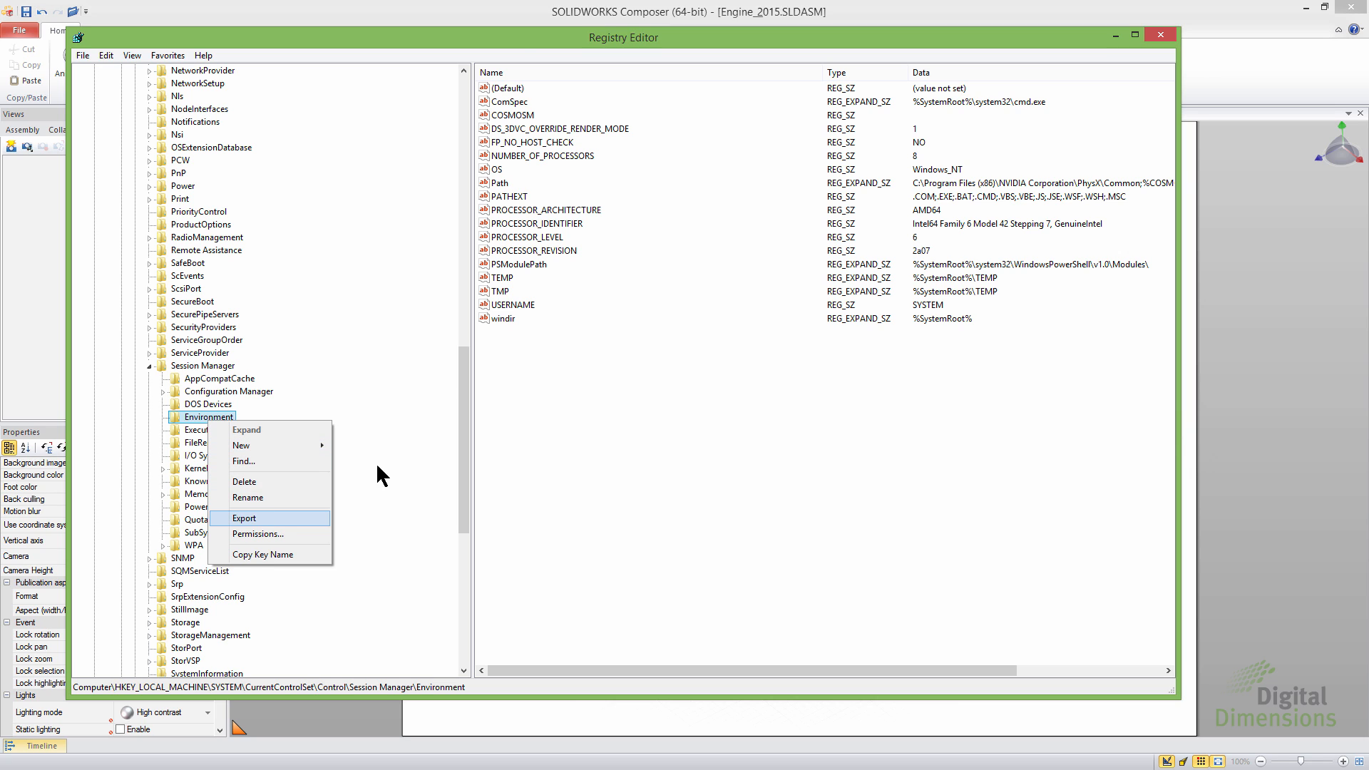
mouse_move(525, 421)
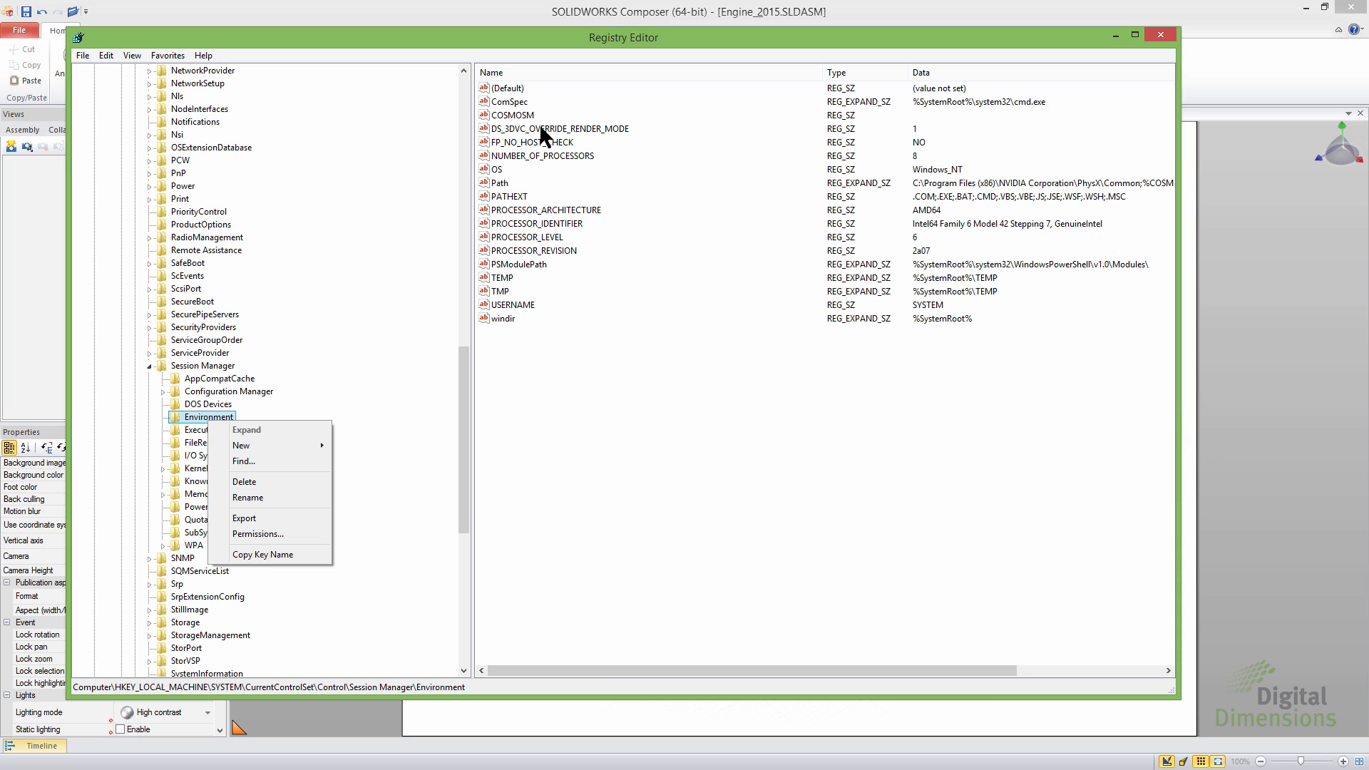
mouse_move(725, 145)
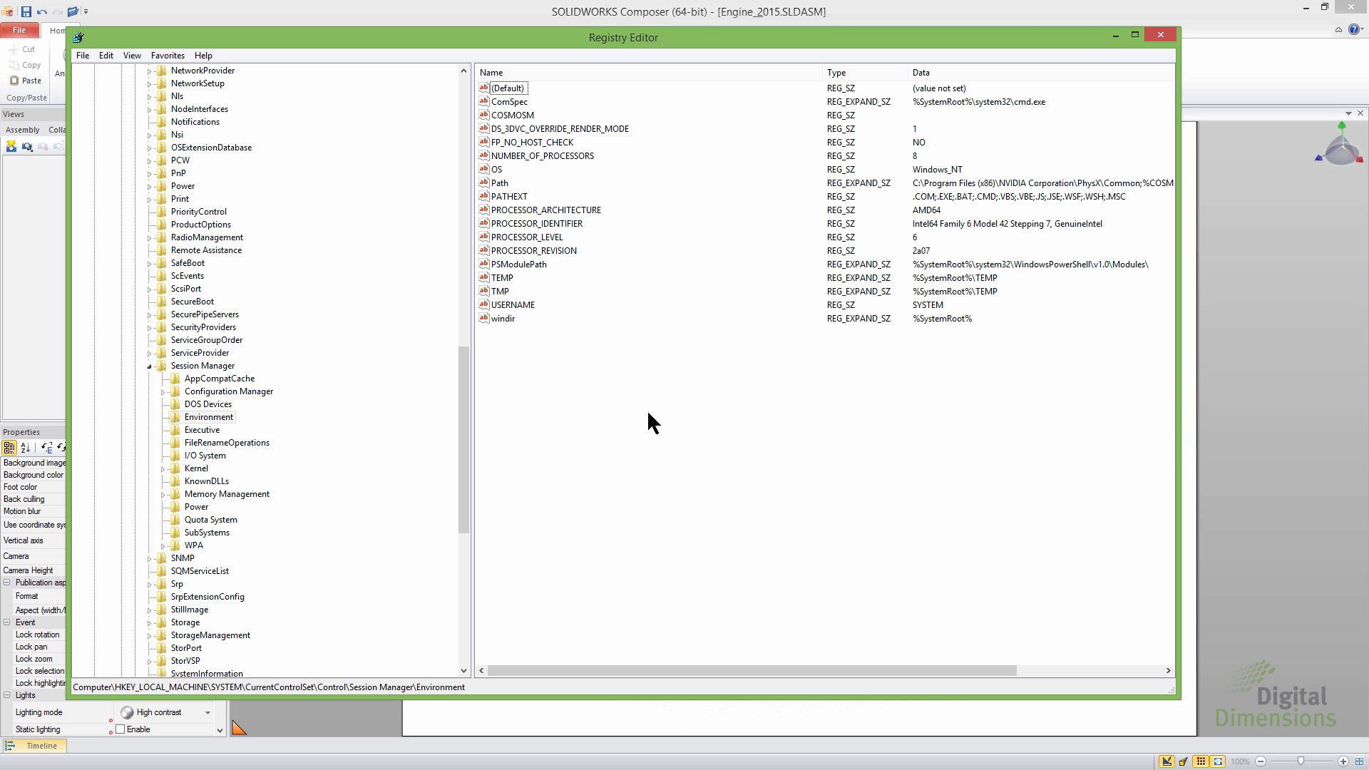
mouse_move(1046, 144)
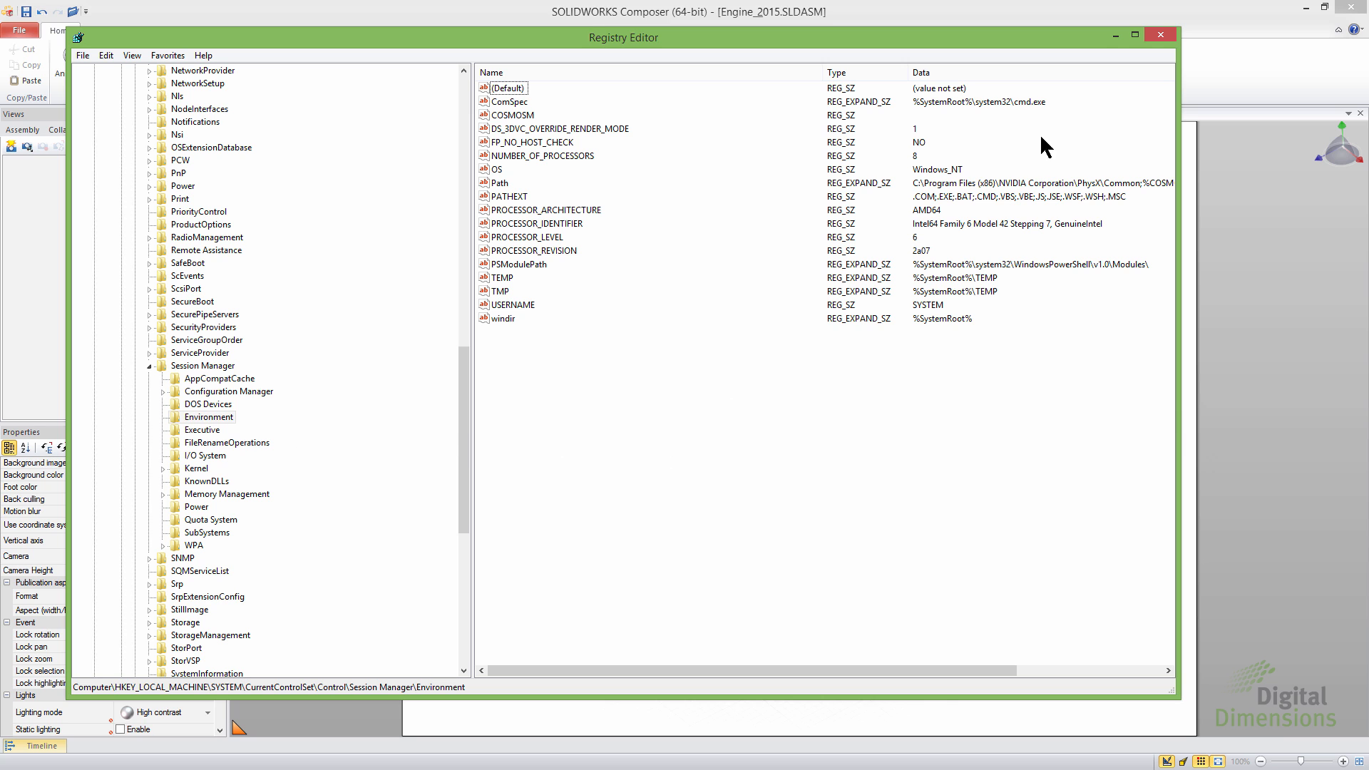
left_click(1160, 35)
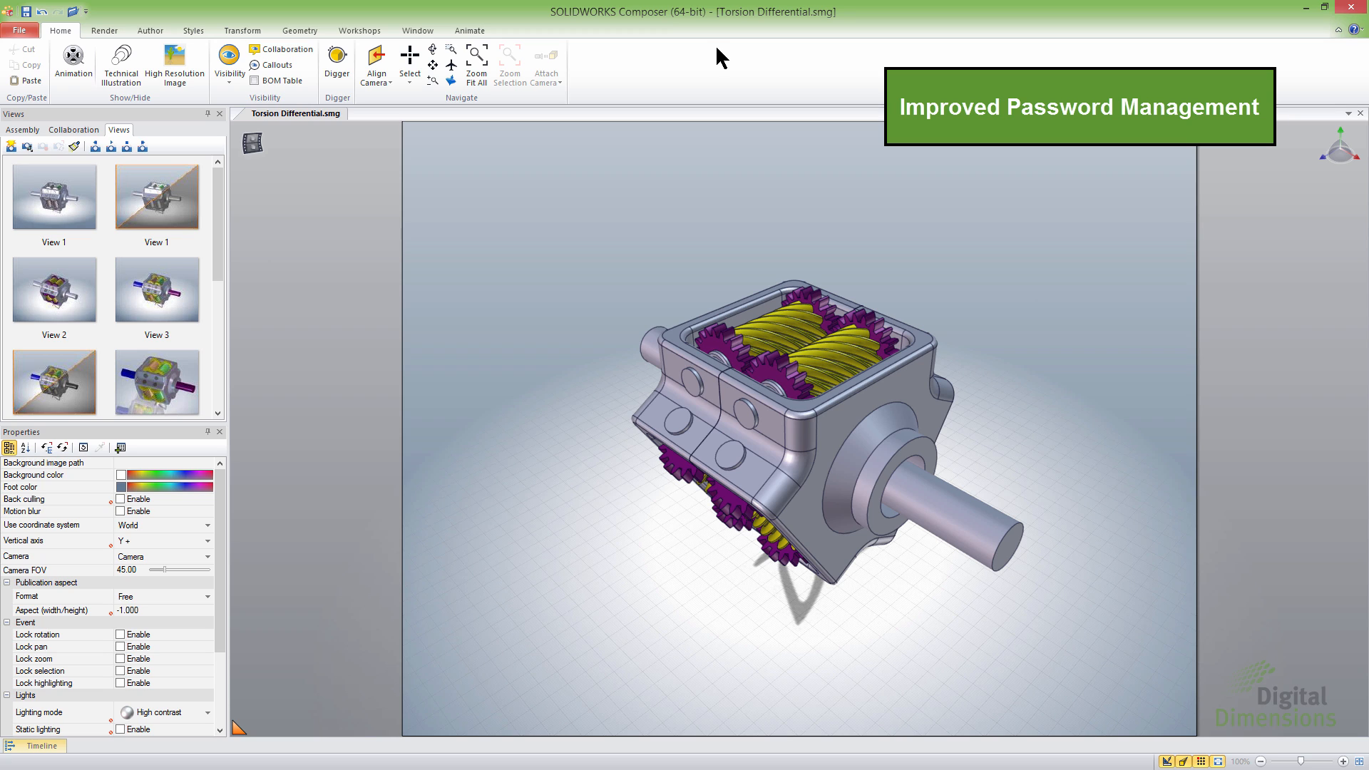
mouse_move(20, 30)
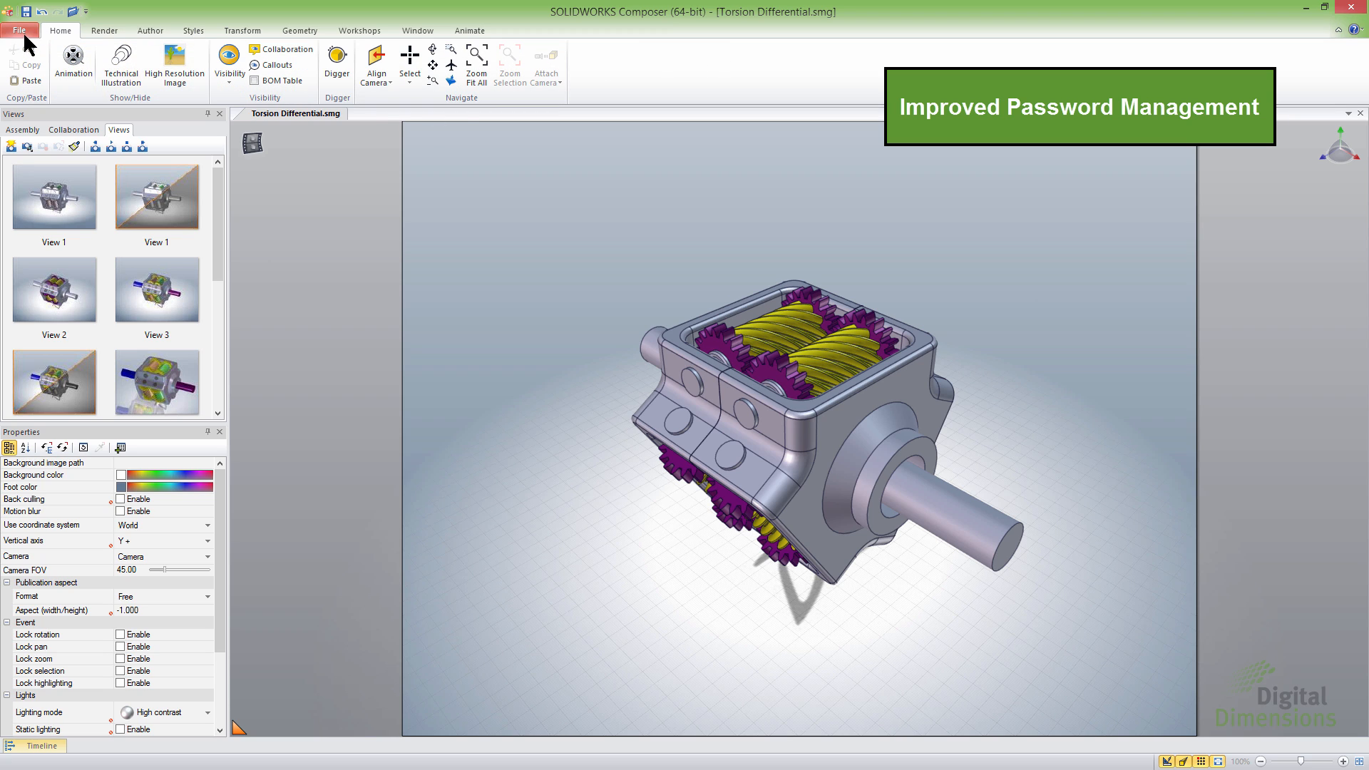
left_click(20, 30)
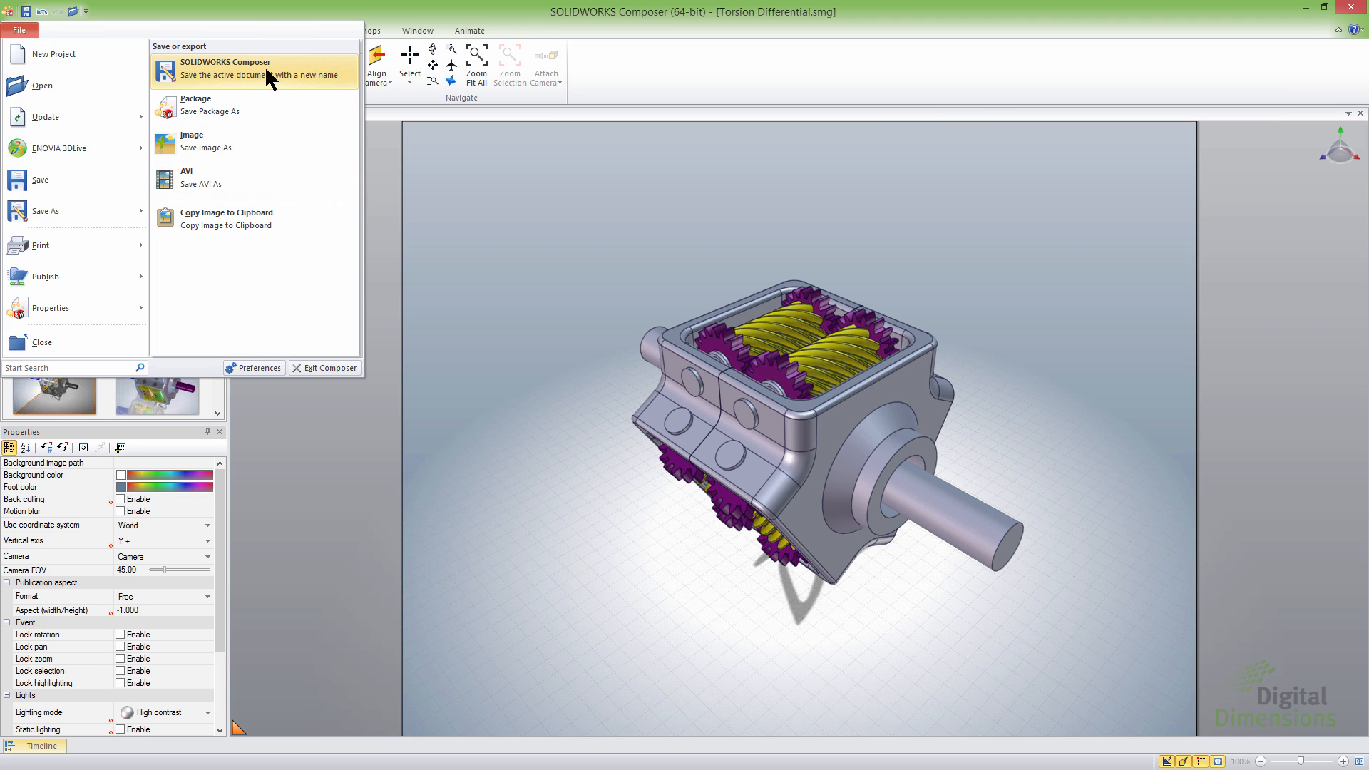
left_click(226, 67)
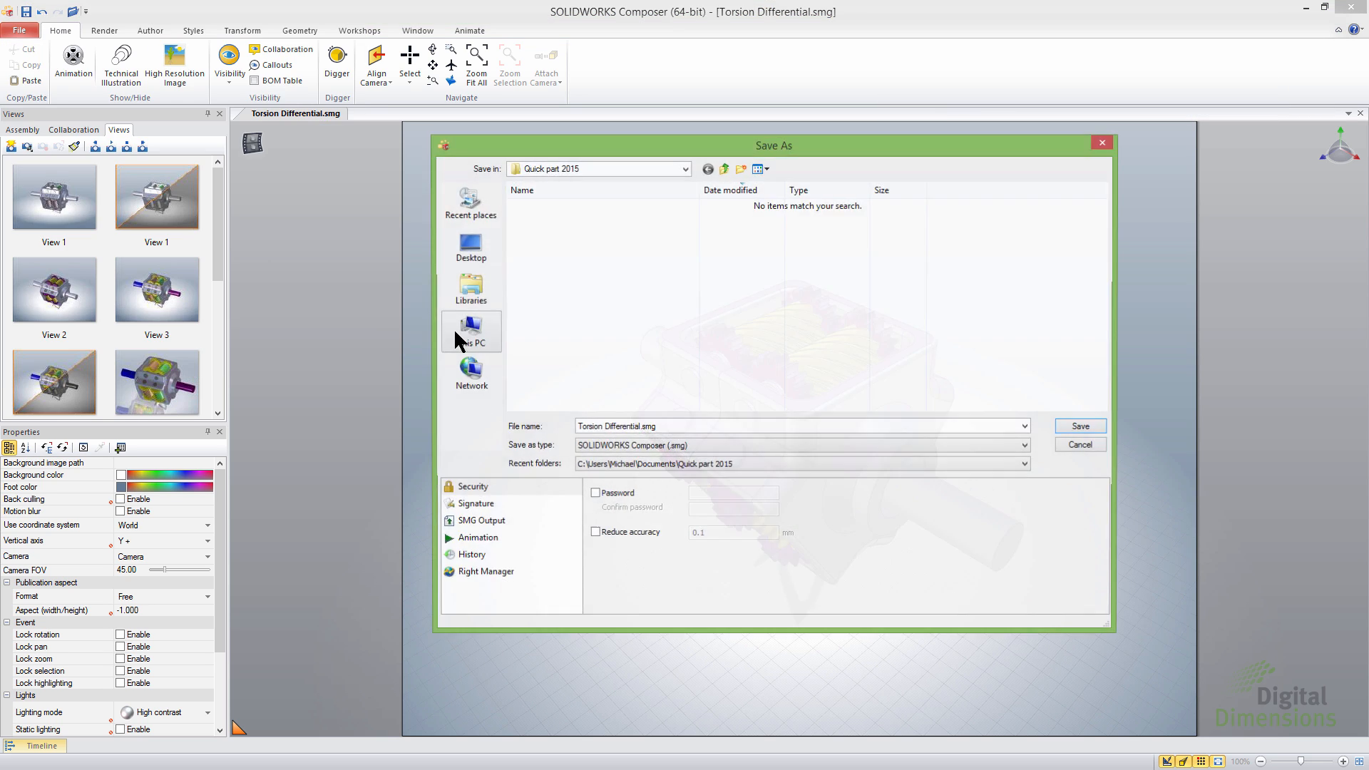
left_click(483, 573)
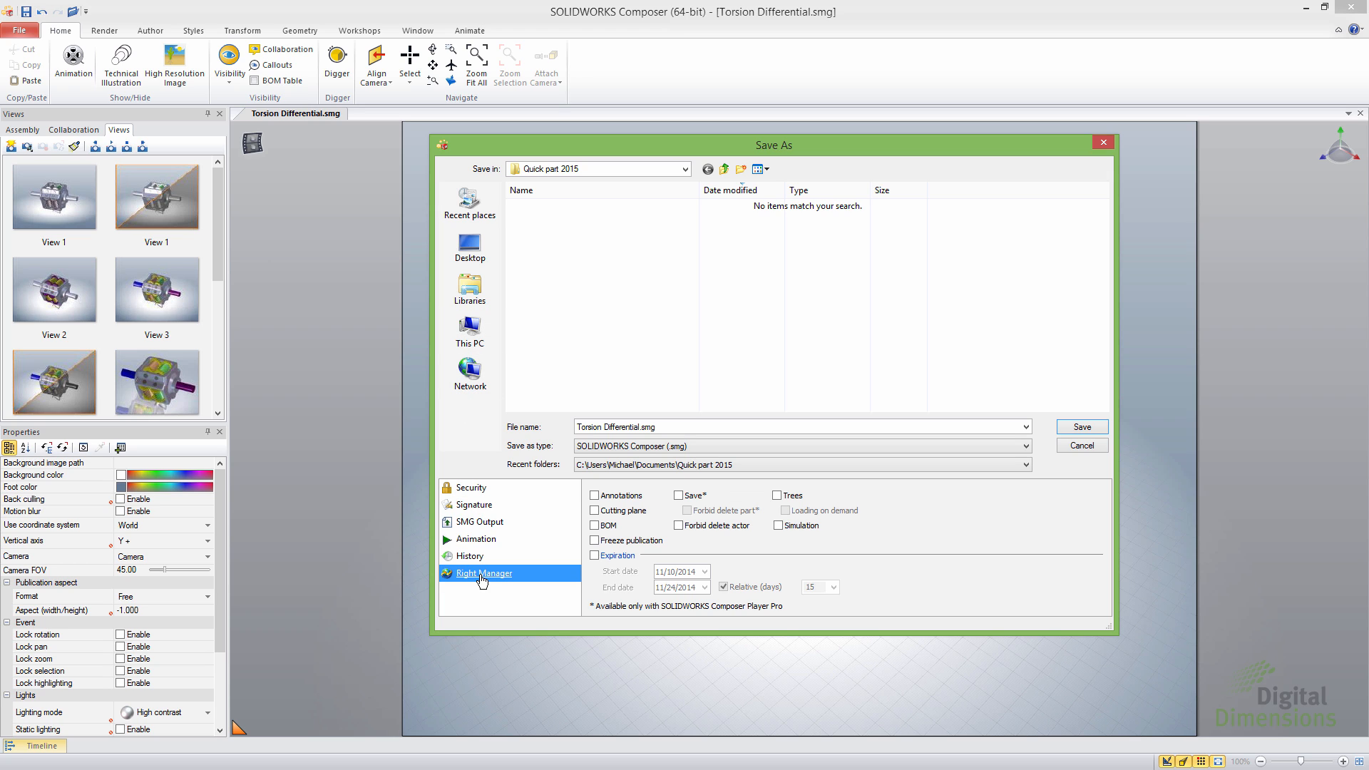
left_click(470, 487)
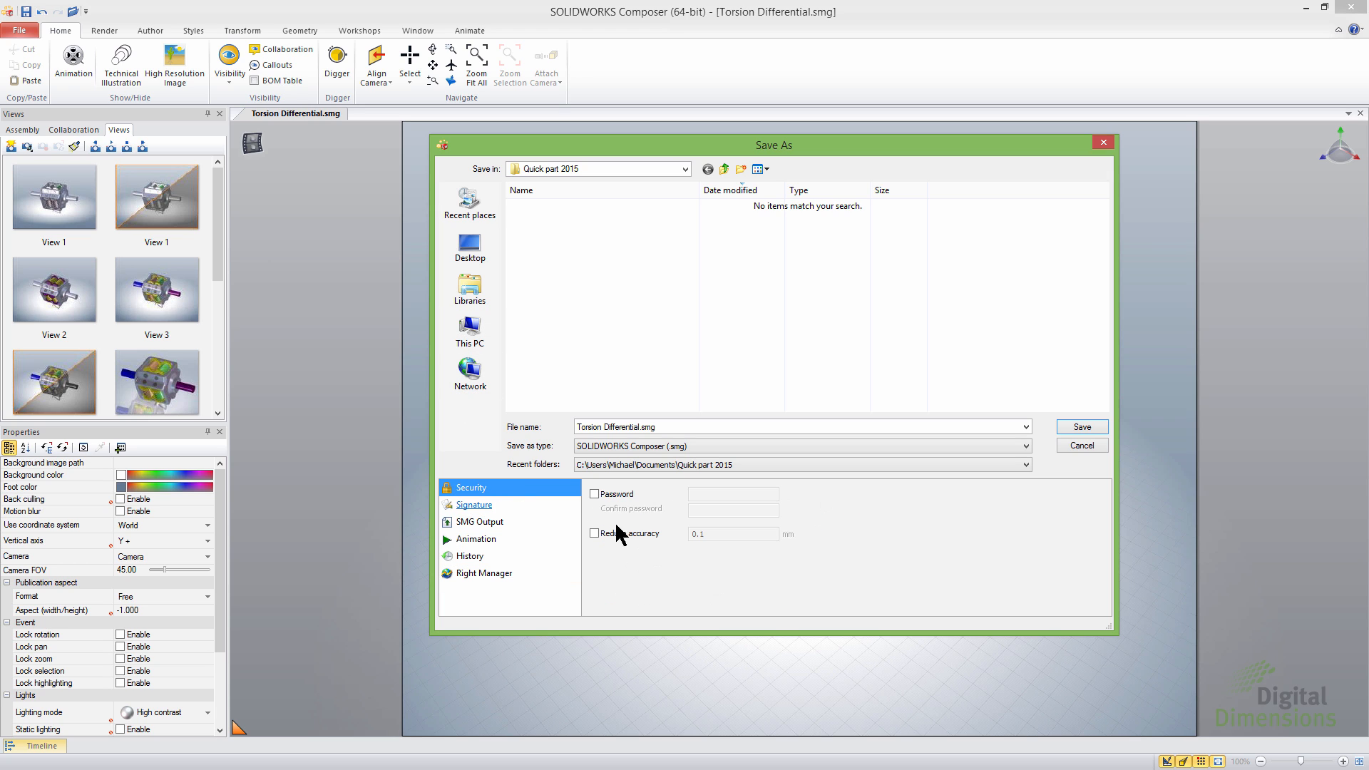
left_click(595, 494)
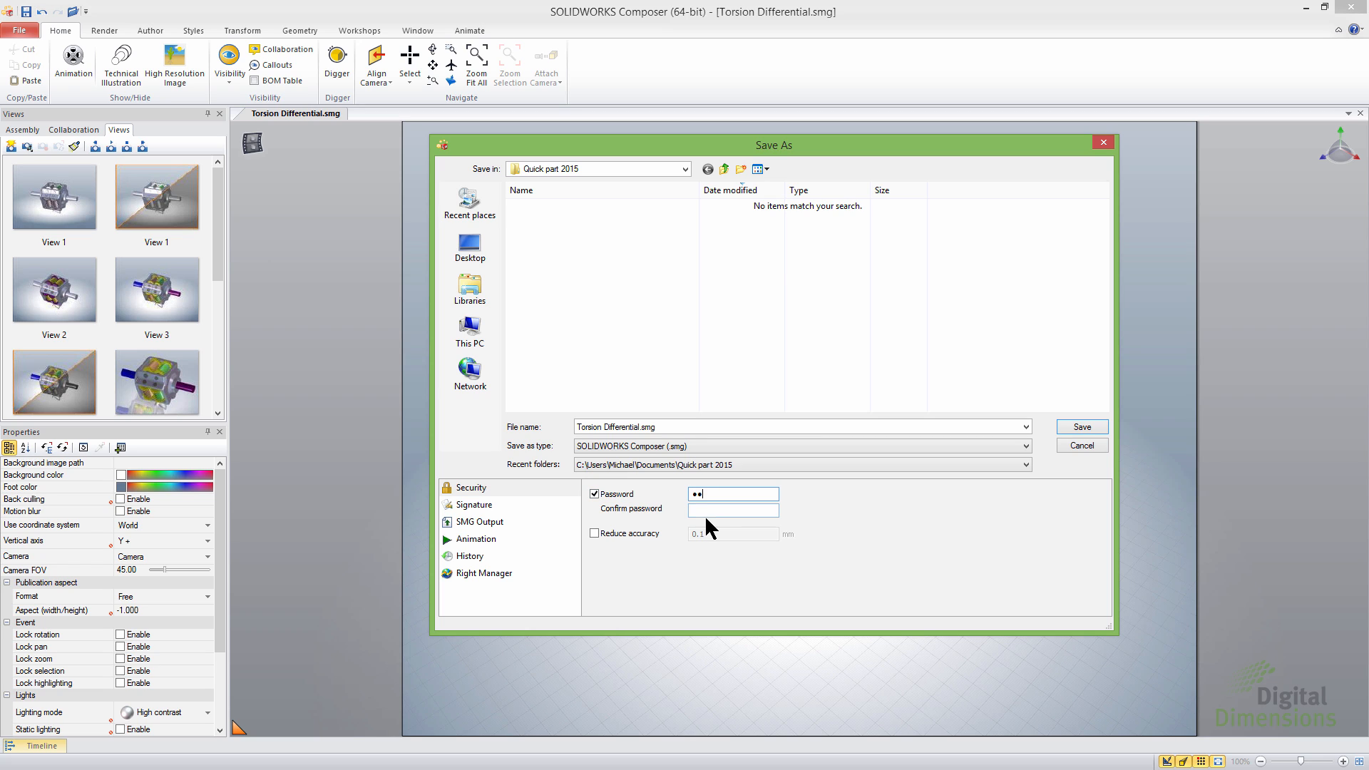
left_click(732, 510)
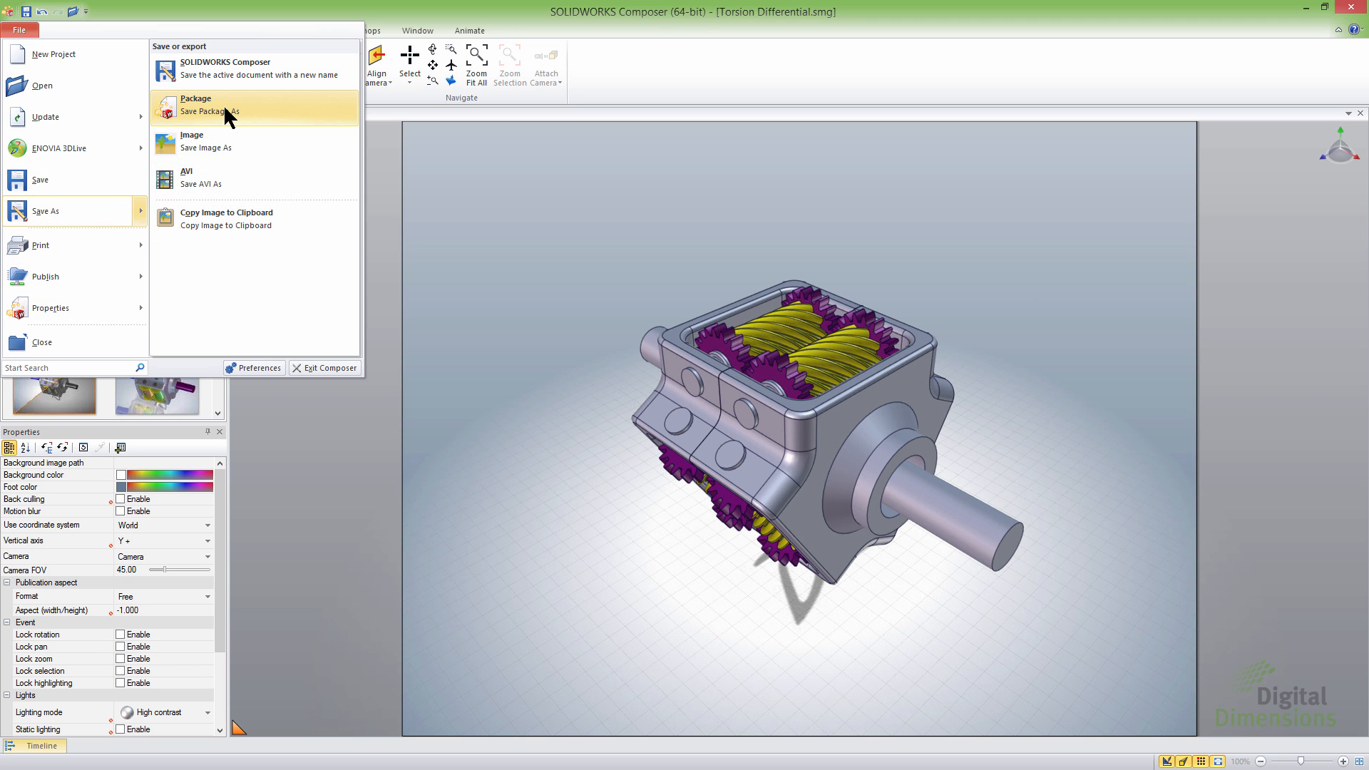
left_click(210, 102)
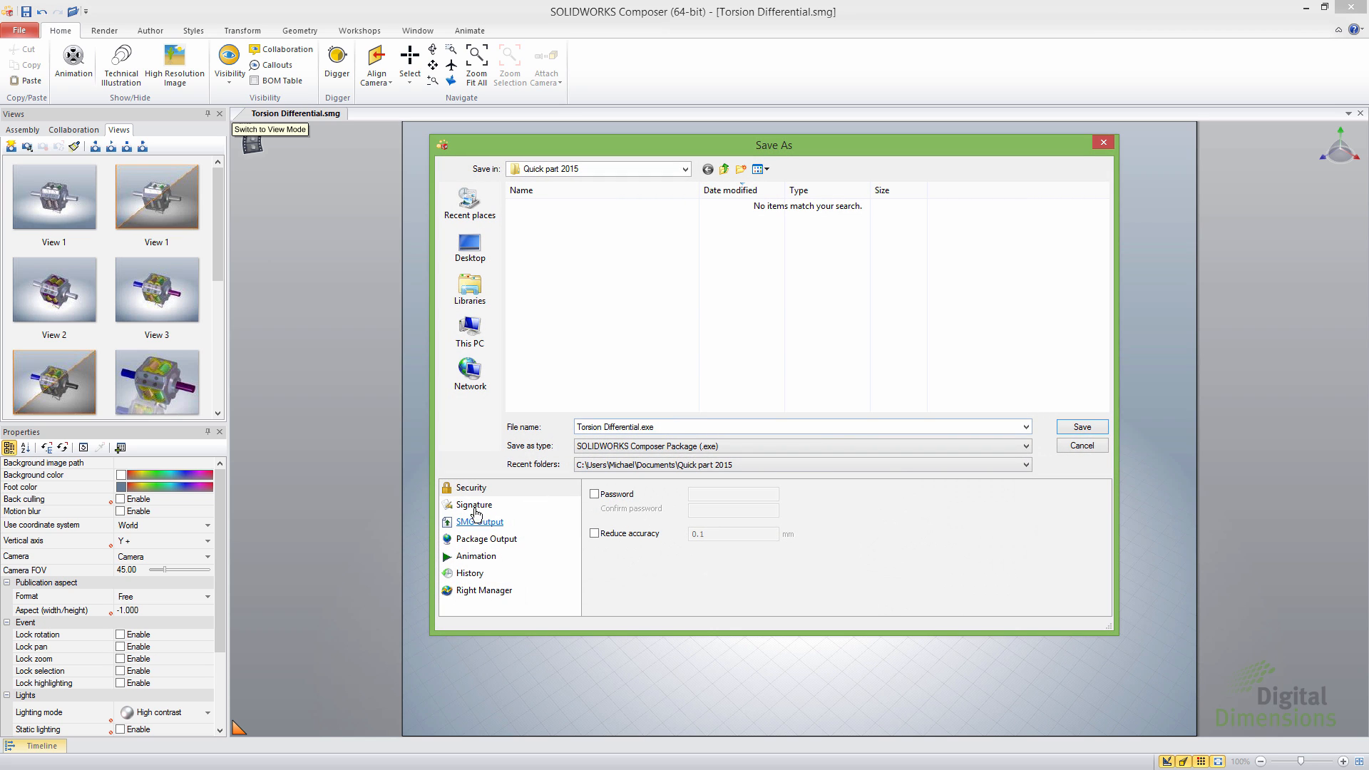
left_click(594, 494)
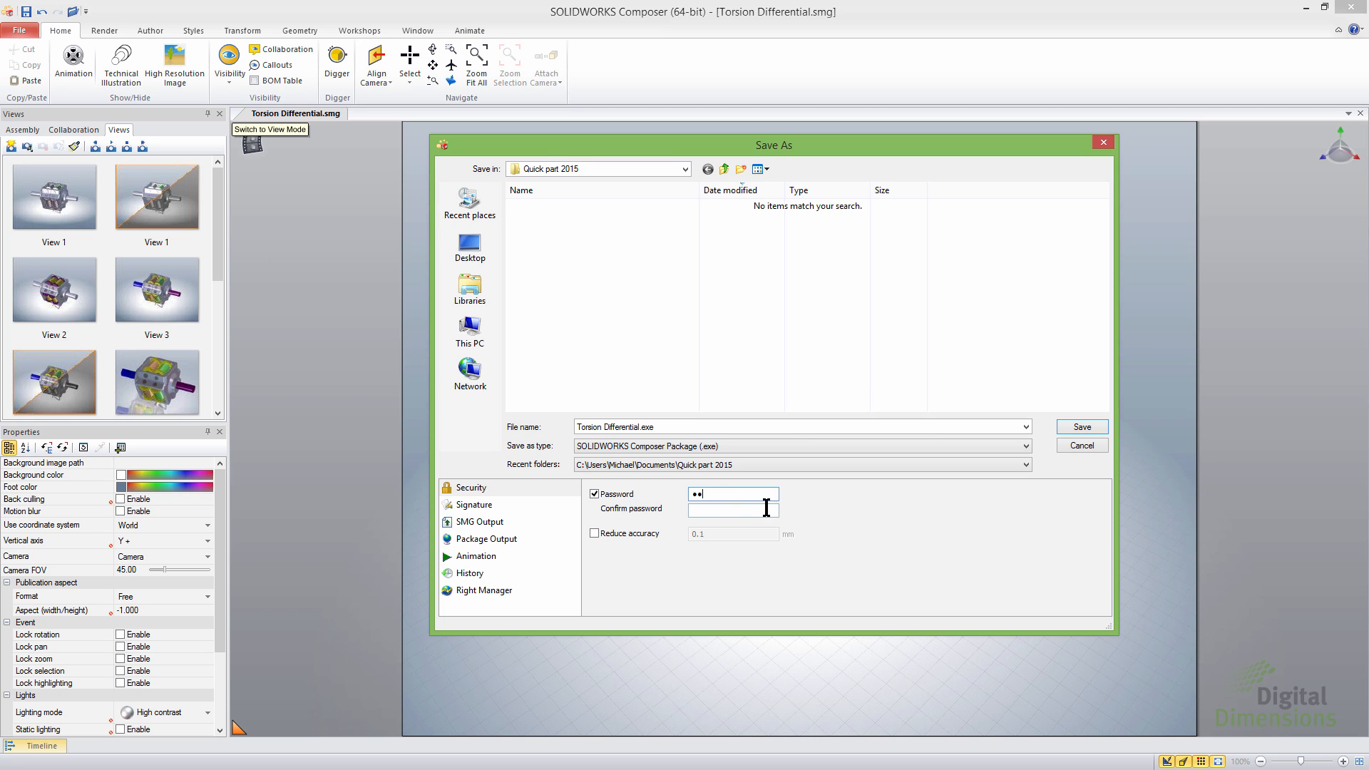
mouse_move(900, 606)
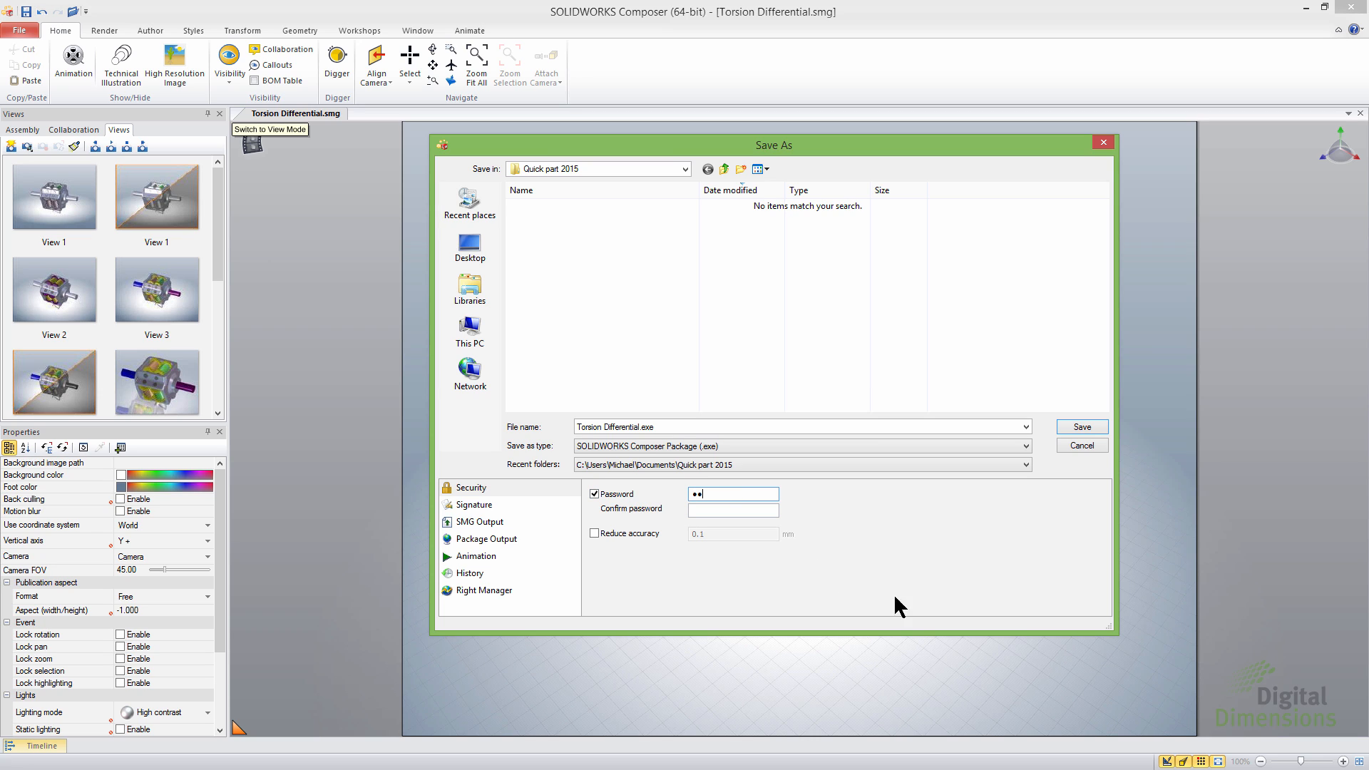
left_click(1081, 445)
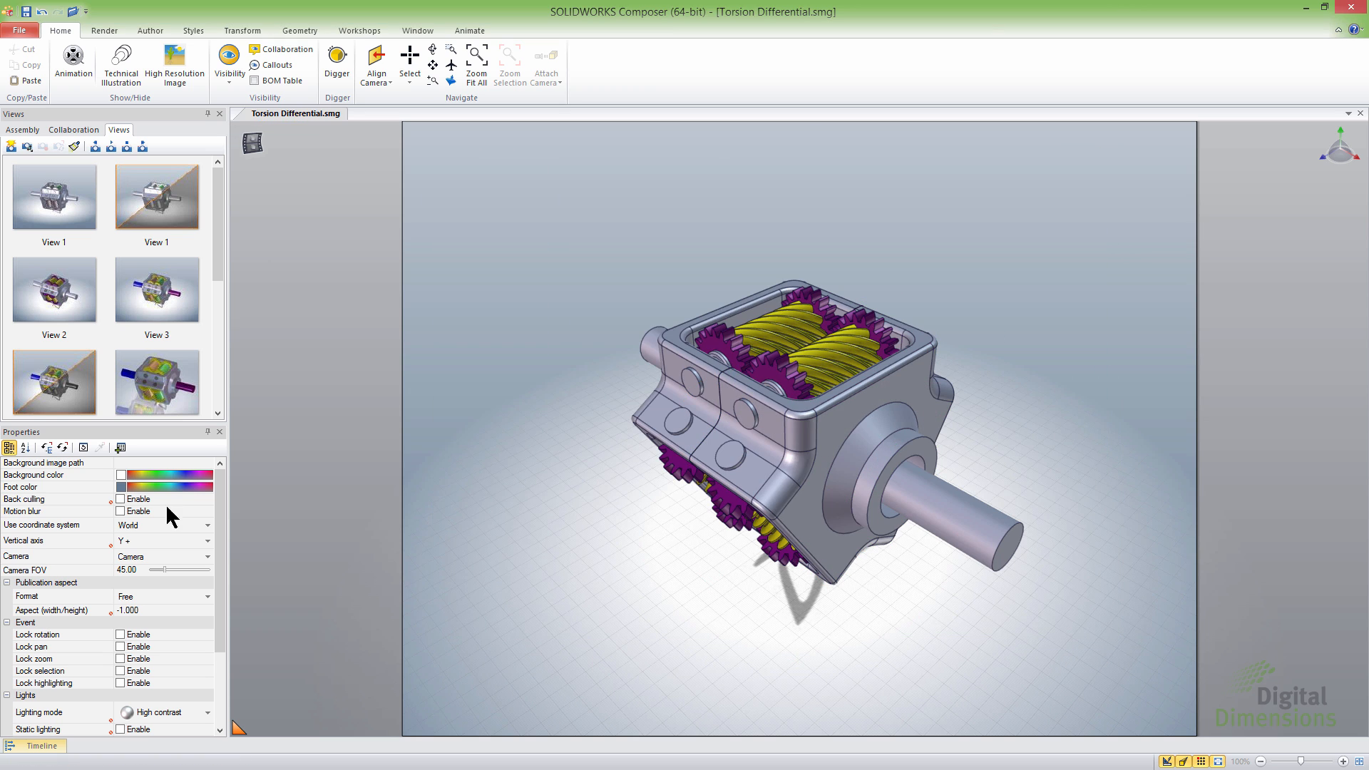
Draw a polyline to the purple shaft and give it a Bold arrow end
left_click(149, 30)
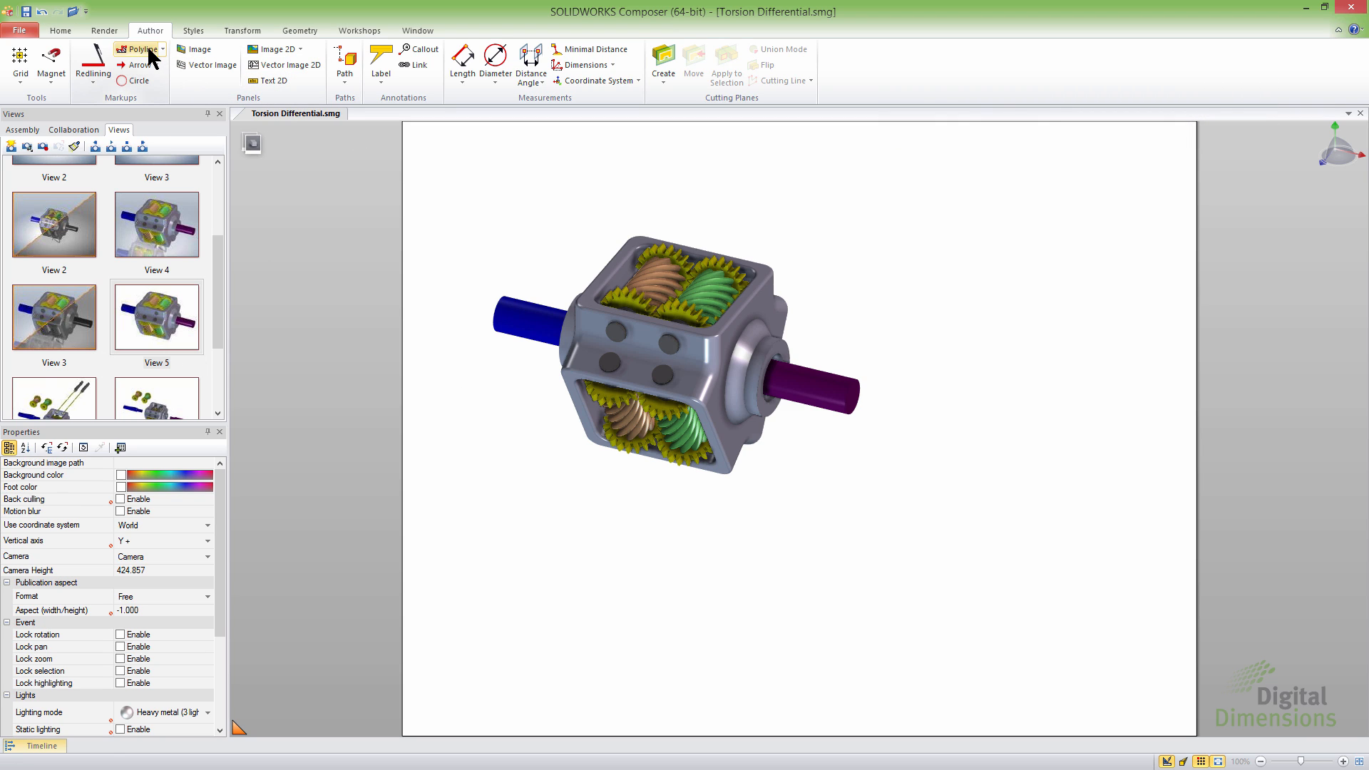
left_click(139, 49)
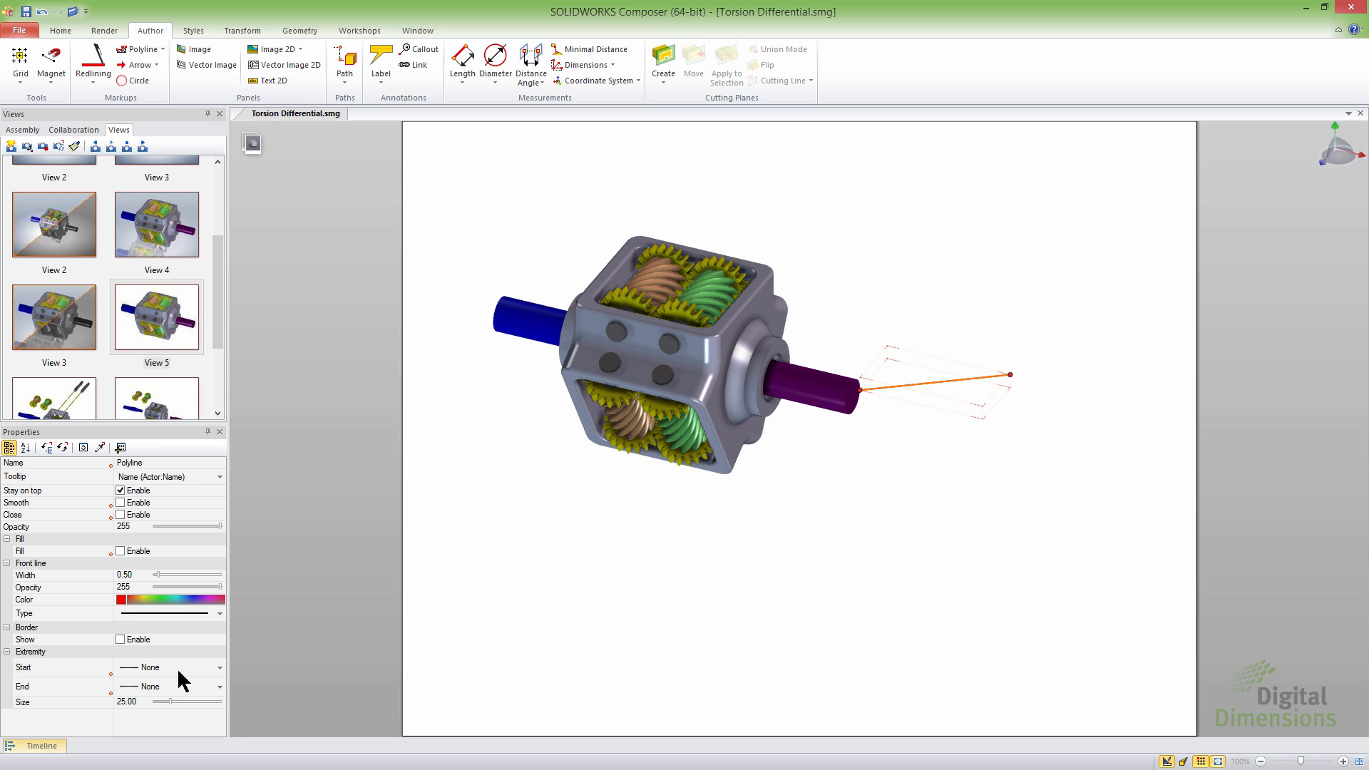
left_click(219, 688)
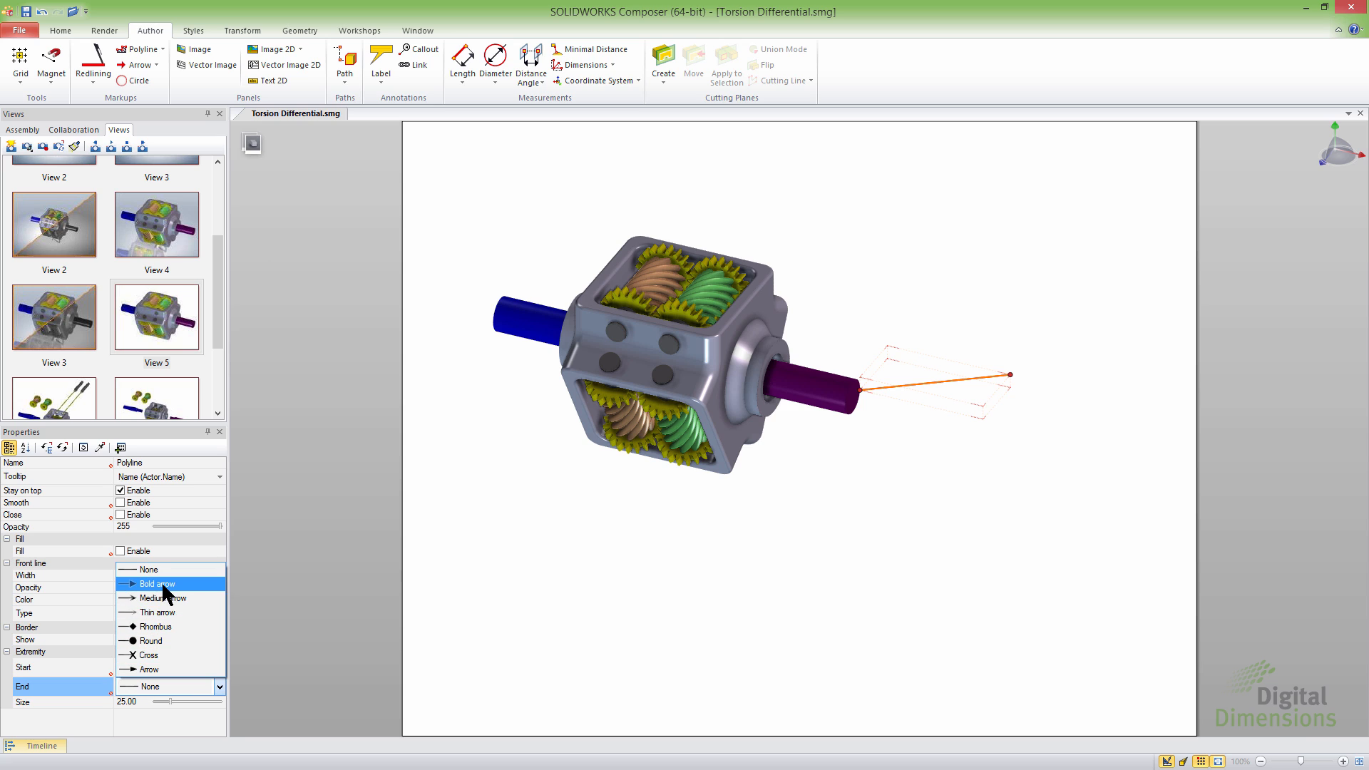
left_click(155, 583)
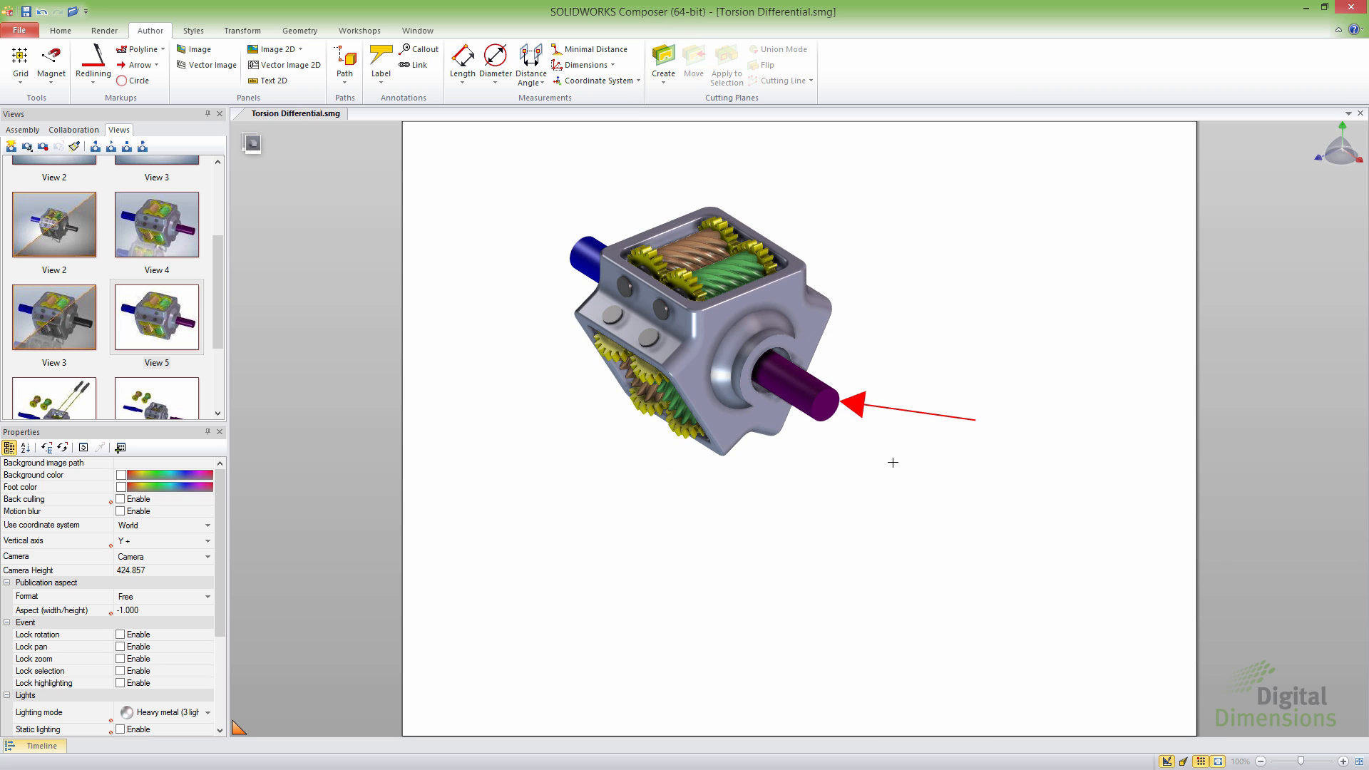
mouse_move(907, 472)
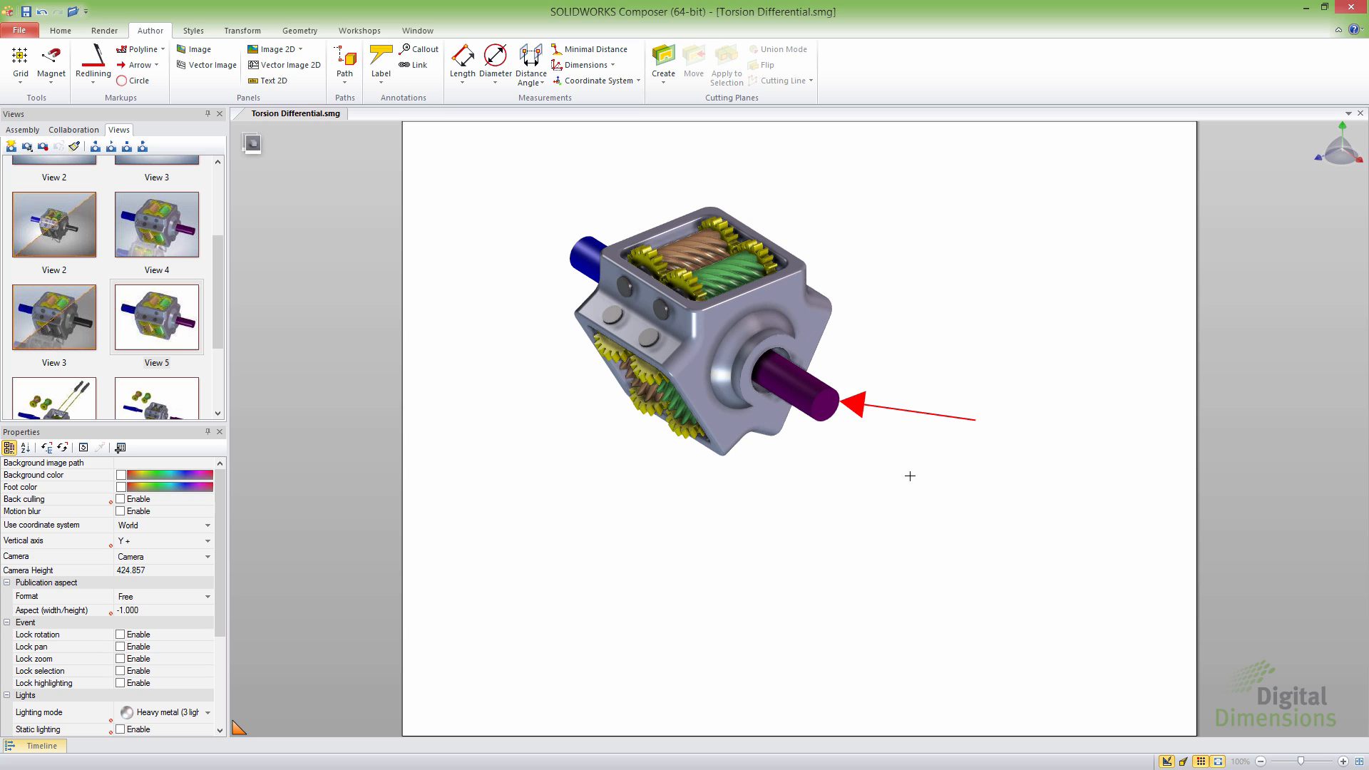
mouse_move(825, 480)
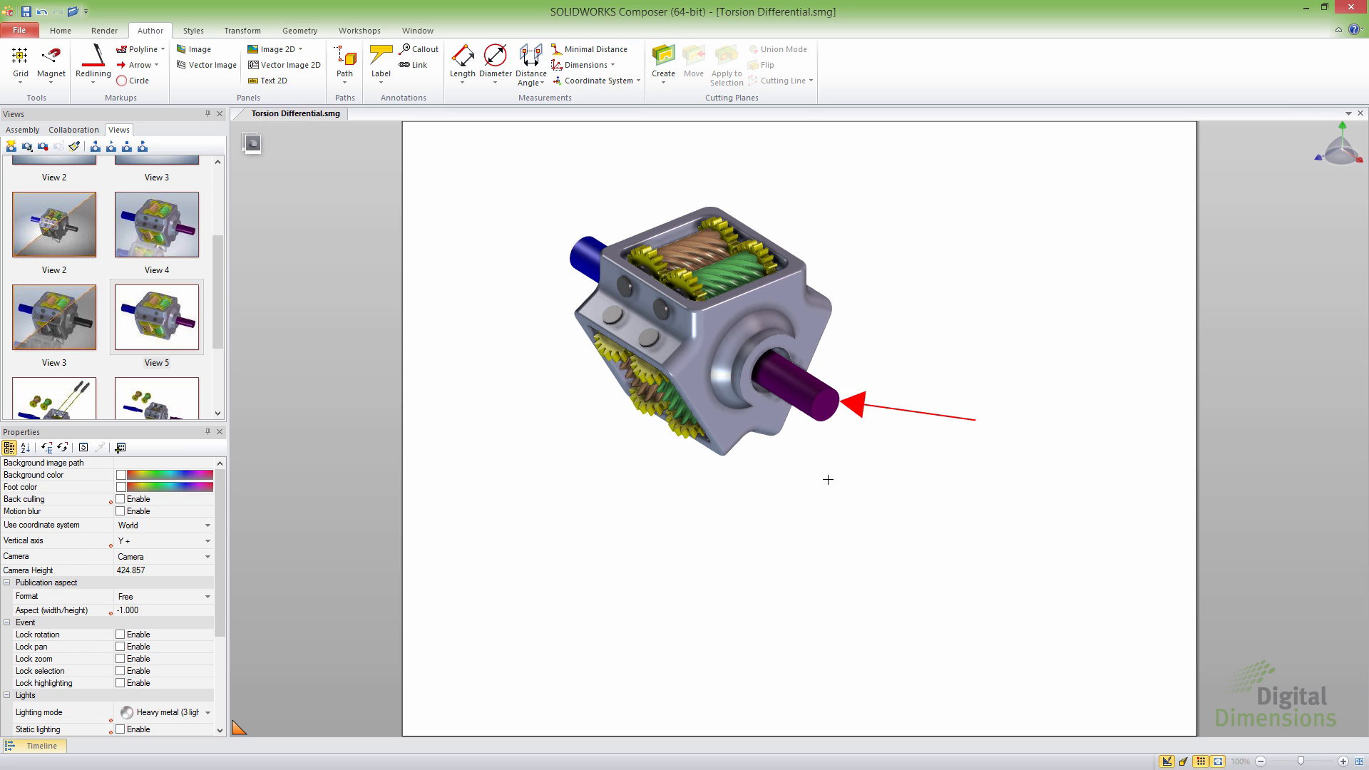
left_click(104, 30)
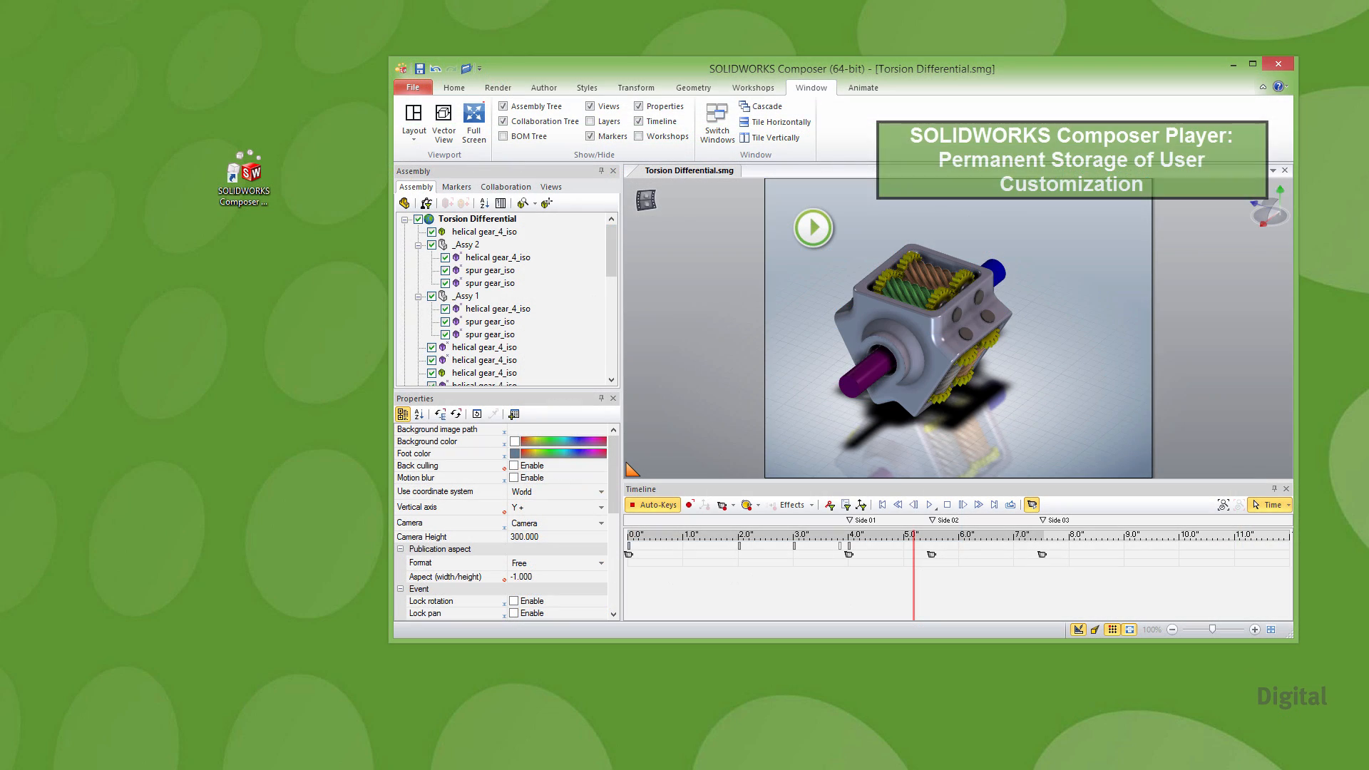
mouse_move(692, 232)
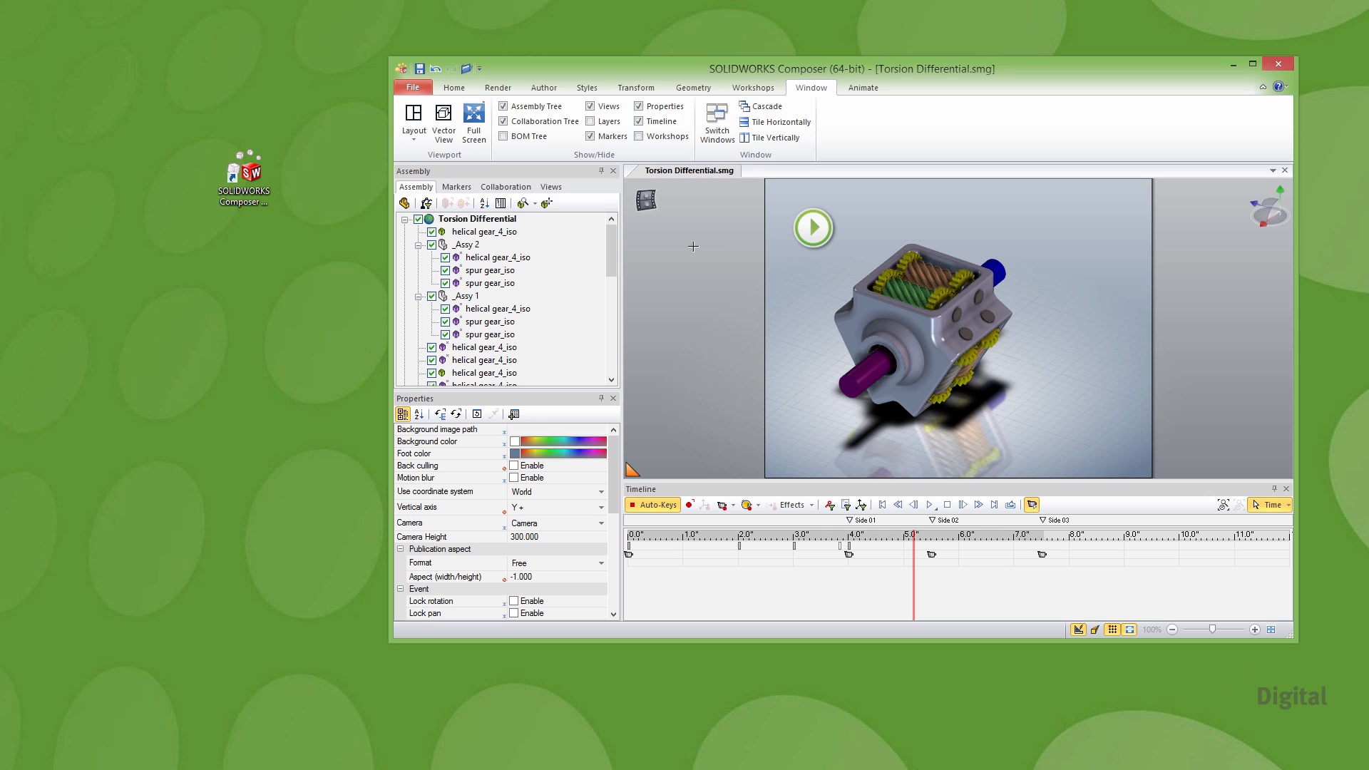
mouse_move(707, 258)
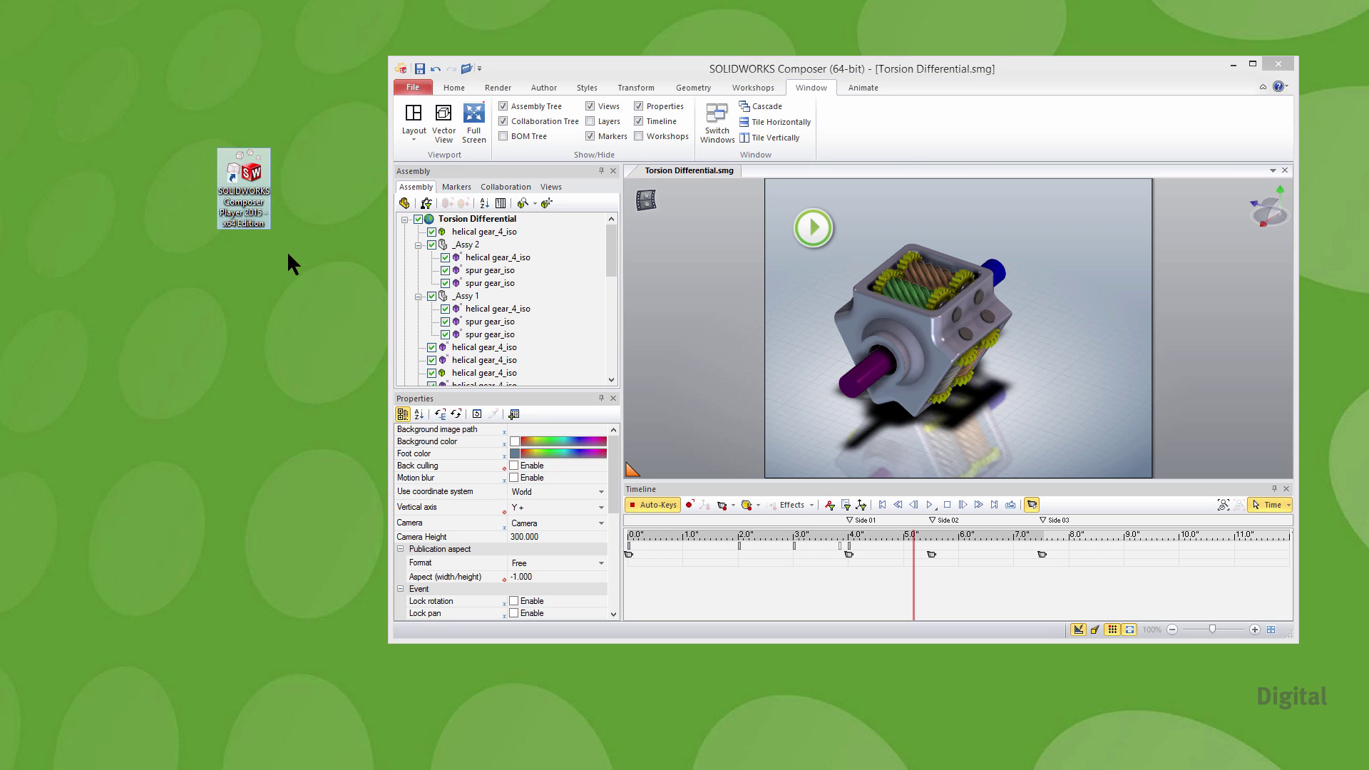
mouse_move(256, 234)
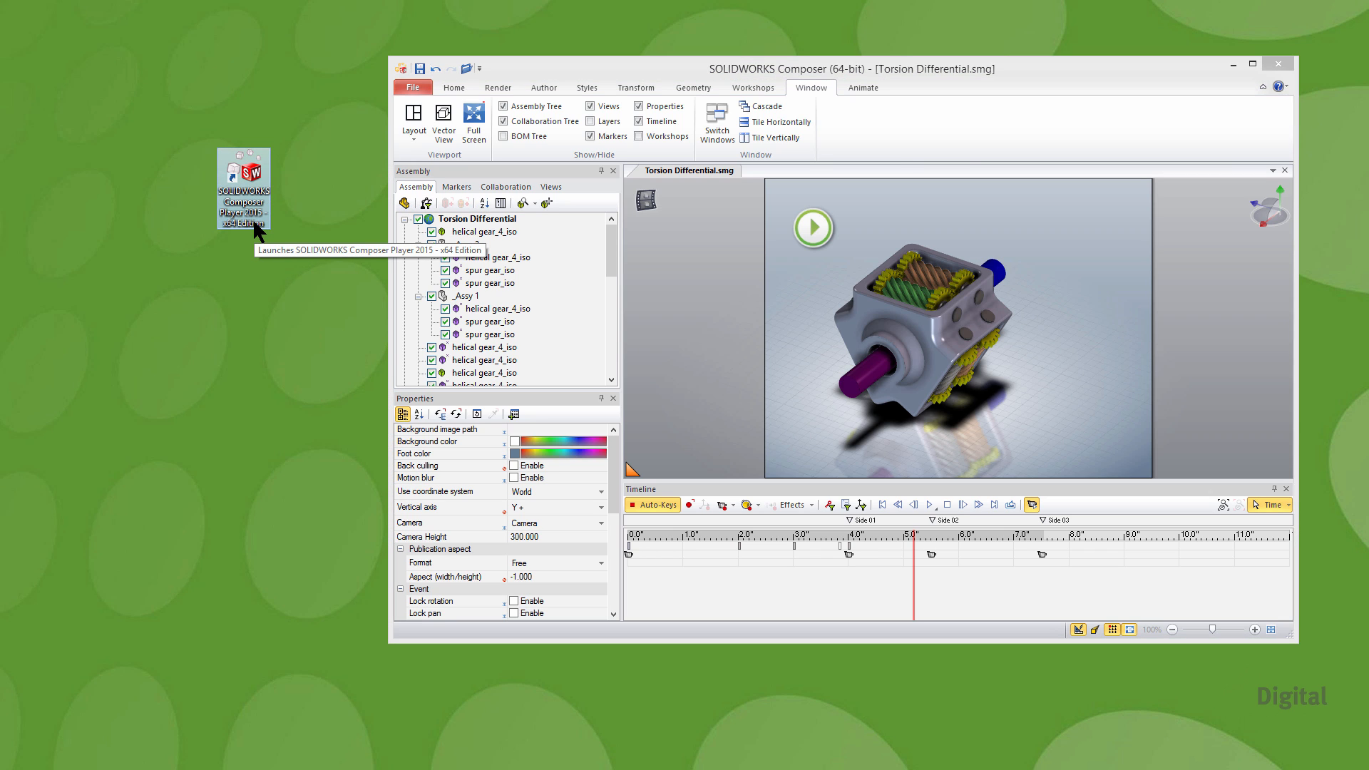
Launch SOLIDWORKS Composer Player 2015 from its desktop shortcut
double_click(244, 186)
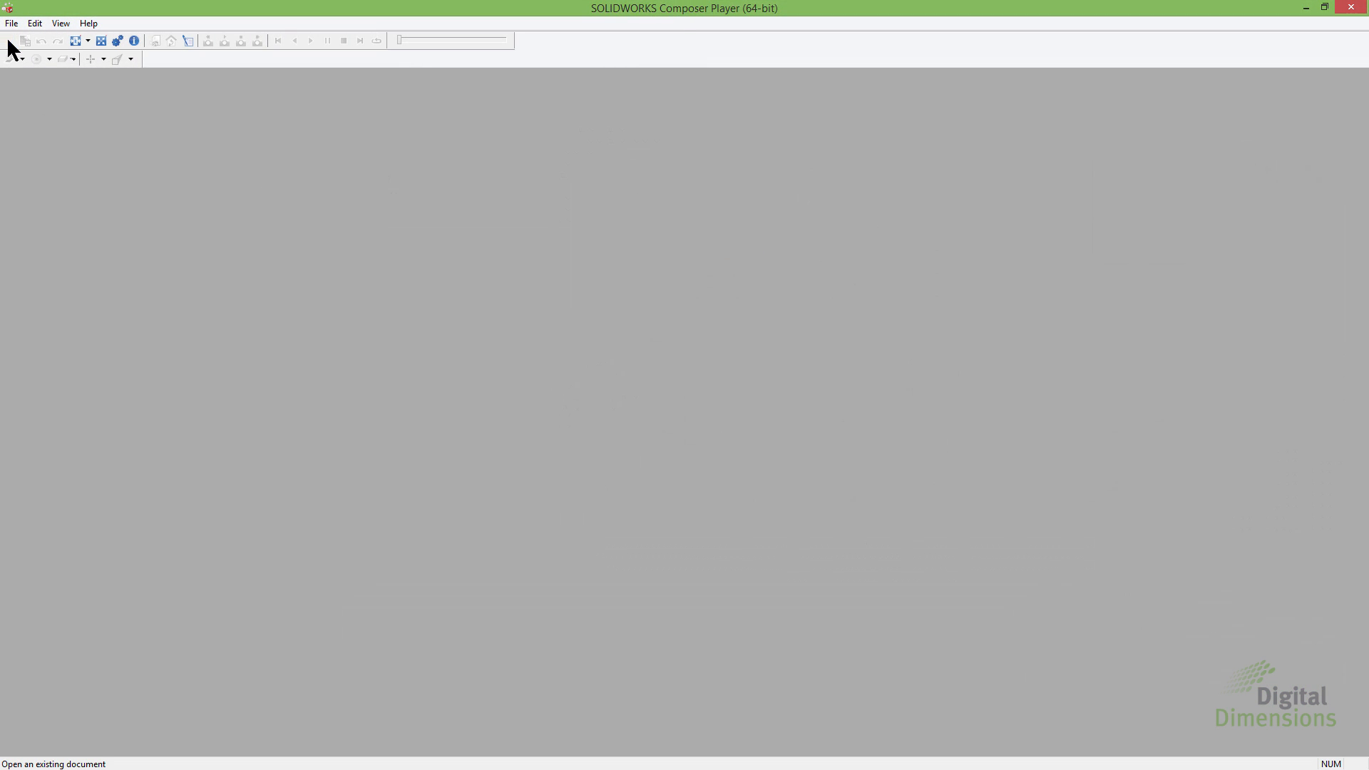
Open Torsion Differential.smg in the Player
left_click(8, 40)
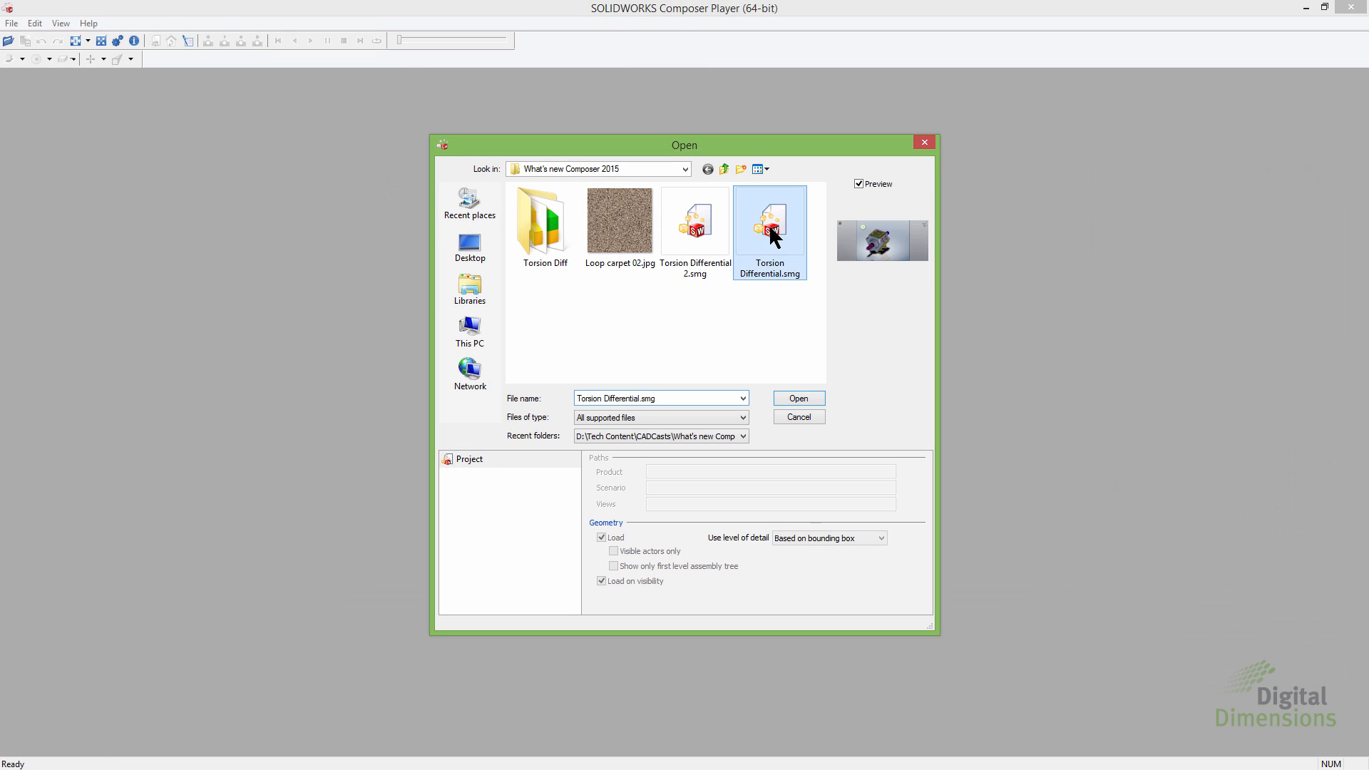
left_click(797, 398)
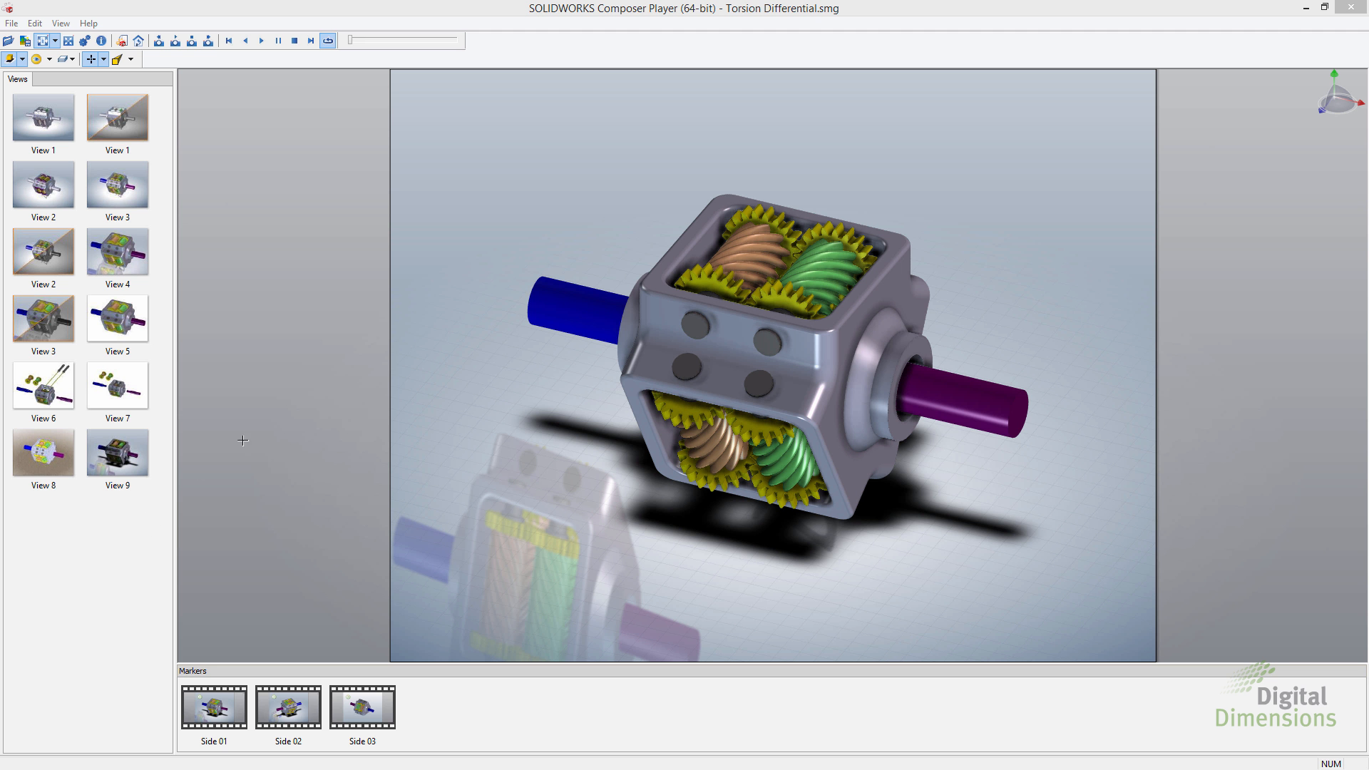
mouse_move(342, 74)
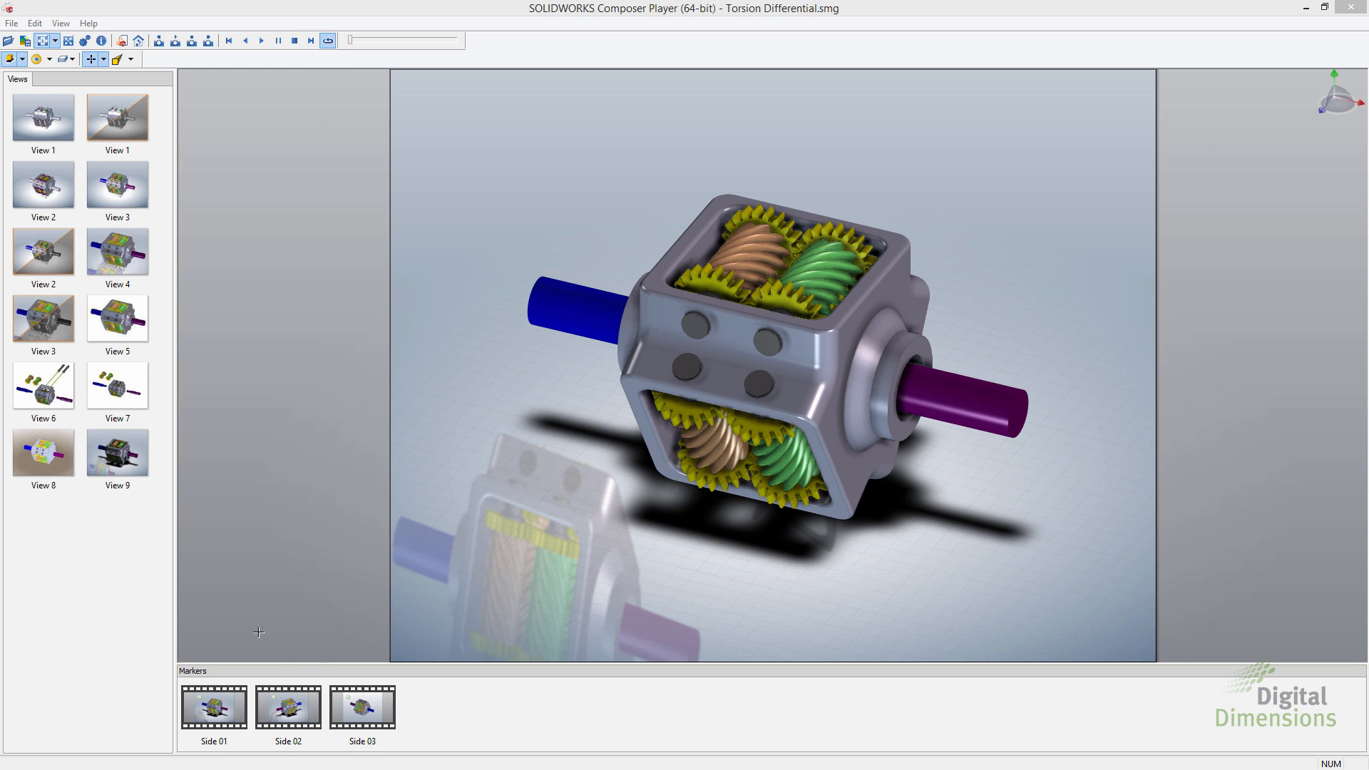
mouse_move(322, 82)
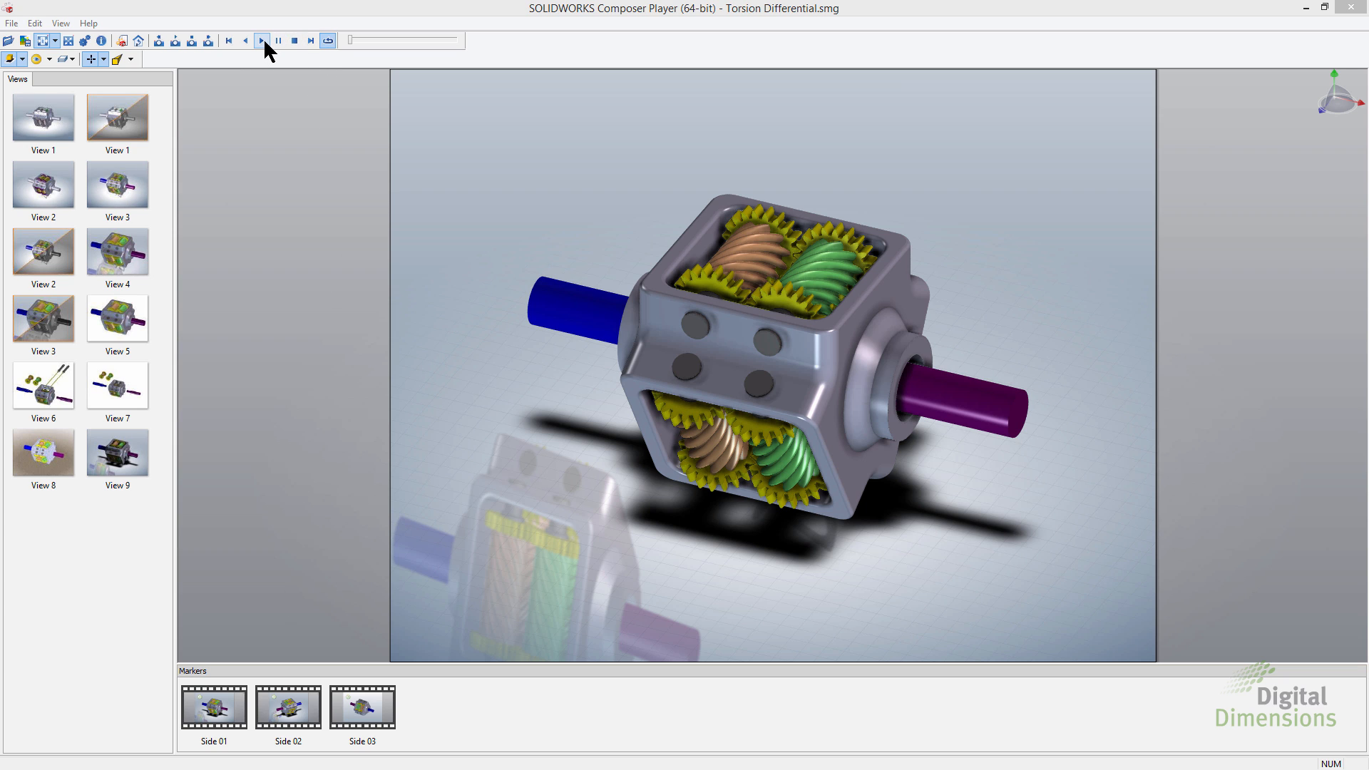
Play the differential animation forward, stop, reverse, then forward to the final Side 03 view
left_click(261, 40)
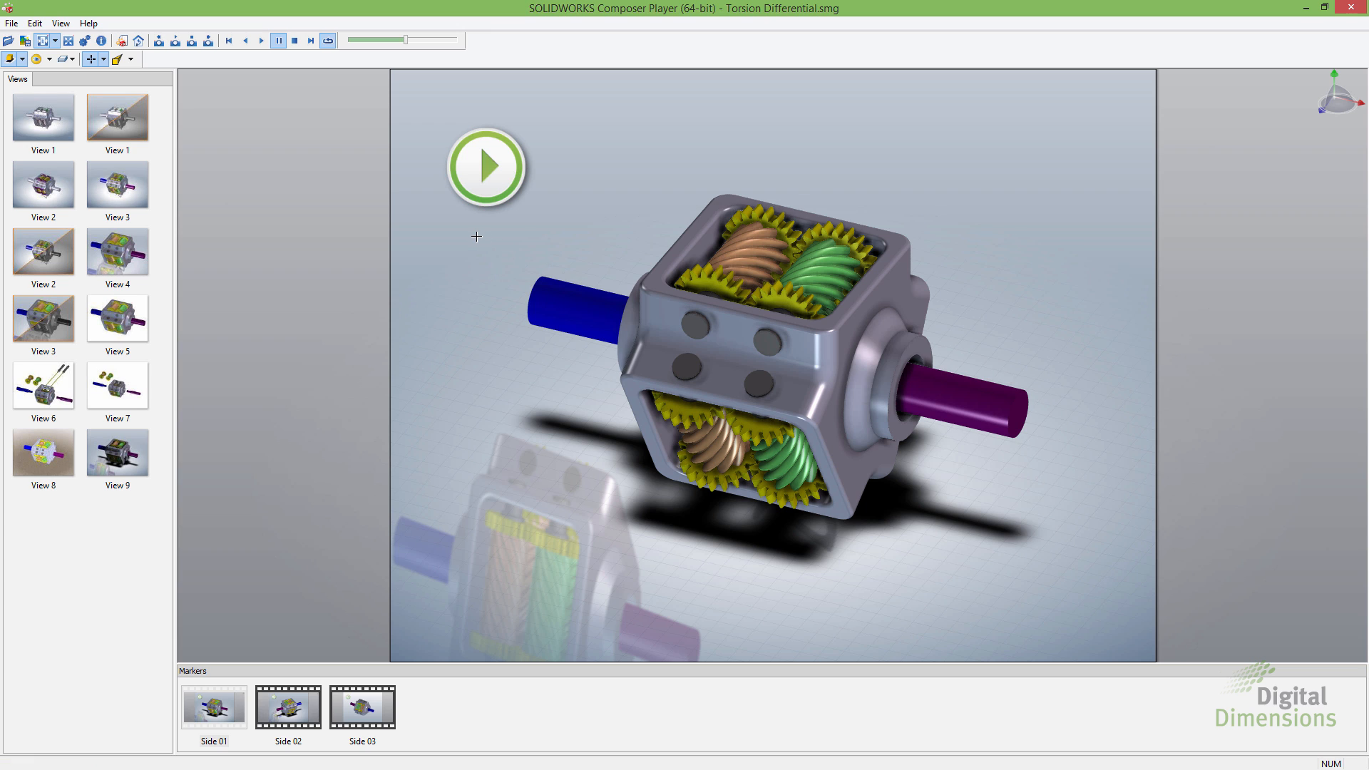
mouse_move(293, 645)
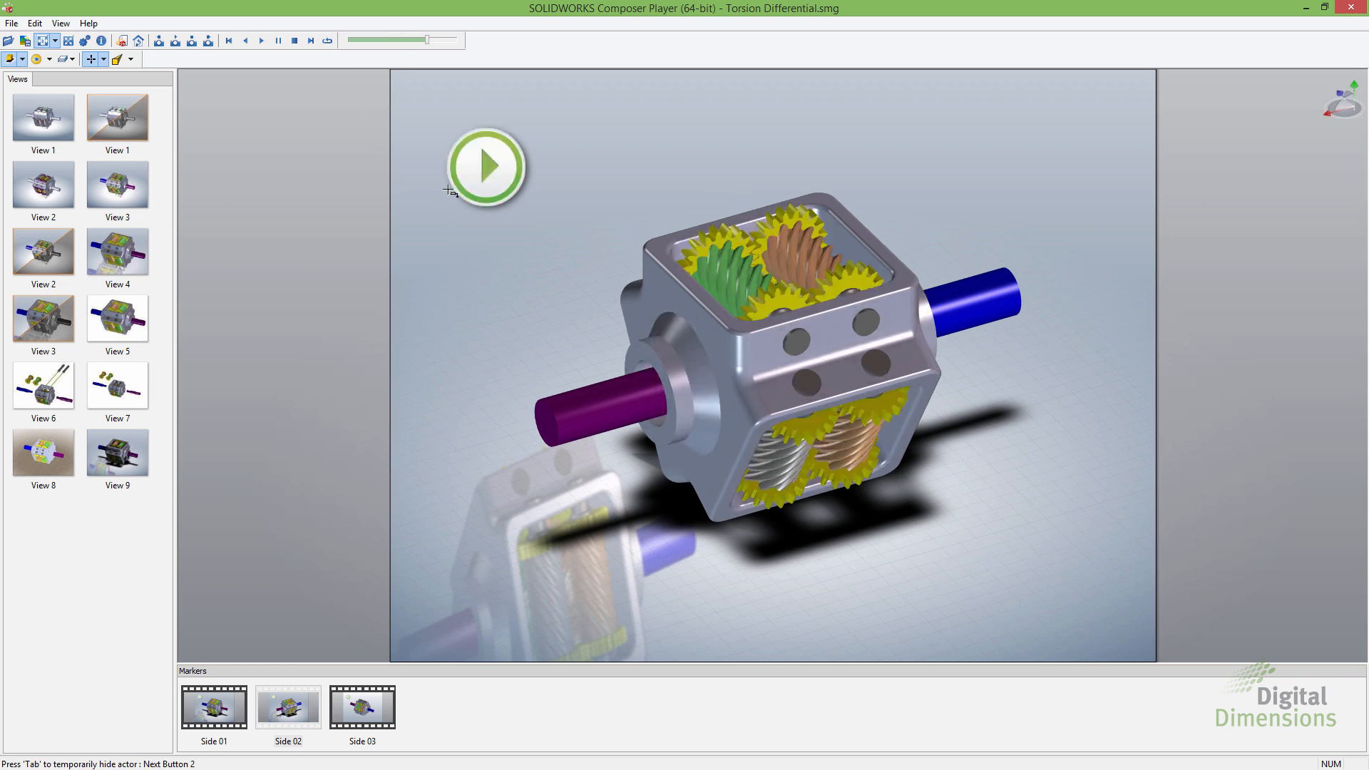
left_click(261, 39)
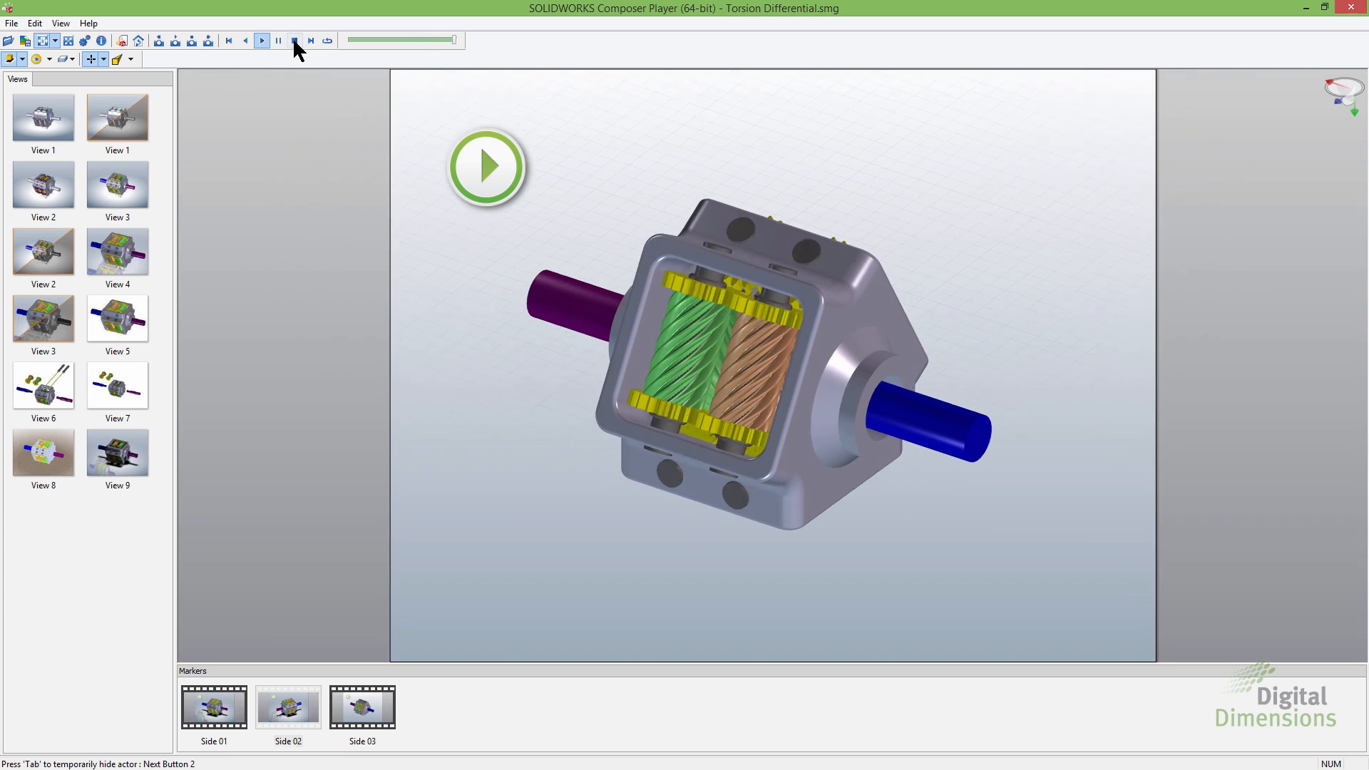
left_click(245, 40)
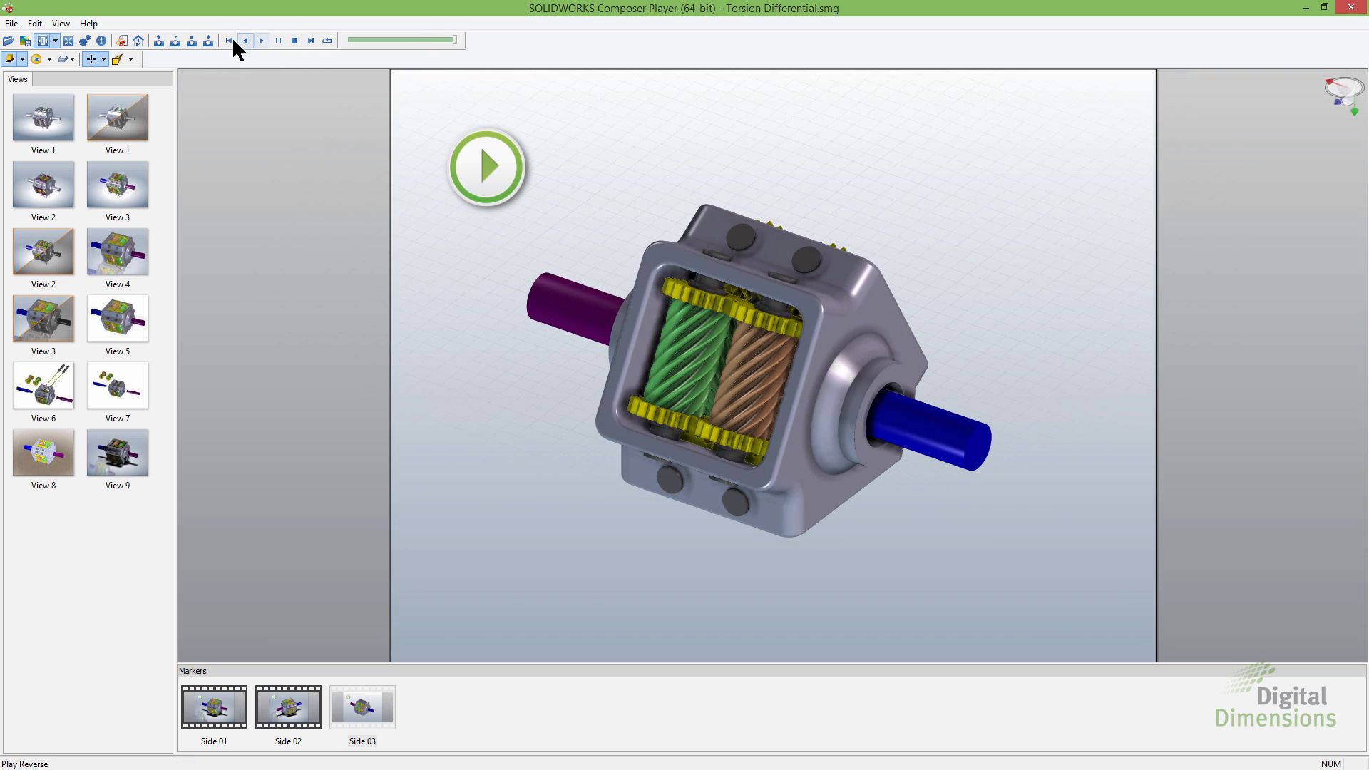
left_click(261, 40)
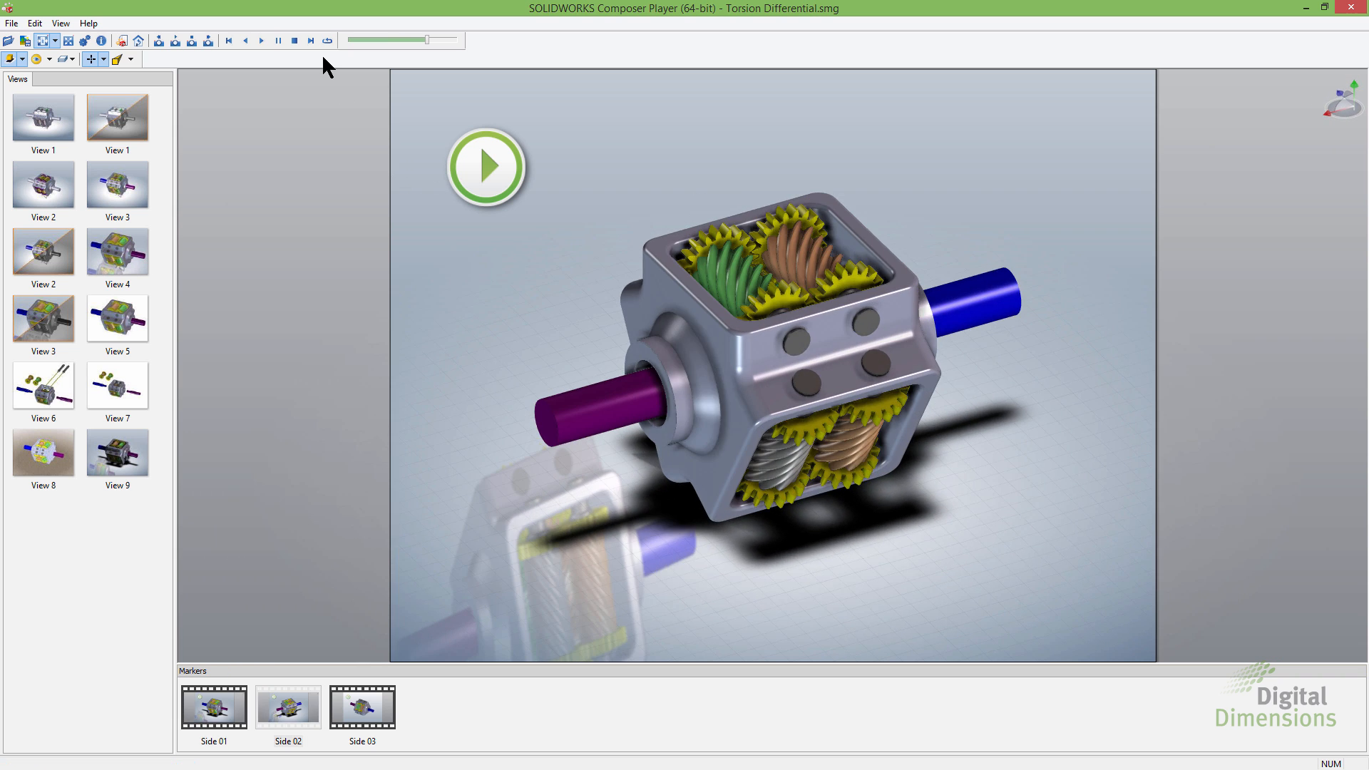
mouse_move(470, 222)
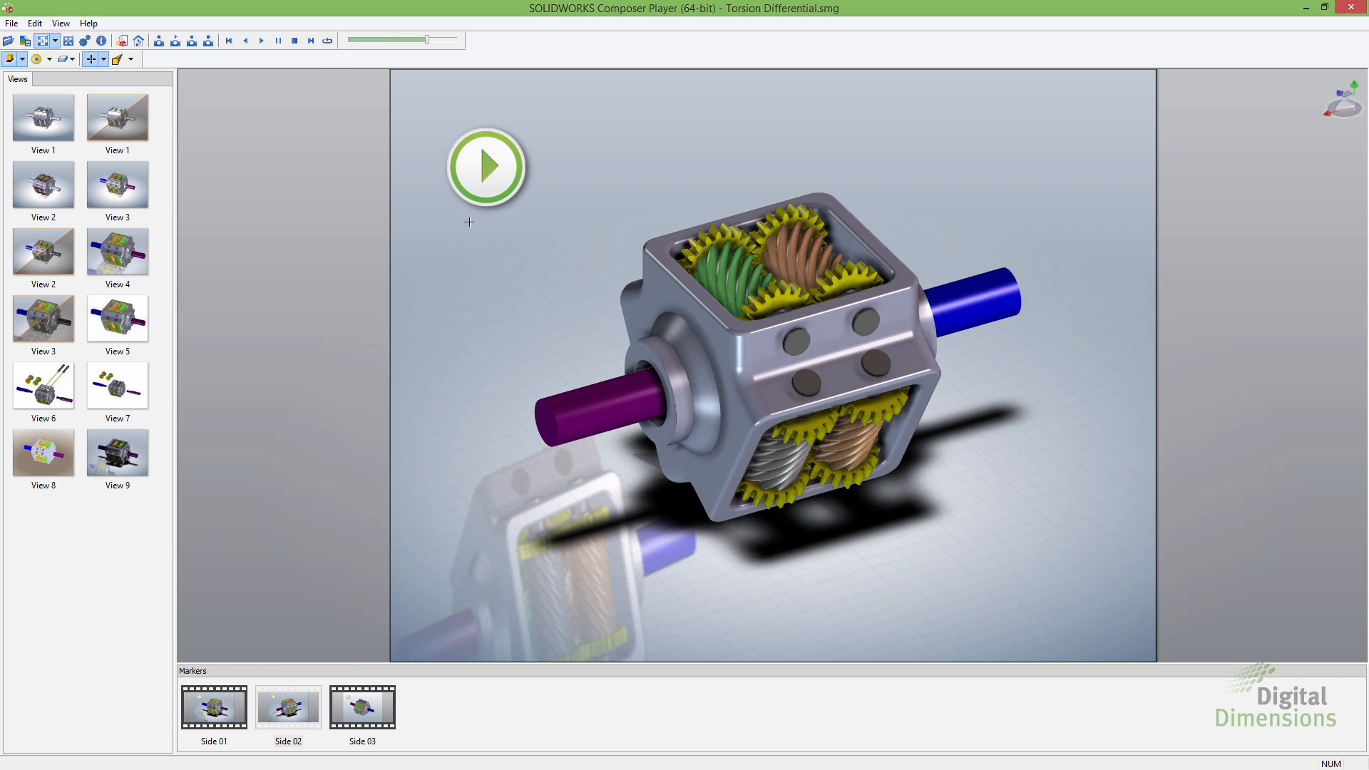
left_click(260, 40)
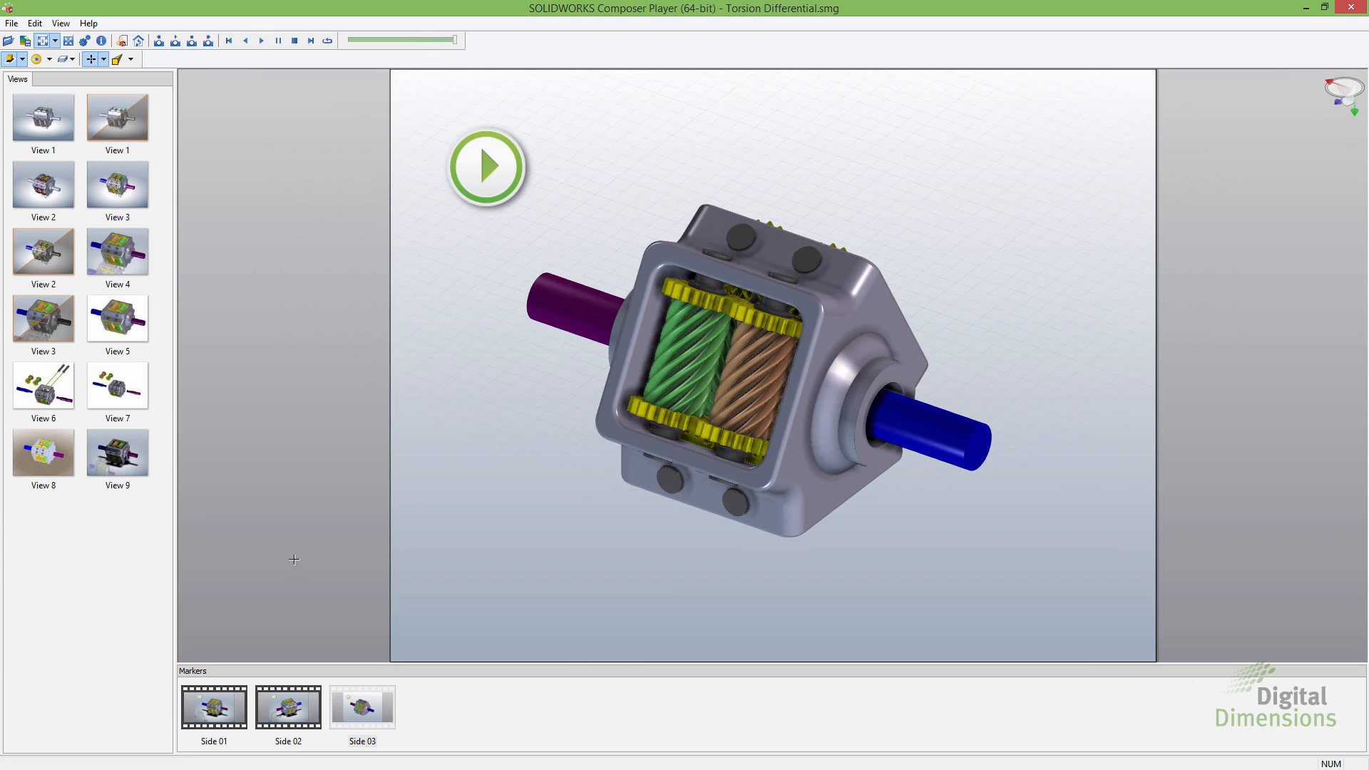
mouse_move(292, 73)
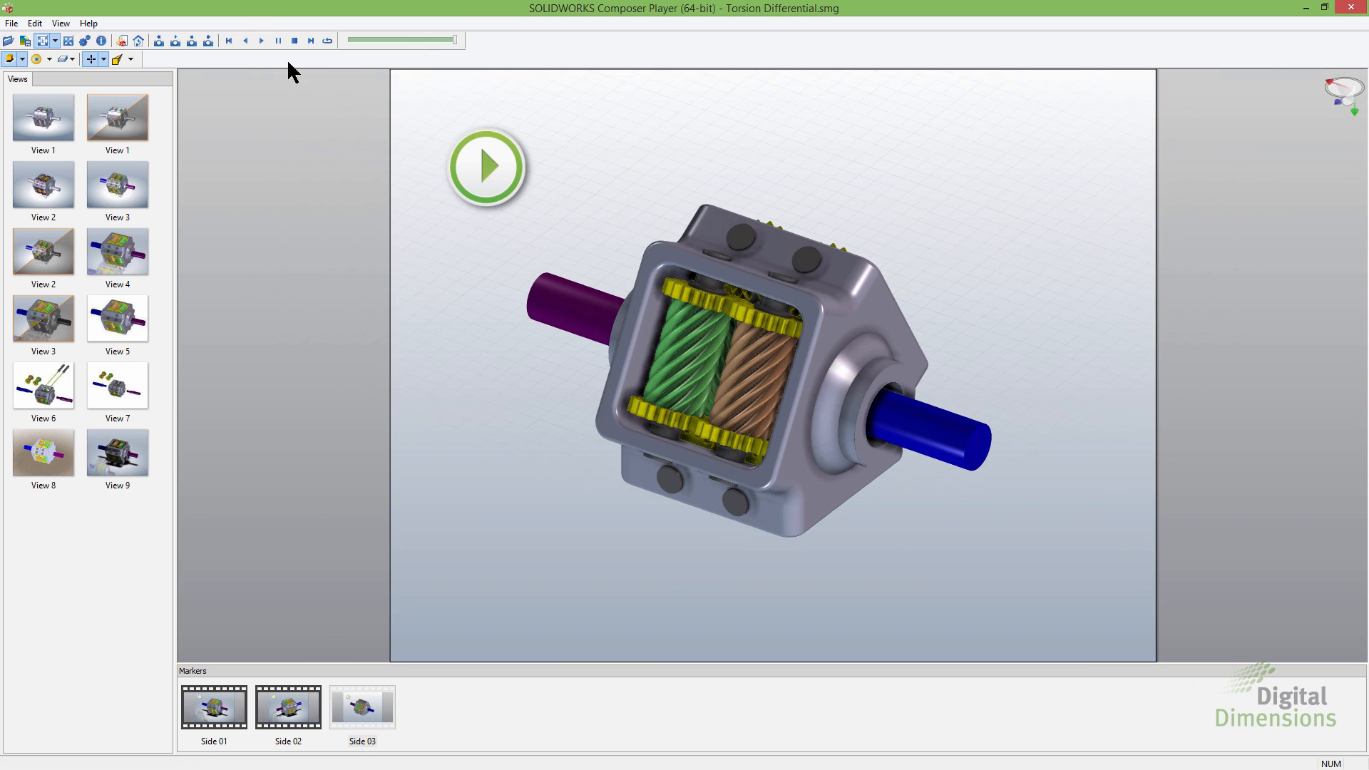
Turn off the Markers panel from the panel dropdown and open the File menu
left_click(60, 23)
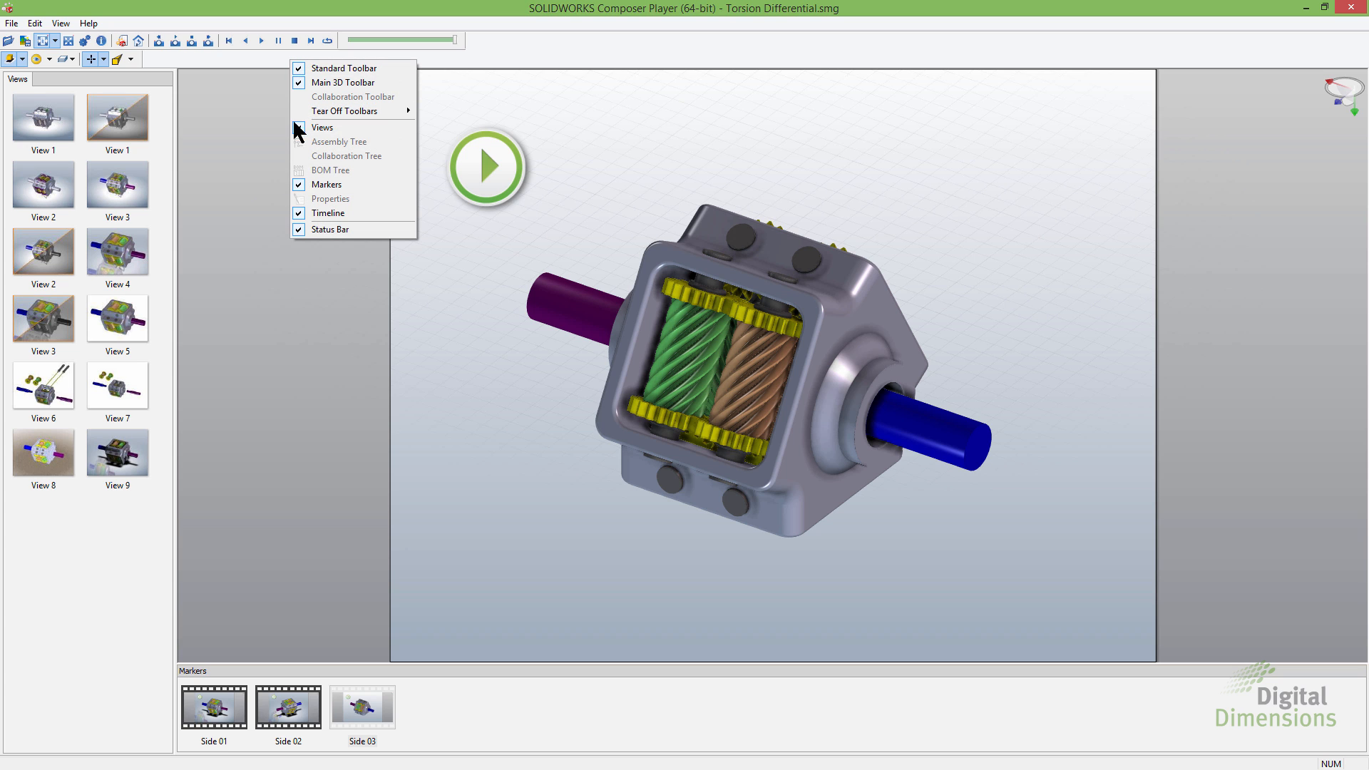
left_click(328, 213)
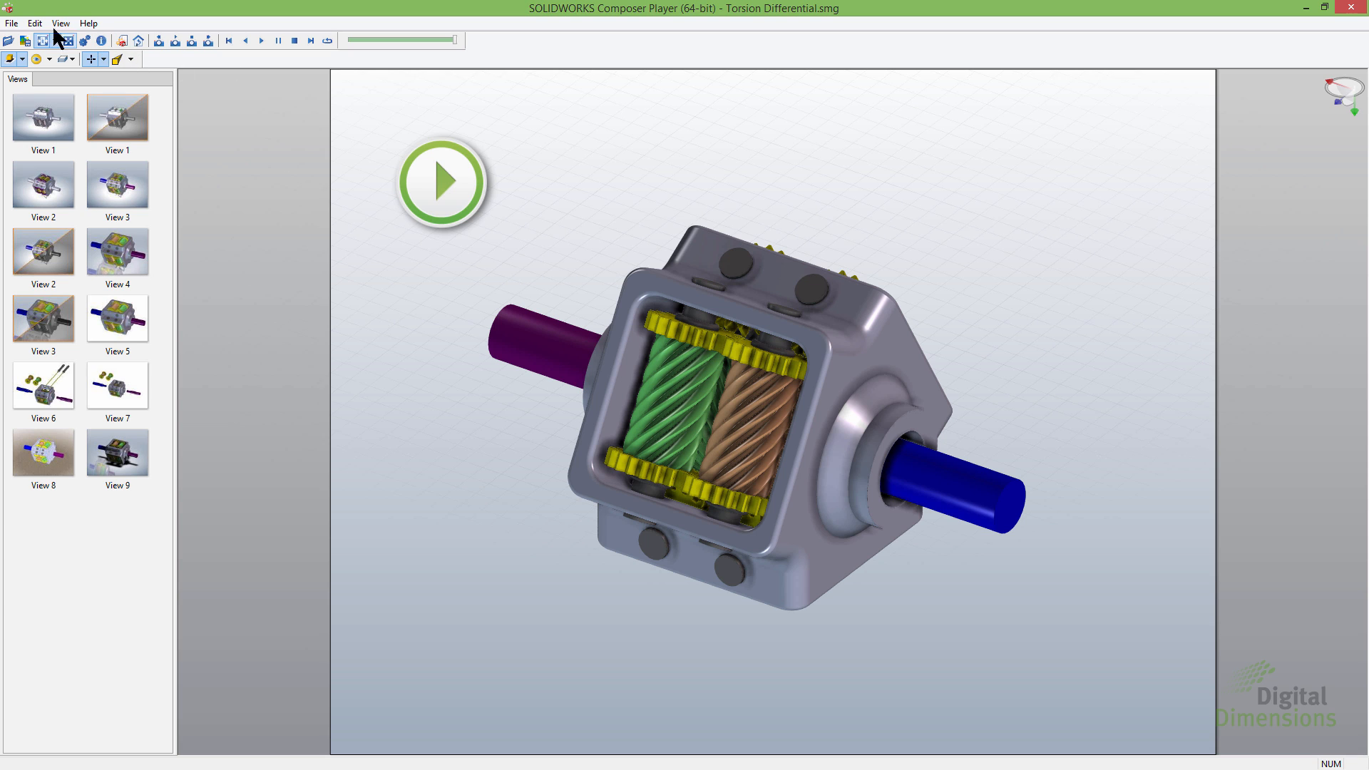
mouse_move(12, 24)
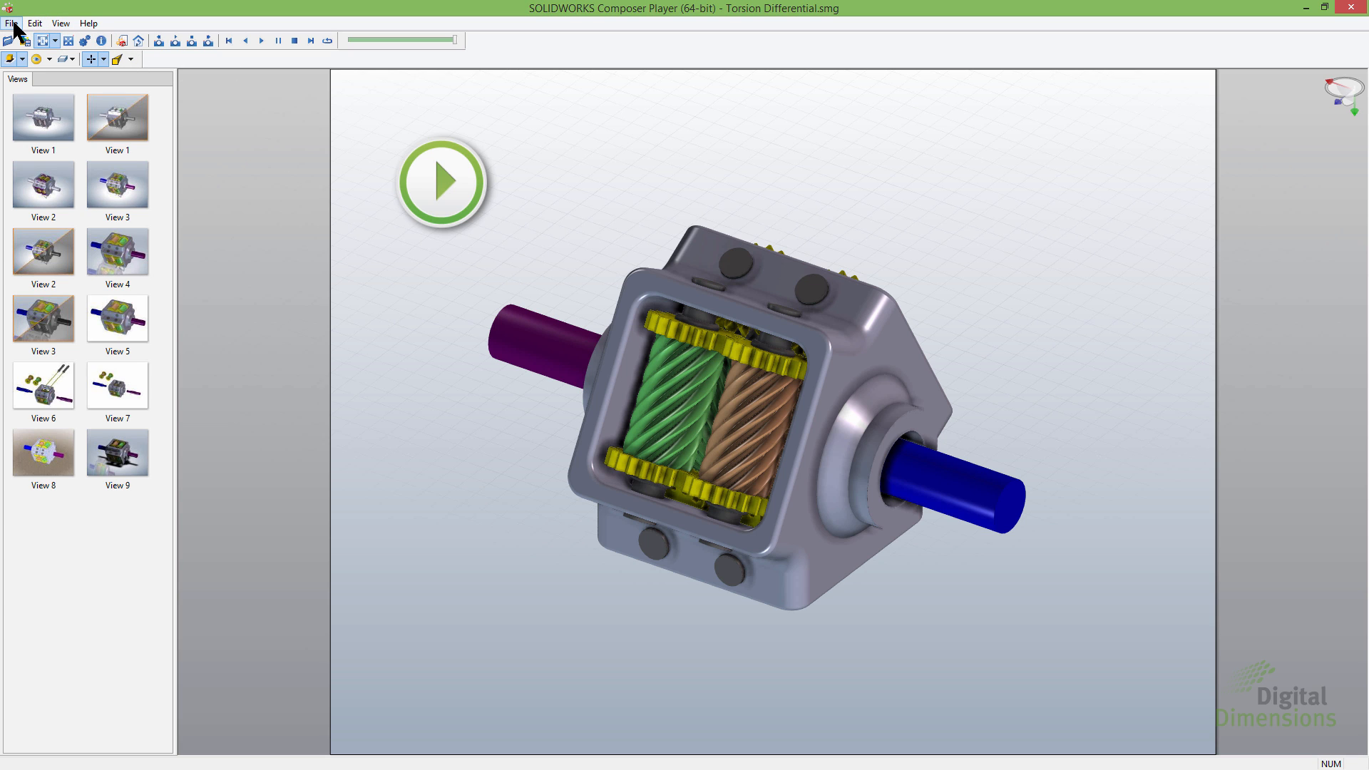
left_click(11, 23)
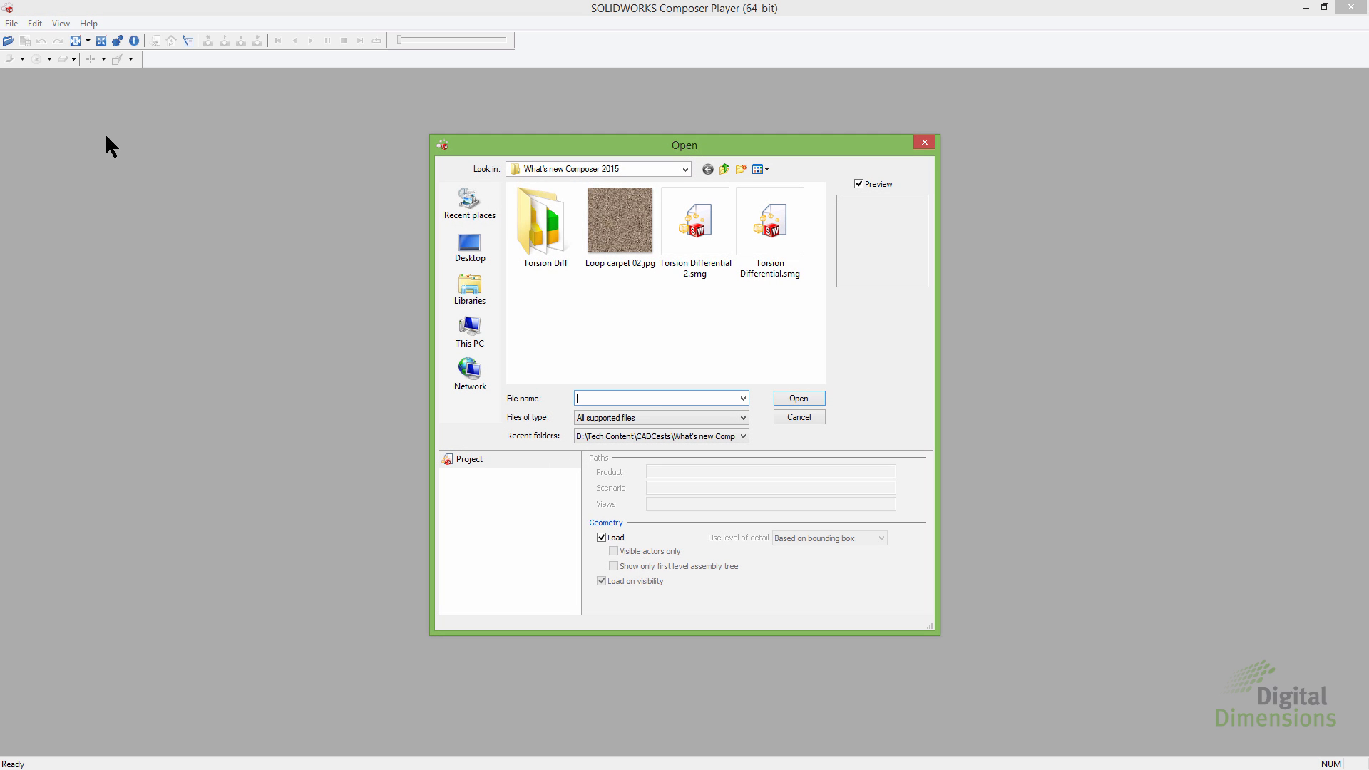
Reopen Torsion Differential.smg with Markers still hidden and switch to View 4
left_click(770, 221)
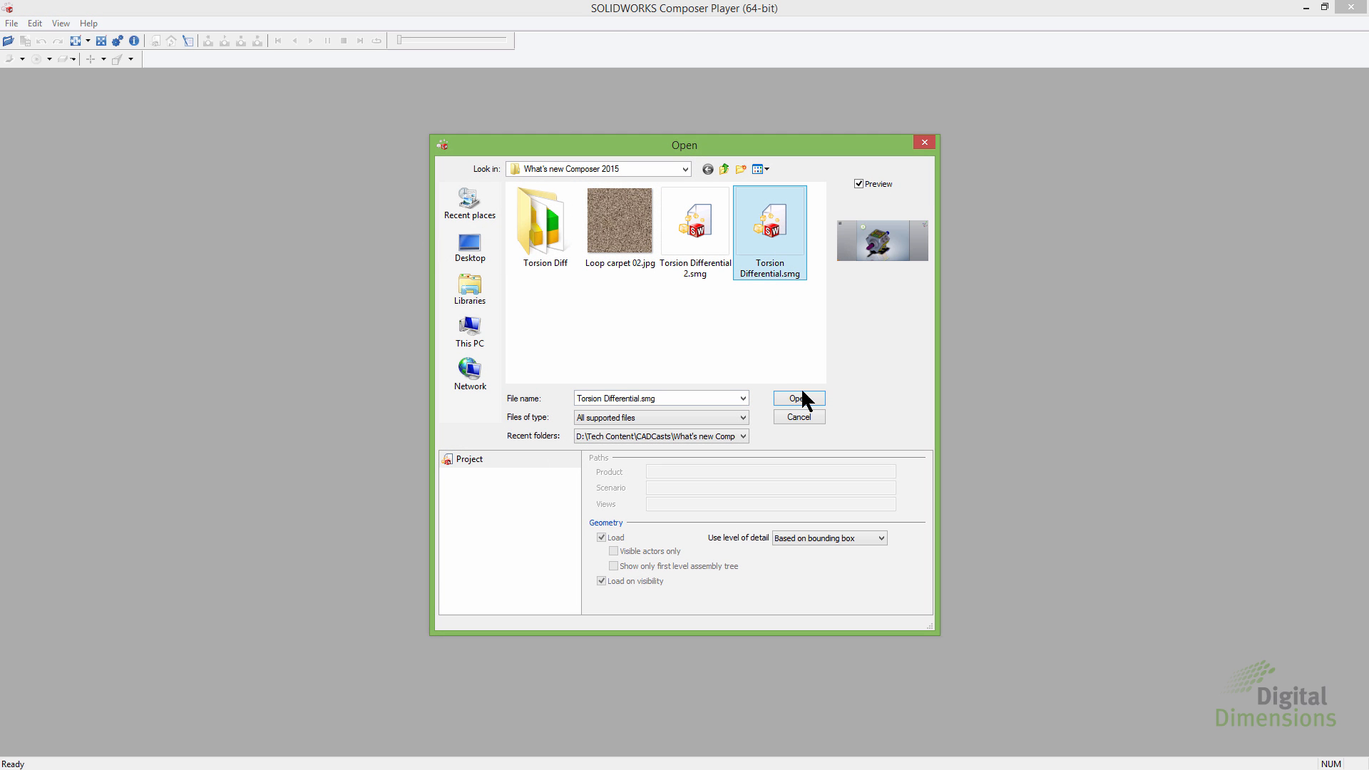
left_click(795, 400)
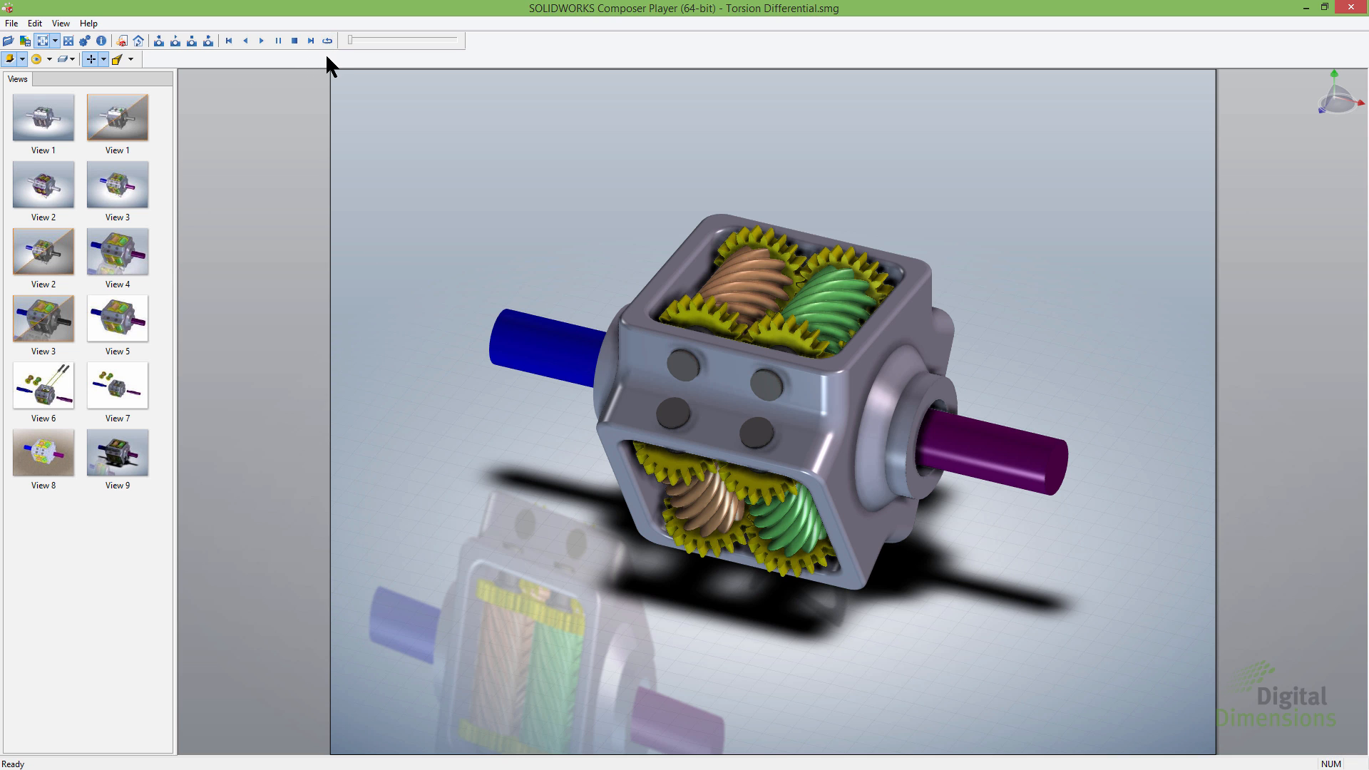
mouse_move(312, 666)
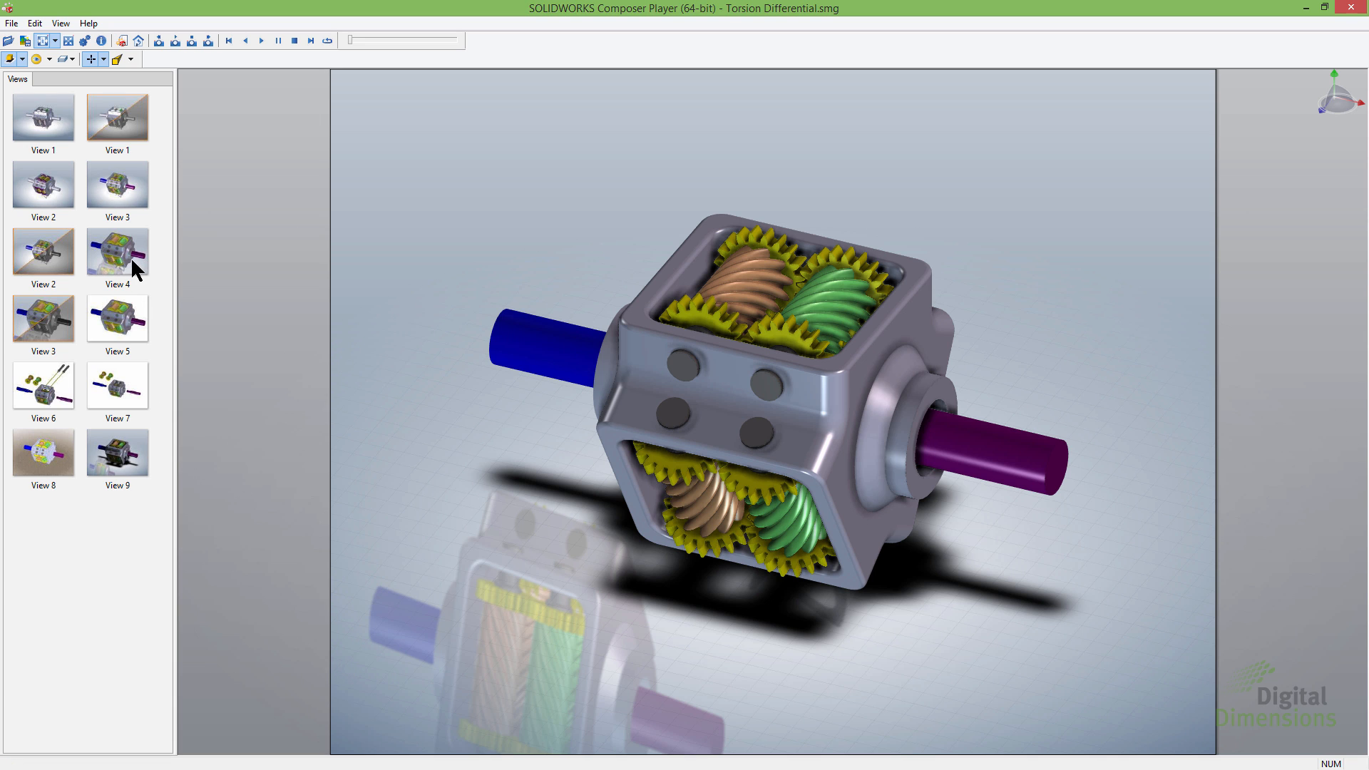
left_click(116, 251)
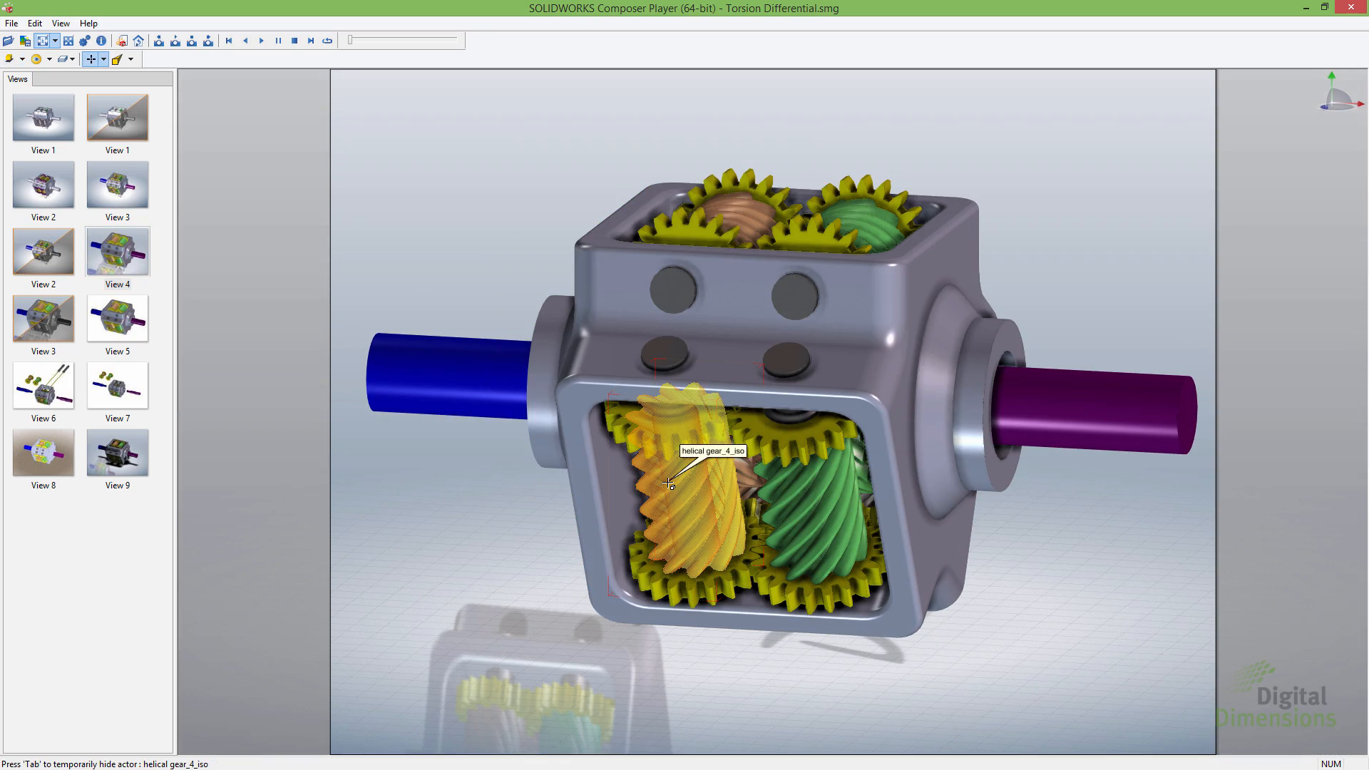
key("Tab")
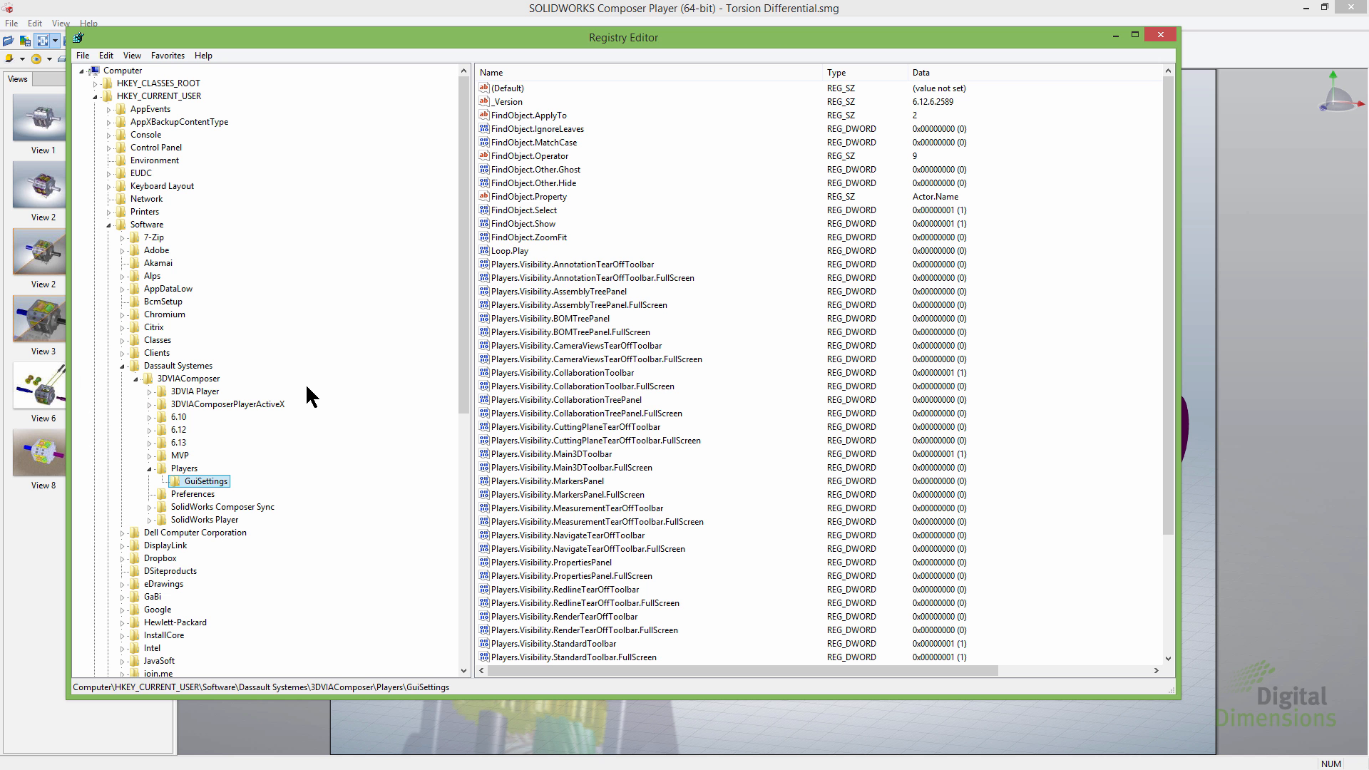
mouse_move(229, 214)
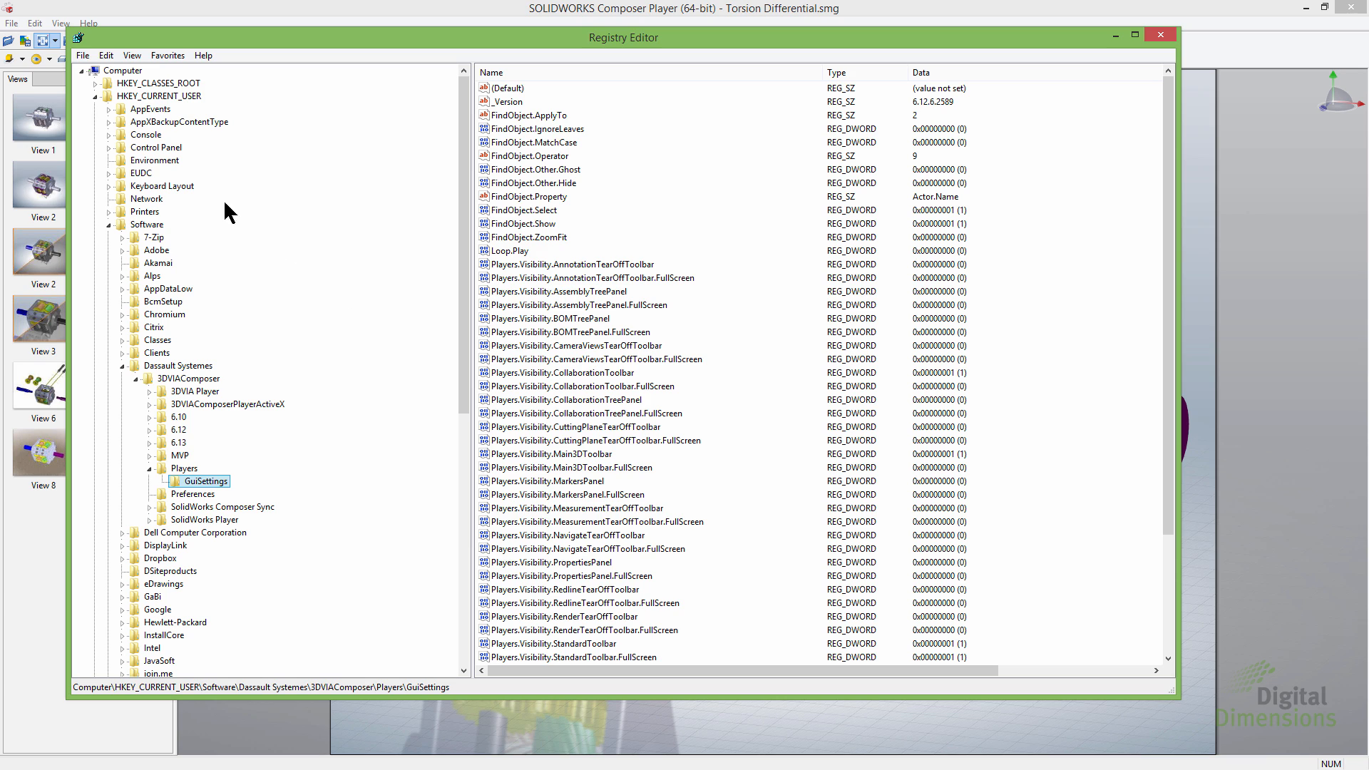
mouse_move(144, 105)
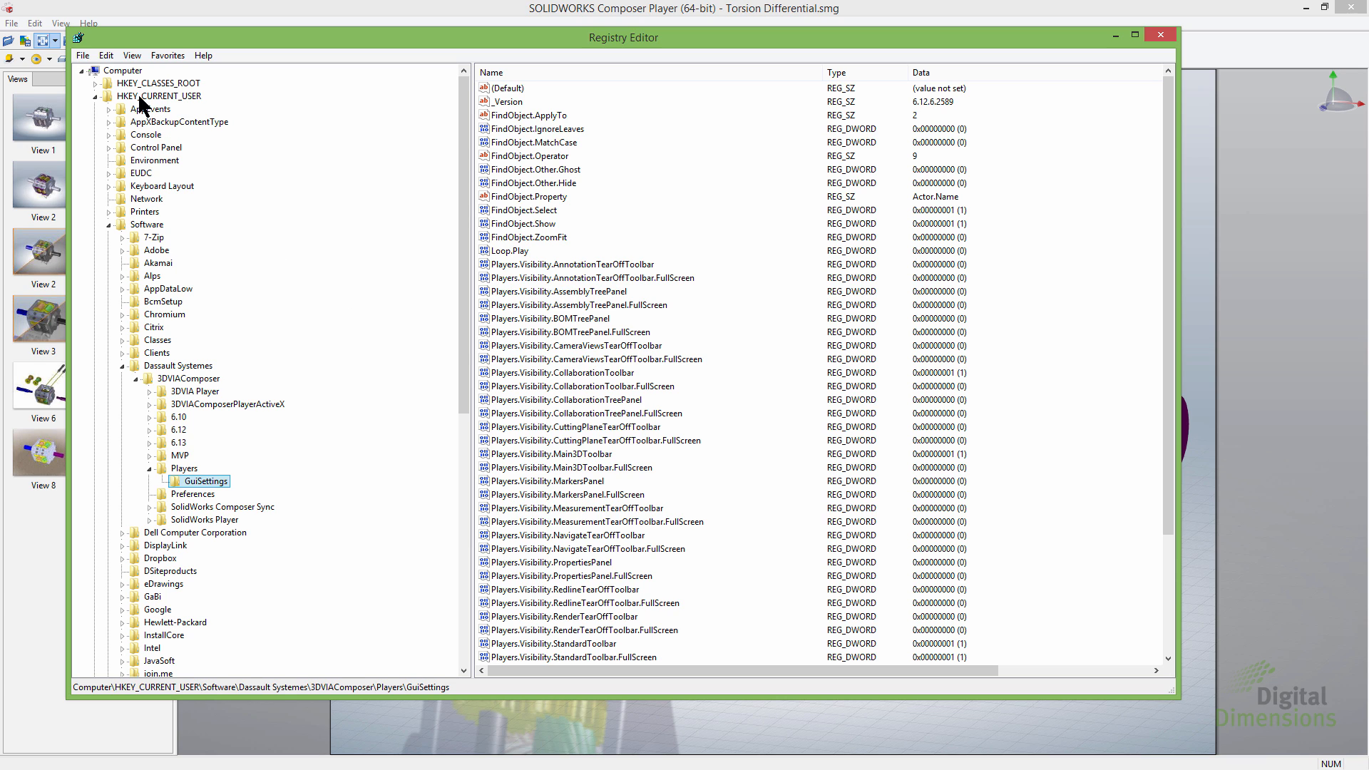
mouse_move(172, 221)
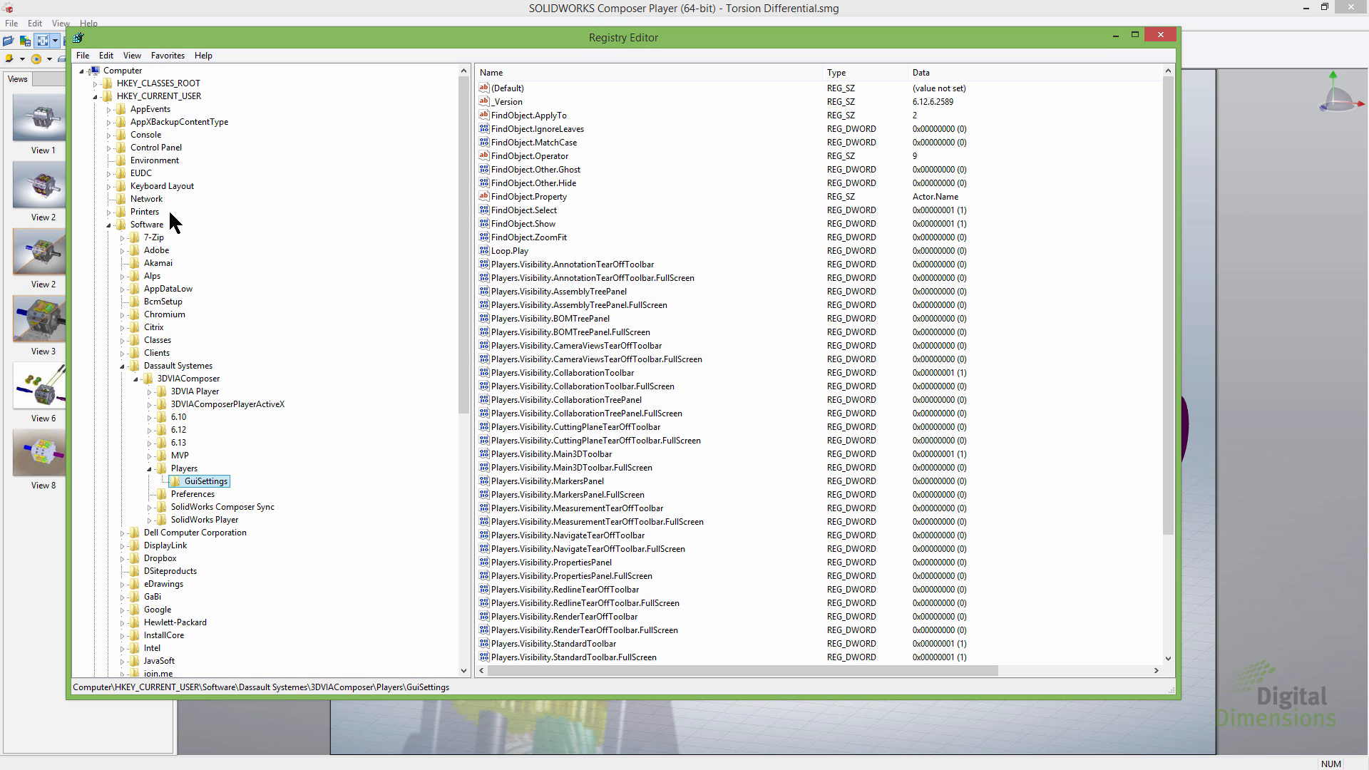
mouse_move(166, 105)
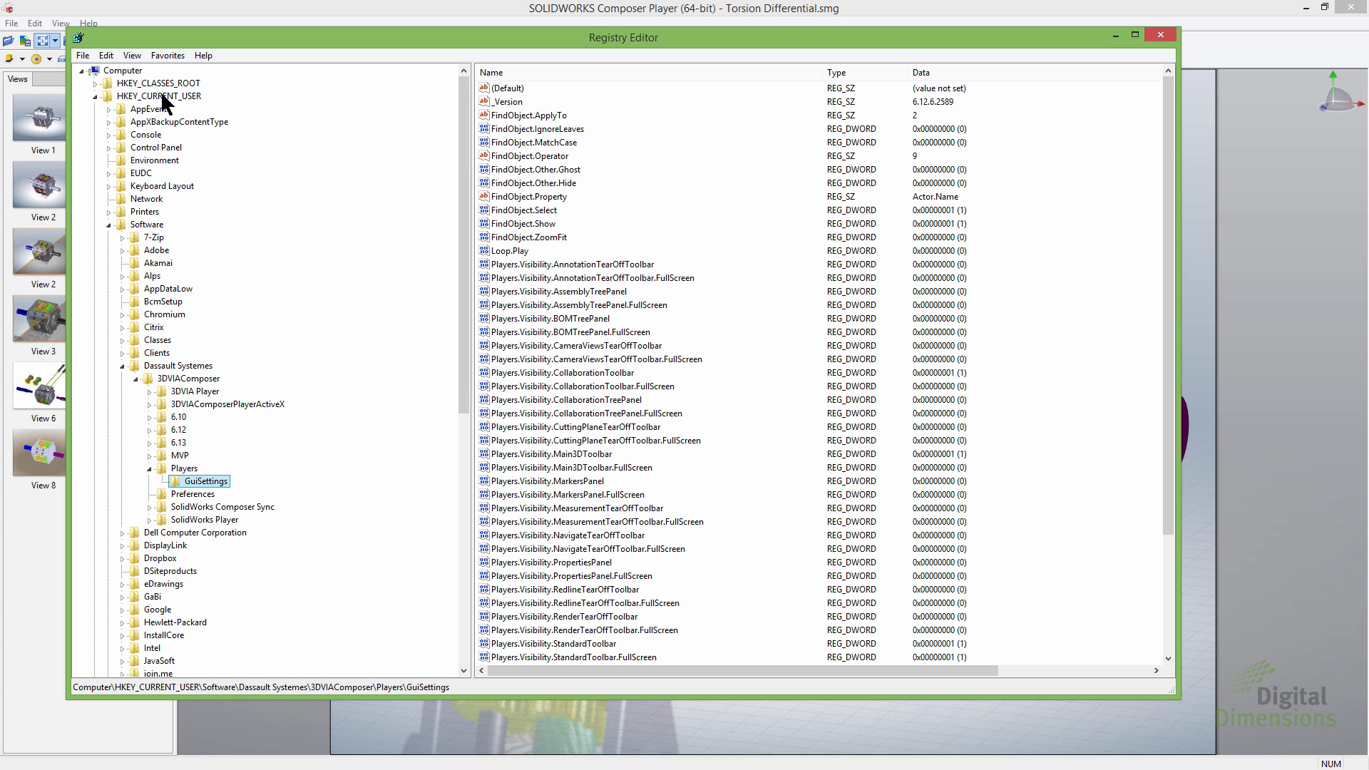
mouse_move(157, 179)
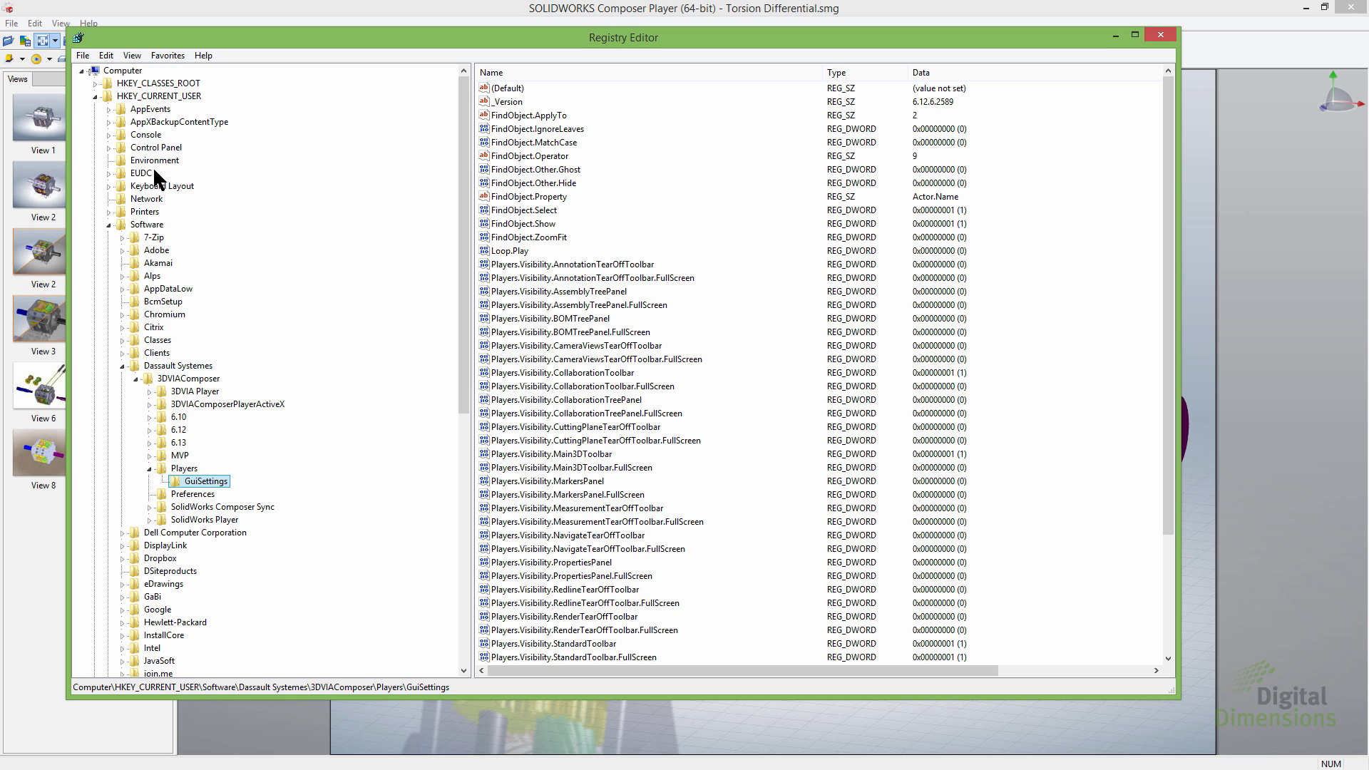
mouse_move(178, 365)
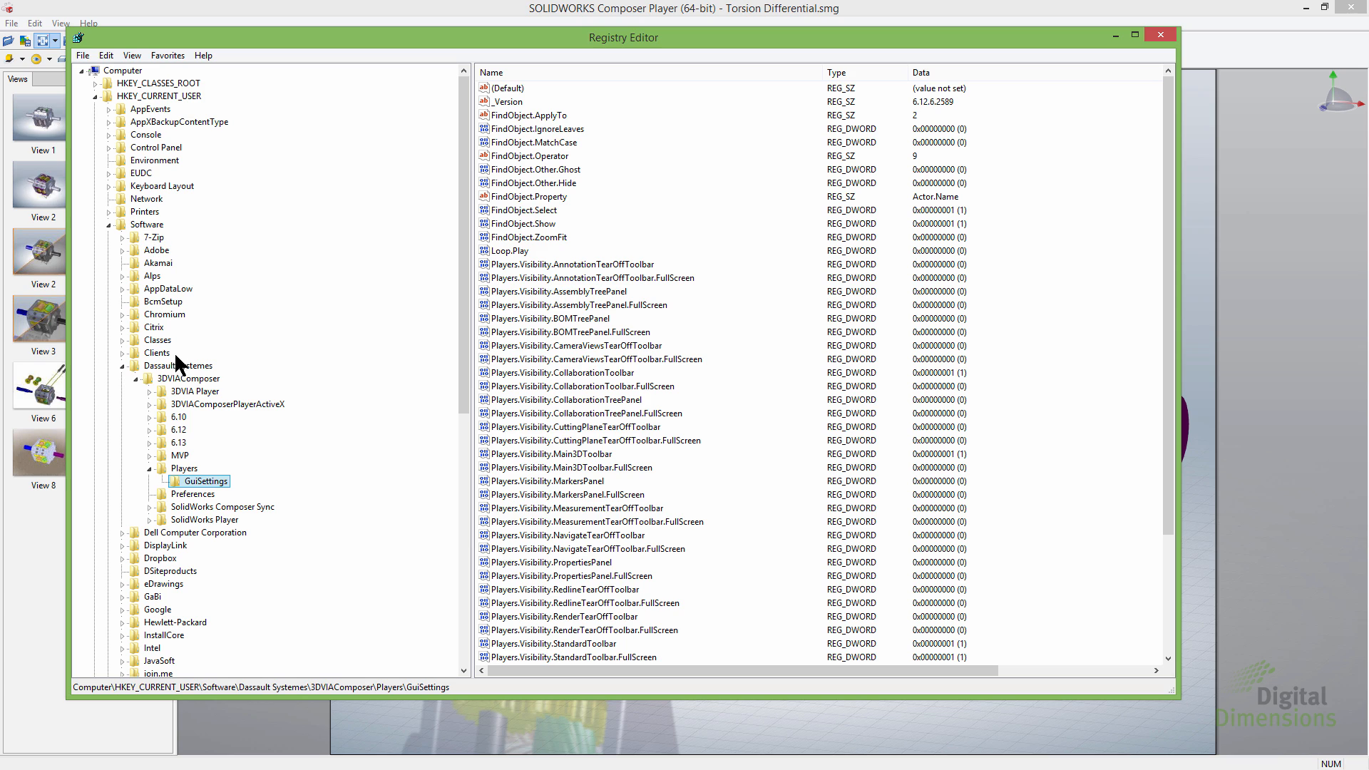
mouse_move(162, 389)
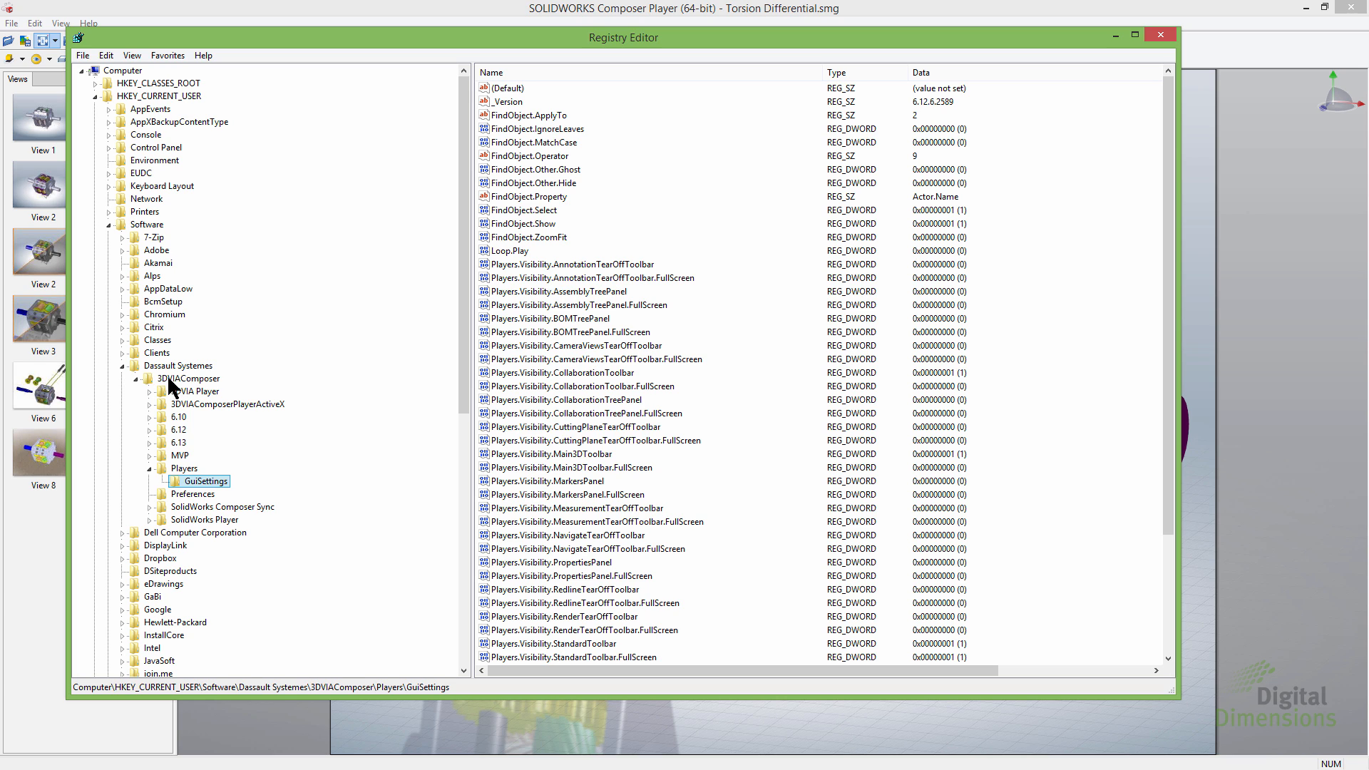
mouse_move(187, 390)
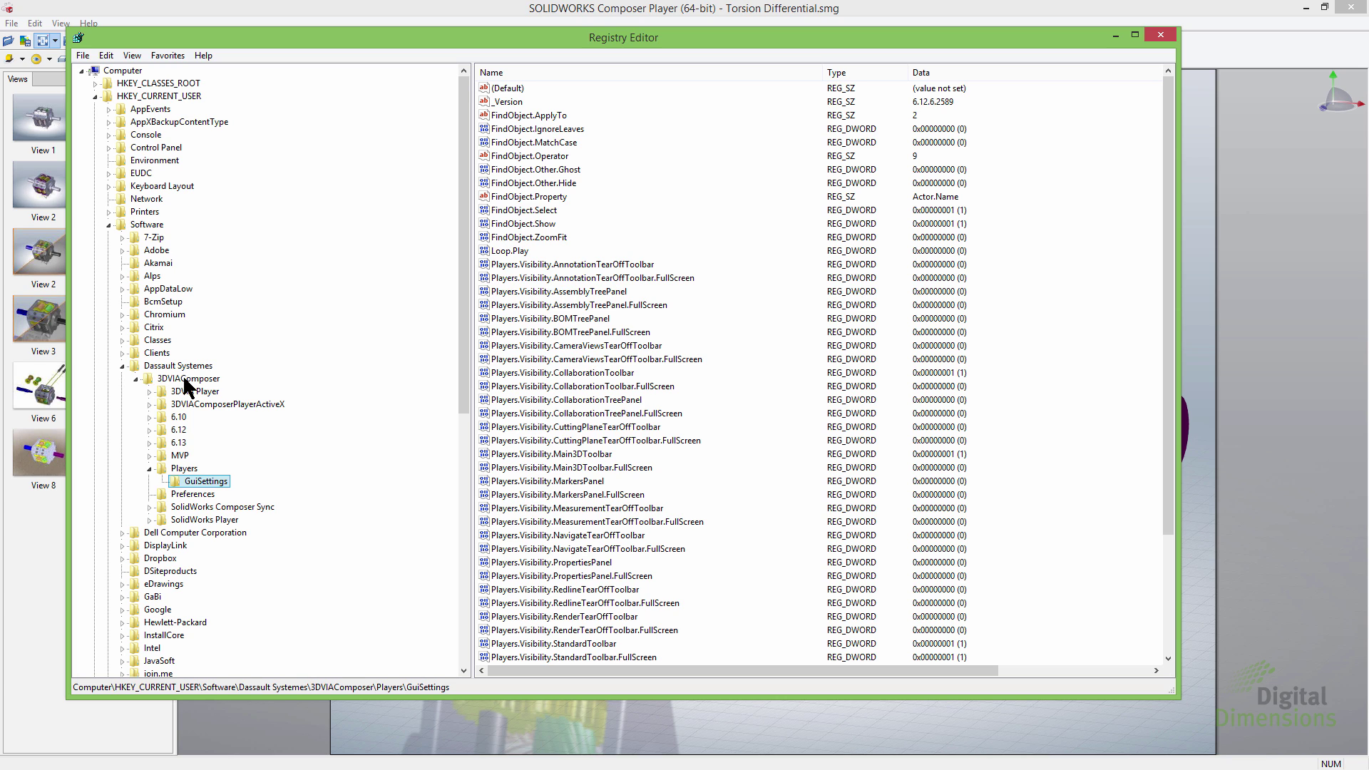
mouse_move(187, 476)
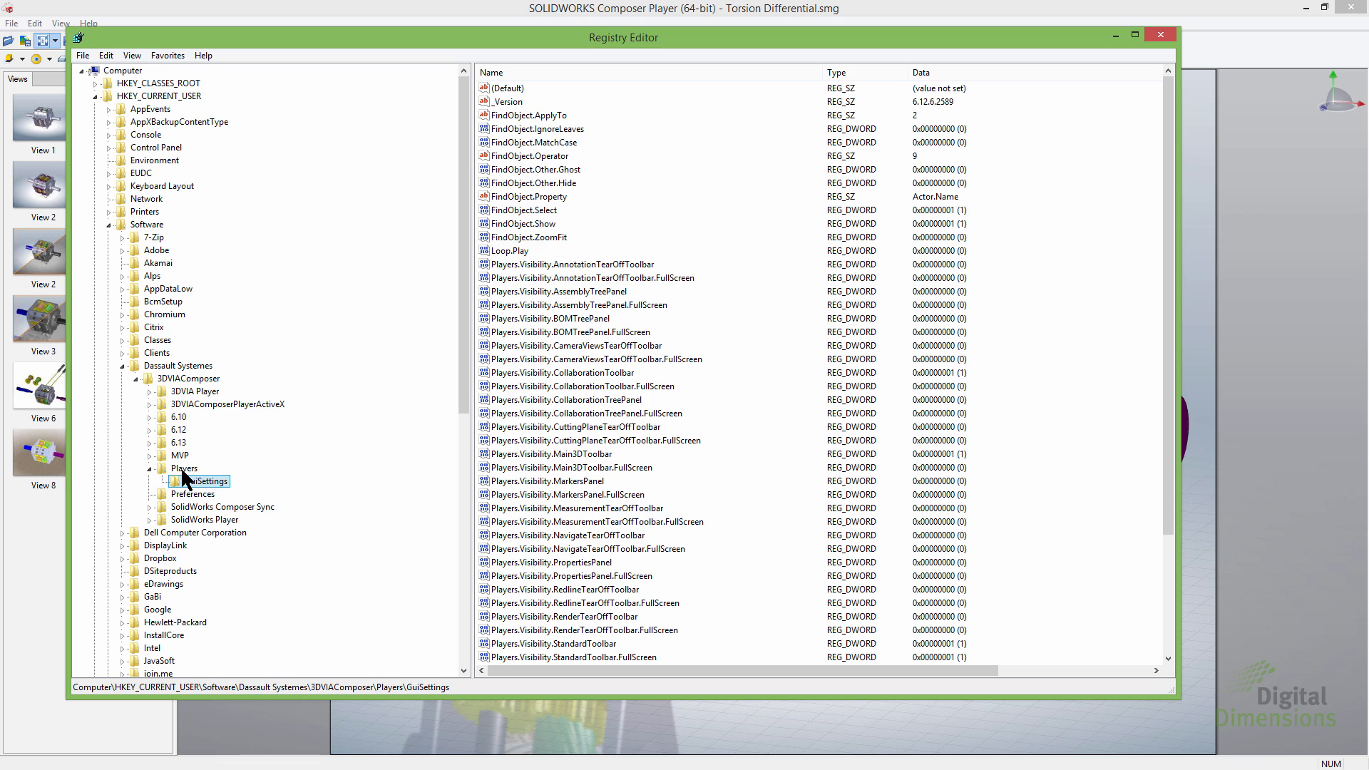
mouse_move(206, 492)
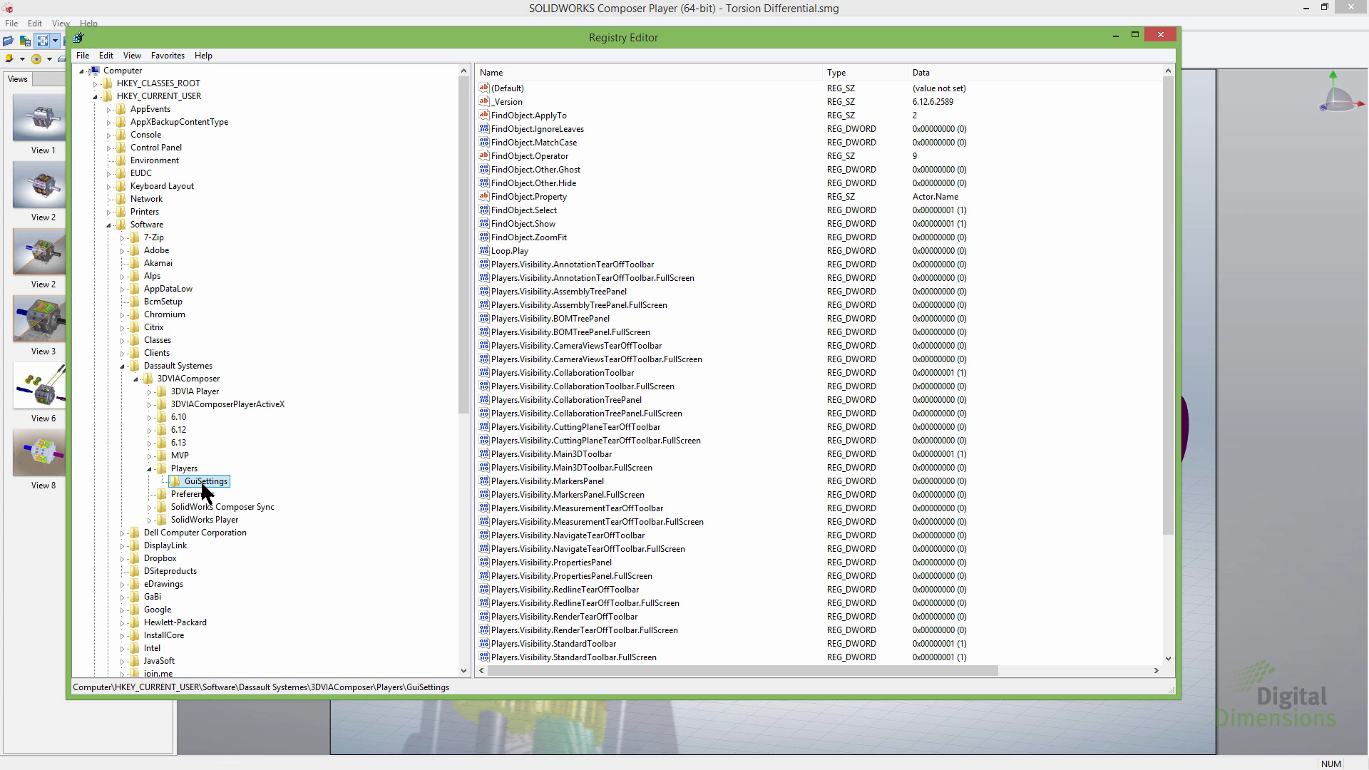
mouse_move(241, 486)
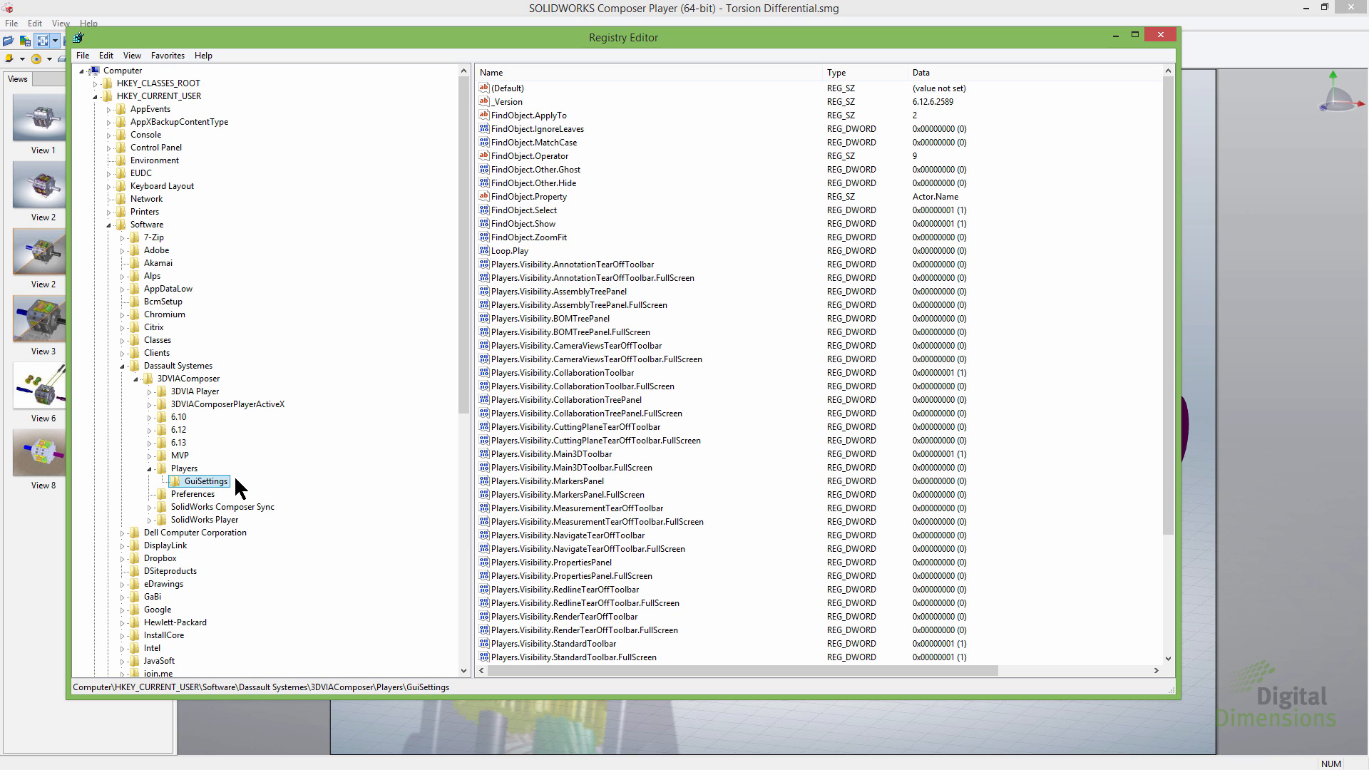
mouse_move(507, 264)
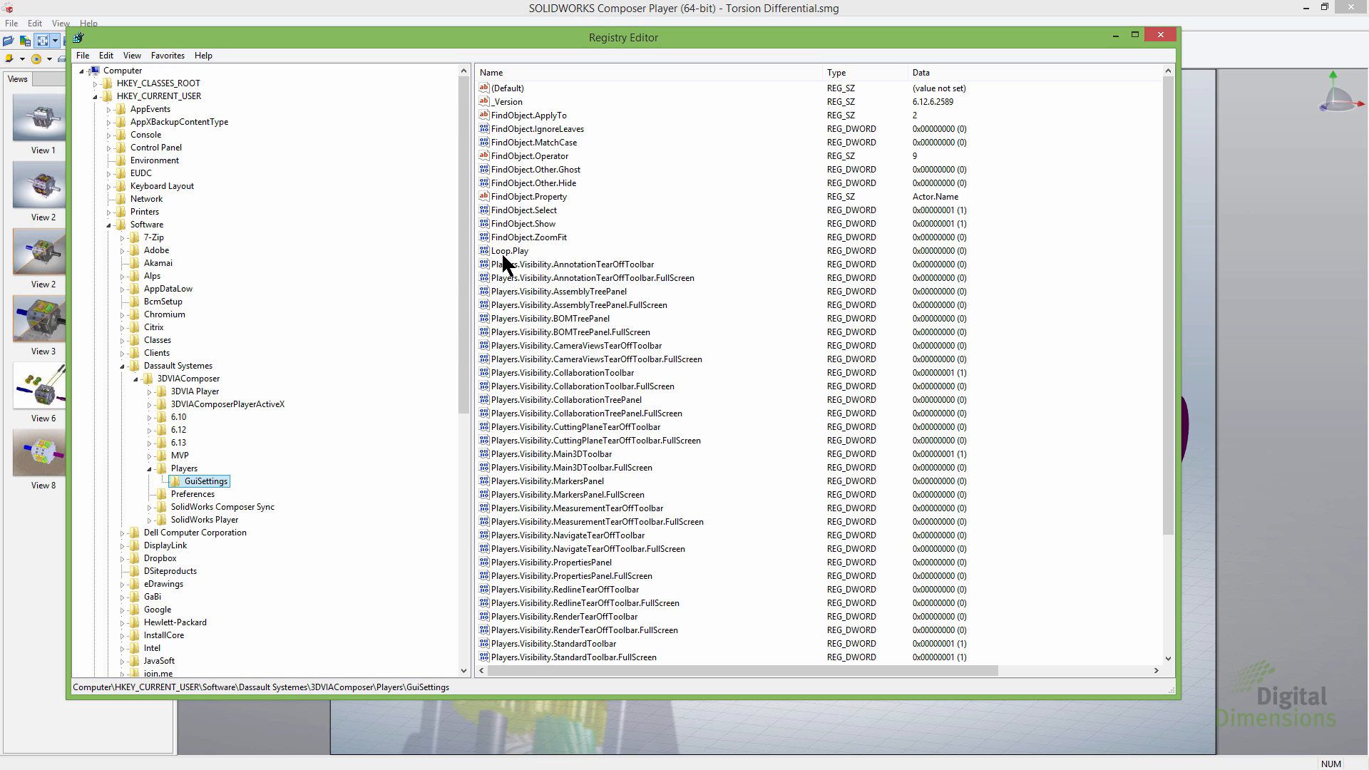
left_click(508, 251)
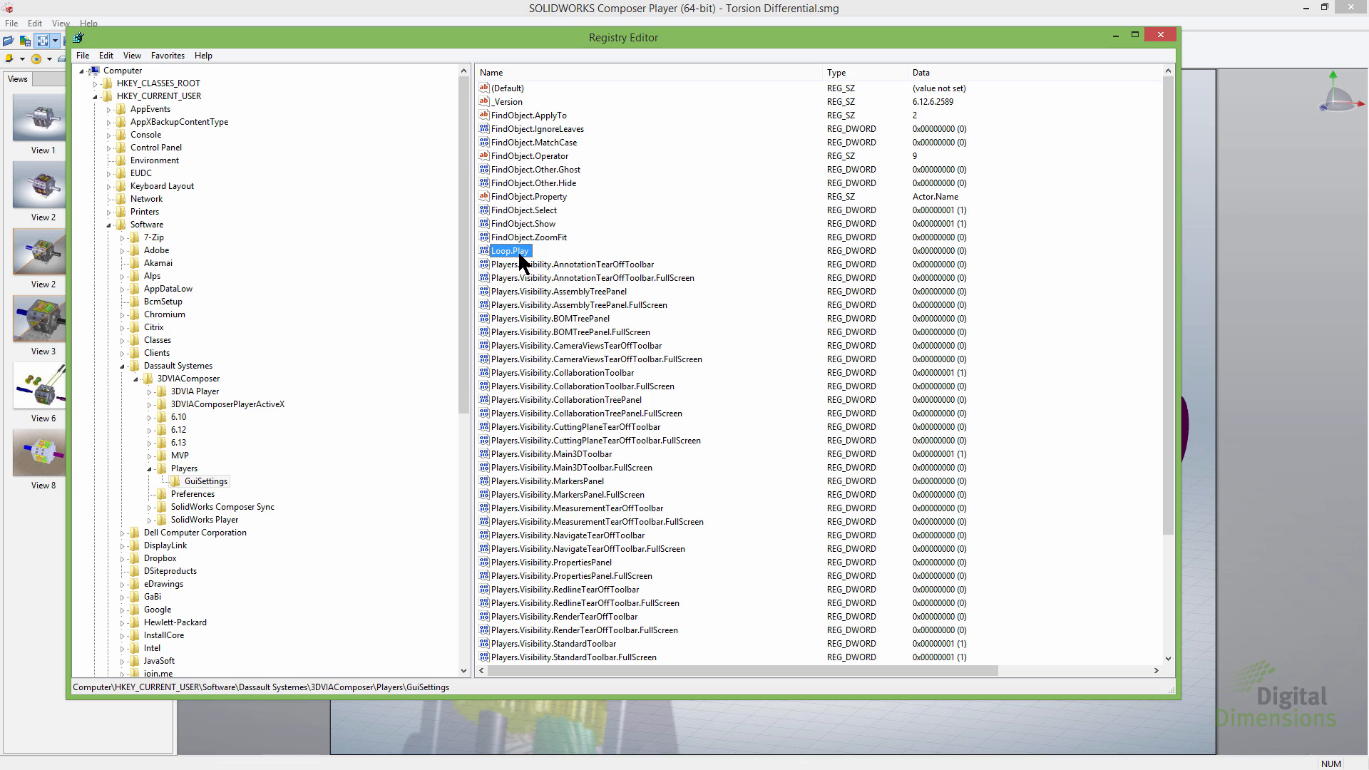
mouse_move(551, 311)
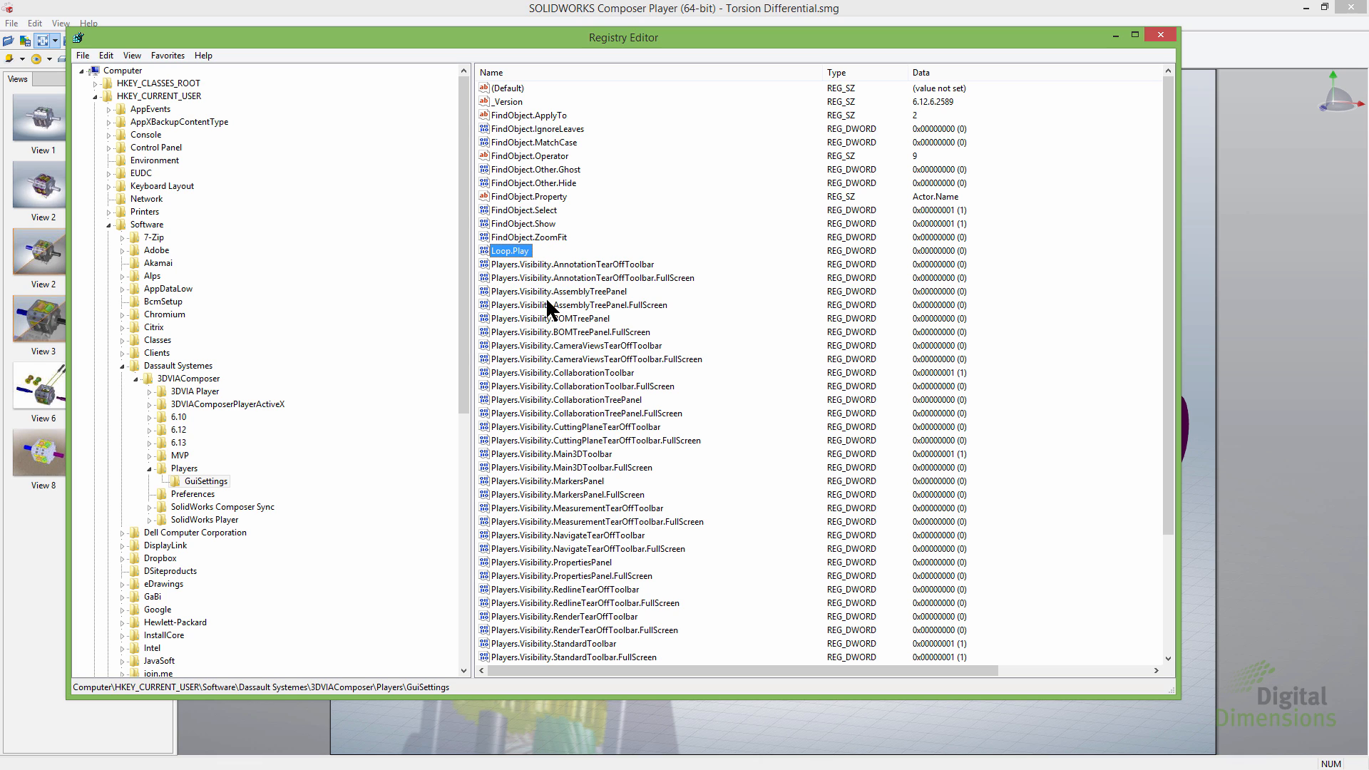
mouse_move(563, 352)
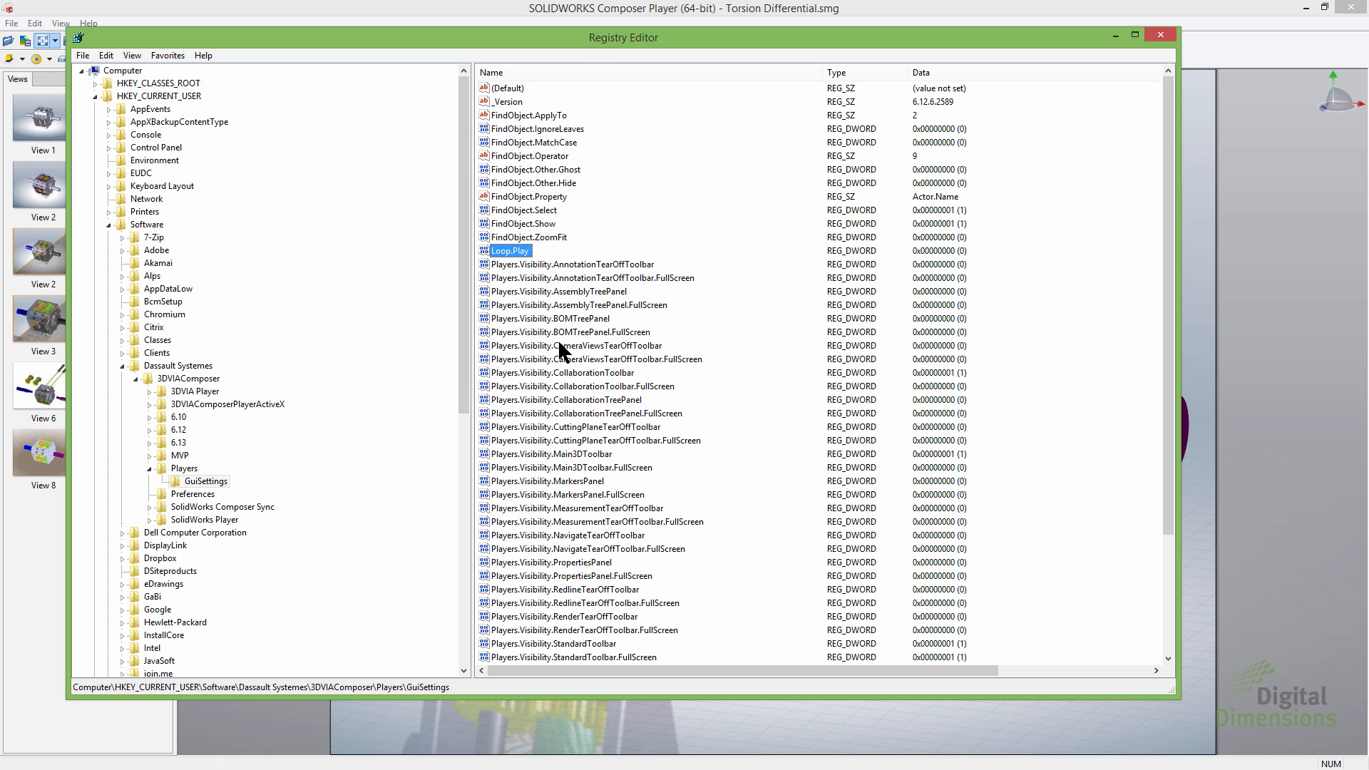
mouse_move(575, 412)
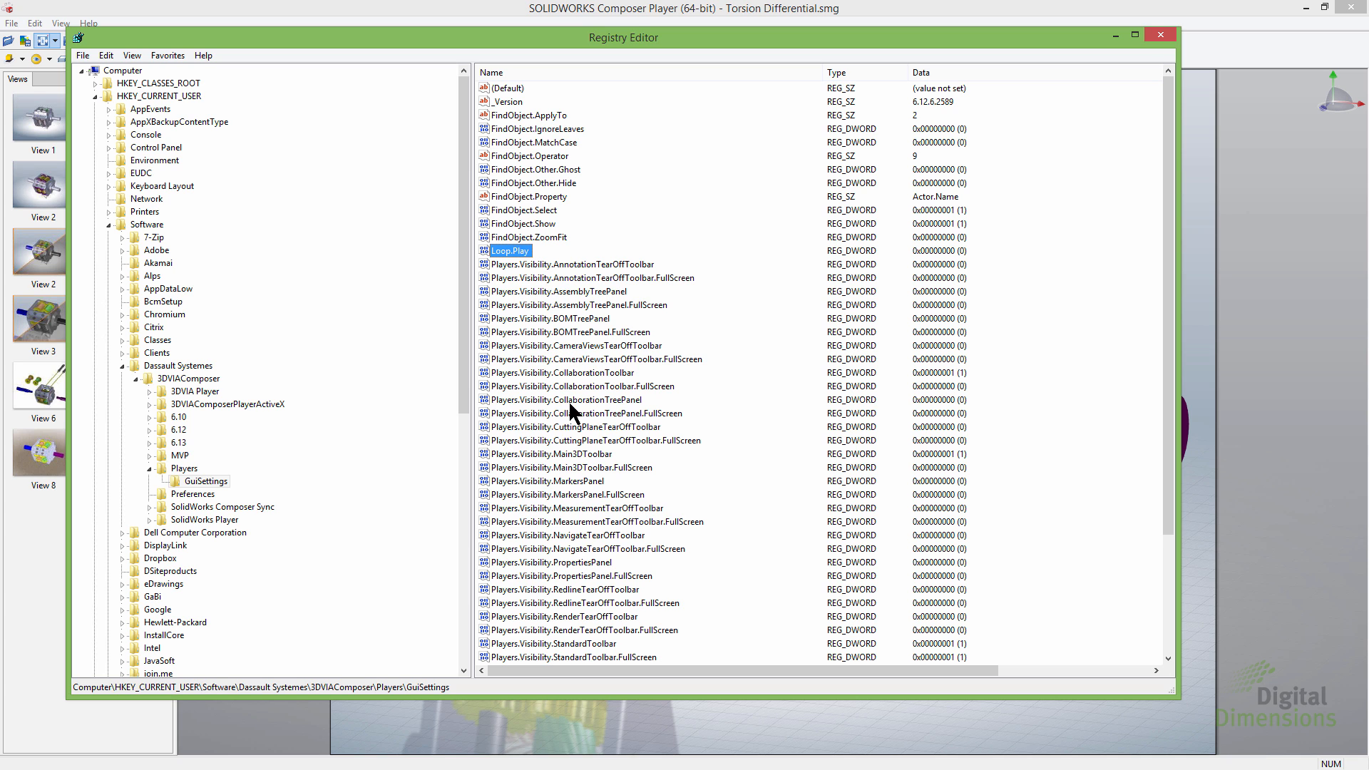
scroll("down", 3)
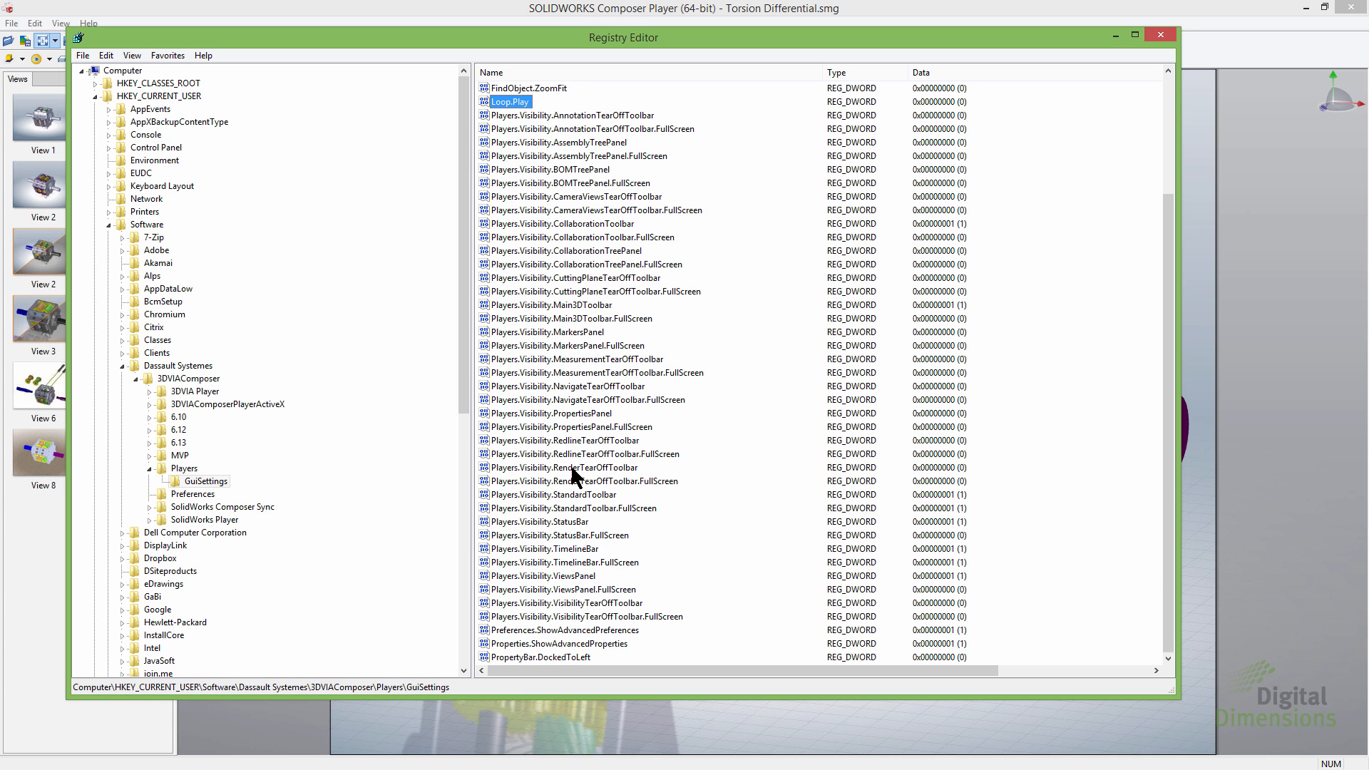
scroll("up", 3)
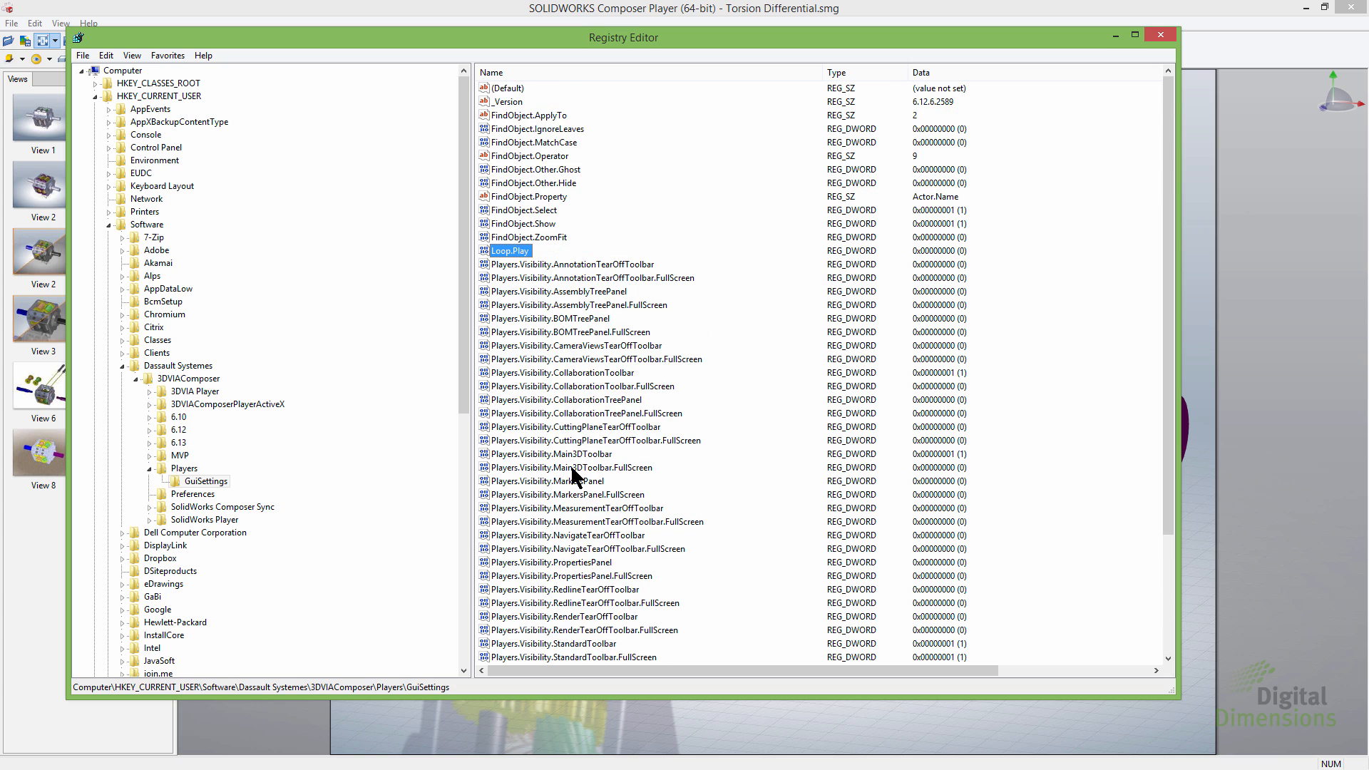
mouse_move(567, 479)
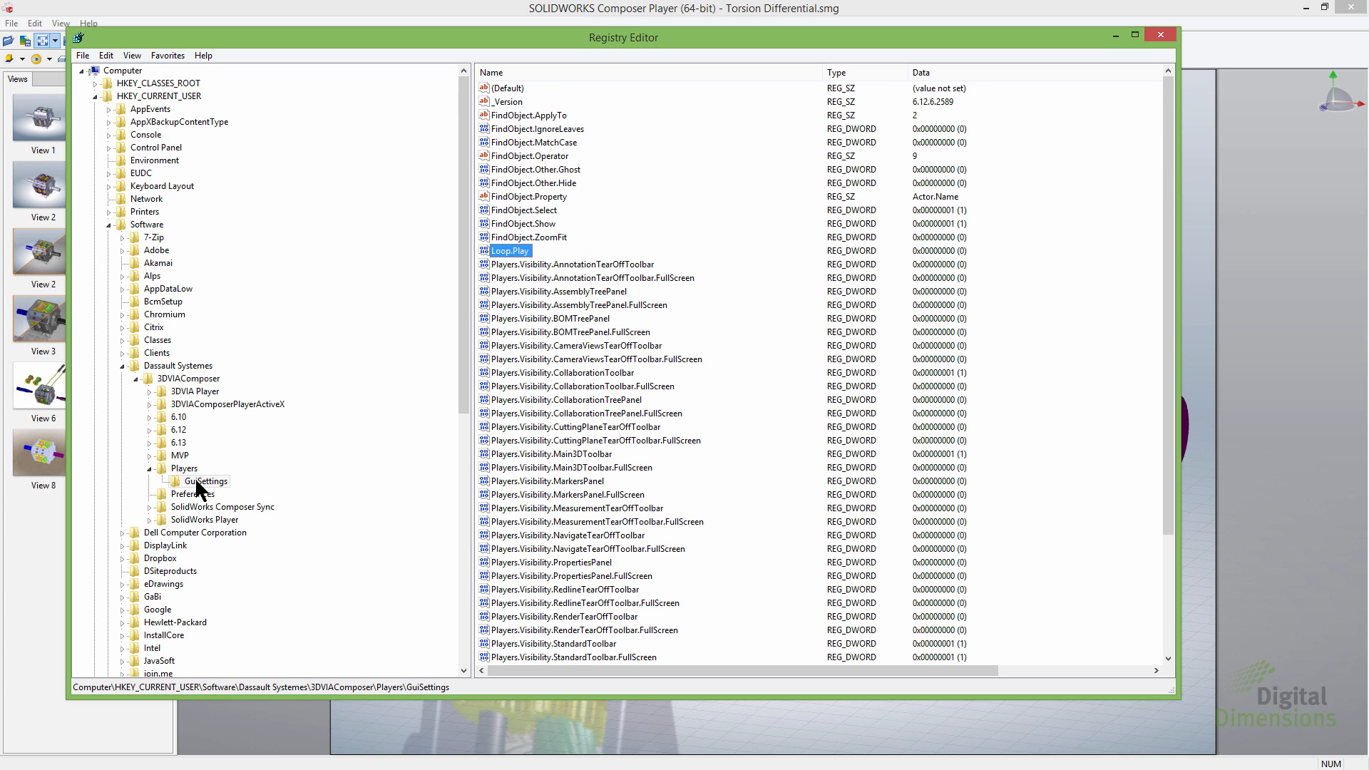
Show GuiSettings' context menu, then select the Dassault Systemes key to list its default value
right_click(202, 481)
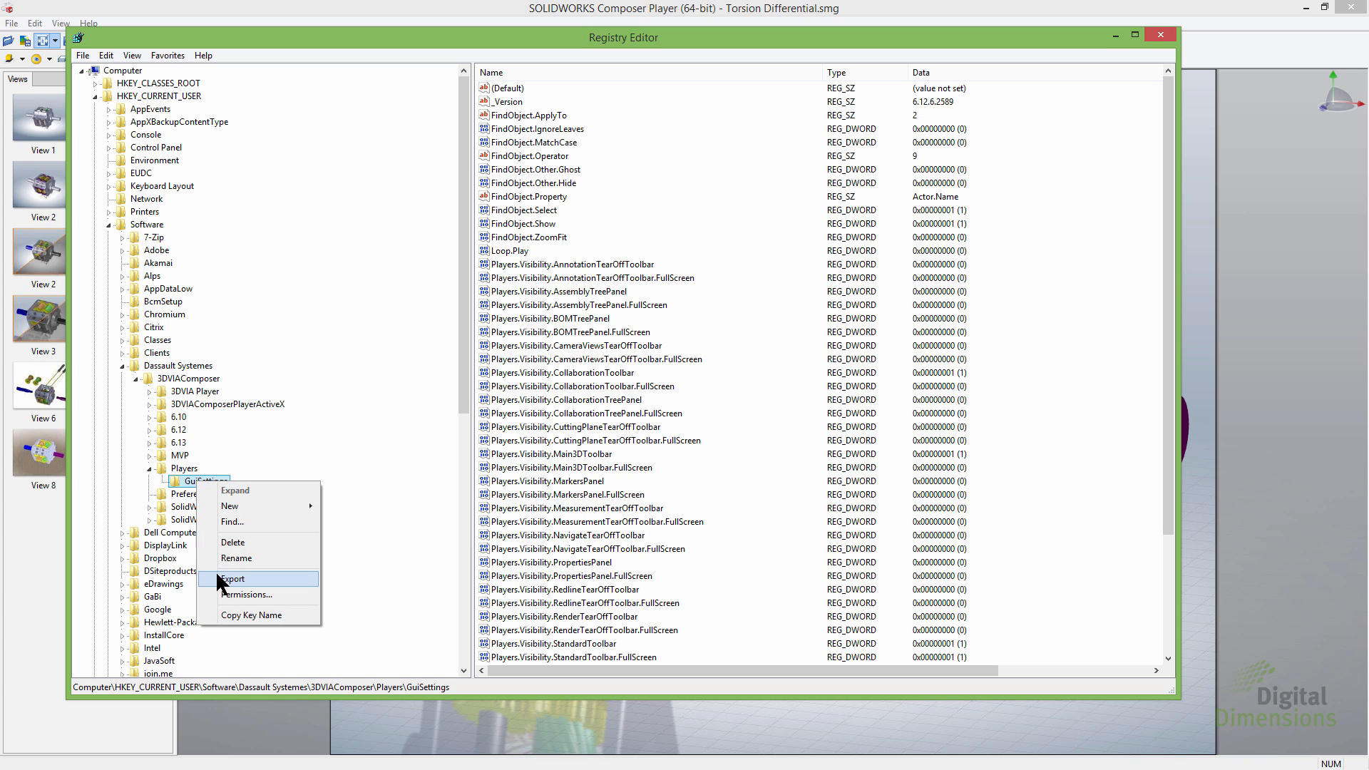
mouse_move(321, 385)
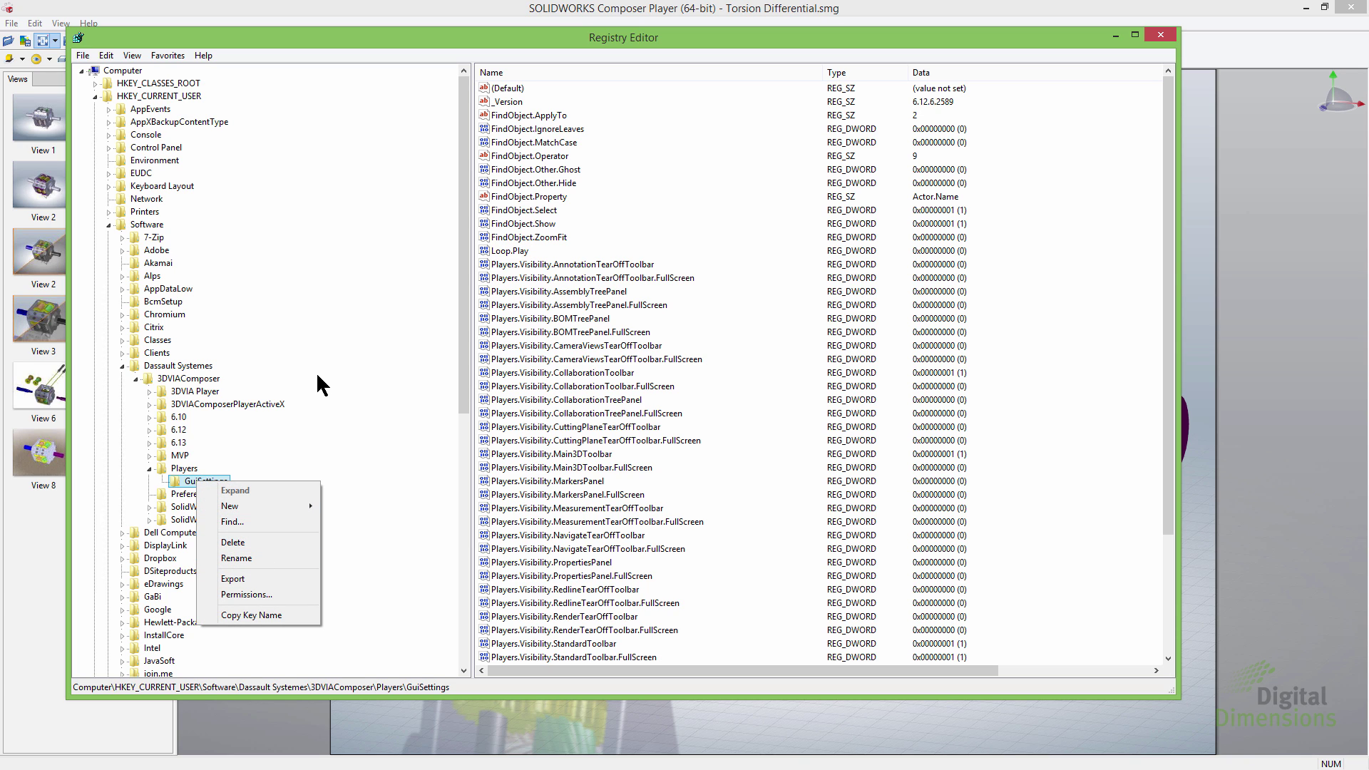
mouse_move(168, 110)
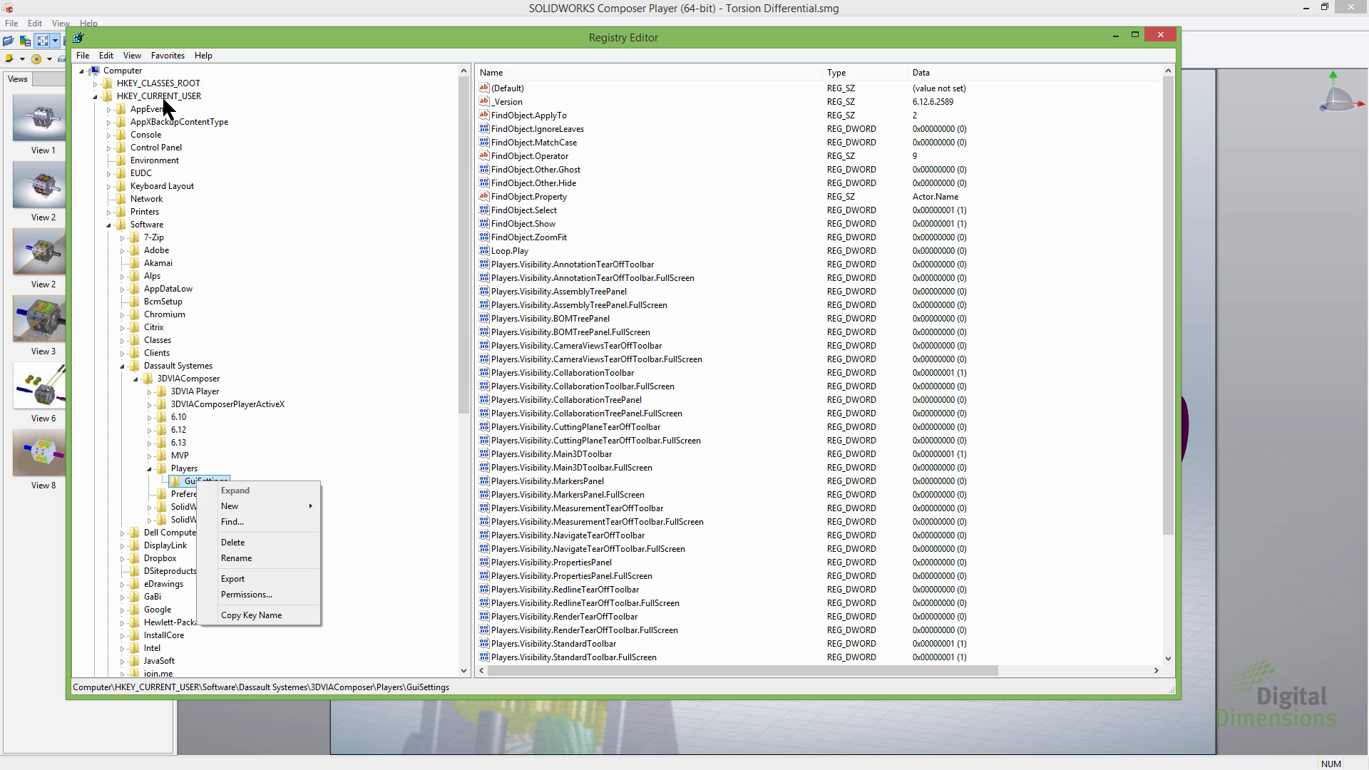
mouse_move(164, 378)
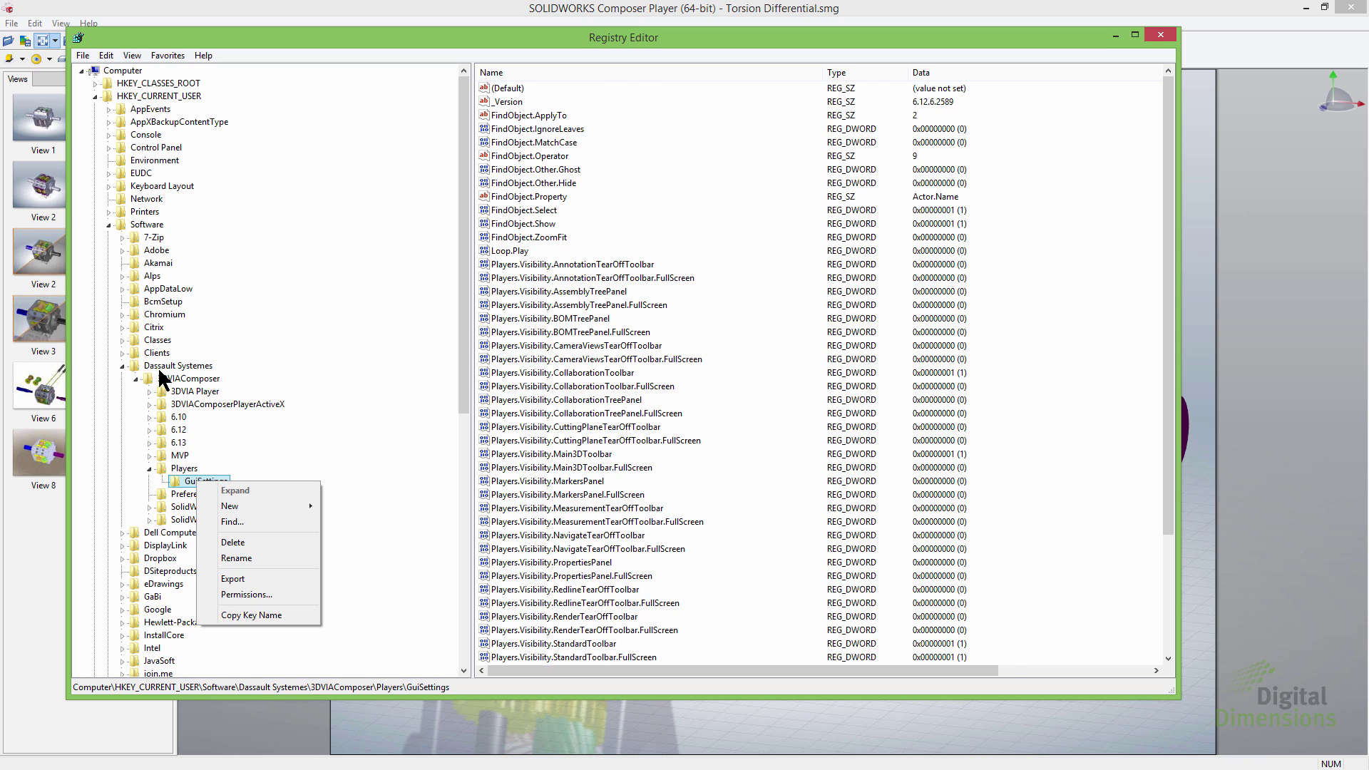
left_click(177, 365)
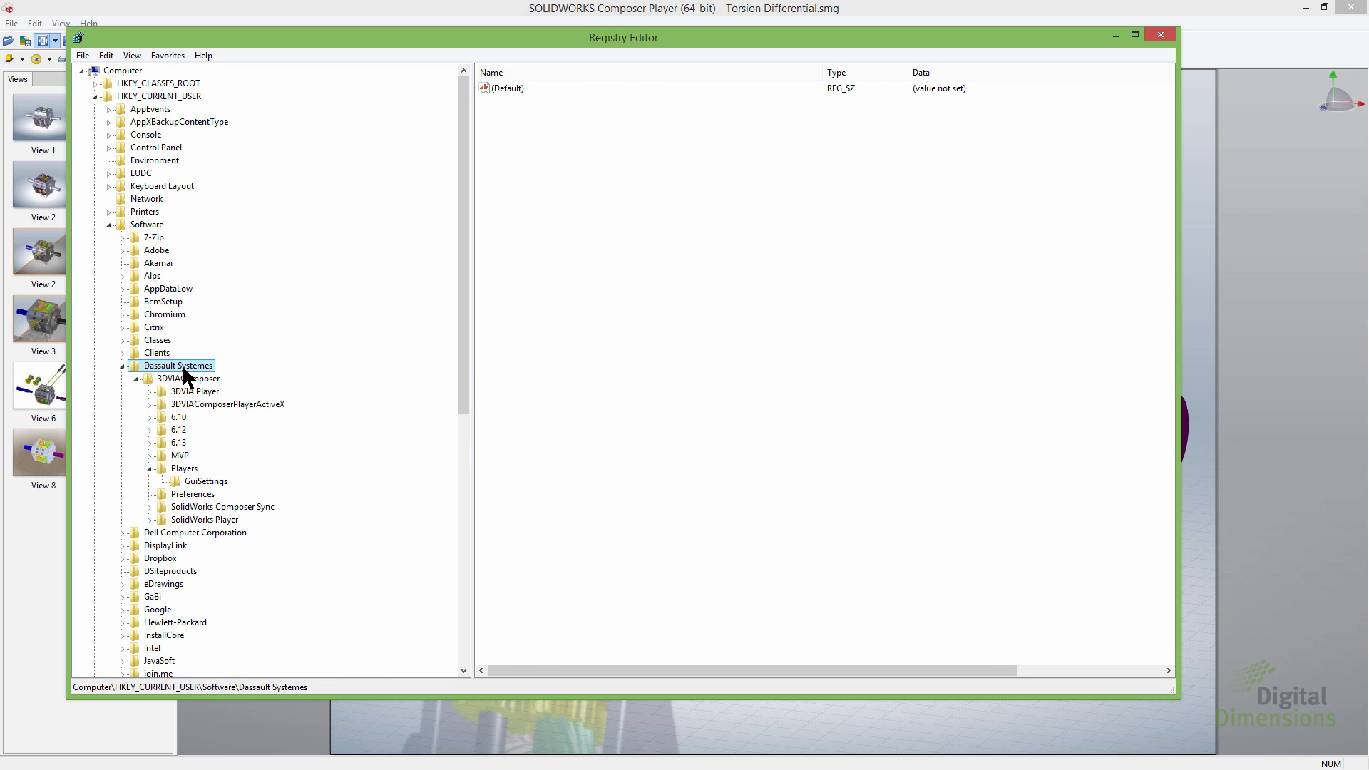
mouse_move(220, 442)
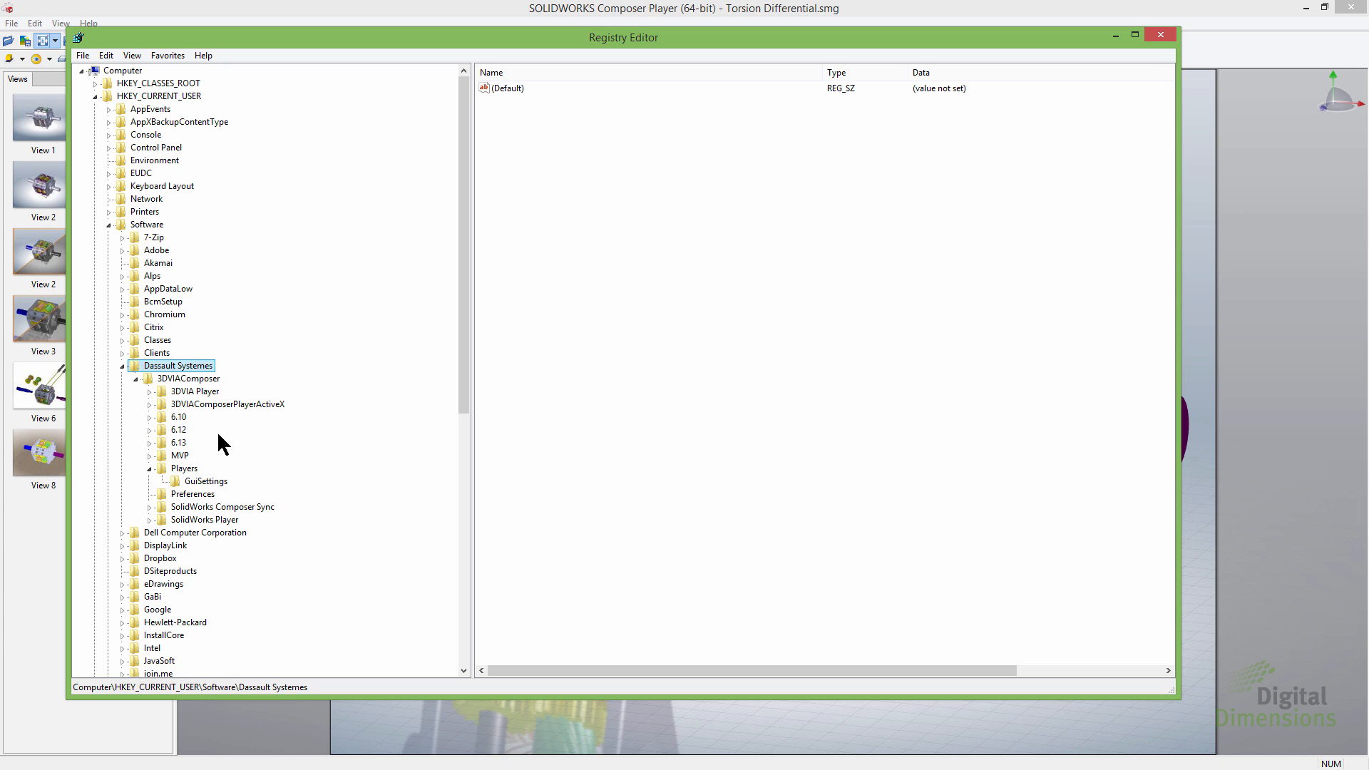
mouse_move(241, 496)
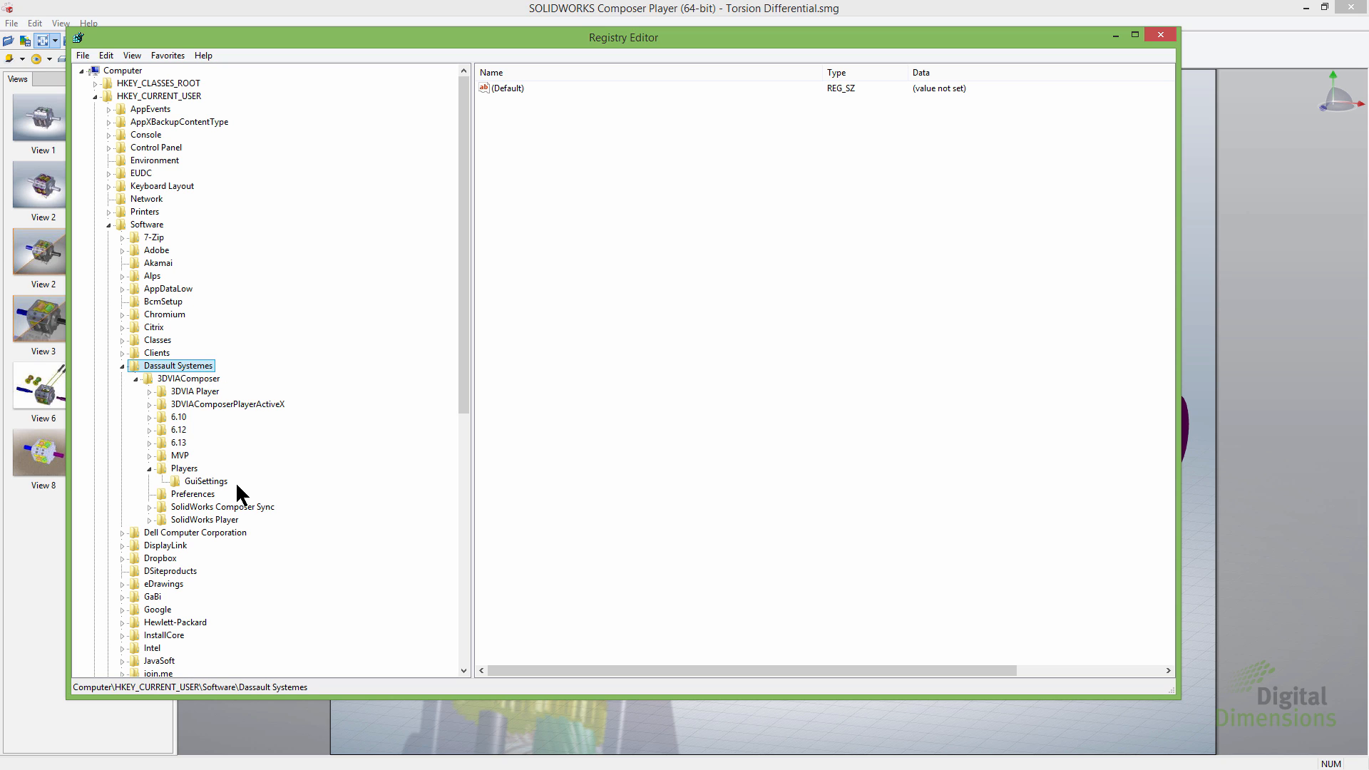
mouse_move(254, 498)
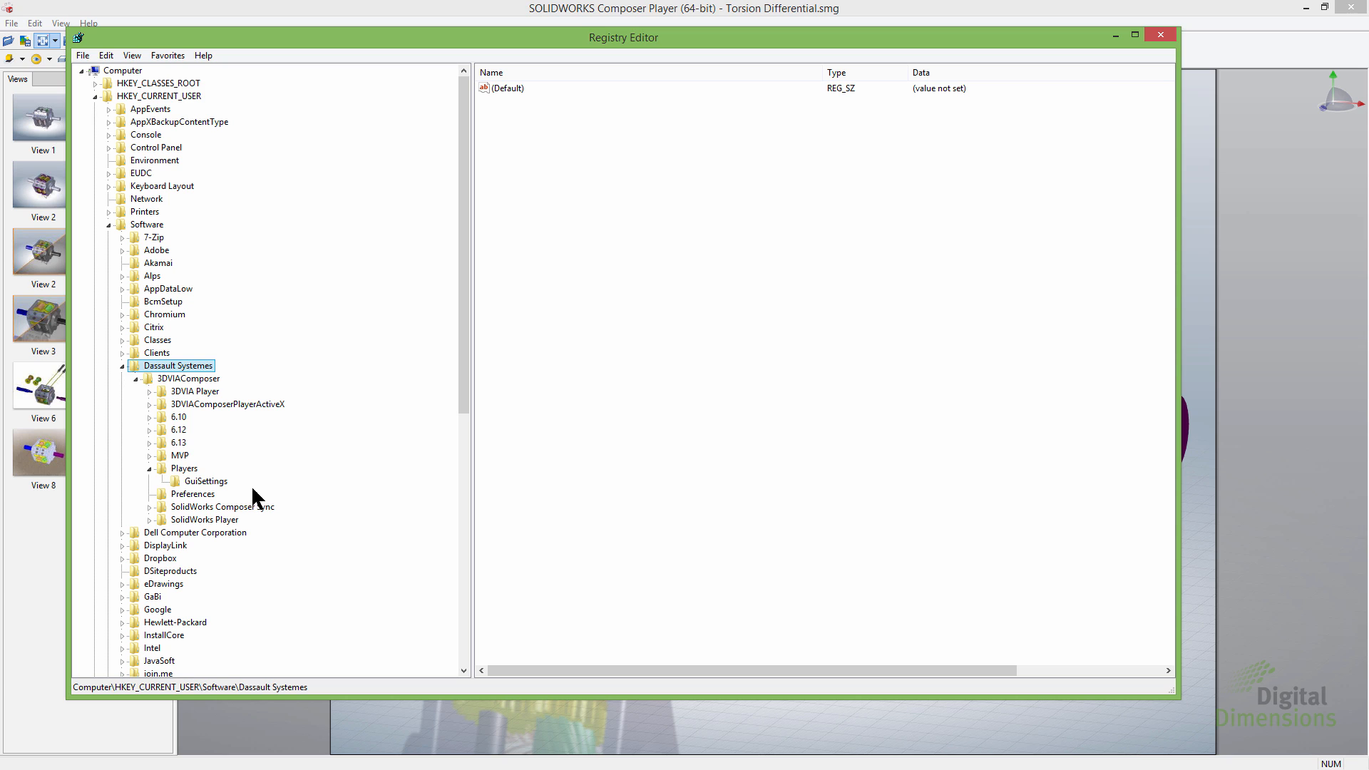
mouse_move(450, 187)
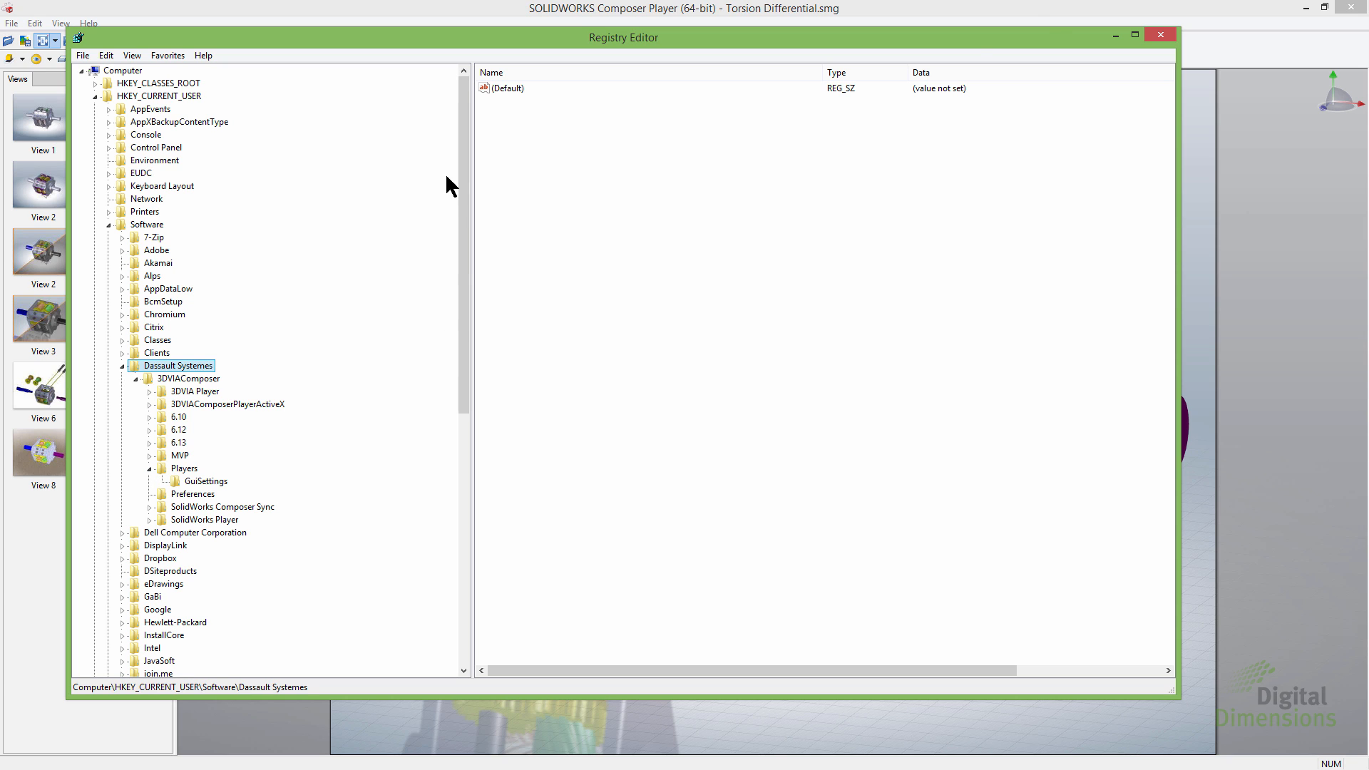